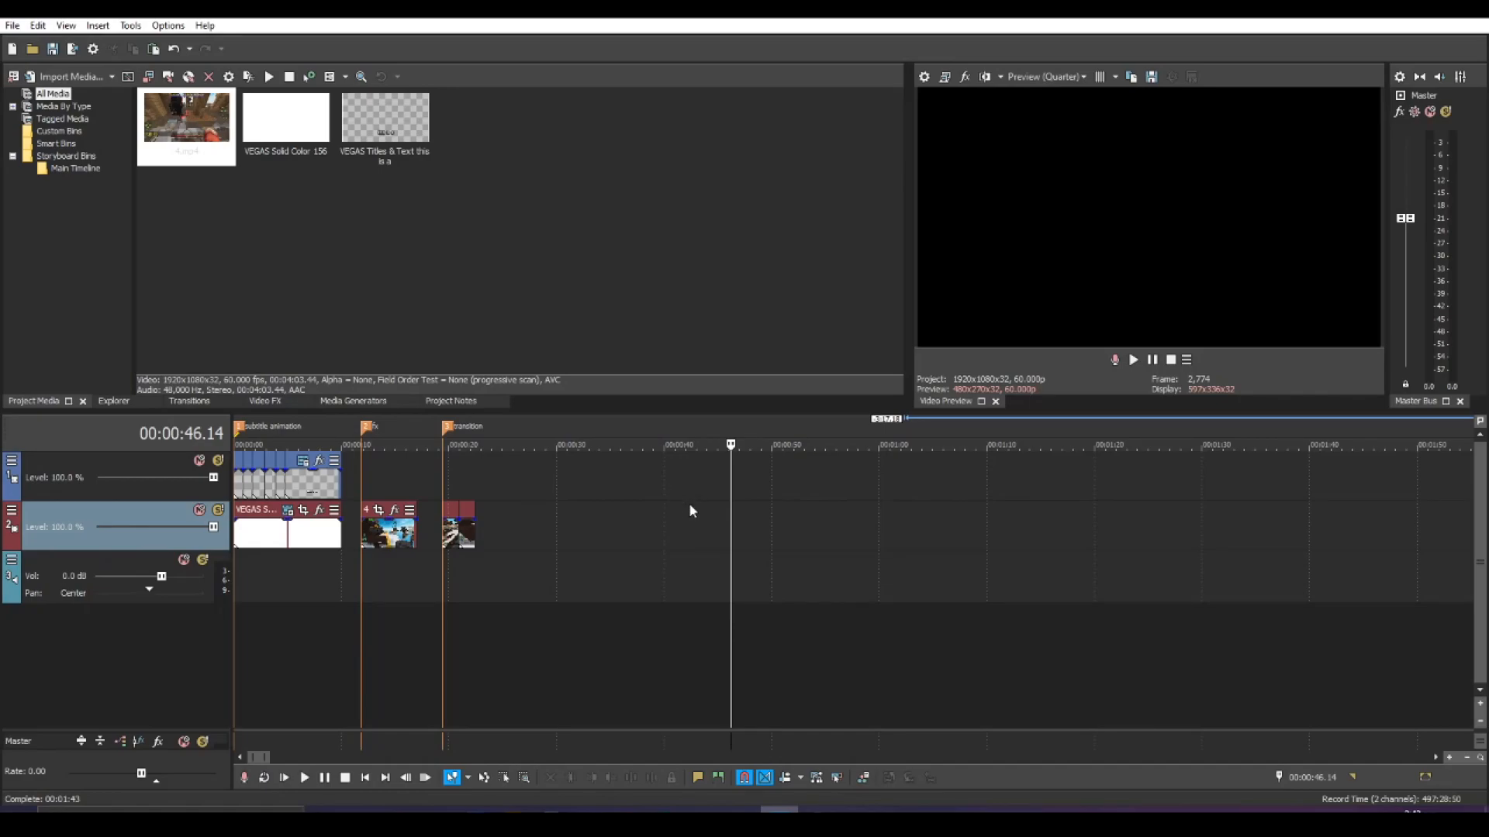
{"action": "mouse_move", "coordinate": [706, 509]}
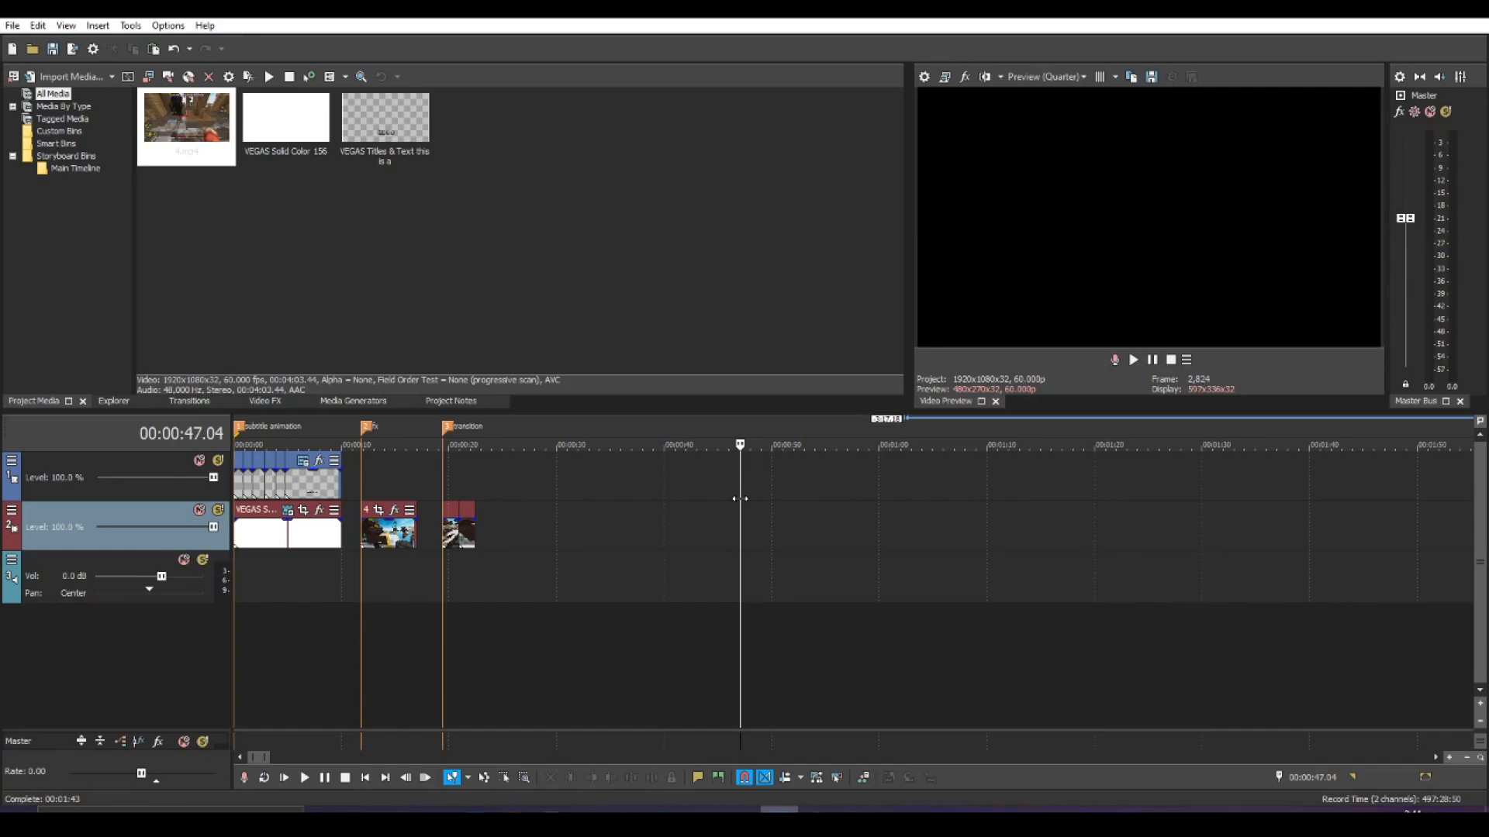
{"action": "mouse_move", "coordinate": [746, 496]}
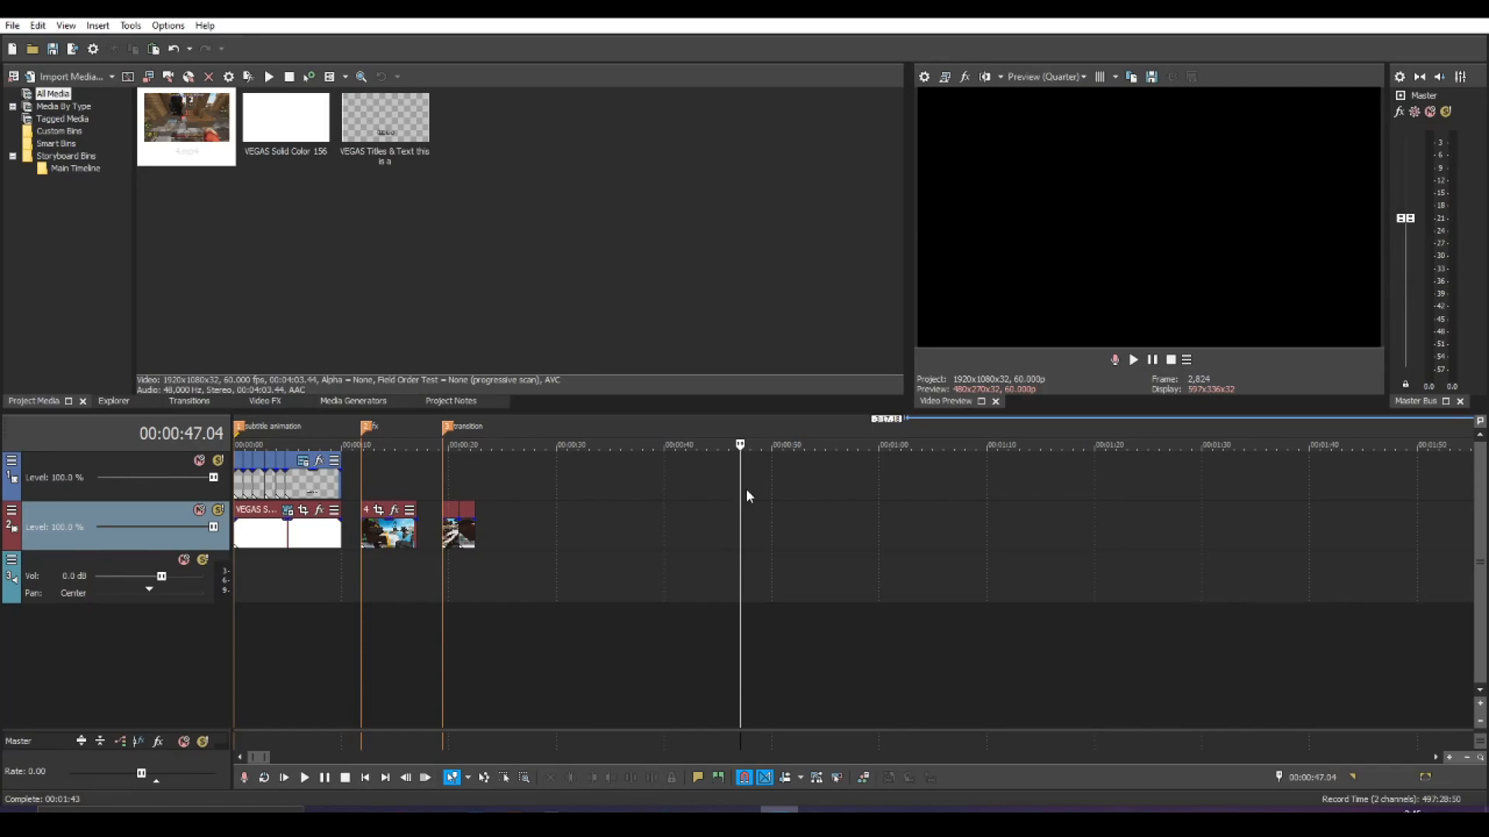
{"action": "mouse_move", "coordinate": [415, 488]}
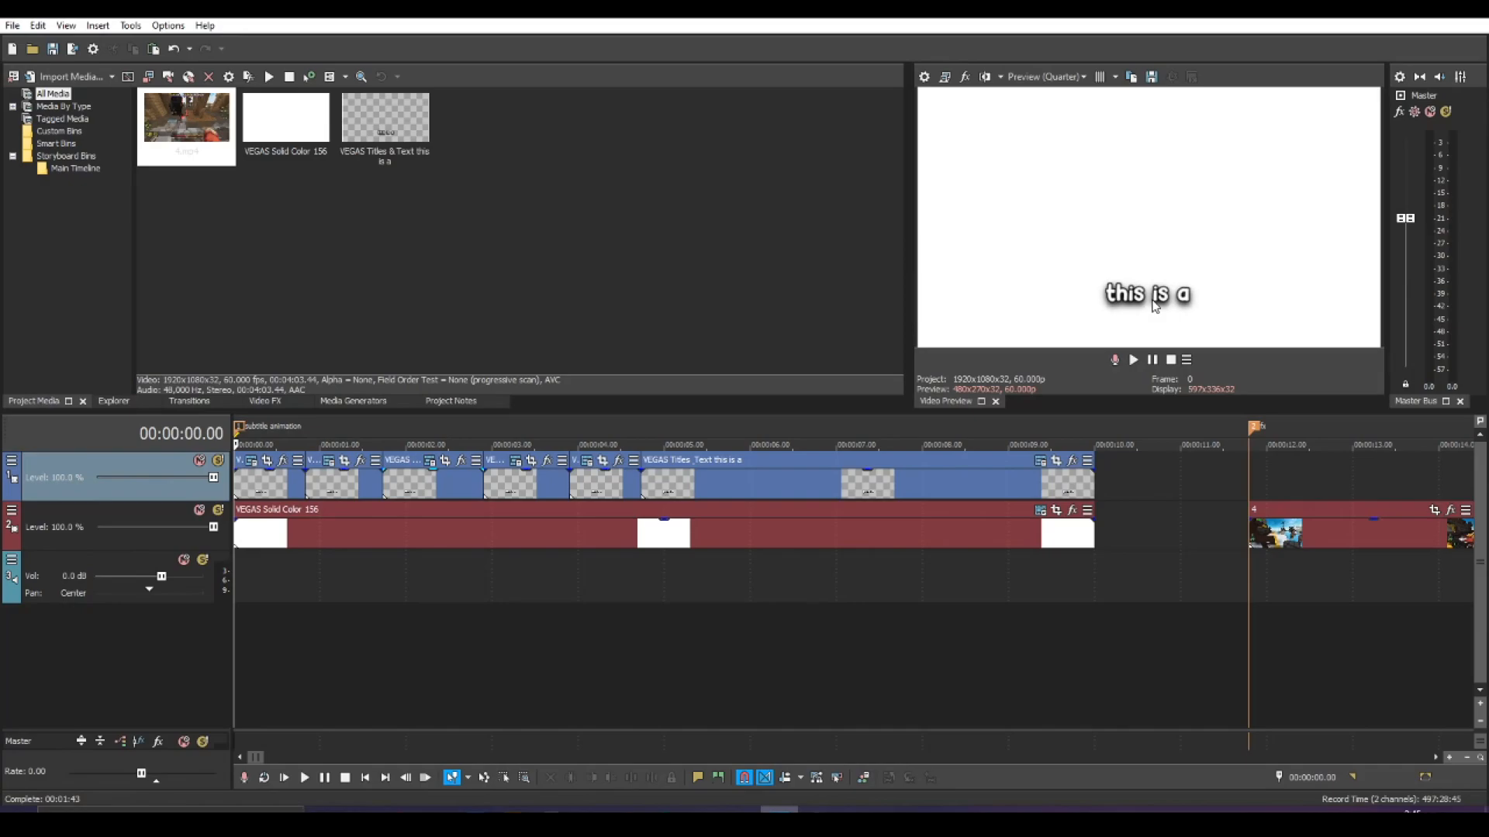
{"action": "mouse_move", "coordinate": [242, 493]}
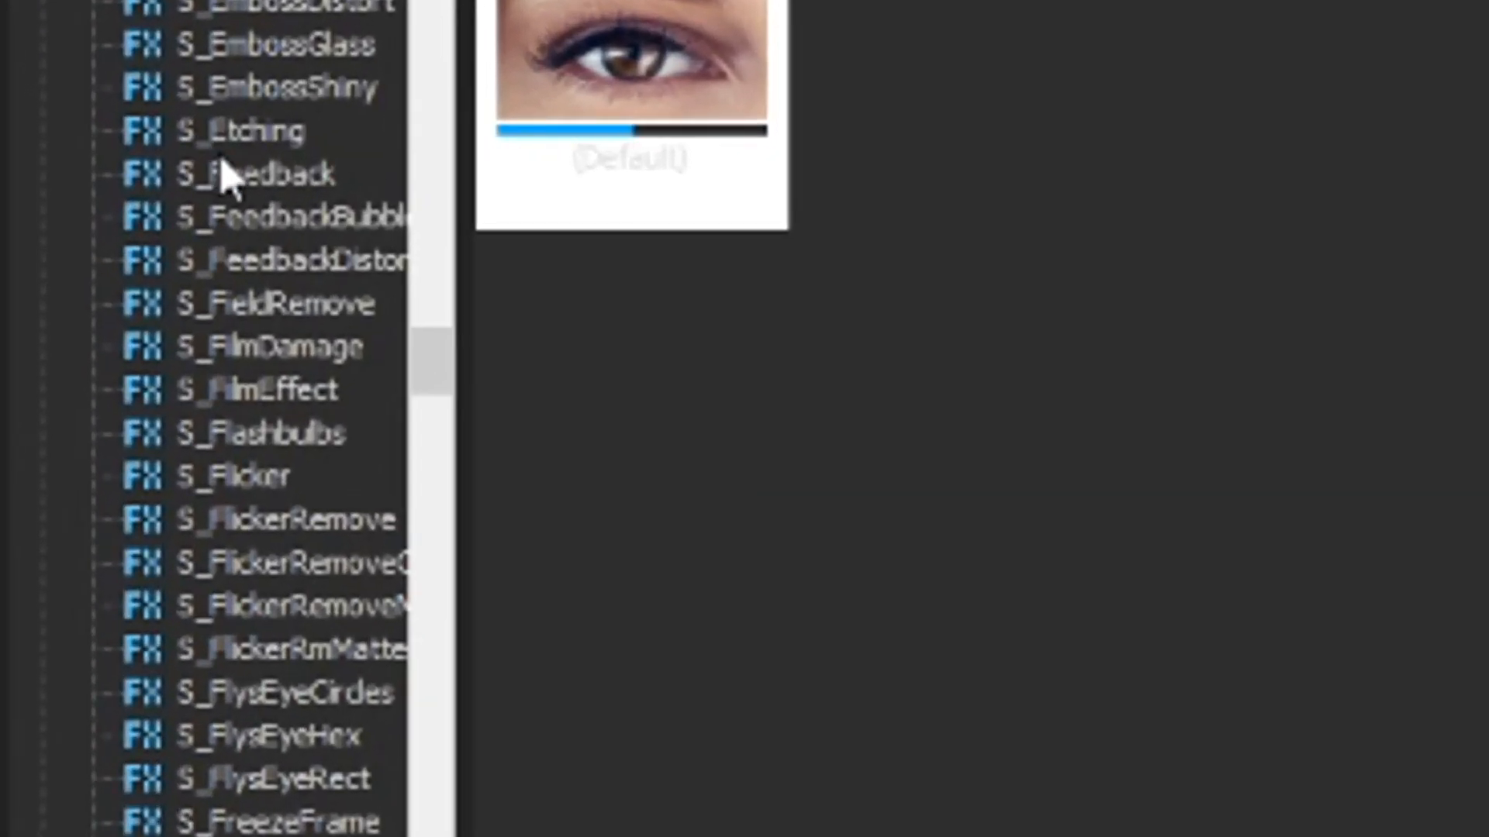
- Drop the S_BlurMoCurves (Default) preset onto the first VEGAS Titles subtitle event
{"action": "left_click", "coordinate": [237, 130]}
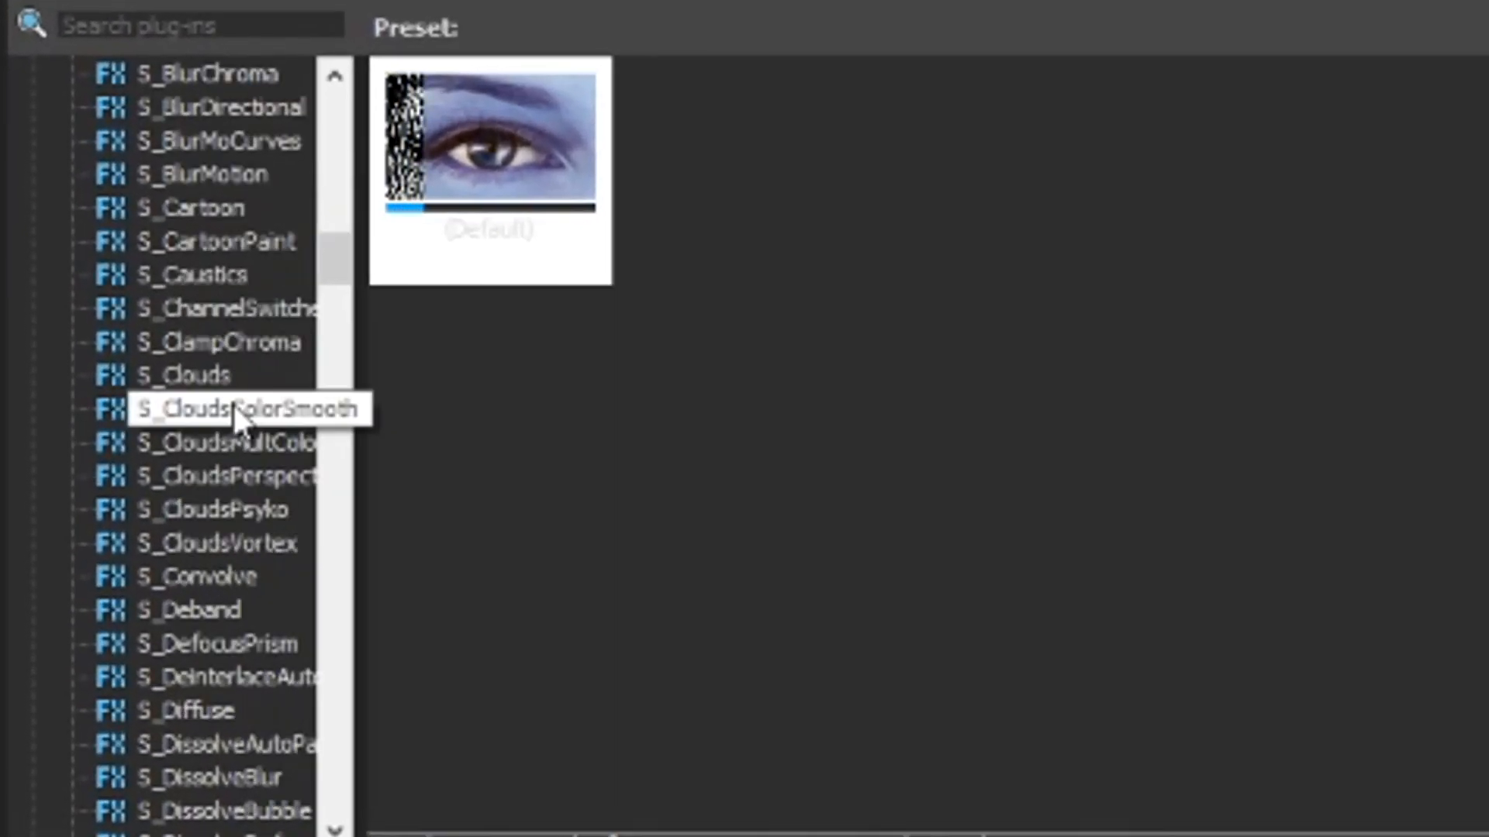
{"action": "left_click", "coordinate": [219, 142]}
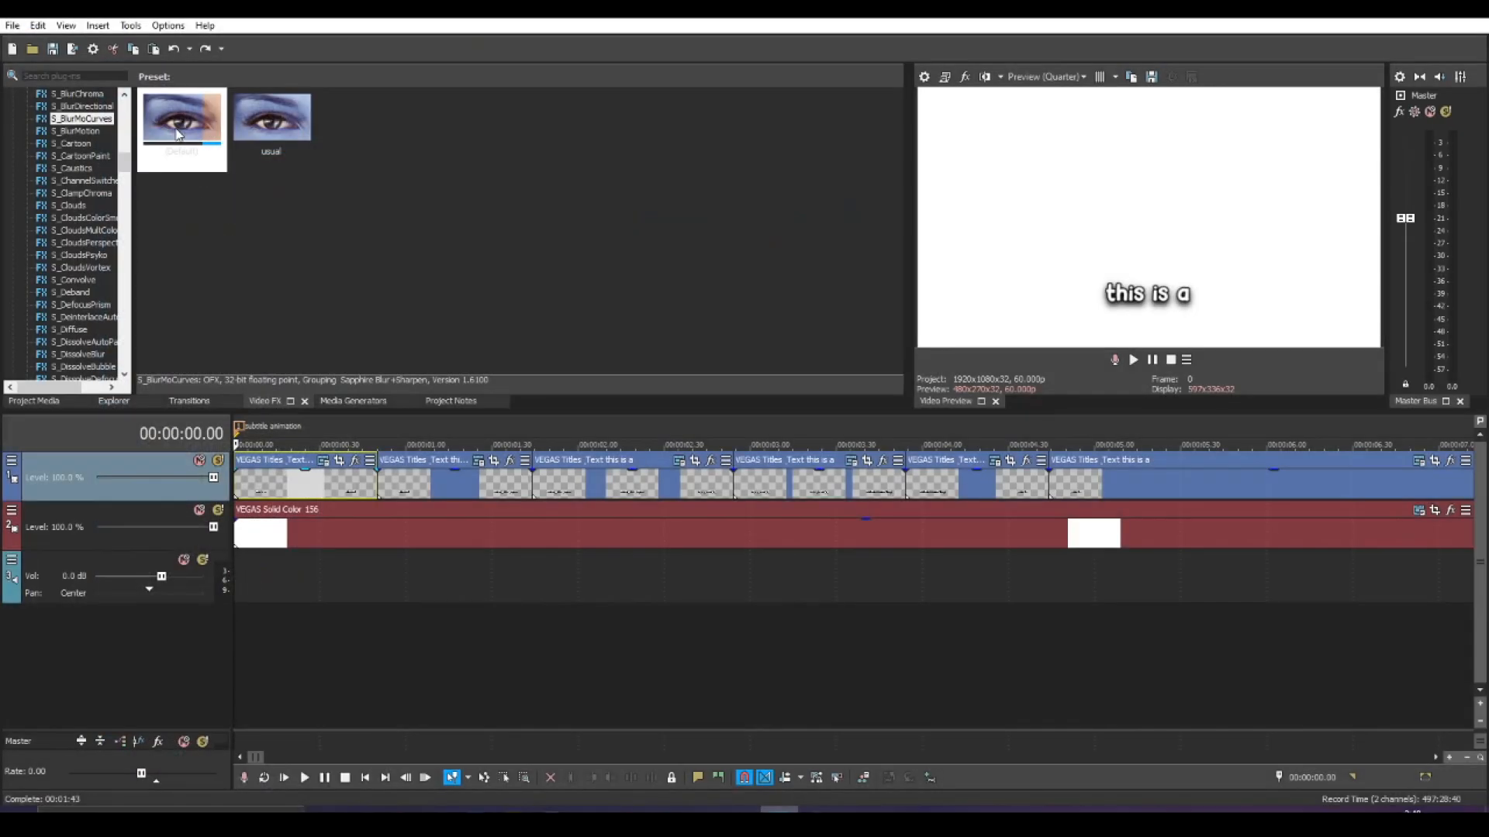
{"action": "left_click", "coordinate": [181, 117]}
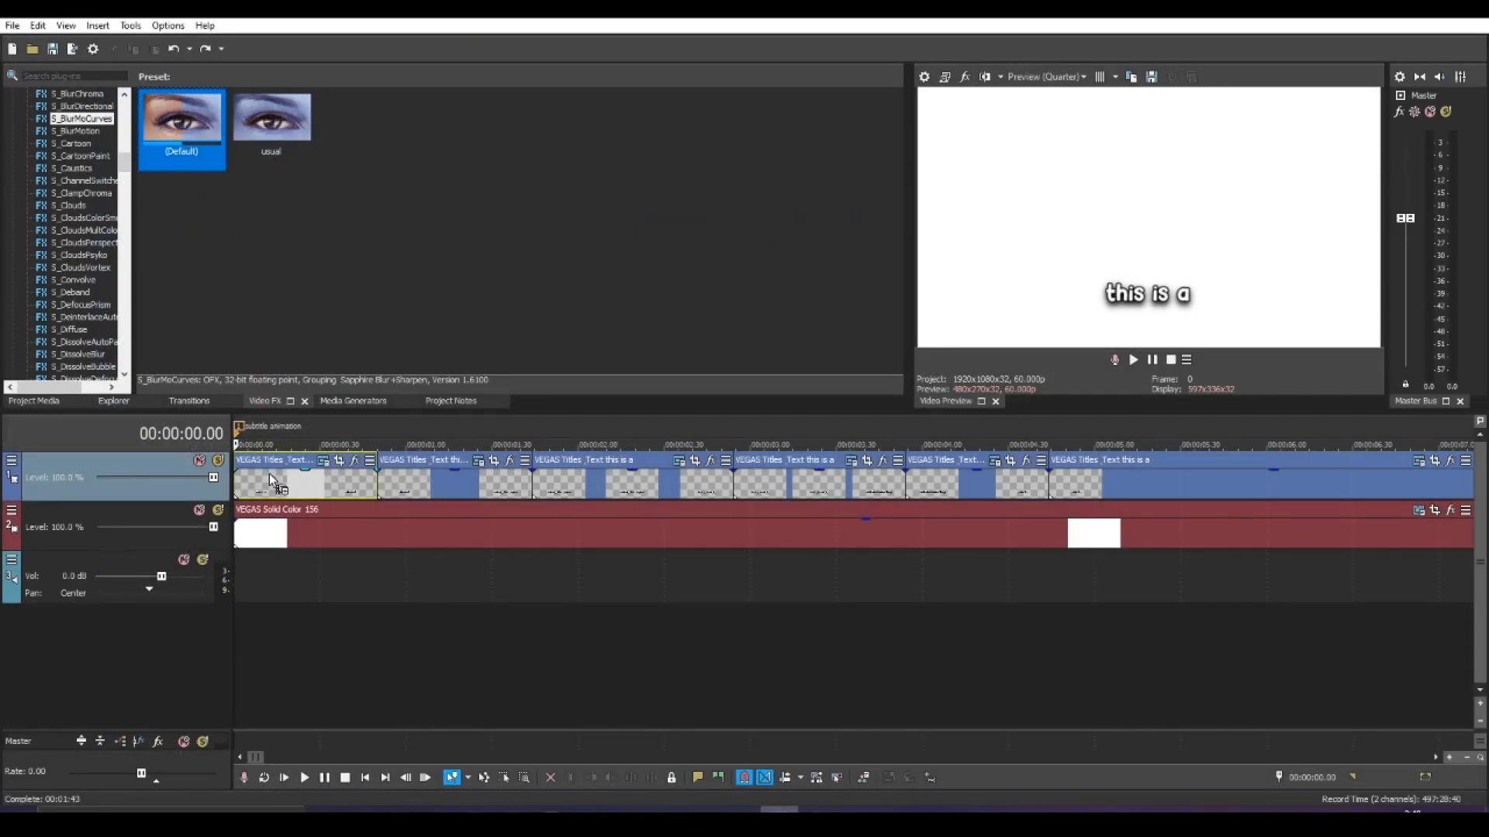
{"action": "double_click", "coordinate": [180, 119]}
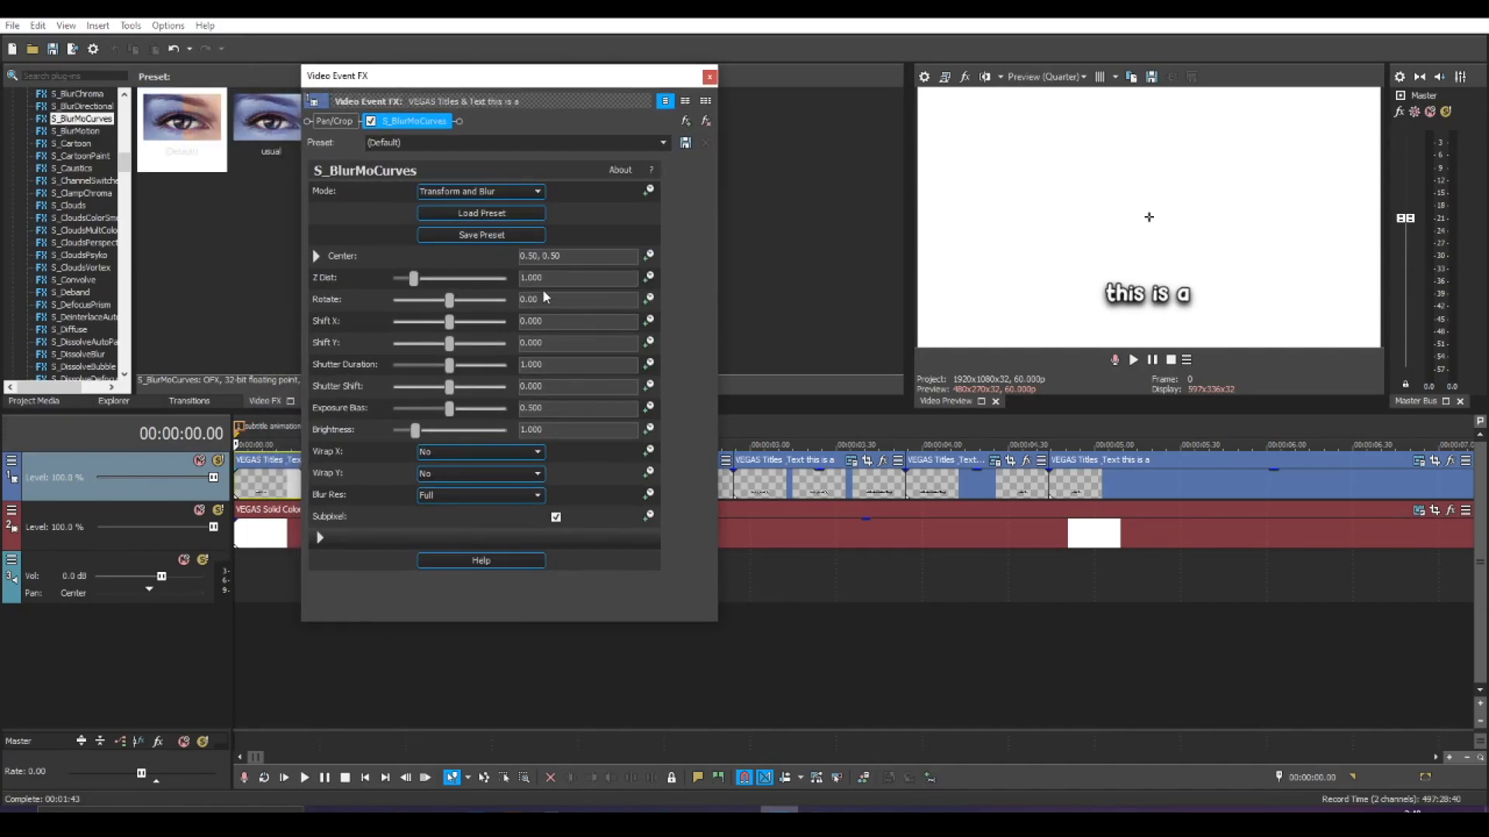
{"action": "mouse_move", "coordinate": [417, 386]}
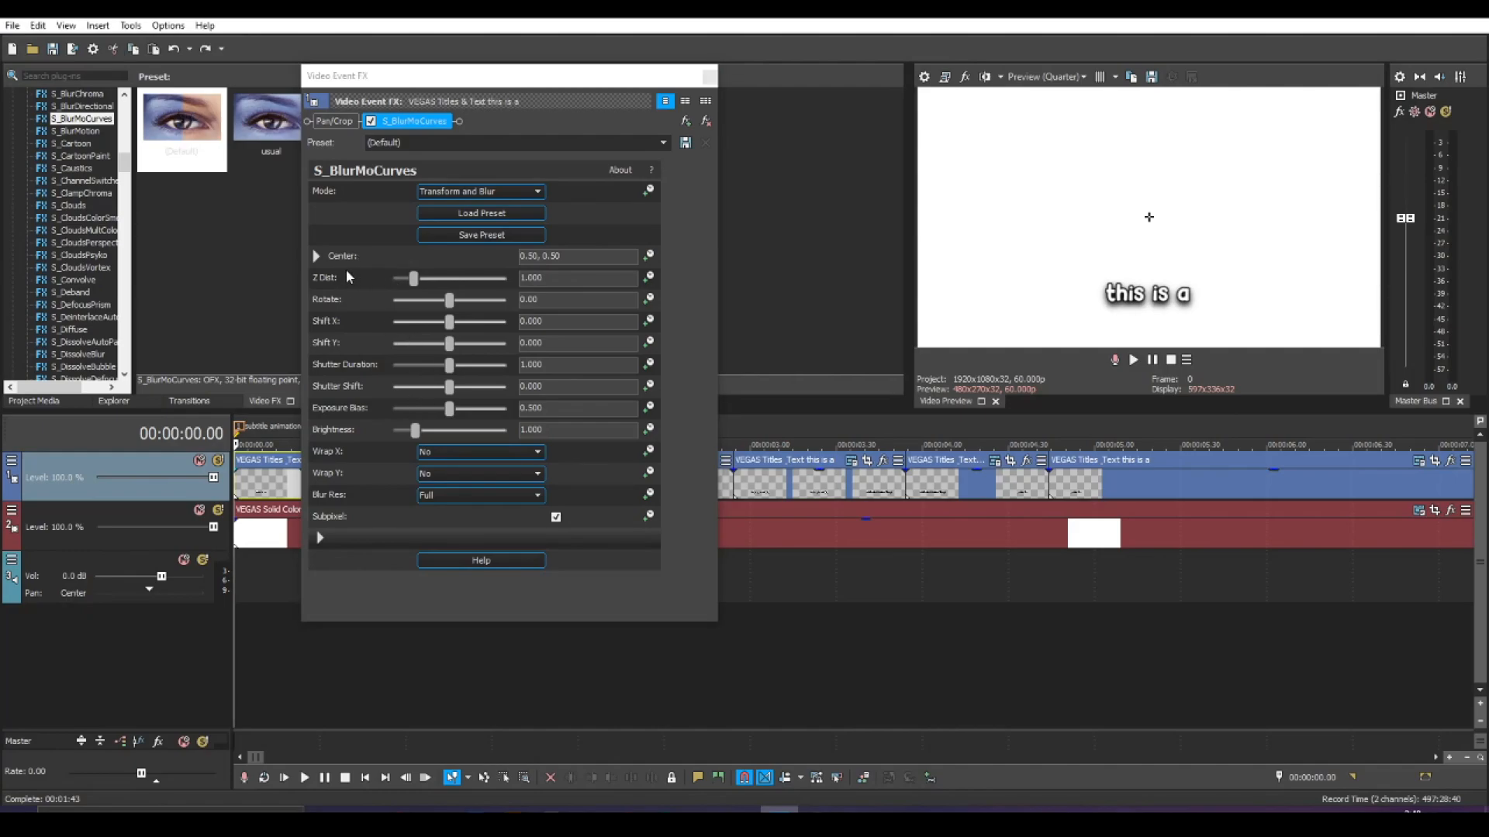
{"action": "mouse_move", "coordinate": [341, 259]}
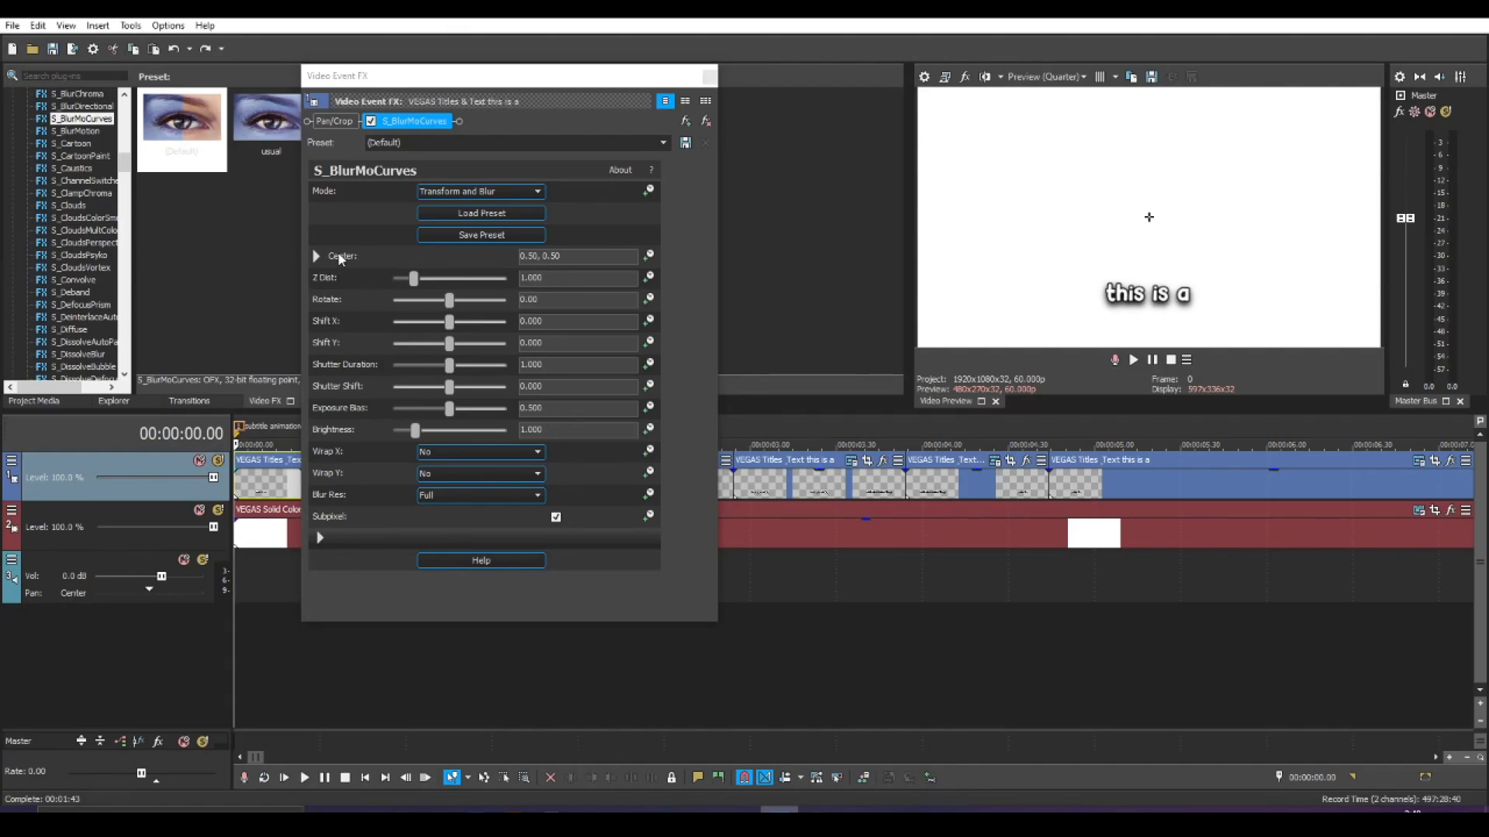
{"action": "mouse_move", "coordinate": [331, 289]}
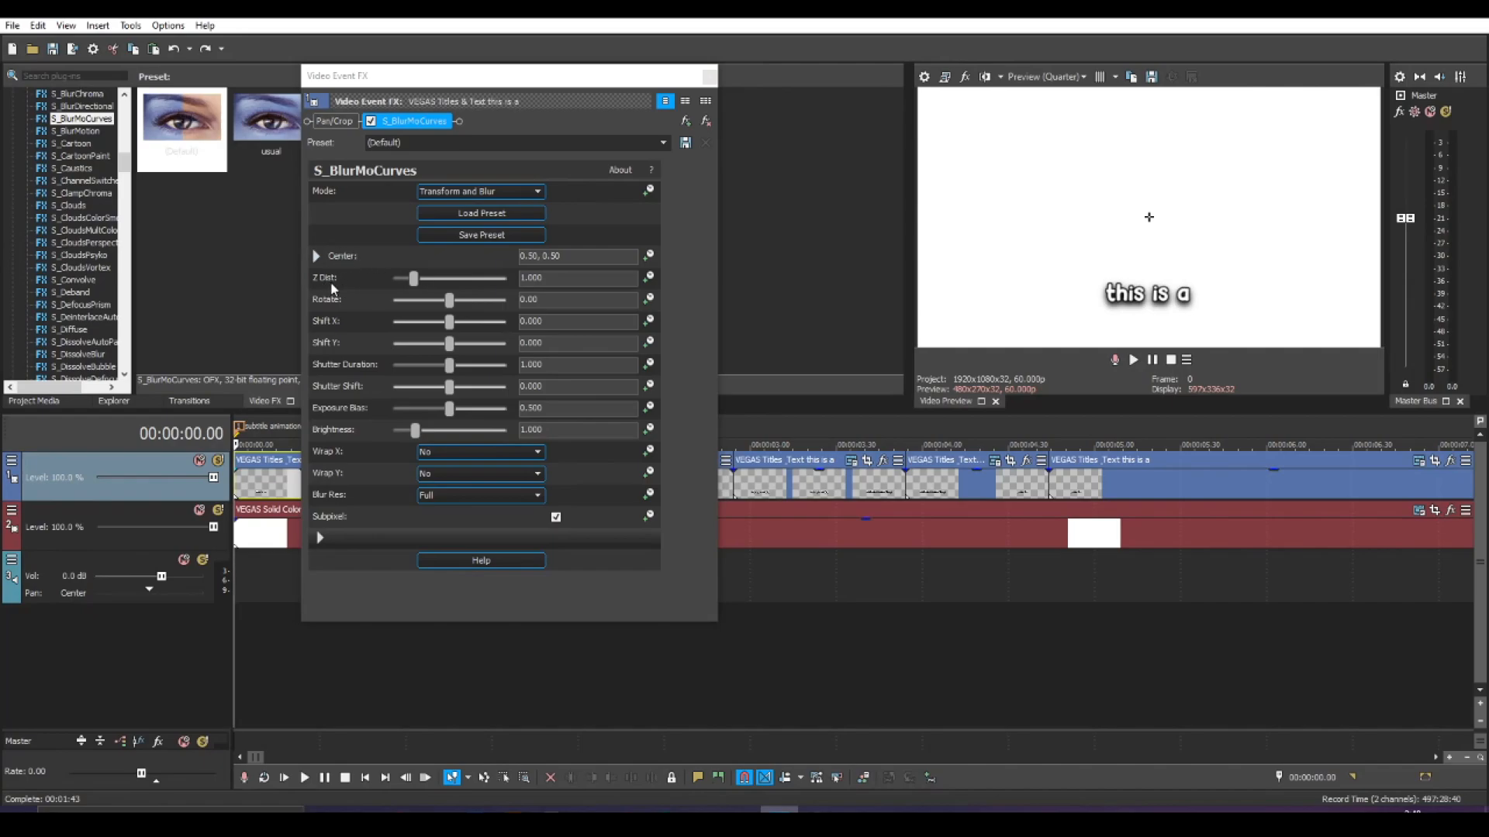
- Preview Z Dist back and forth on the subtitle, leaving it at 1.000
{"action": "left_click_drag", "start_coordinate": [412, 278], "coordinate": [416, 278]}
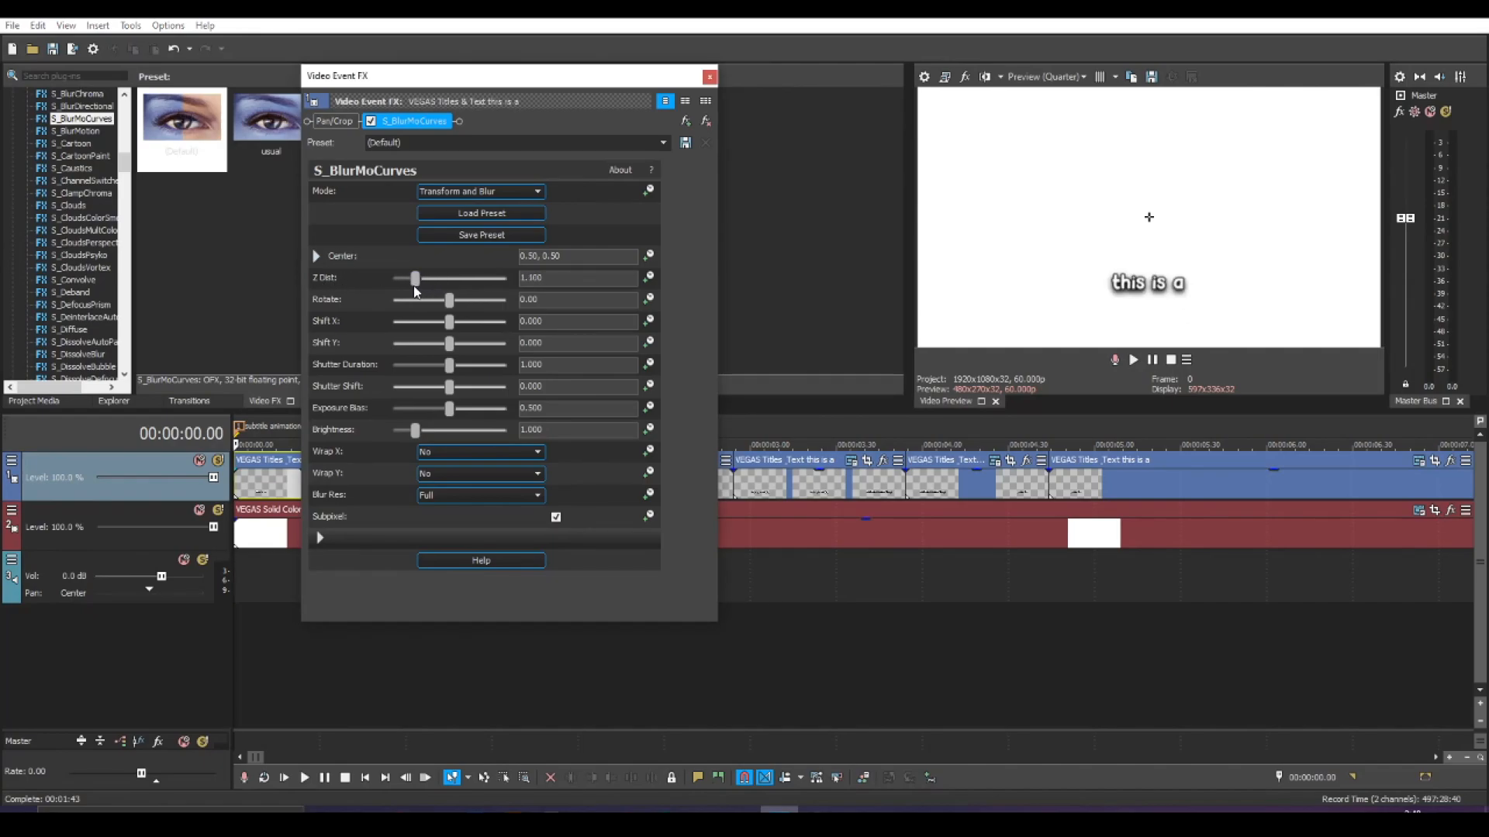
{"action": "left_click_drag", "start_coordinate": [414, 278], "coordinate": [433, 278]}
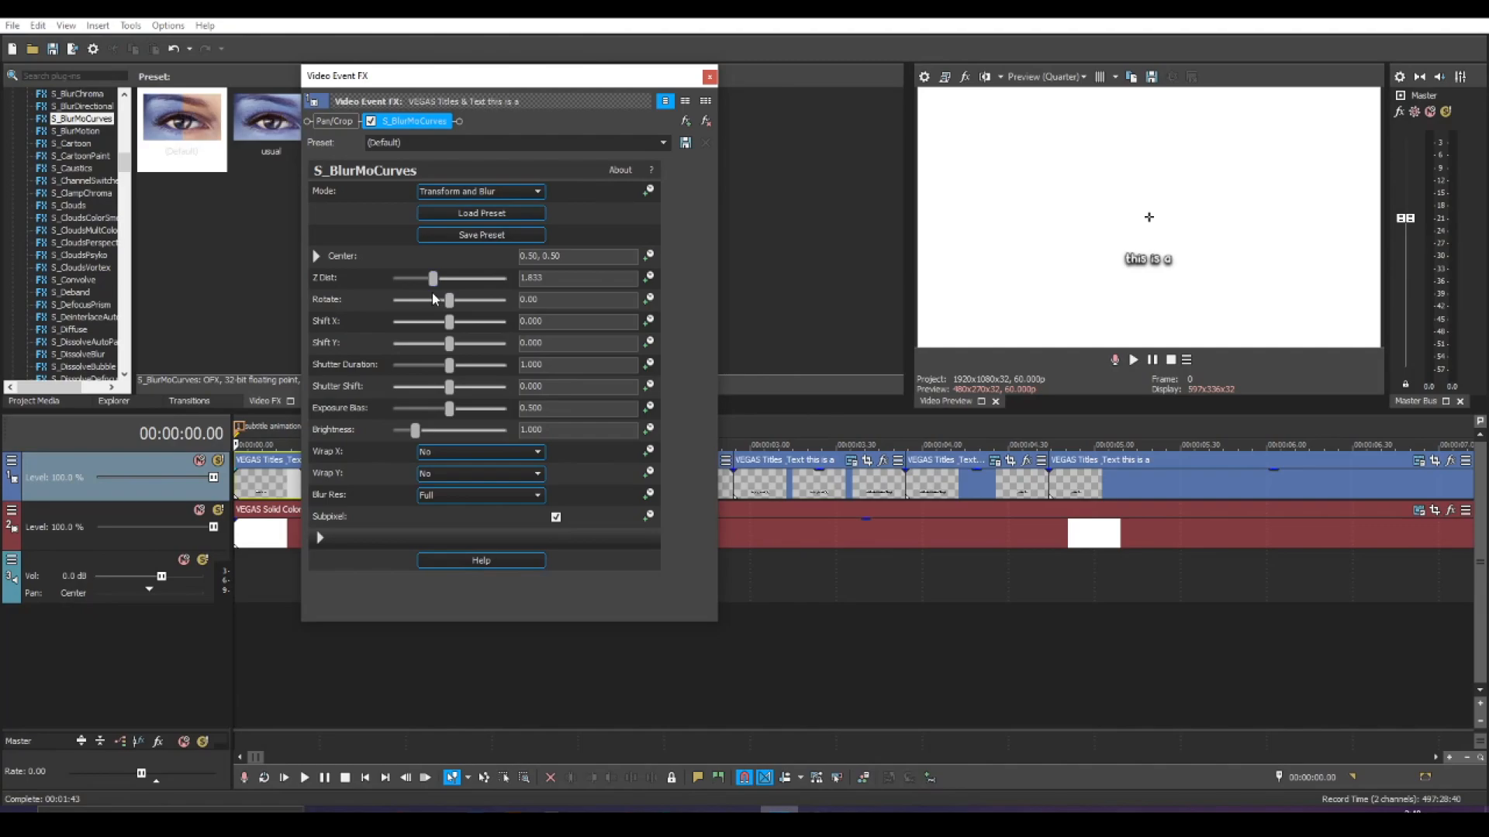
{"action": "left_click_drag", "start_coordinate": [432, 278], "coordinate": [425, 277]}
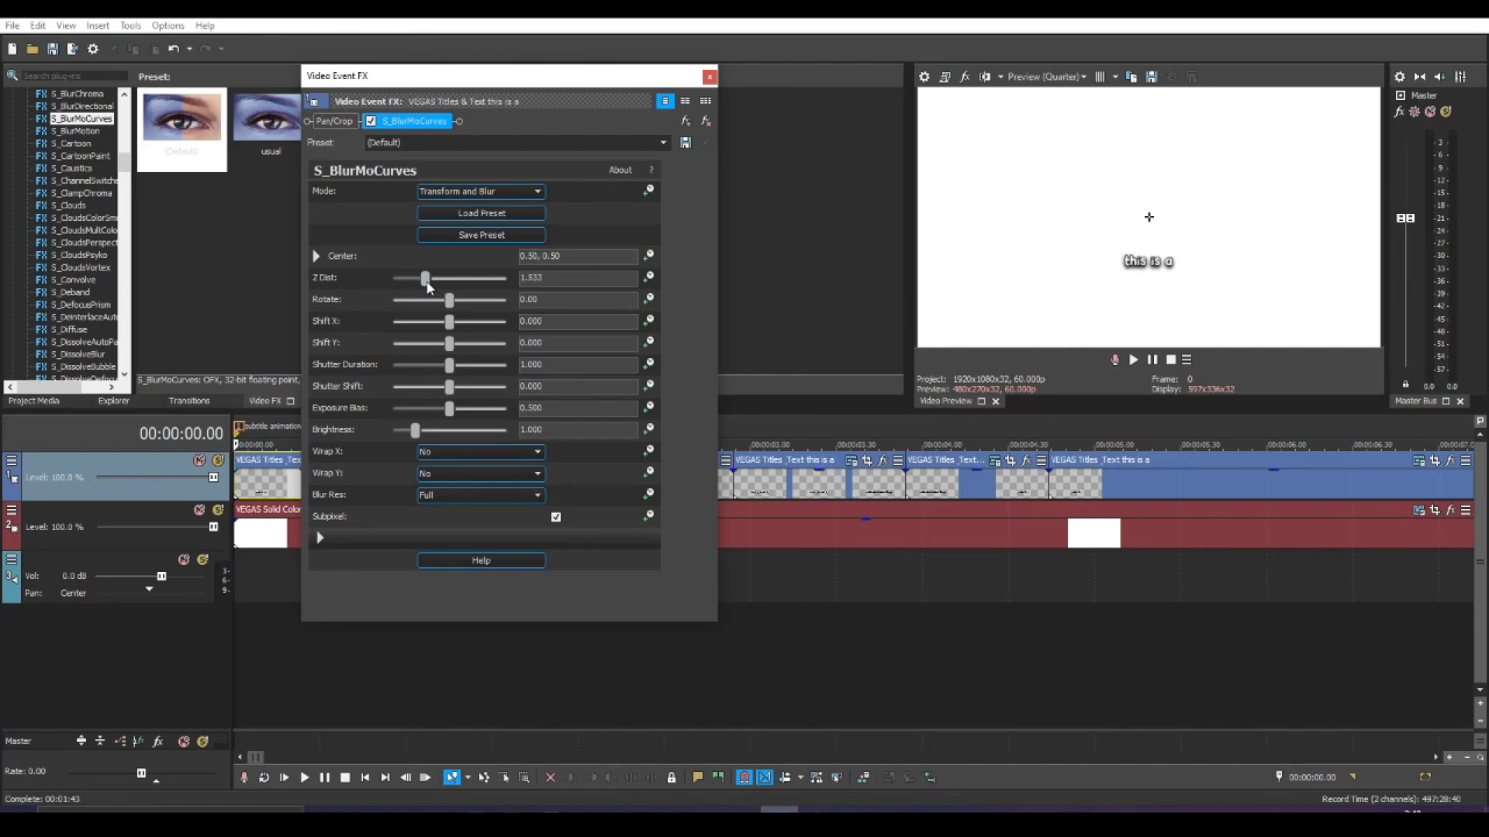
{"action": "left_click_drag", "start_coordinate": [425, 278], "coordinate": [410, 278]}
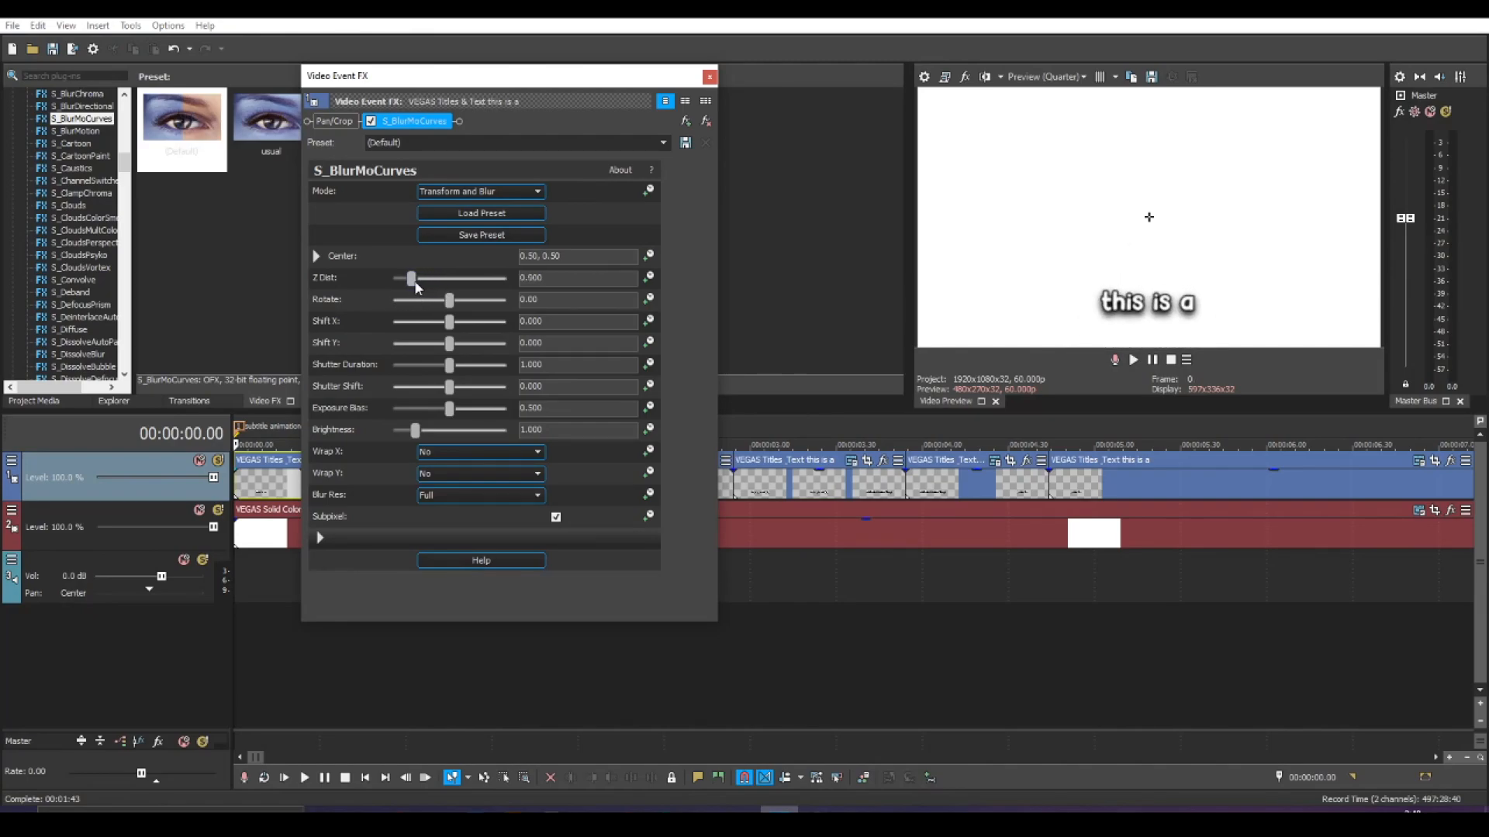
{"action": "left_click_drag", "start_coordinate": [410, 277], "coordinate": [448, 277]}
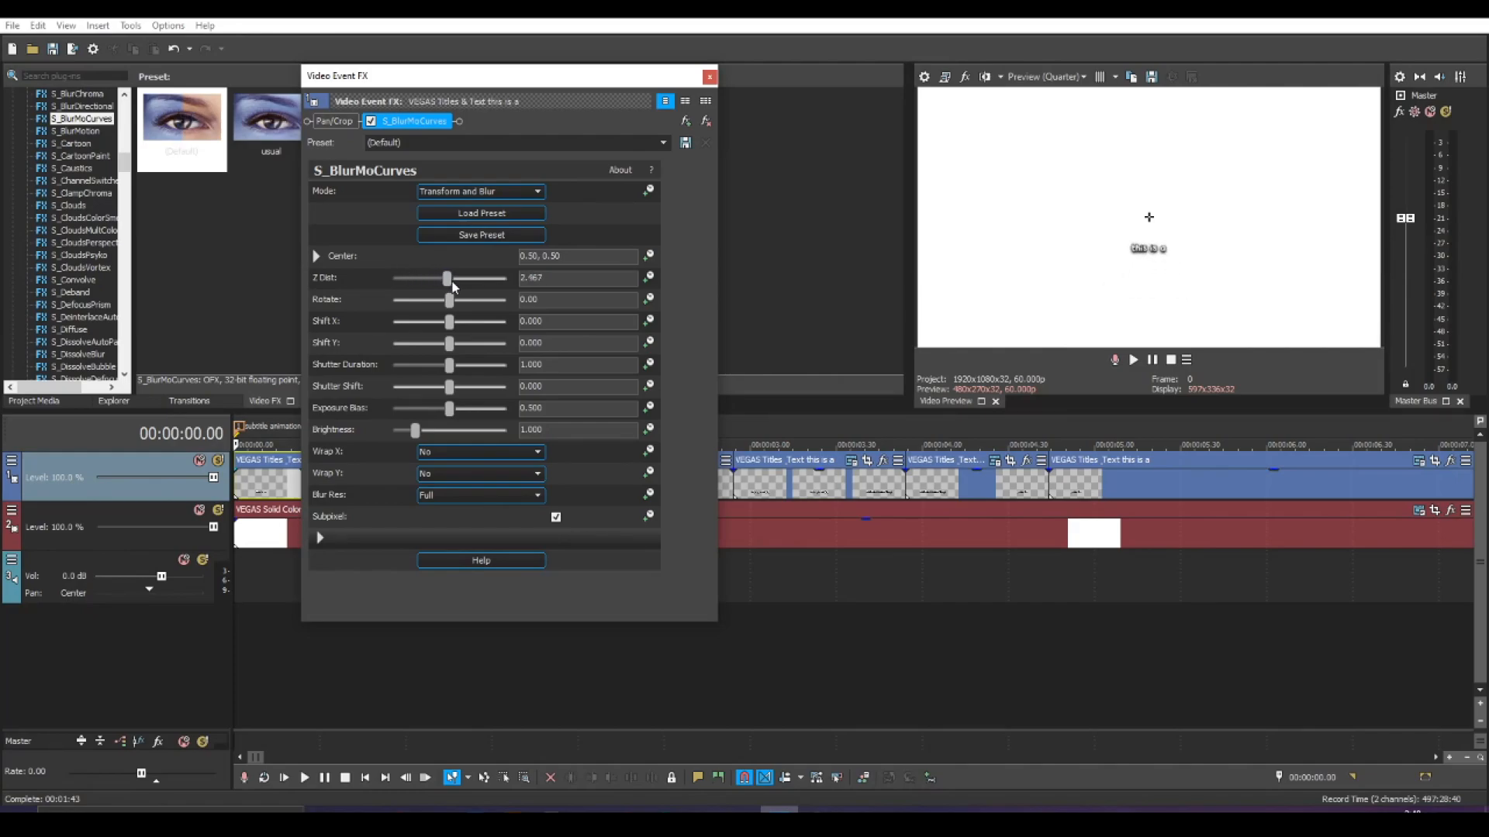
{"action": "left_click_drag", "start_coordinate": [448, 278], "coordinate": [438, 278]}
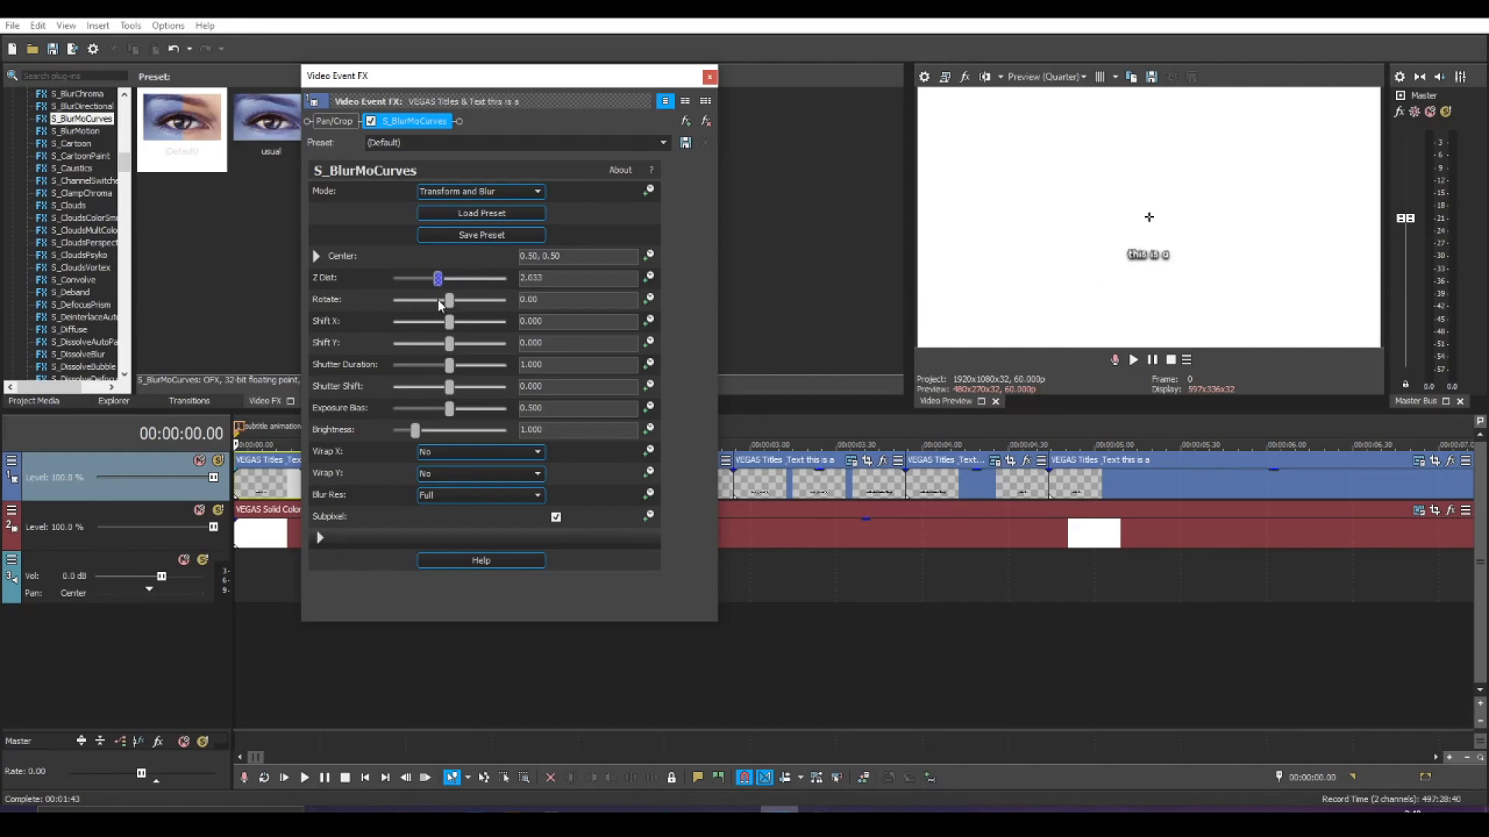
{"action": "left_click_drag", "start_coordinate": [437, 278], "coordinate": [462, 277]}
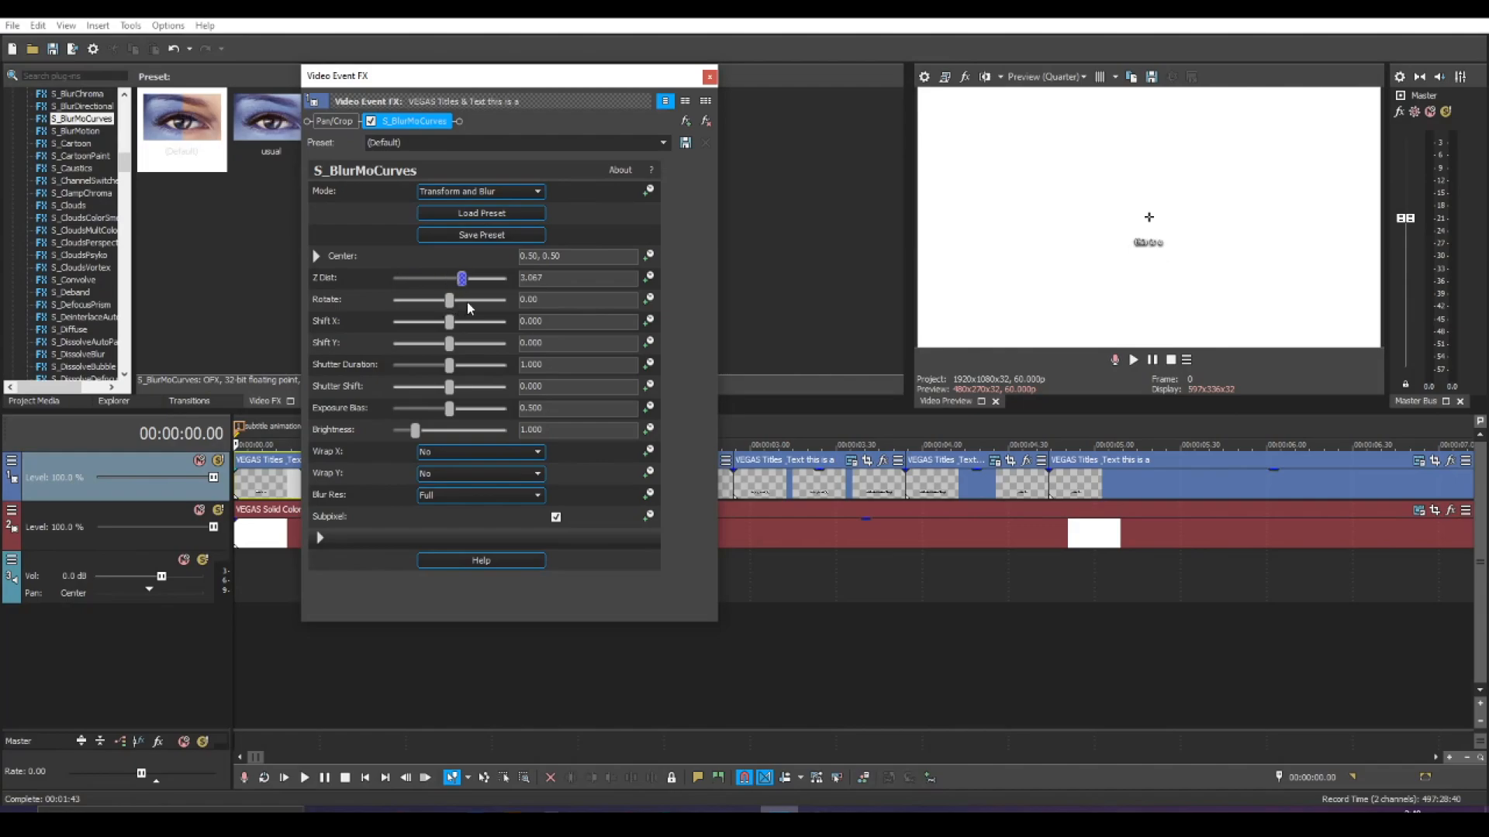
{"action": "left_click_drag", "start_coordinate": [462, 278], "coordinate": [411, 278]}
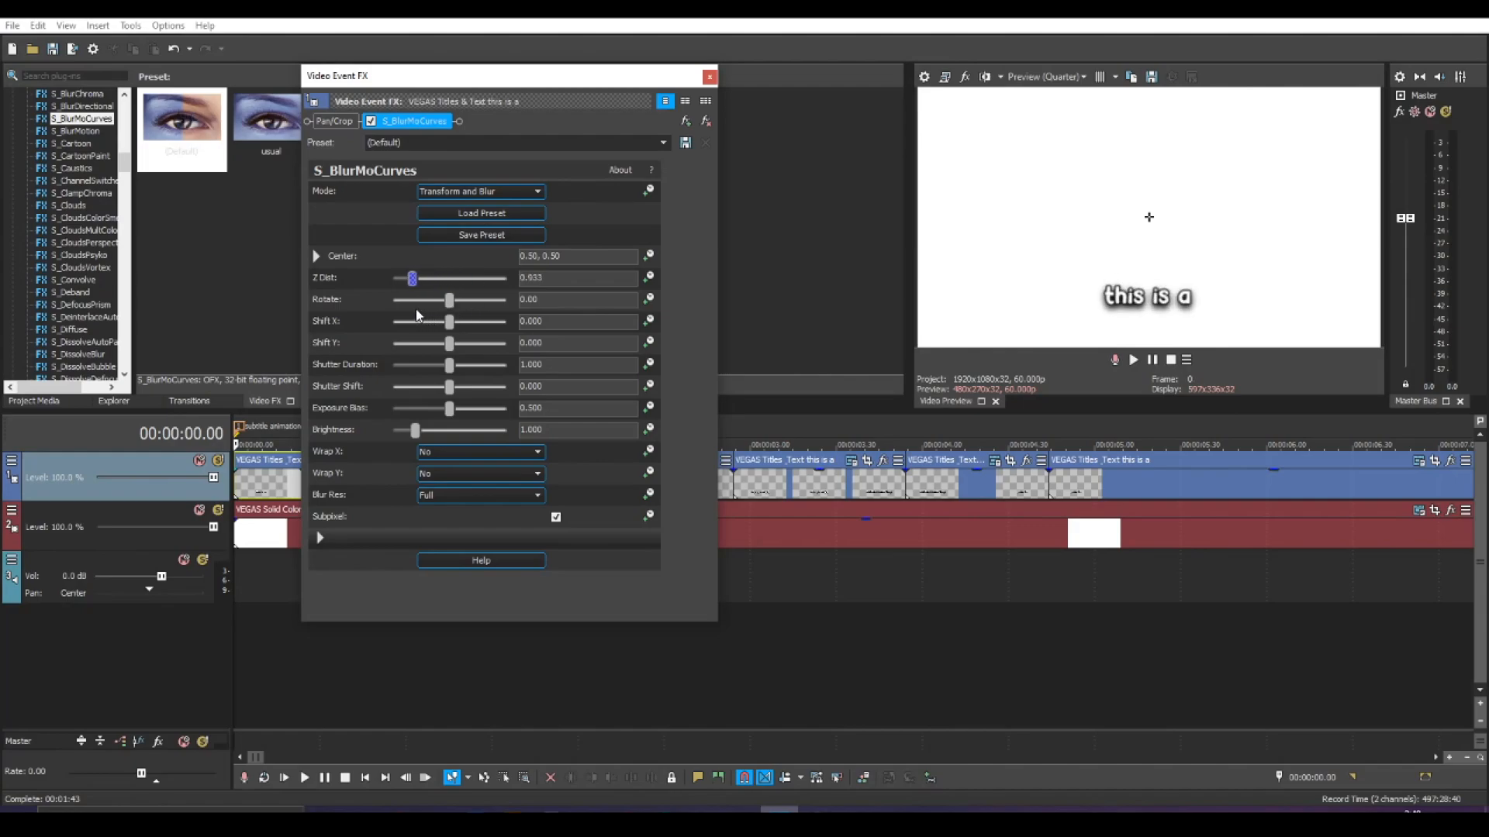
{"action": "left_click_drag", "start_coordinate": [411, 278], "coordinate": [450, 277]}
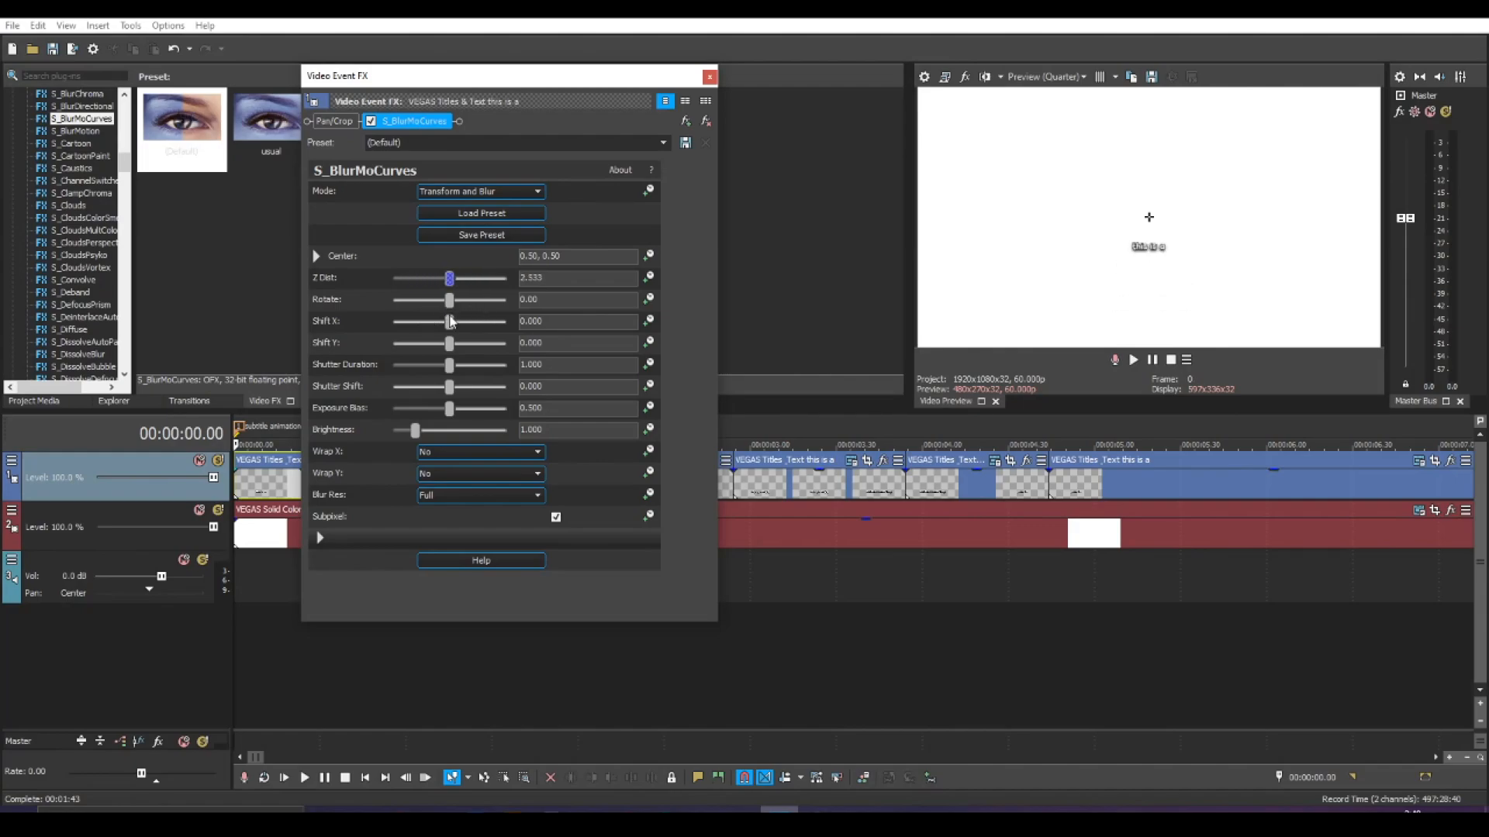
{"action": "left_click_drag", "start_coordinate": [450, 278], "coordinate": [420, 278]}
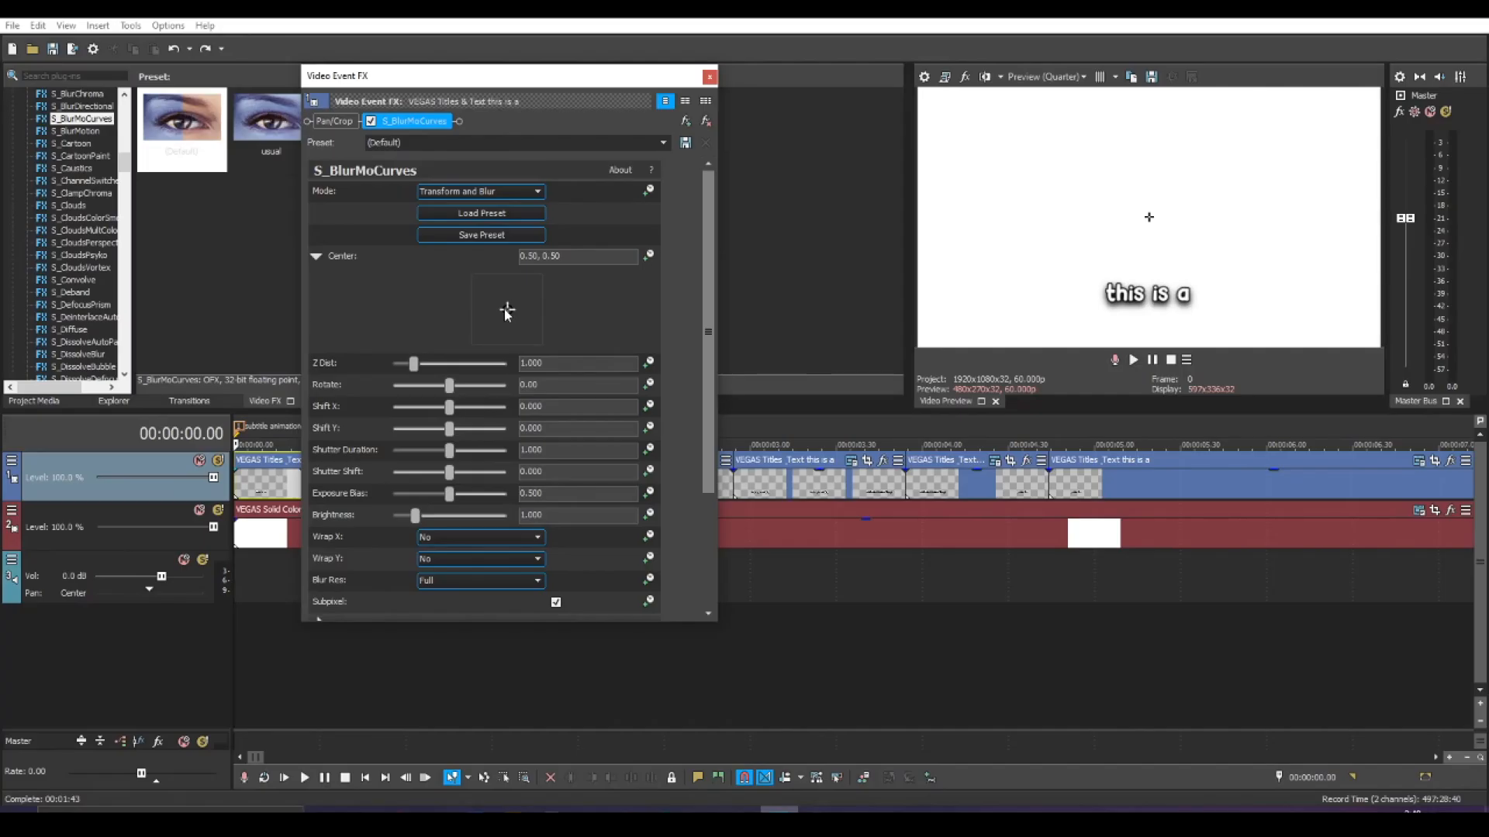
- Move the effect Center to 0.50, 0.20 and lower Shutter Duration to 0.800
{"action": "left_click_drag", "start_coordinate": [505, 312], "coordinate": [506, 324]}
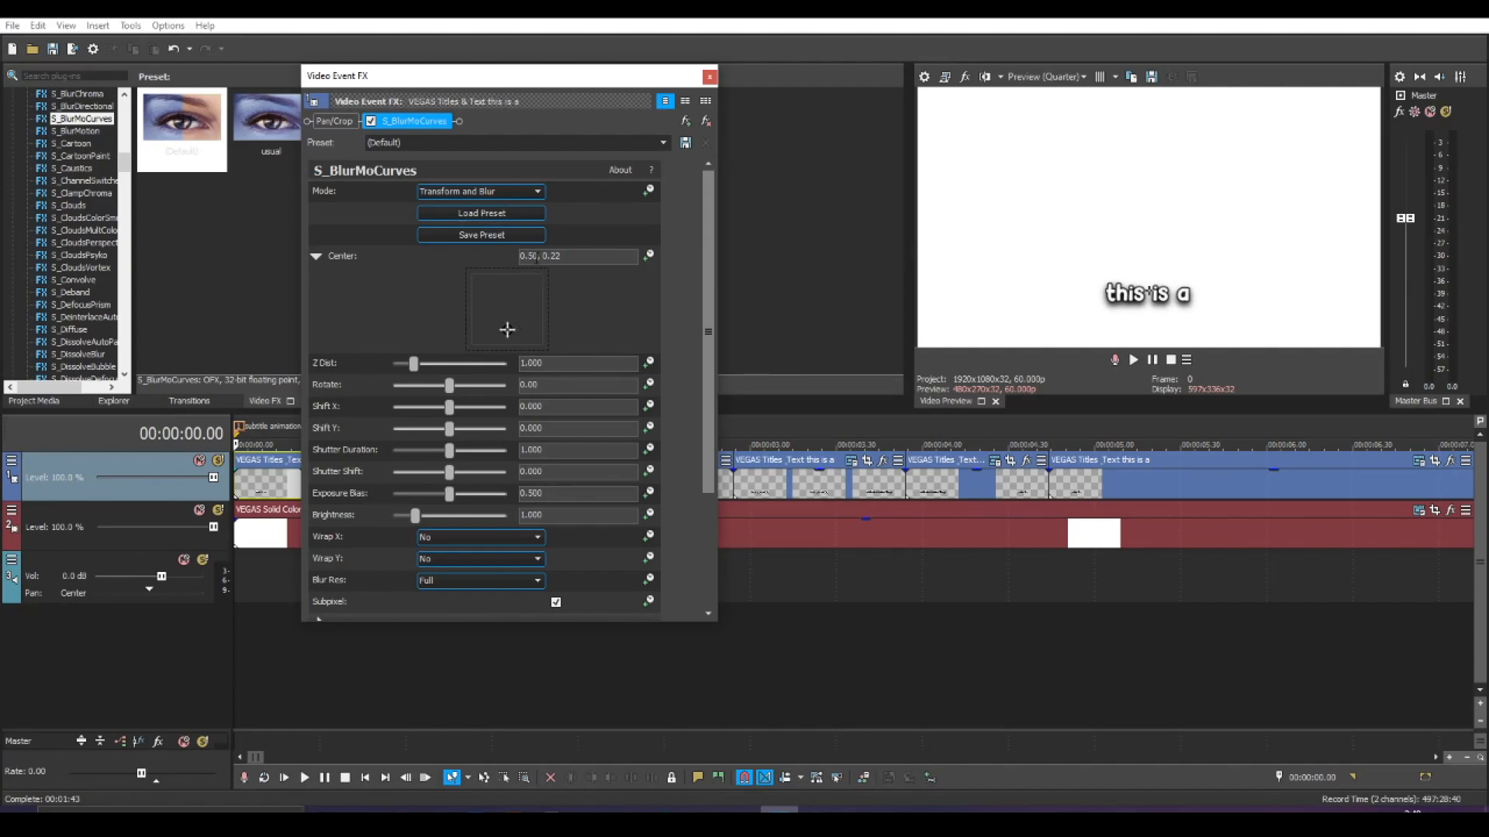
{"action": "left_click", "coordinate": [577, 256]}
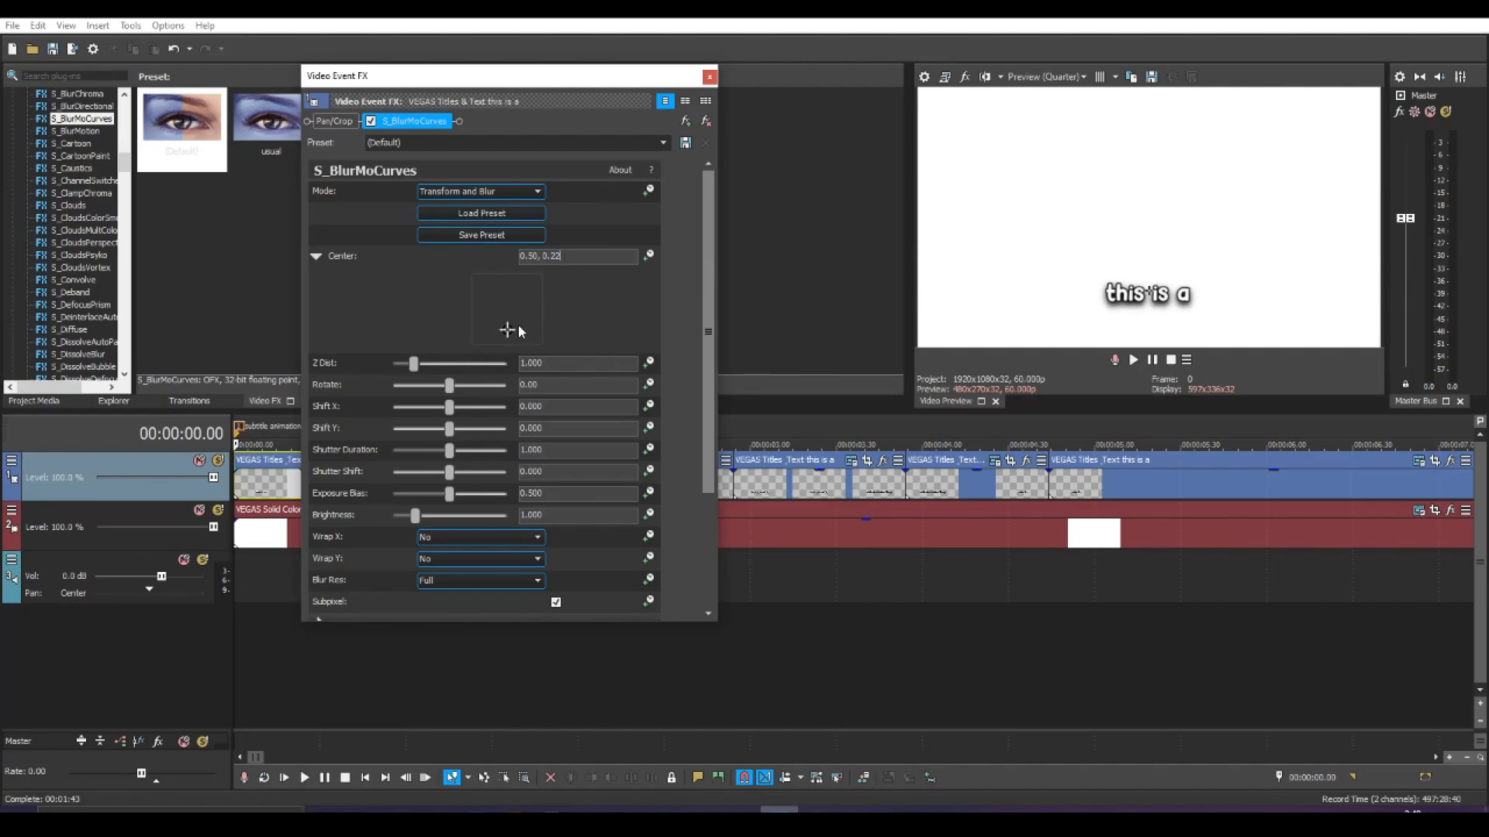
{"action": "left_click_drag", "start_coordinate": [513, 323], "coordinate": [506, 332]}
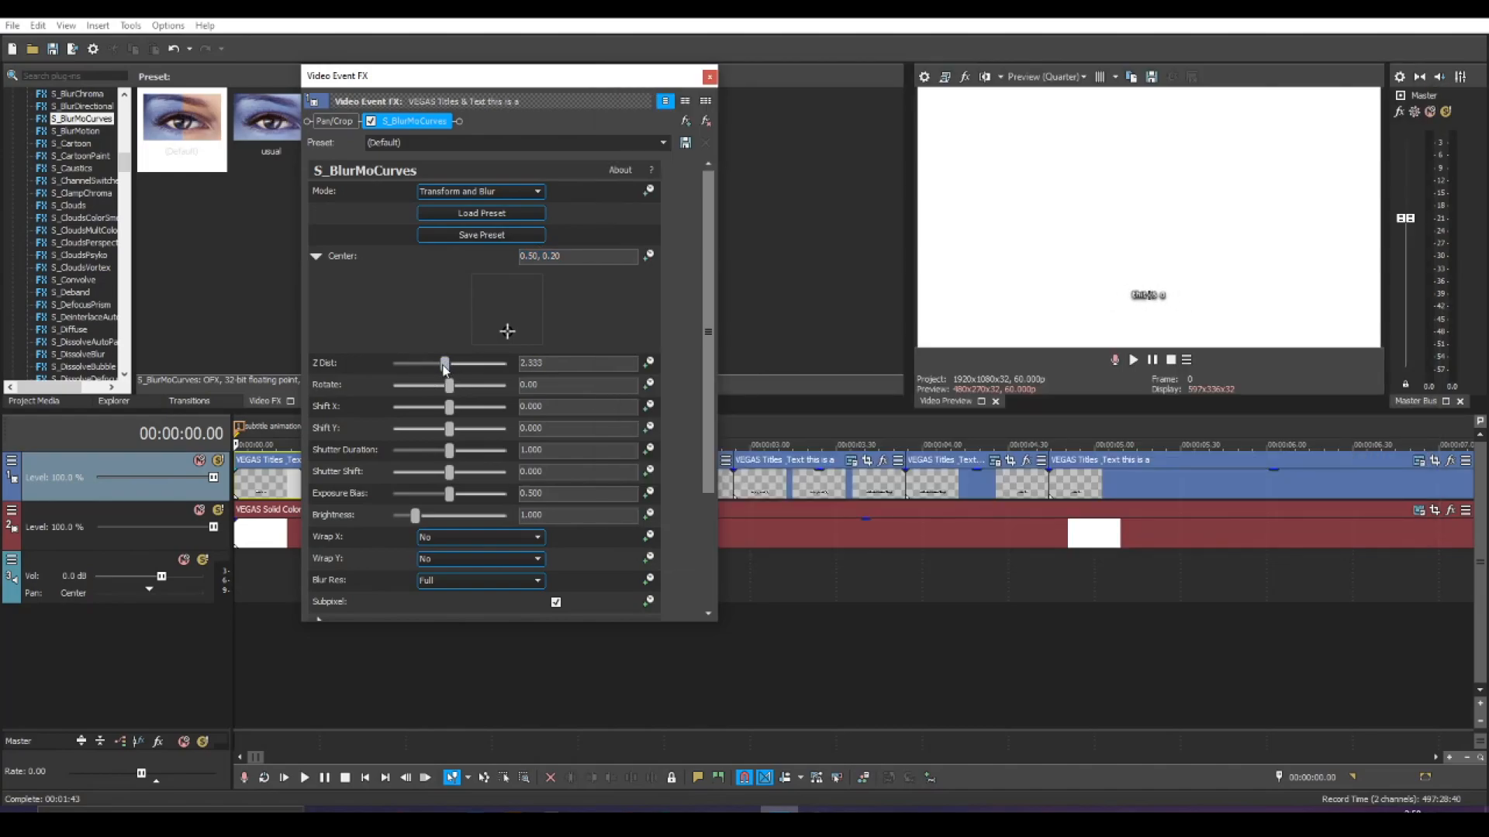
{"action": "left_click_drag", "start_coordinate": [443, 363], "coordinate": [408, 363]}
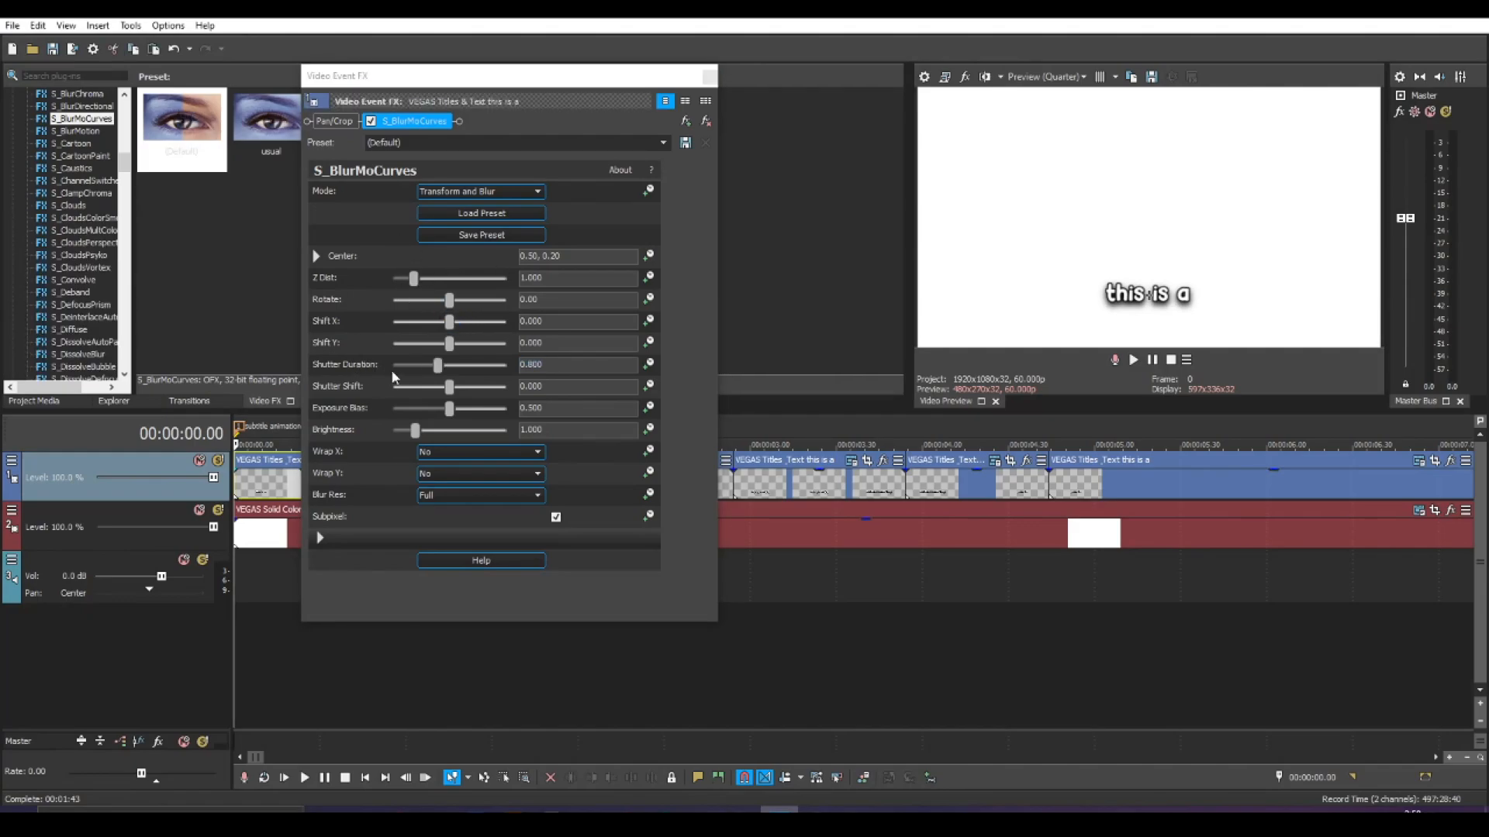
{"action": "mouse_move", "coordinate": [453, 293]}
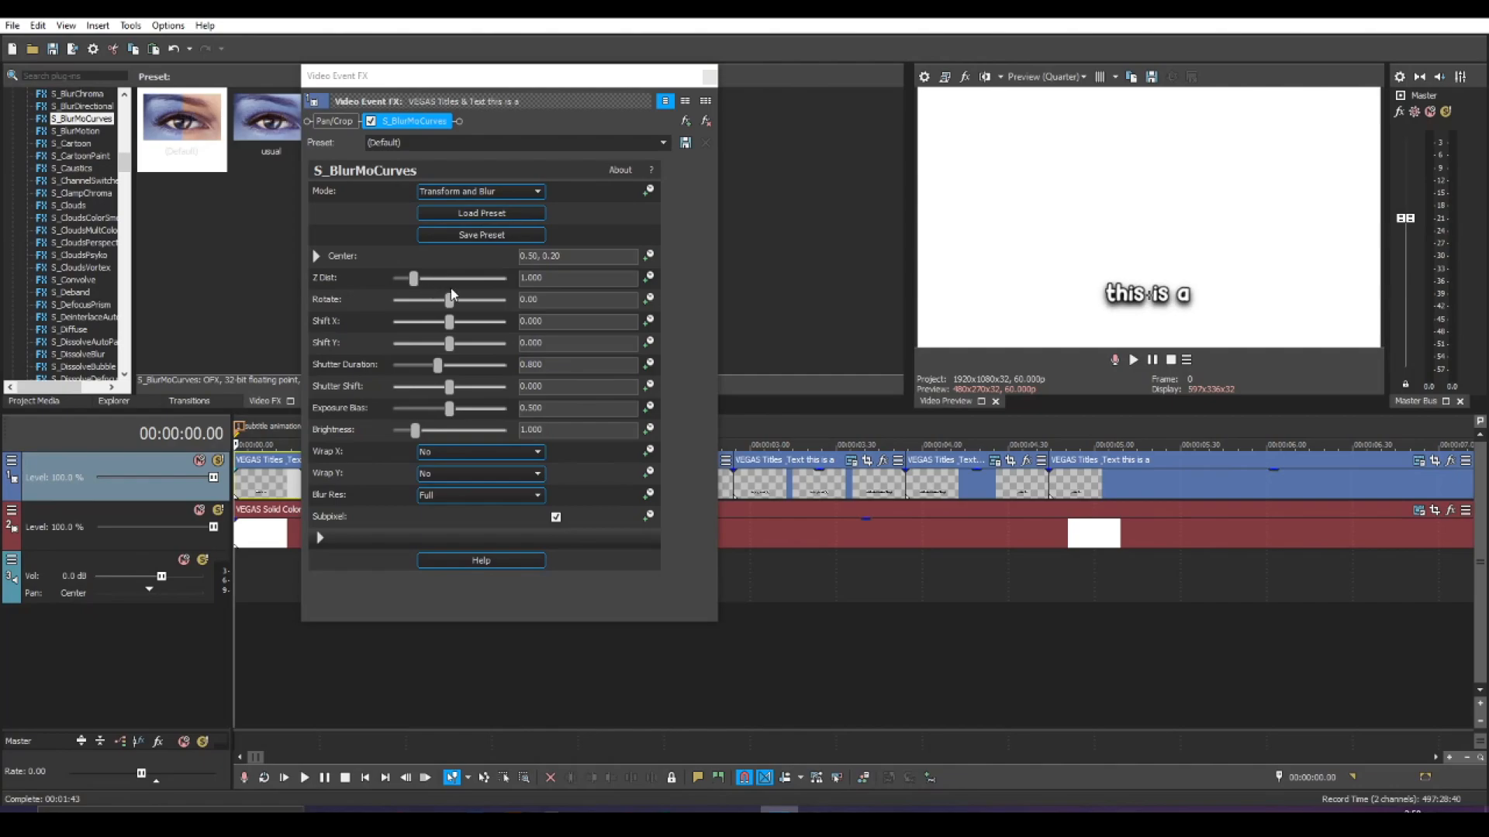
{"action": "mouse_move", "coordinate": [437, 285]}
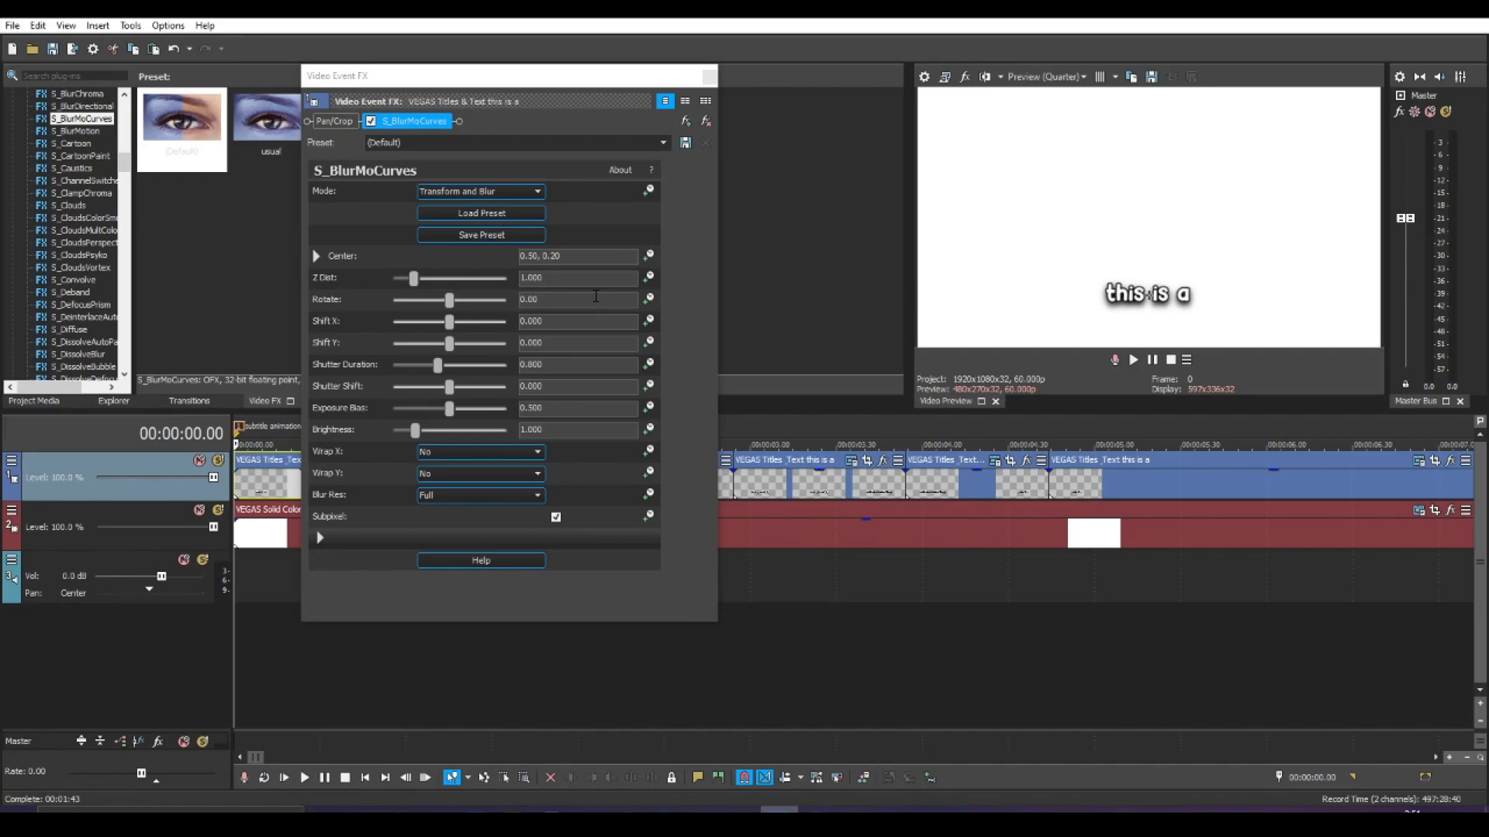
{"action": "mouse_move", "coordinate": [473, 383]}
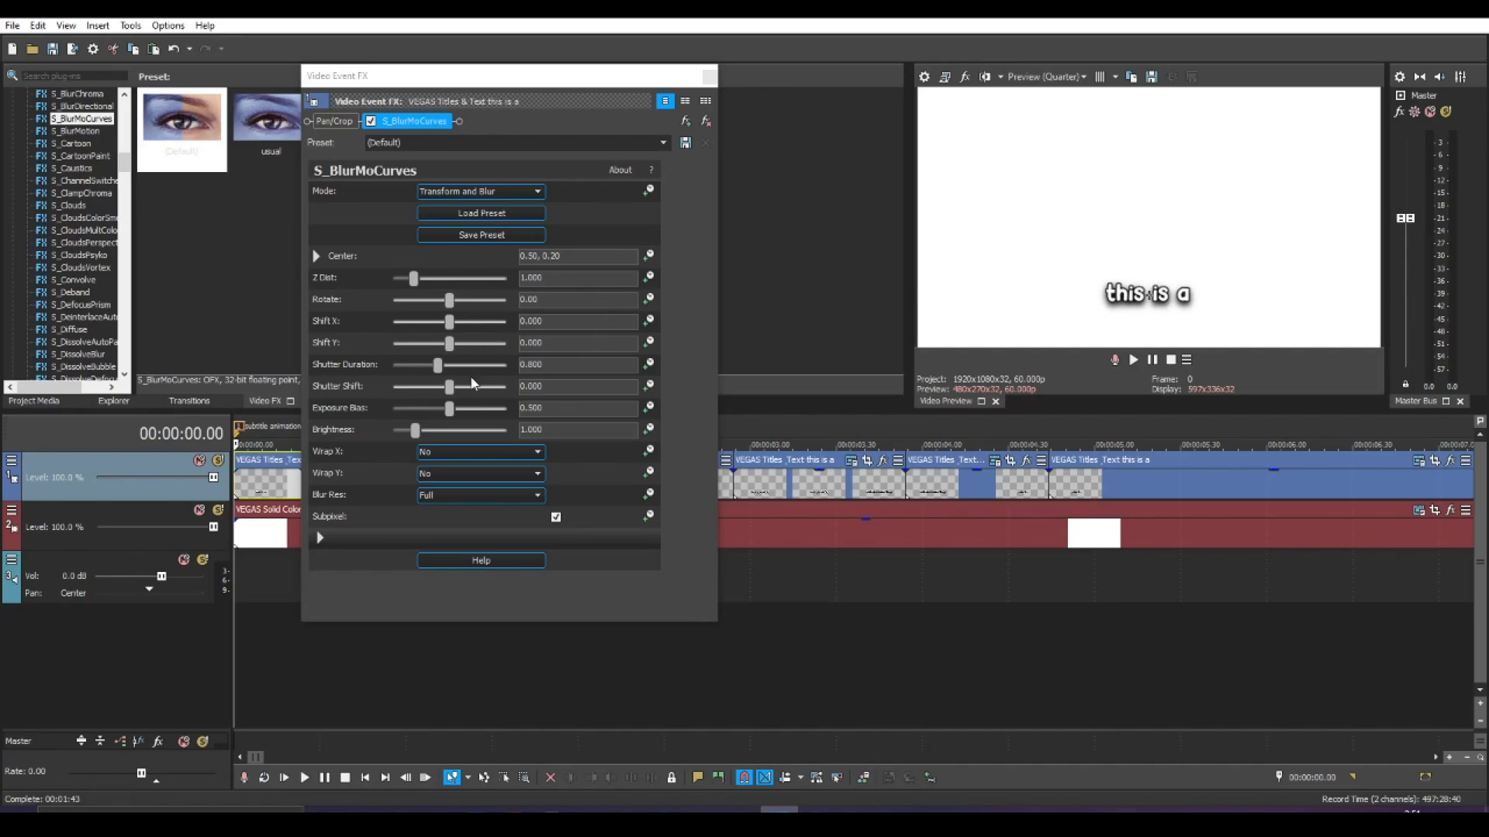
{"action": "mouse_move", "coordinate": [467, 396]}
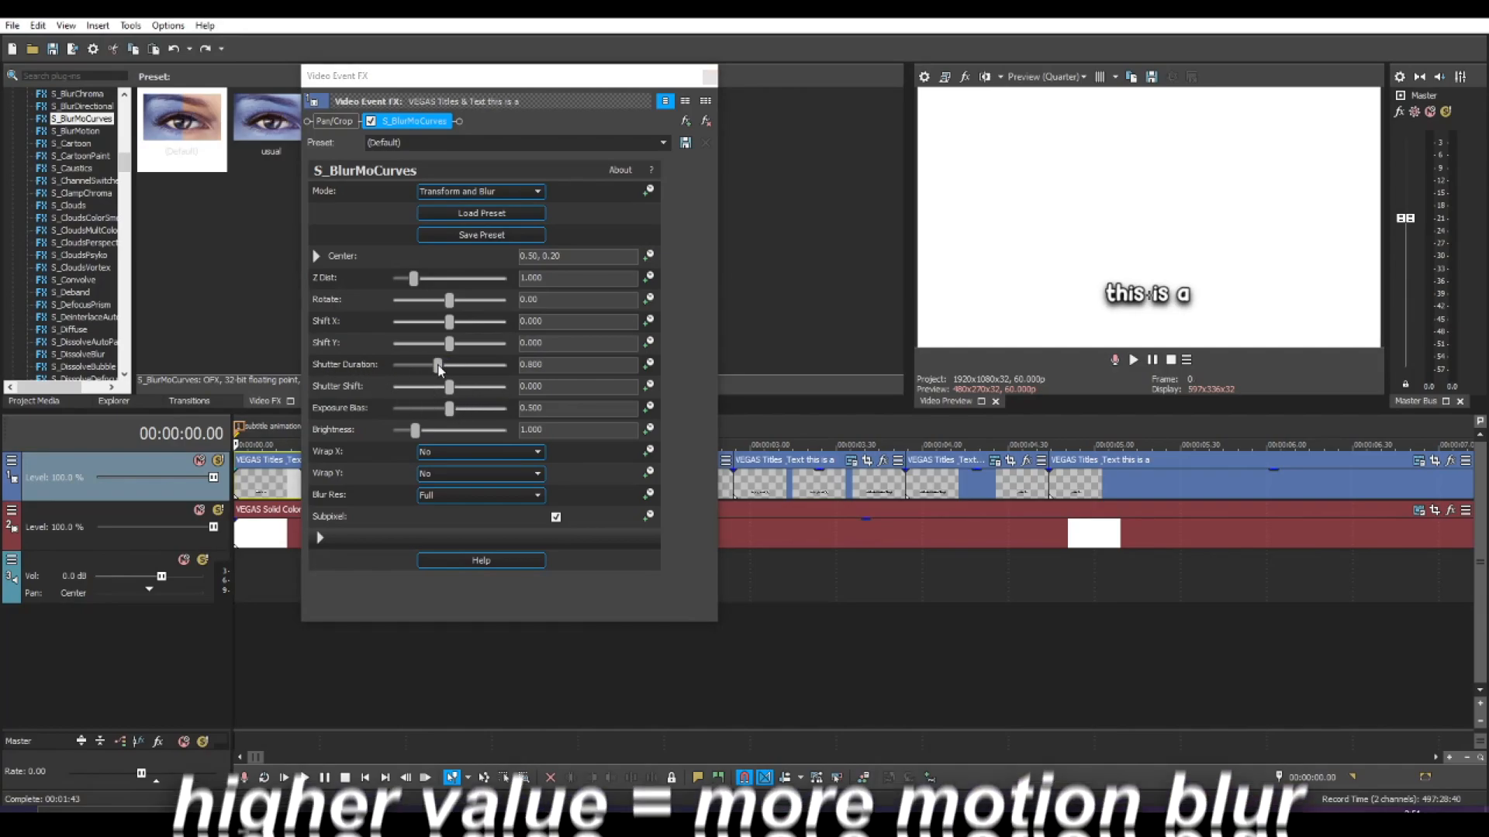
{"action": "left_click_drag", "start_coordinate": [474, 74], "coordinate": [523, 75]}
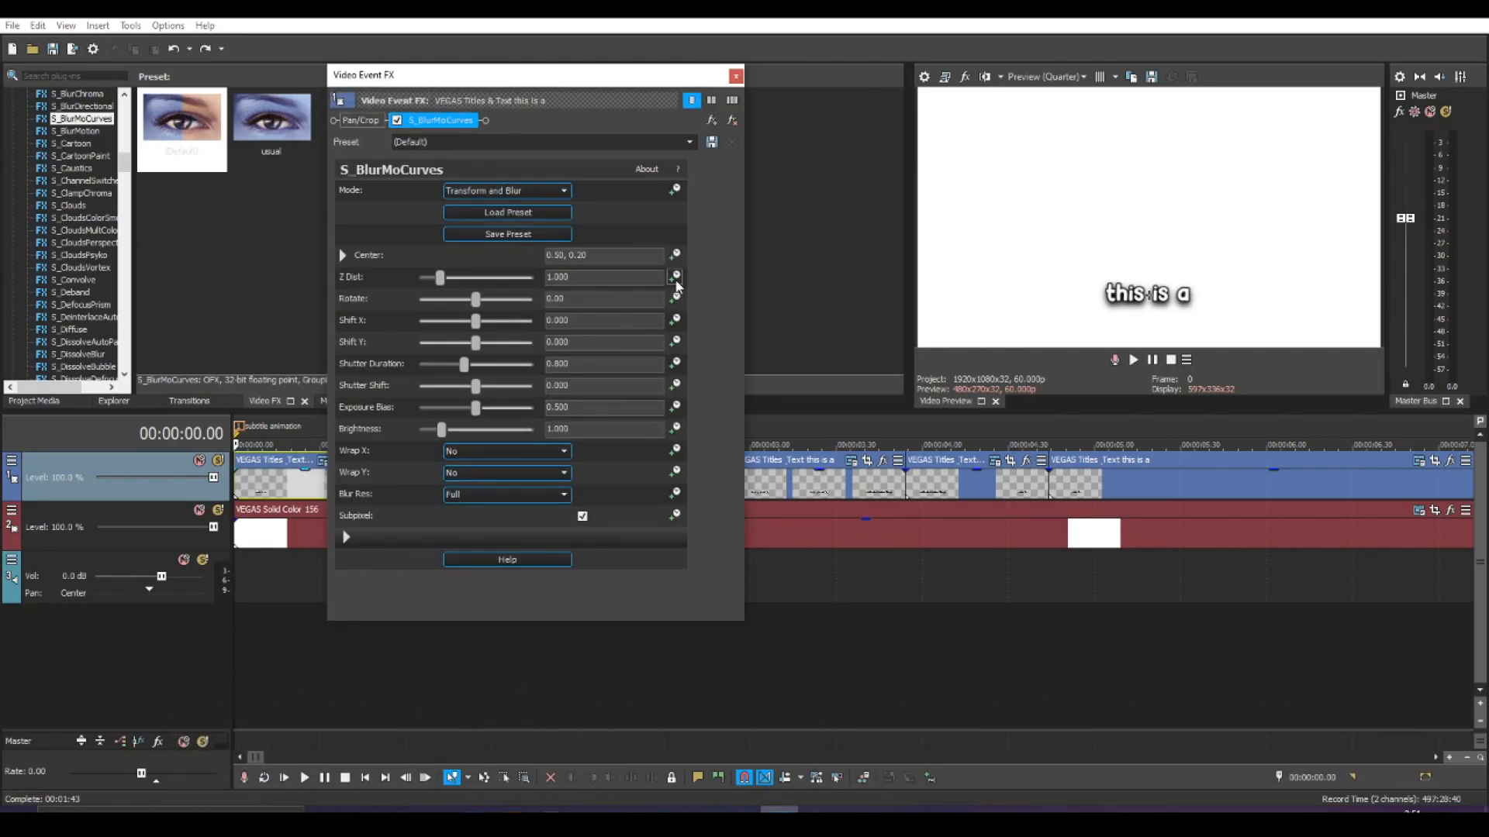
{"action": "mouse_move", "coordinate": [675, 277]}
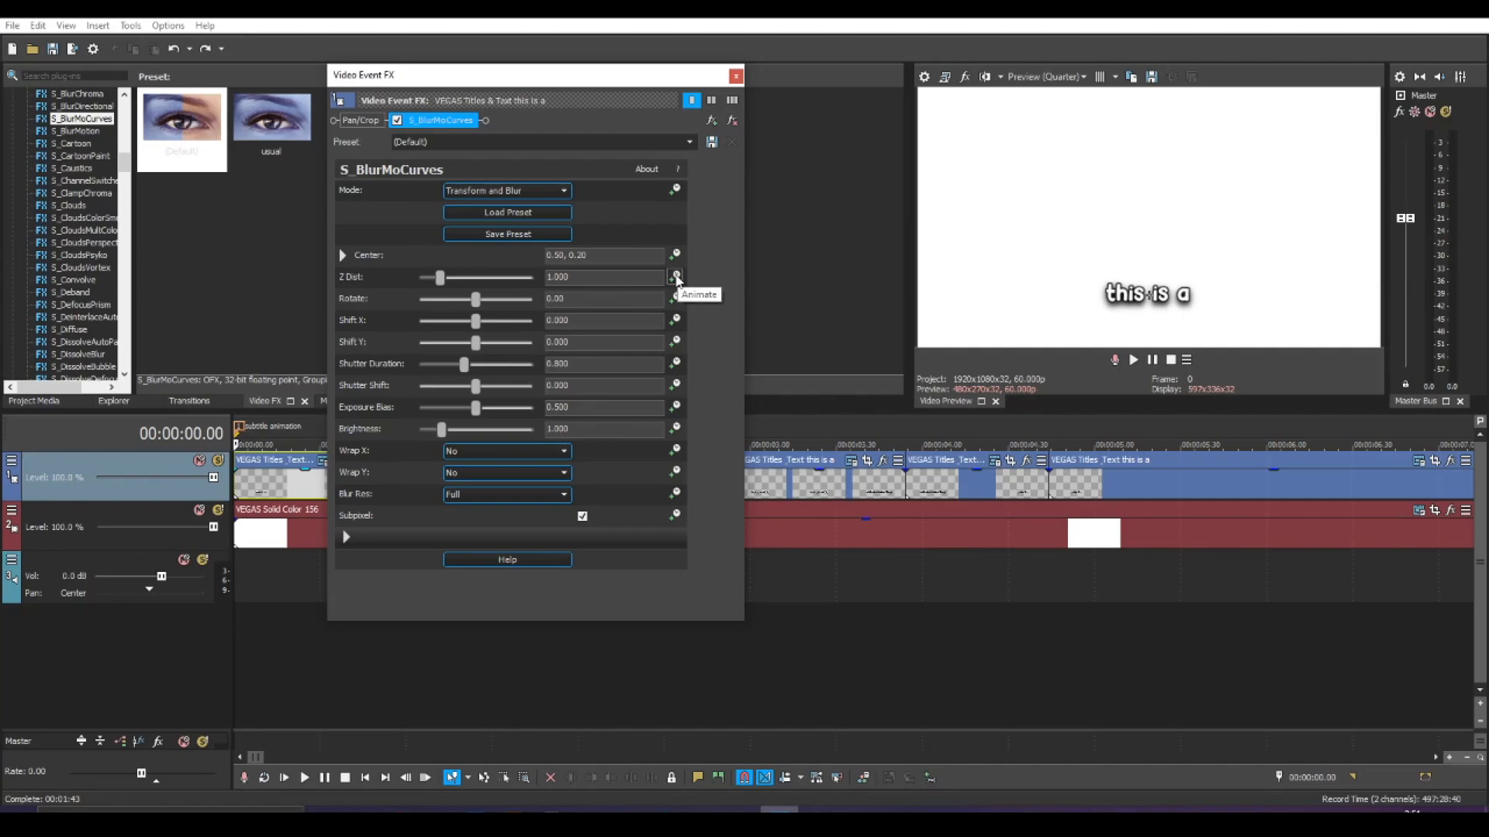
- Enable Z Dist animation and set its starting keyframe to 1.300 at frame 0
{"action": "left_click", "coordinate": [675, 276]}
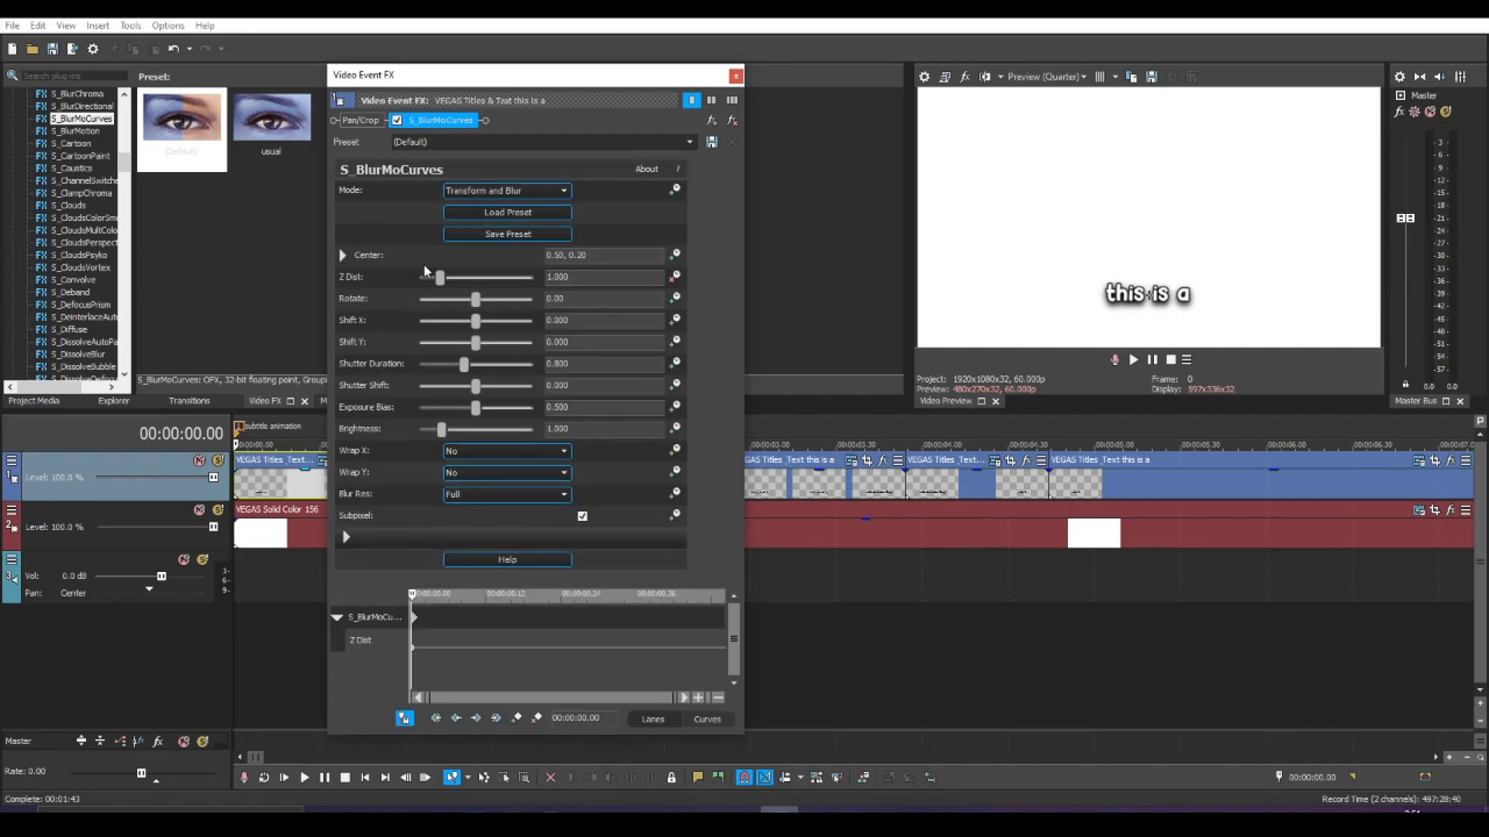
{"action": "left_click_drag", "start_coordinate": [439, 276], "coordinate": [440, 276]}
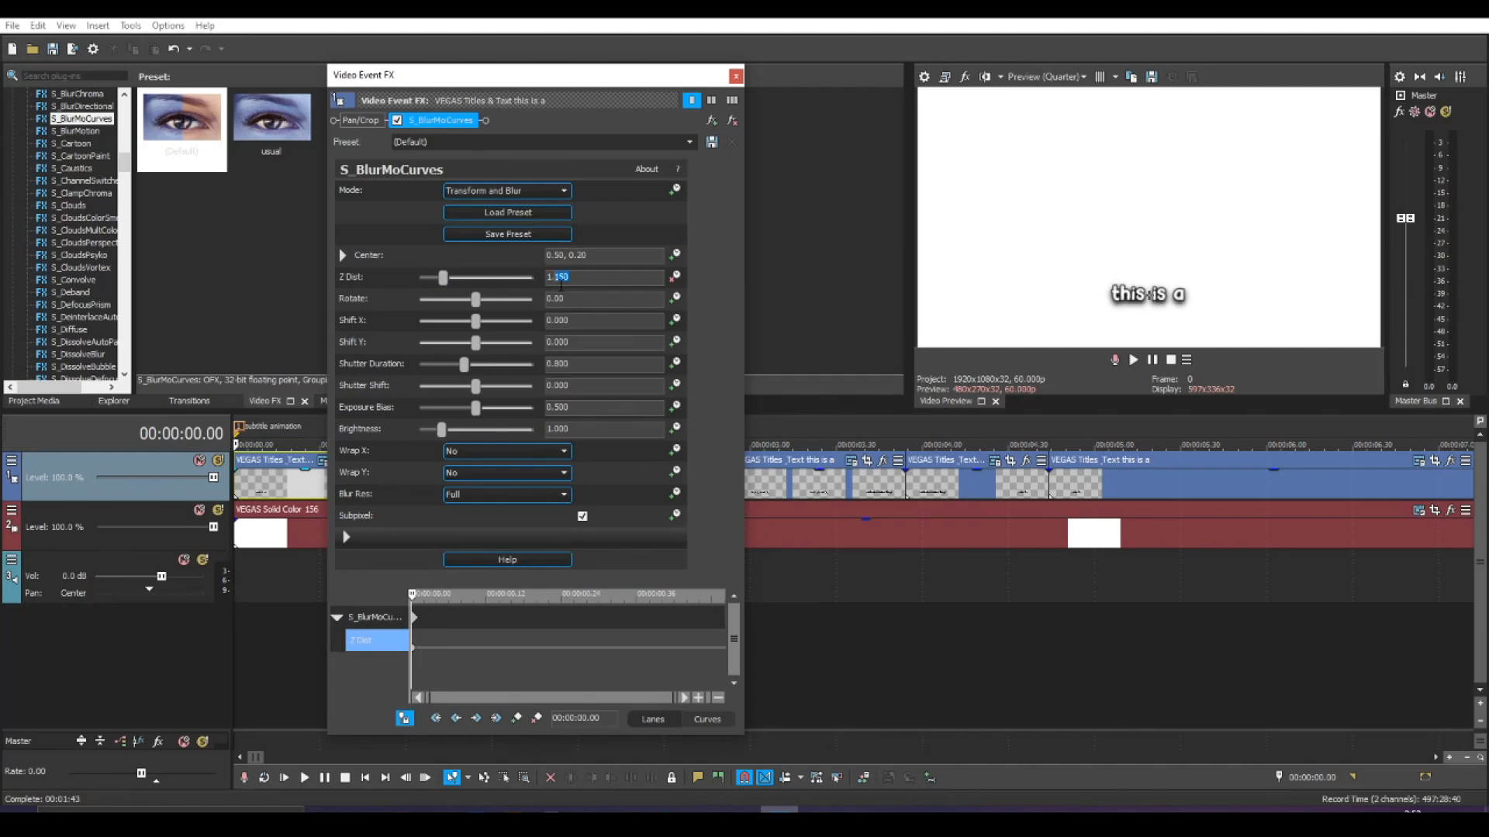
{"action": "type", "text": "1.200"}
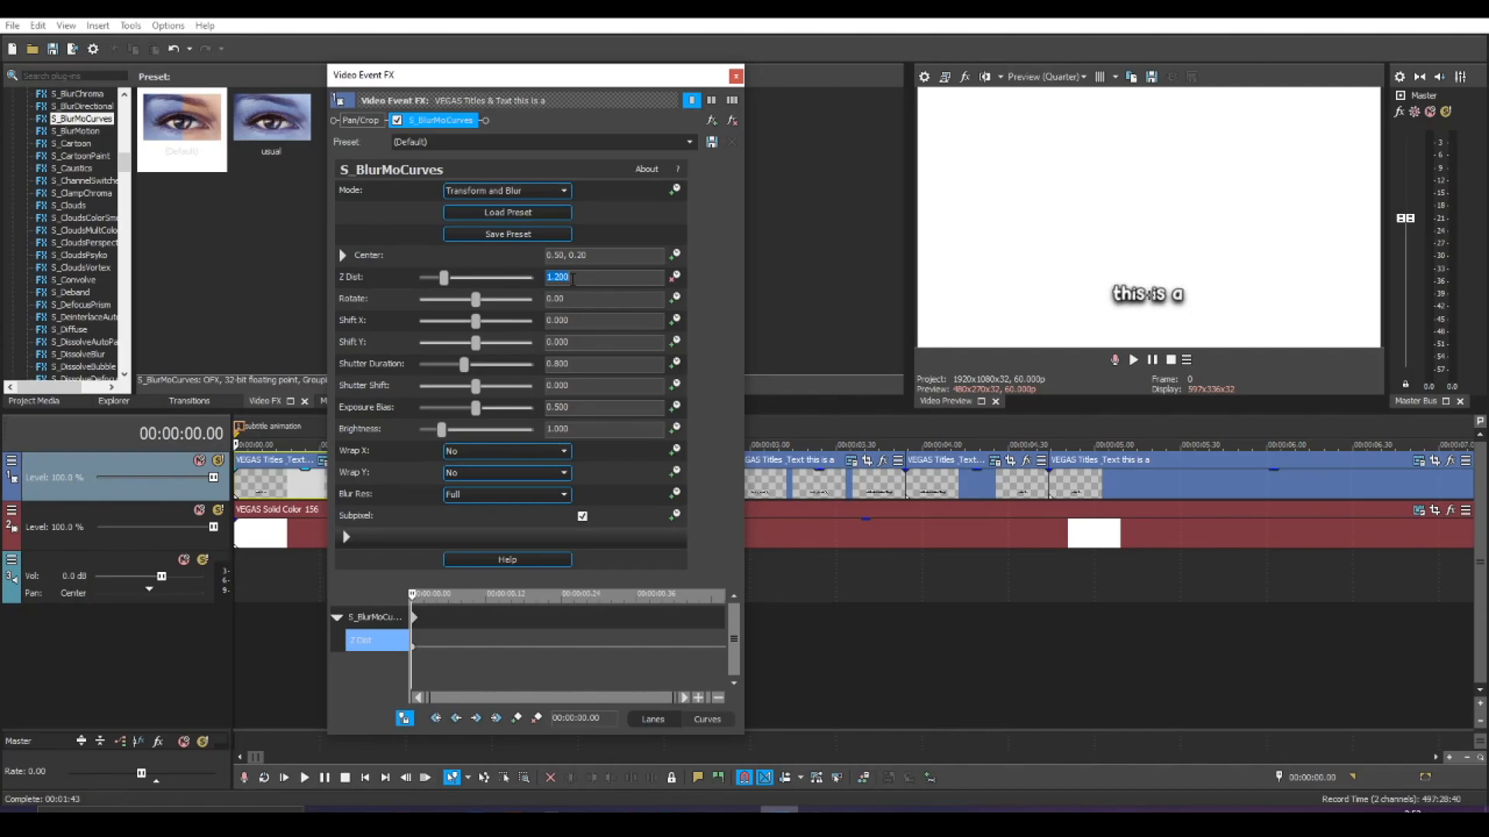
{"action": "type", "text": "1.00"}
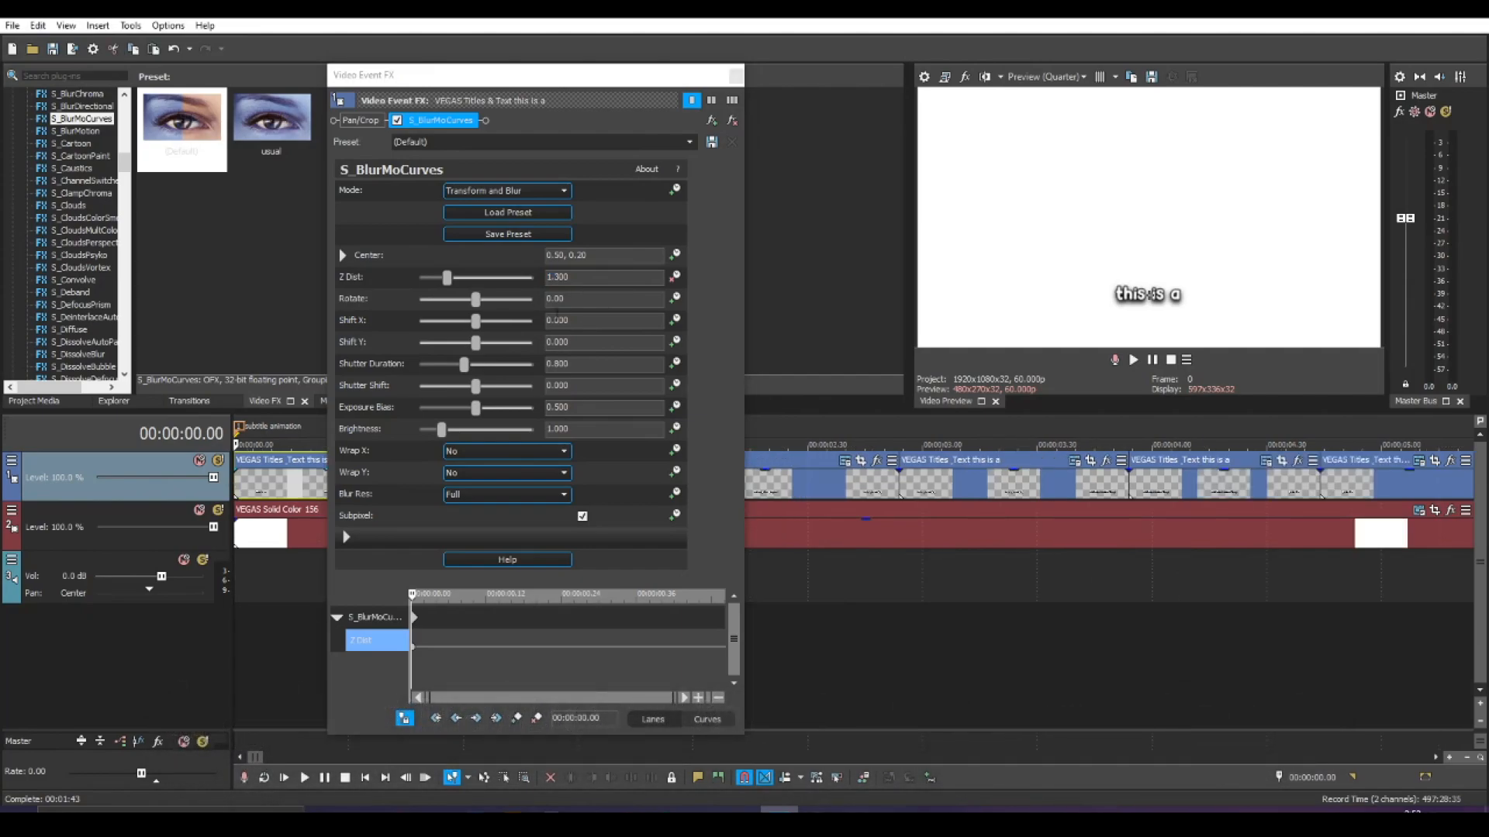
{"action": "mouse_move", "coordinate": [255, 489]}
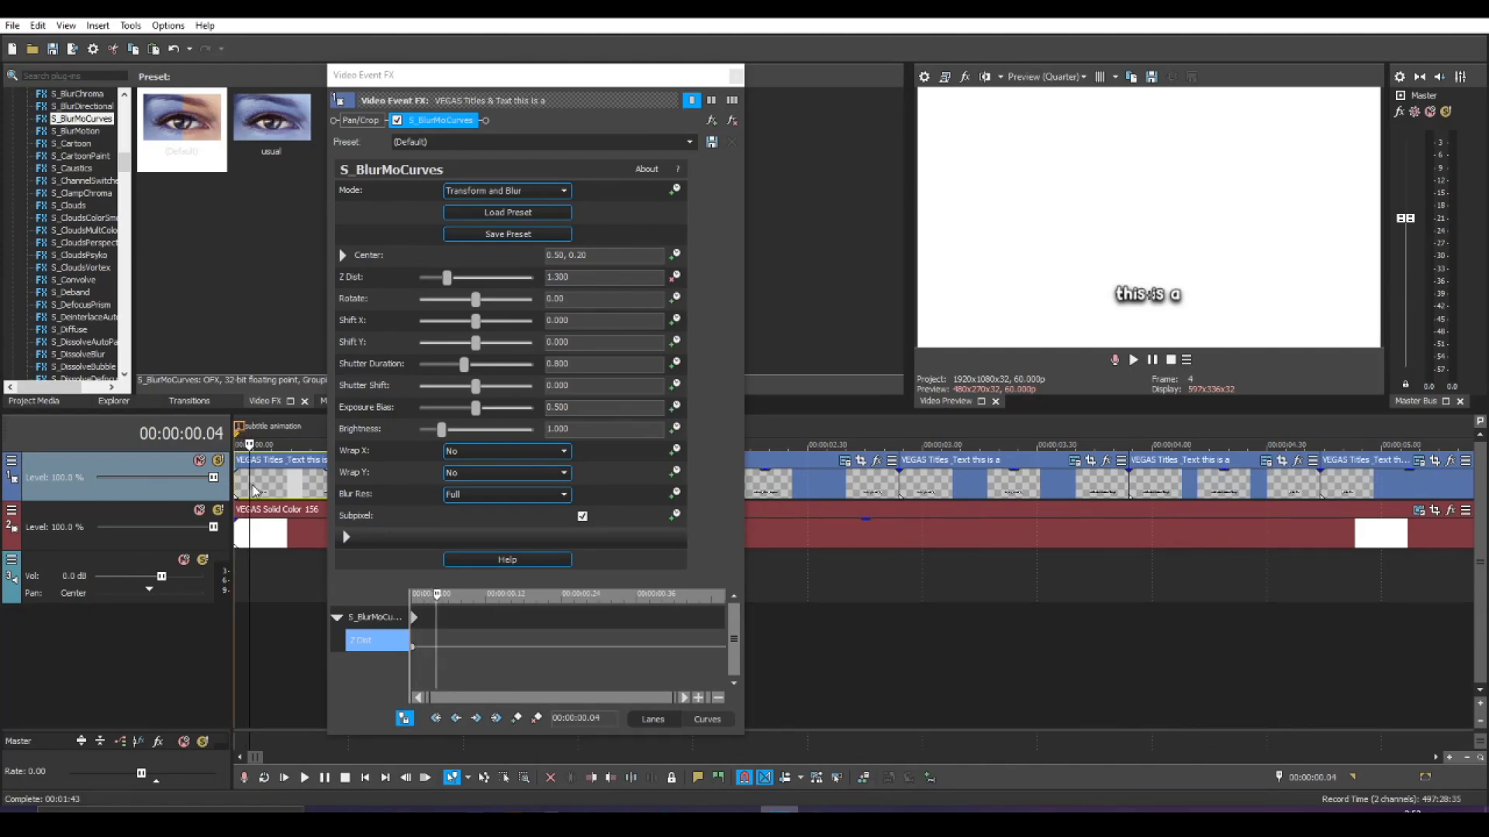
- A few frames later, set Z Dist back to 1.000 as a second keyframe
{"action": "key", "text": "Right"}
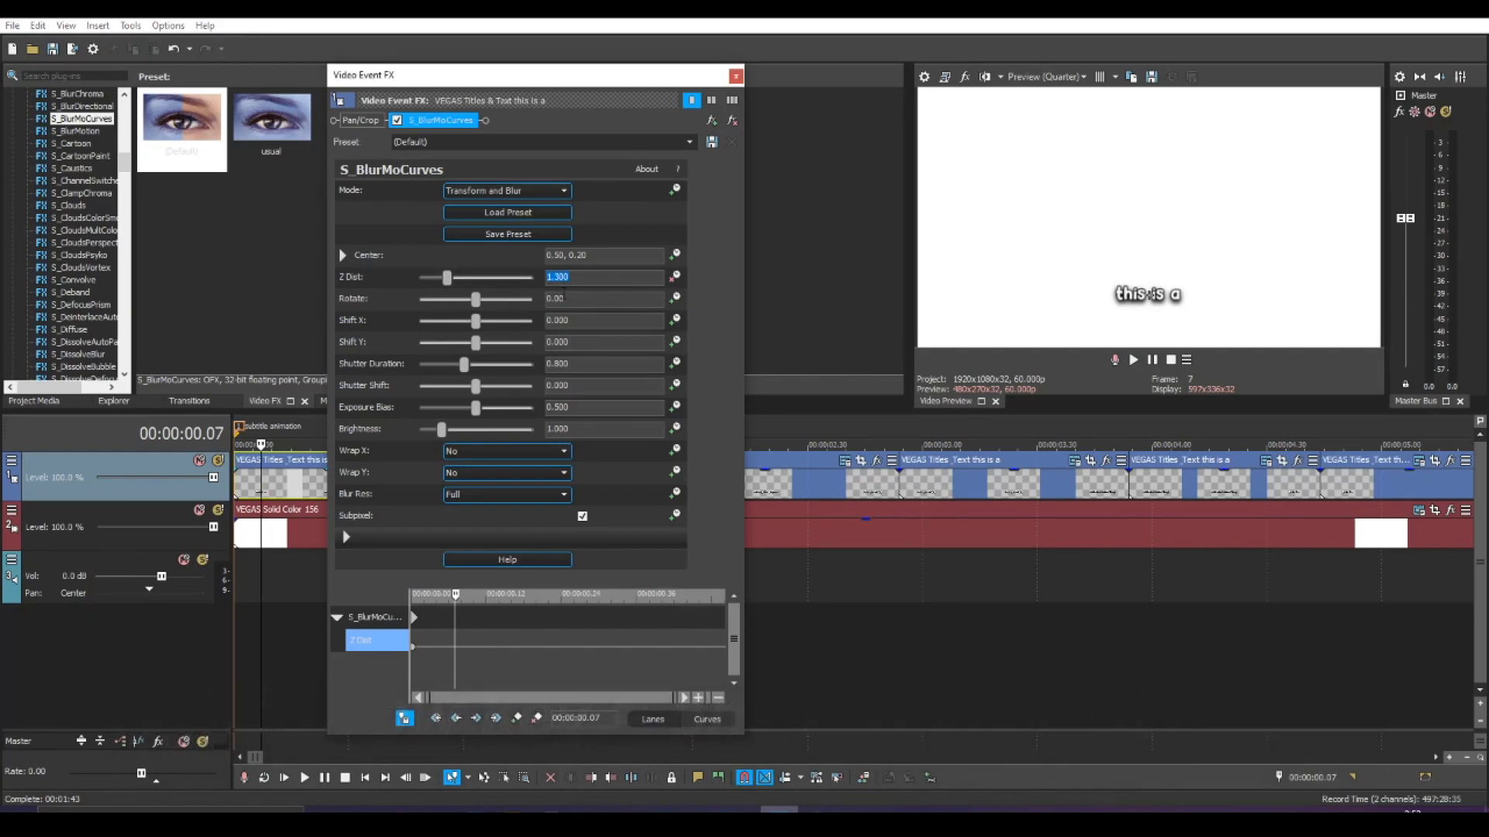
{"action": "type", "text": "1.000"}
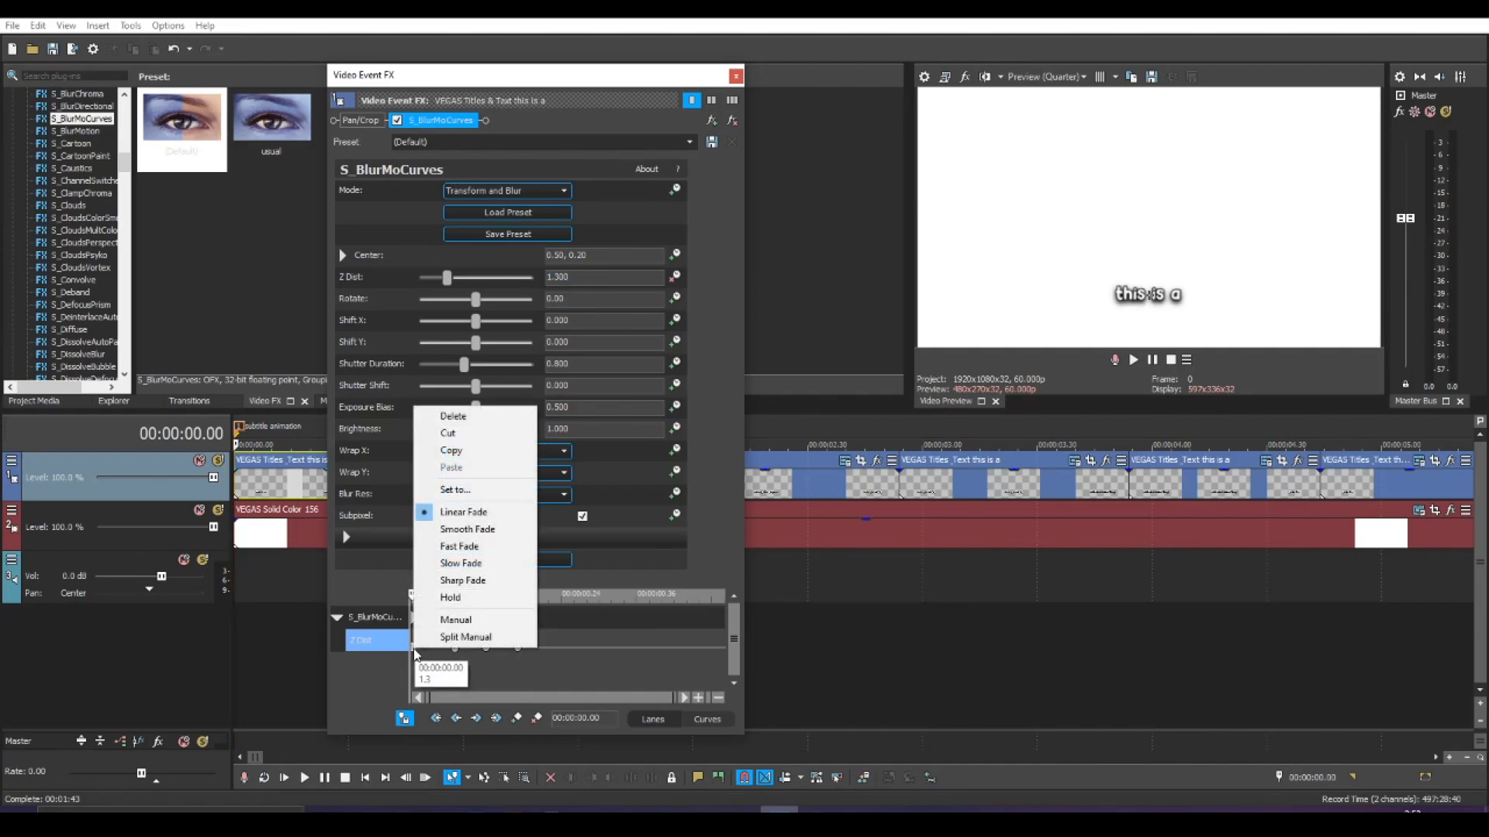
{"action": "mouse_move", "coordinate": [459, 546]}
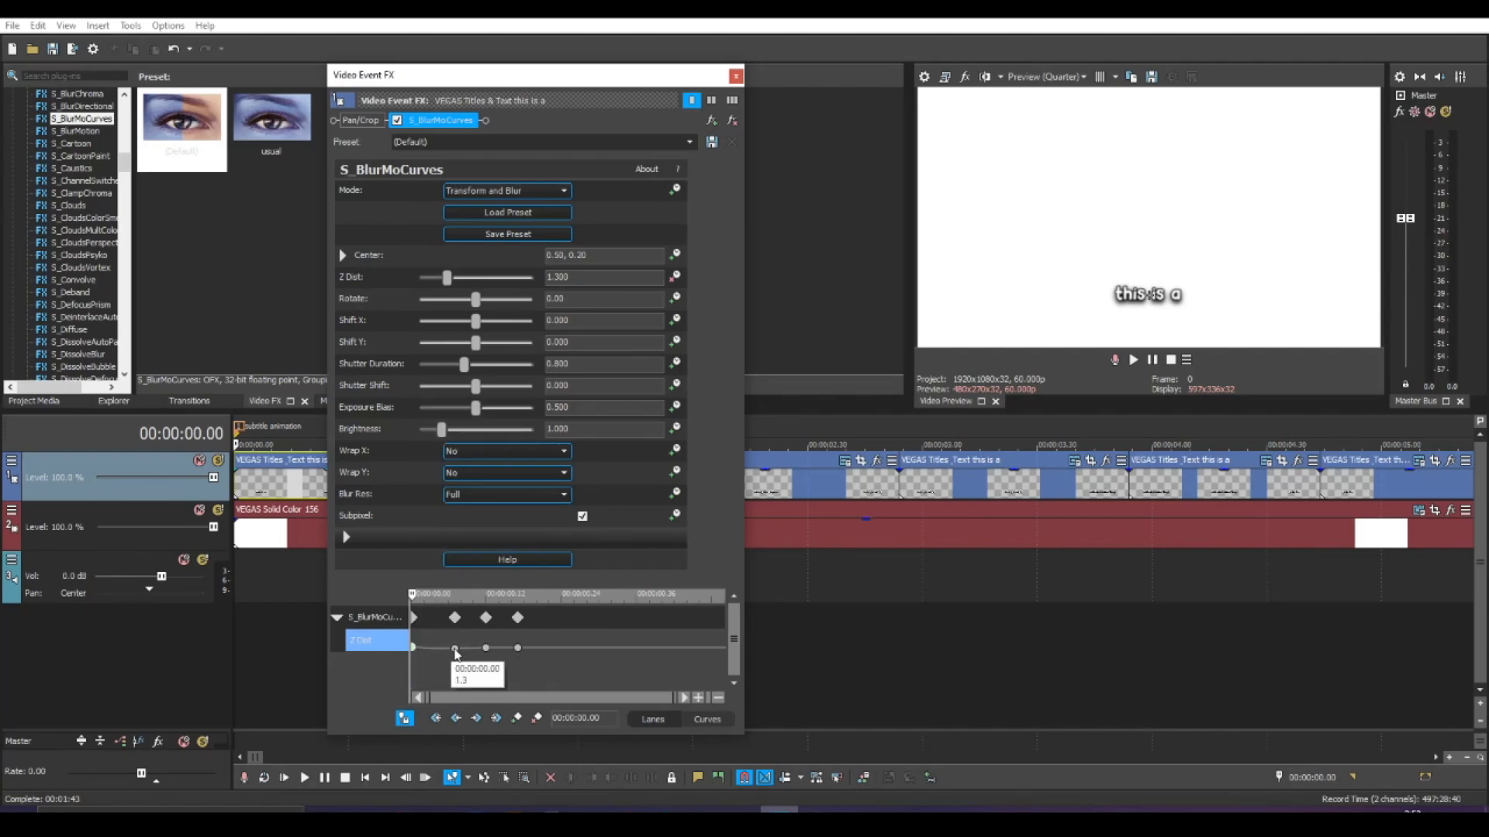
- Choose a fade type on a Z Dist keyframe and finish the 1.3/1.0 pulse keyframes
{"action": "right_click", "coordinate": [455, 649]}
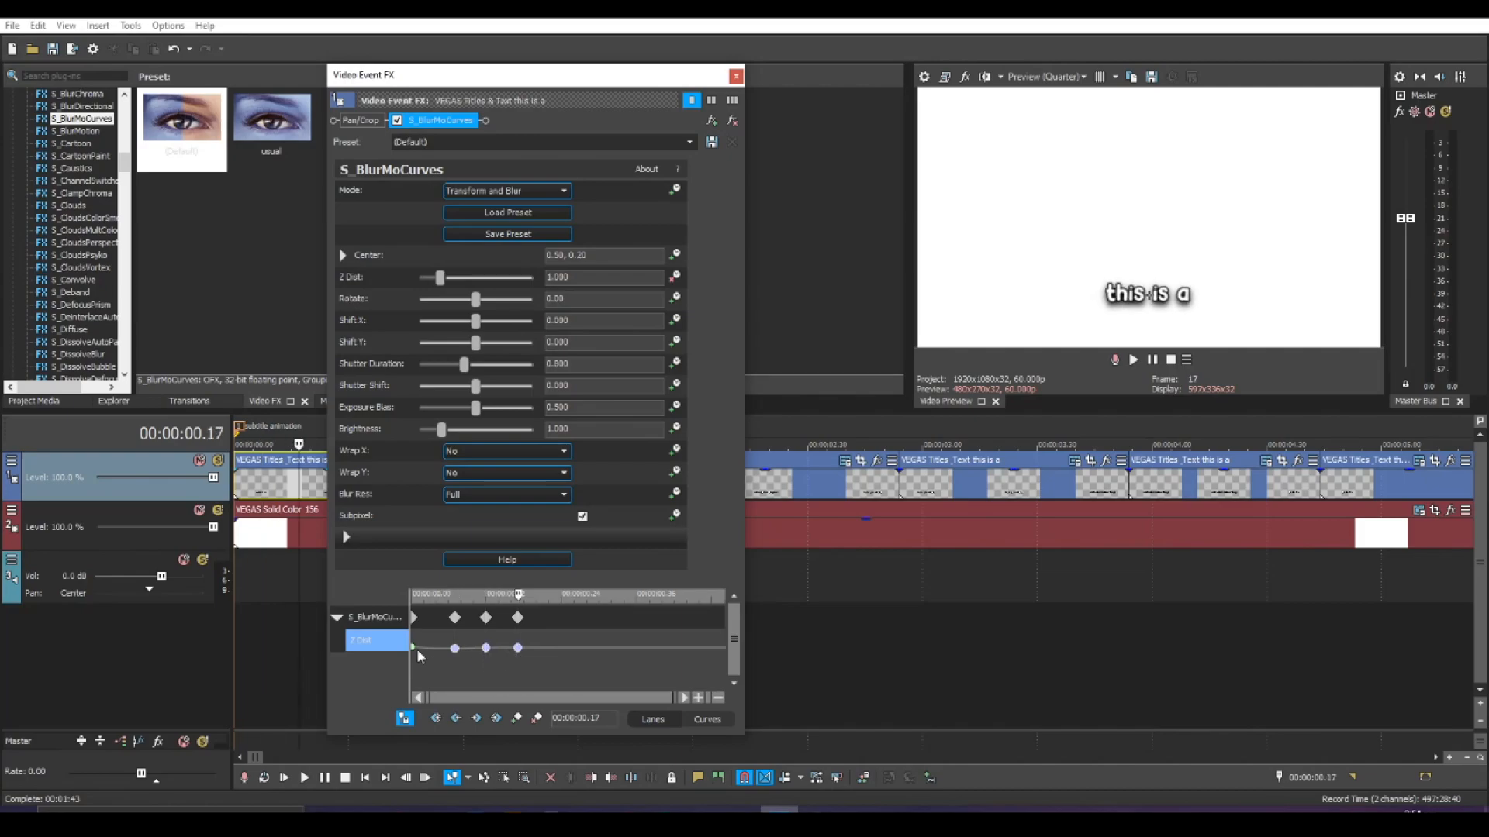
{"action": "left_click", "coordinate": [735, 75]}
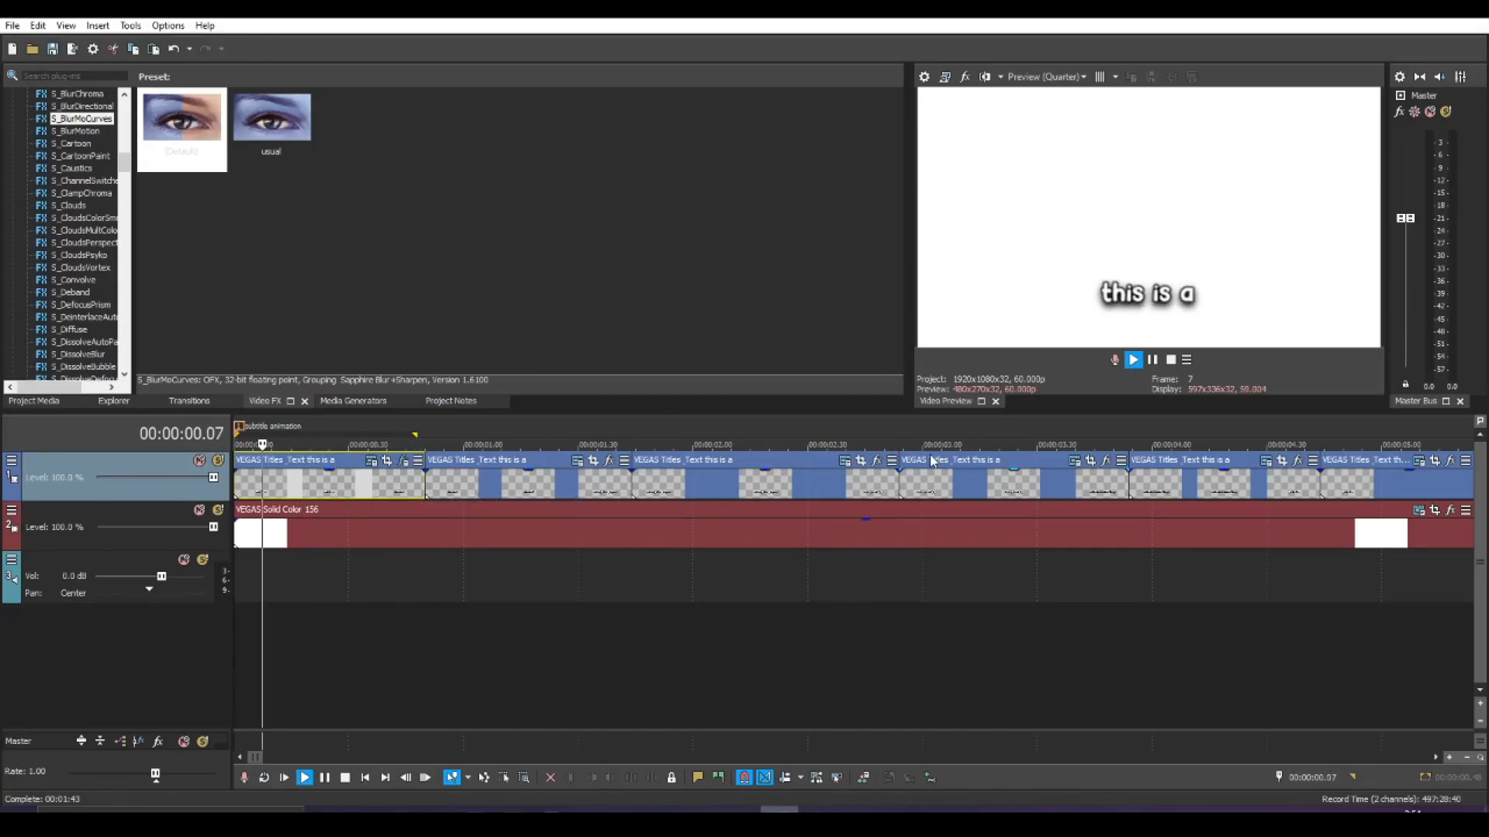
- Rewind, loop the subtitle region and raise preview quality to Best (Half) for playback
{"action": "left_click", "coordinate": [345, 777]}
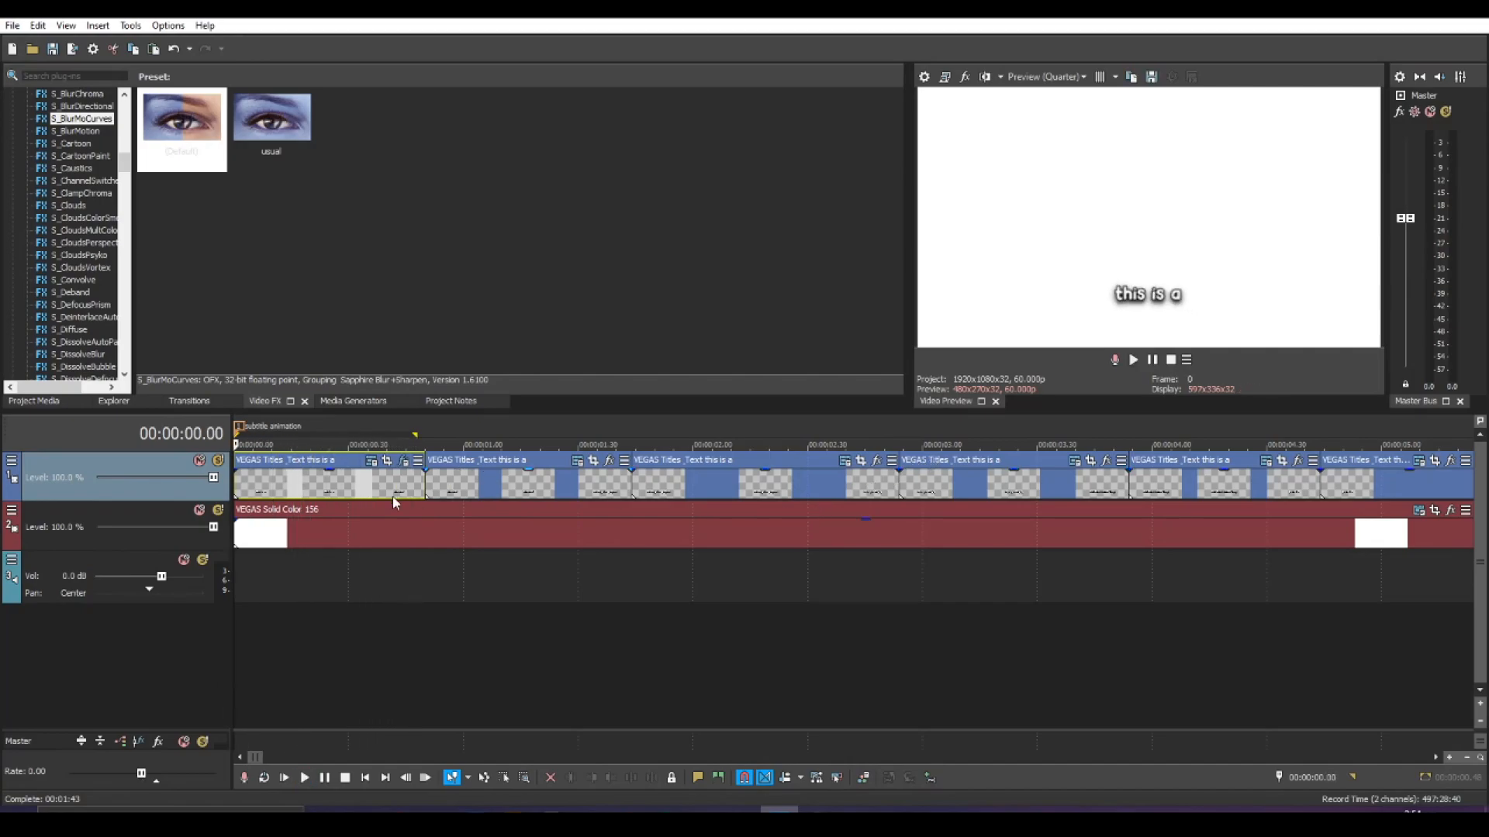
{"action": "mouse_move", "coordinate": [839, 510]}
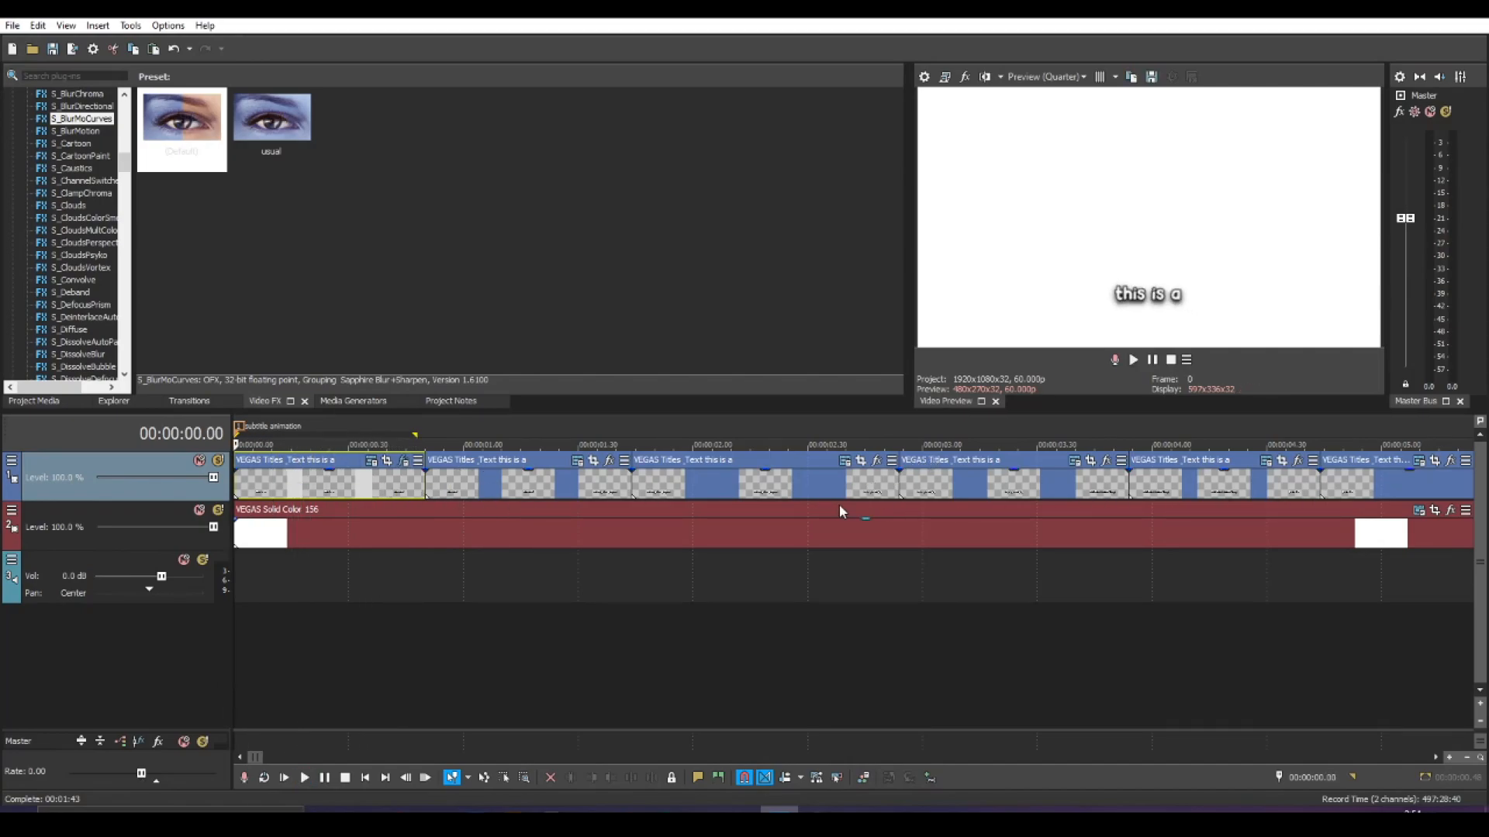
{"action": "right_click", "coordinate": [261, 483]}
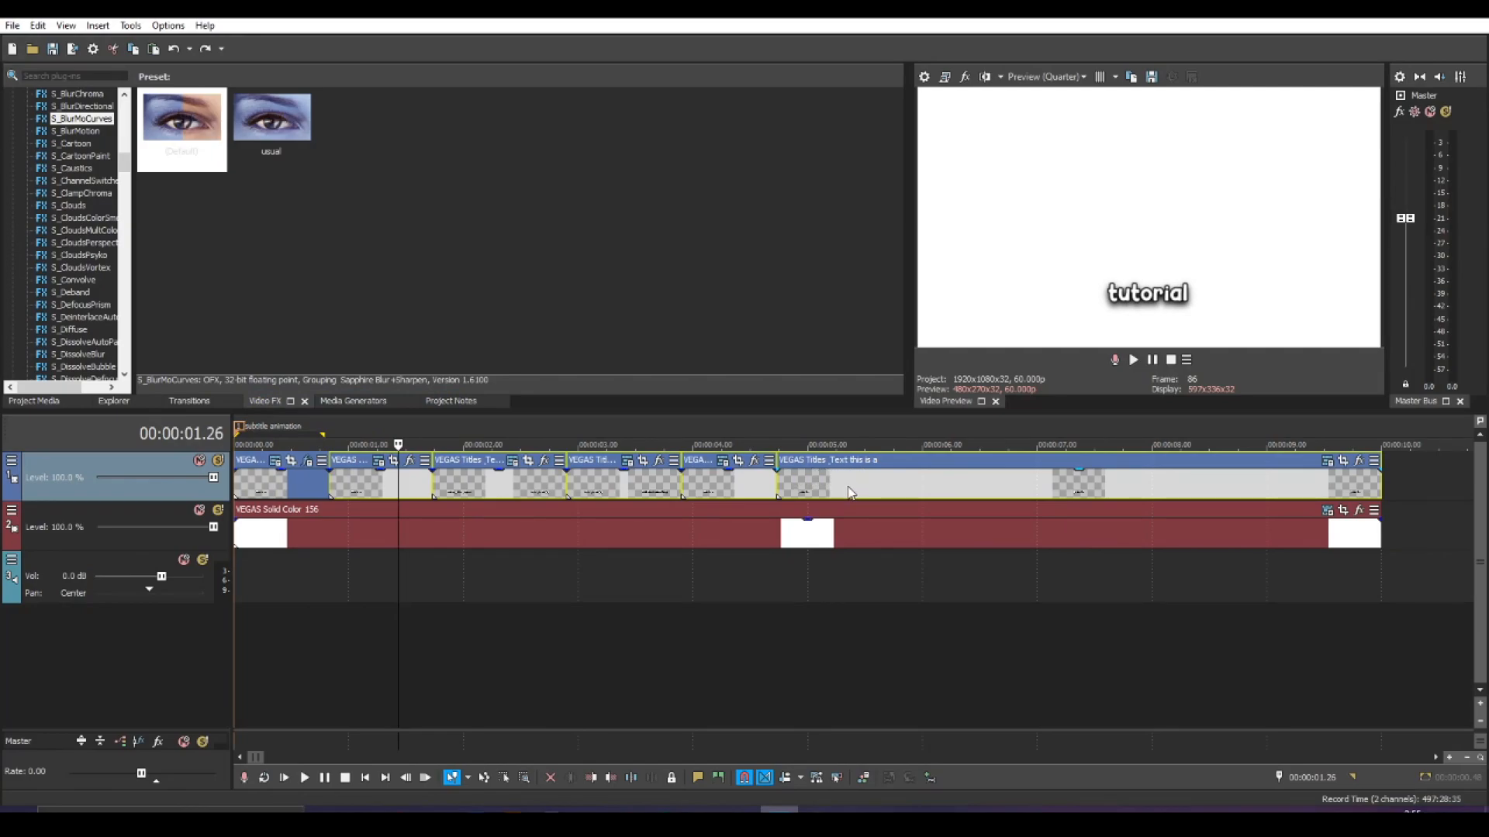
{"action": "mouse_move", "coordinate": [1017, 587]}
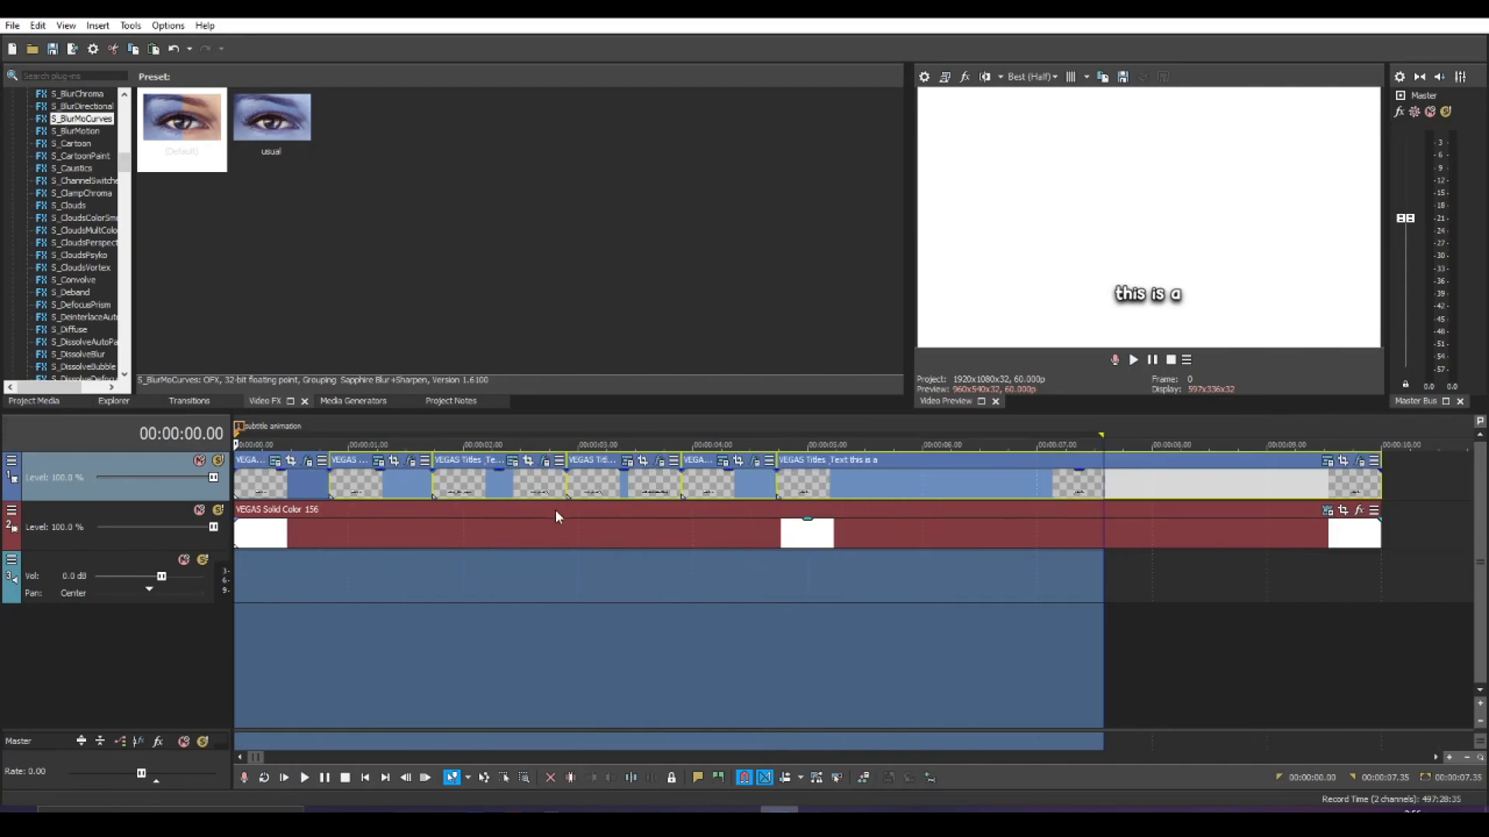
{"action": "left_click", "coordinate": [1032, 76]}
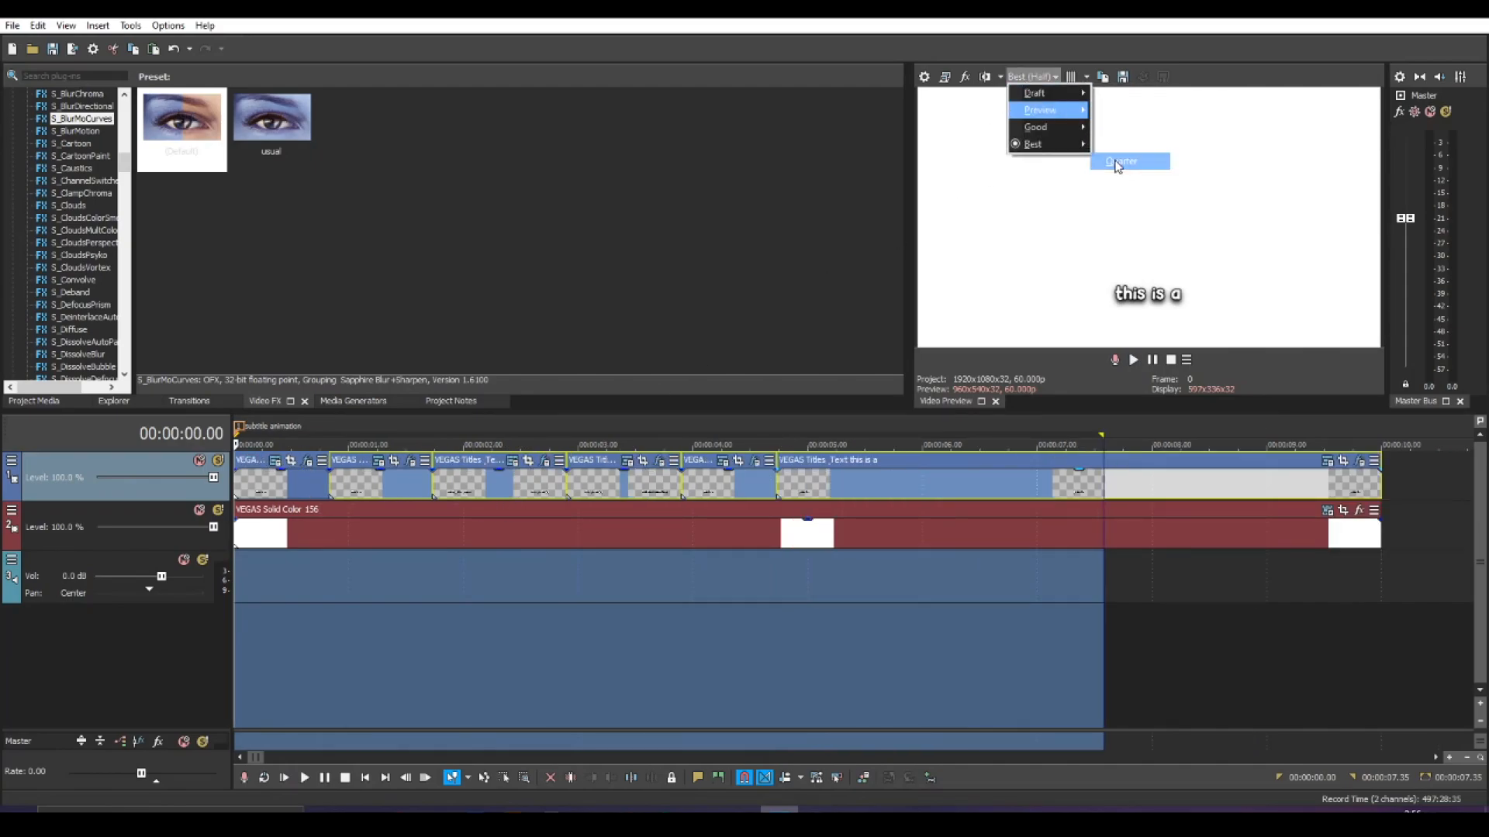
- Set Preview (Quarter) quality and trim the Z Dist pop to three closely packed keyframes
{"action": "left_click", "coordinate": [1123, 161]}
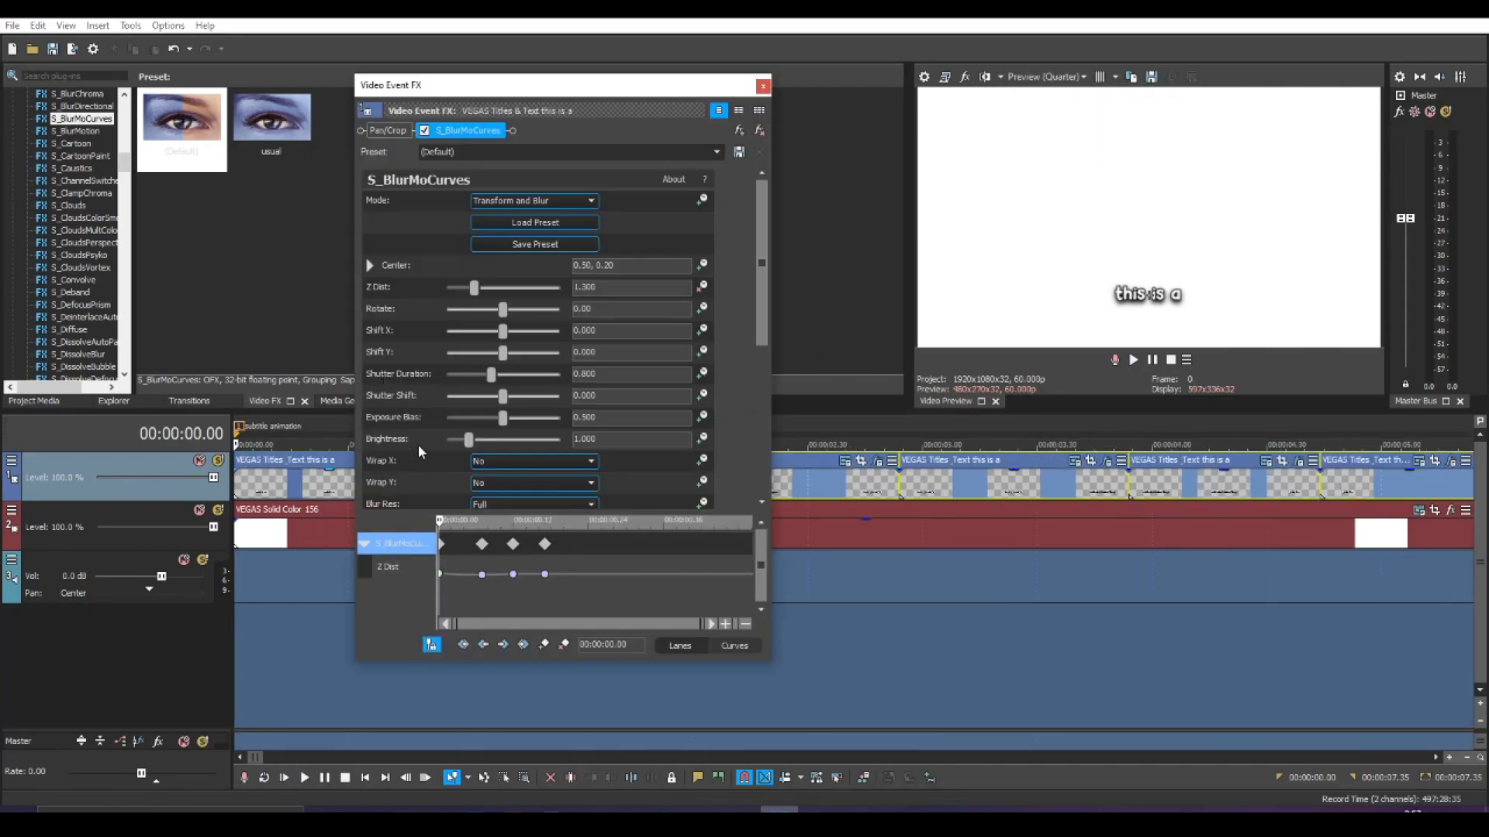
{"action": "mouse_move", "coordinate": [513, 576]}
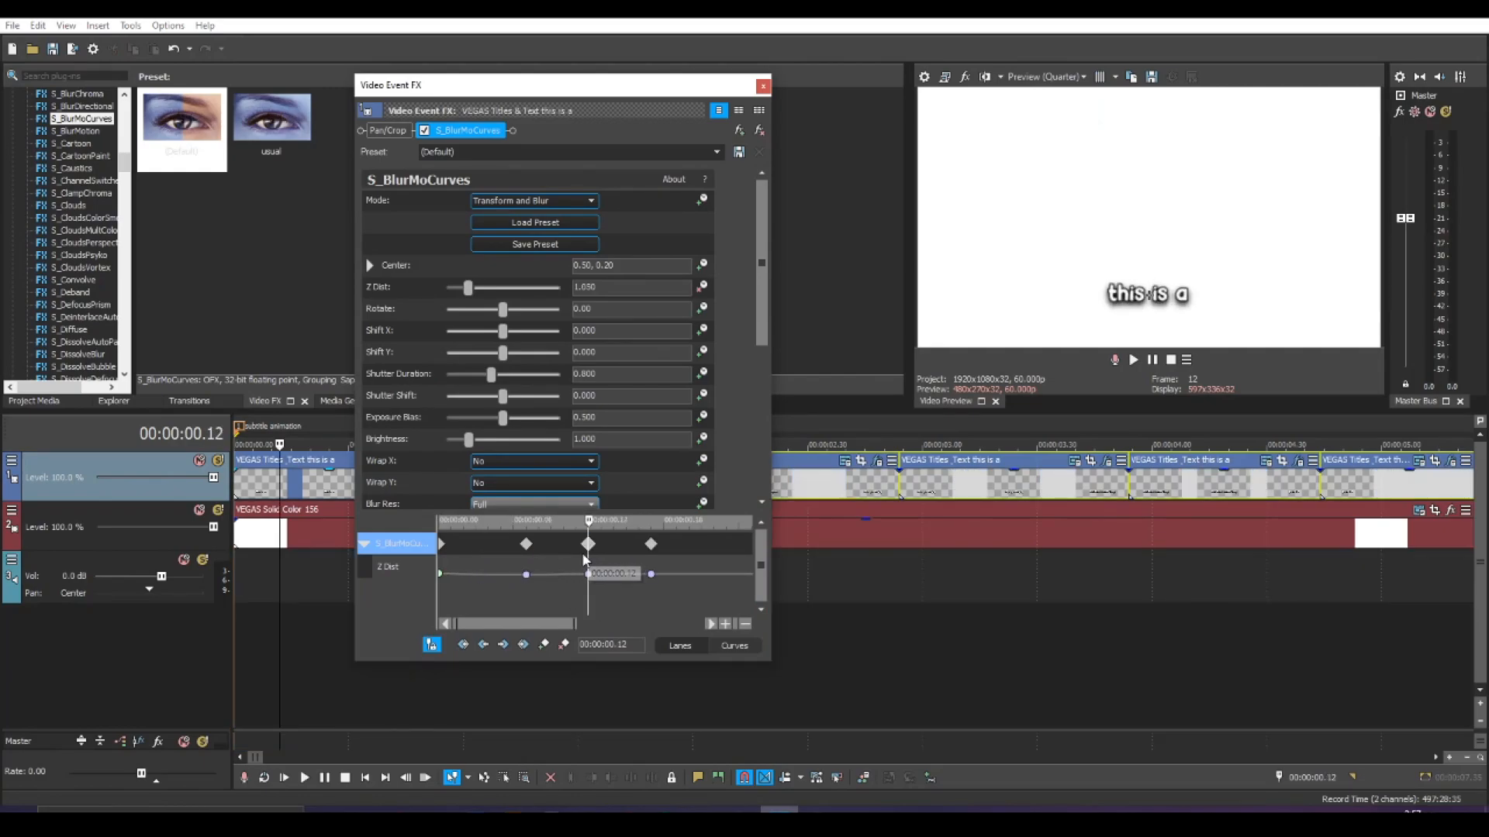
{"action": "mouse_move", "coordinate": [650, 544]}
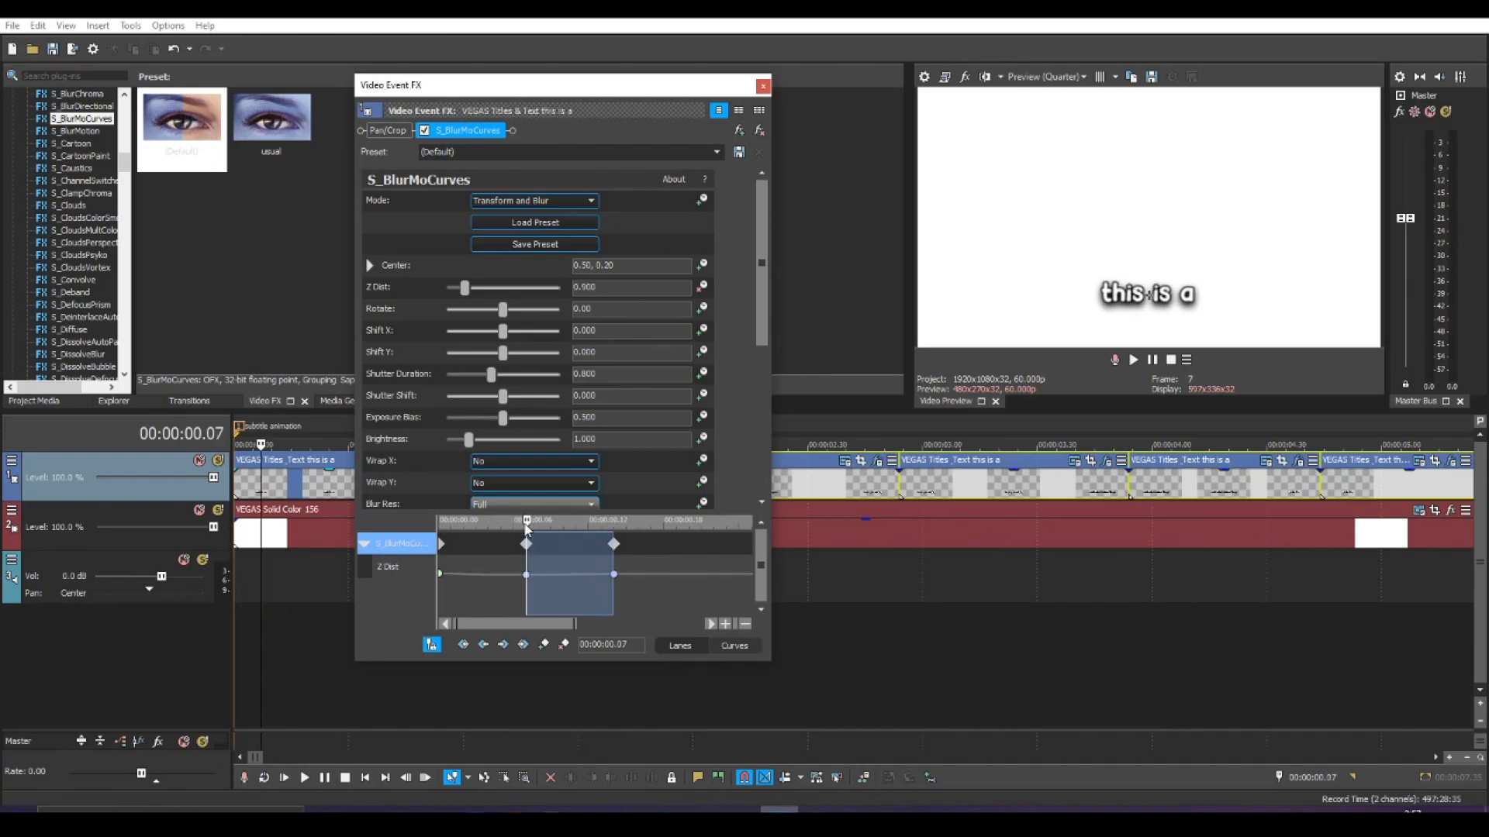
{"action": "left_click", "coordinate": [589, 521]}
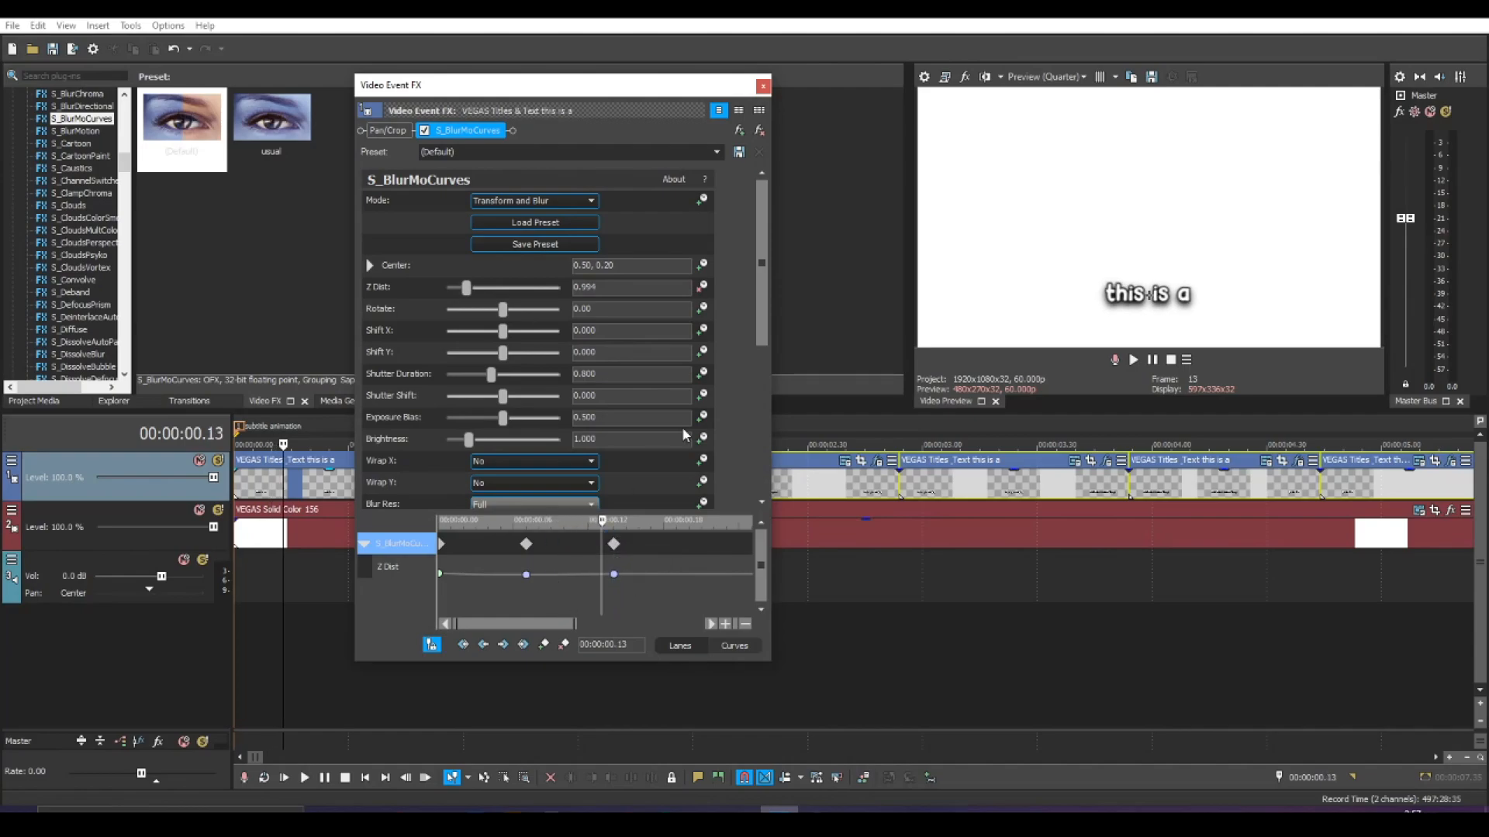
{"action": "left_click", "coordinate": [763, 84]}
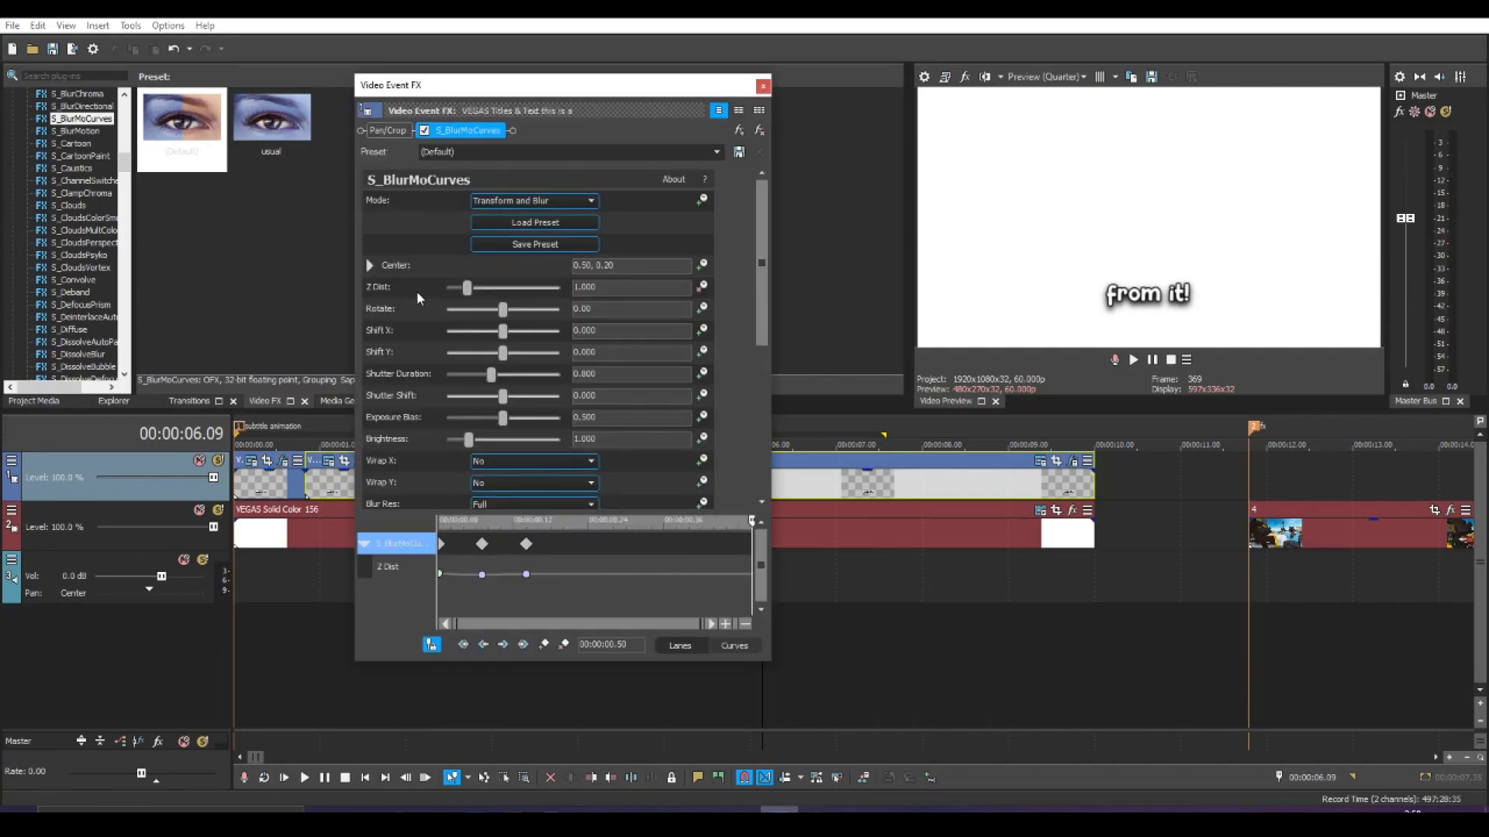
{"action": "mouse_move", "coordinate": [521, 324]}
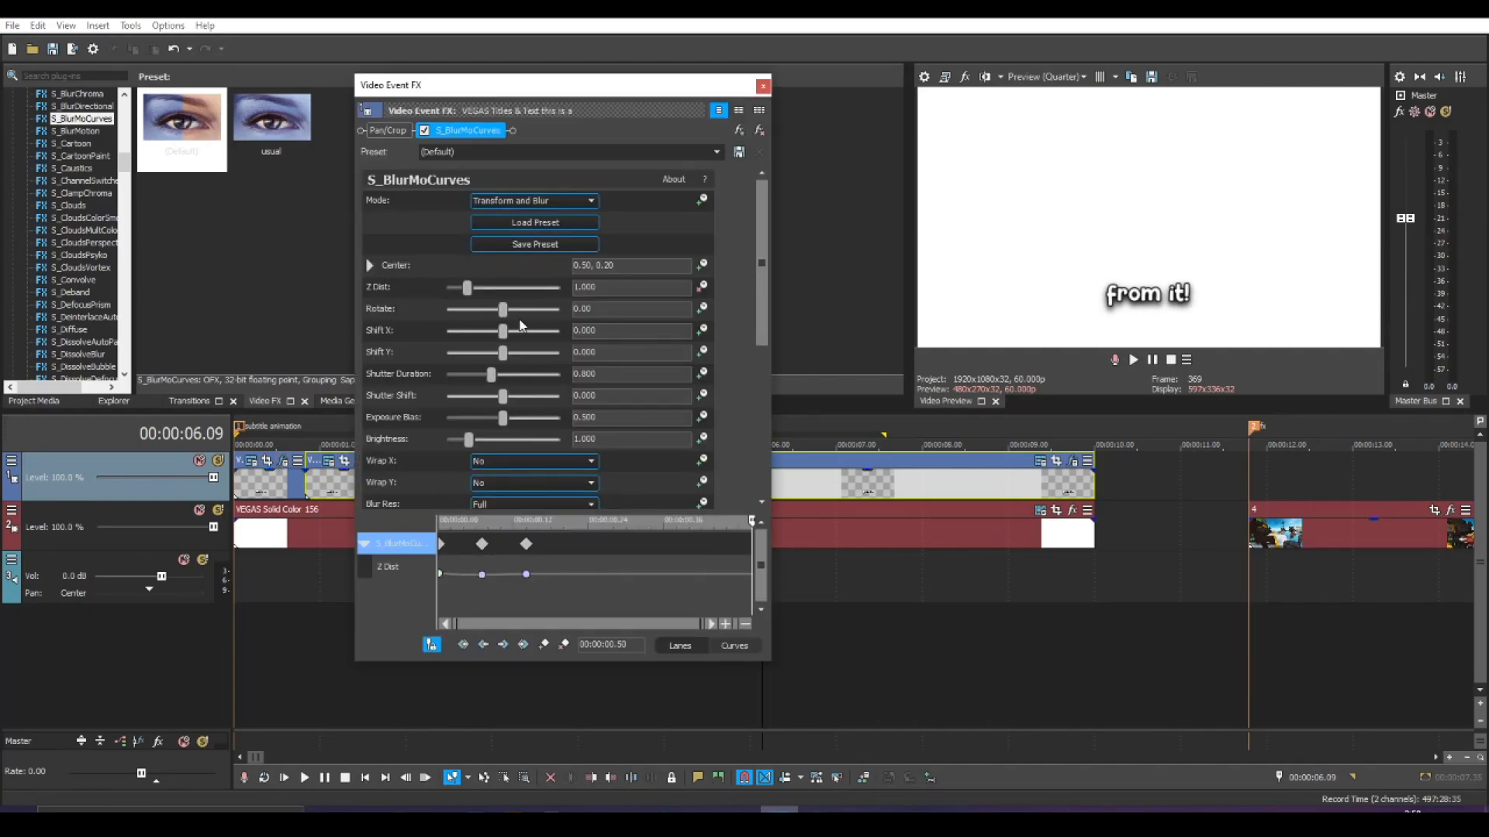
- Test the subtitle's rotation and Shift X sliders, returning them to their defaults
{"action": "left_click_drag", "start_coordinate": [502, 309], "coordinate": [493, 308]}
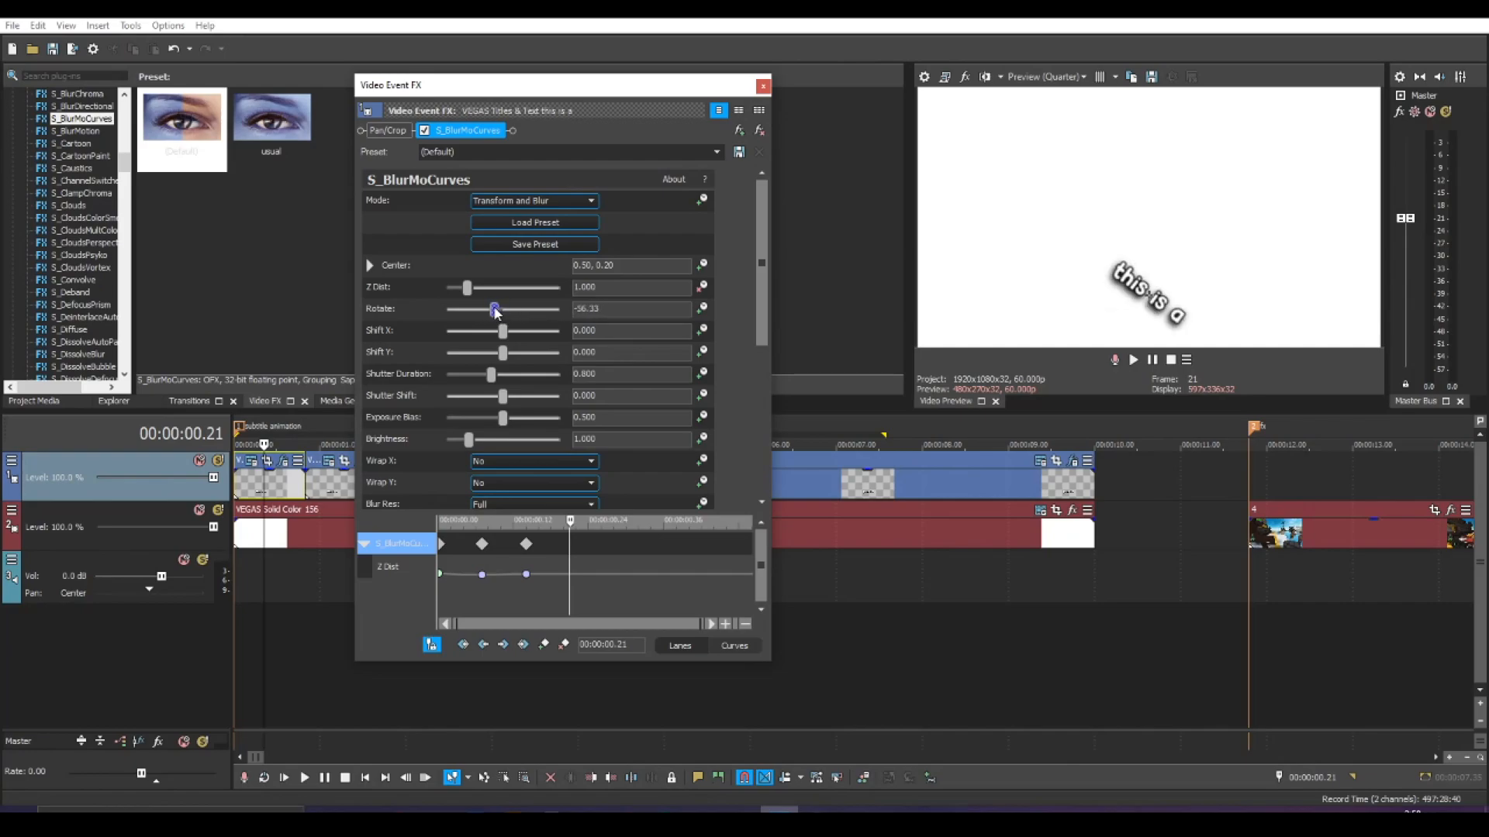
{"action": "left_click_drag", "start_coordinate": [491, 308], "coordinate": [506, 308]}
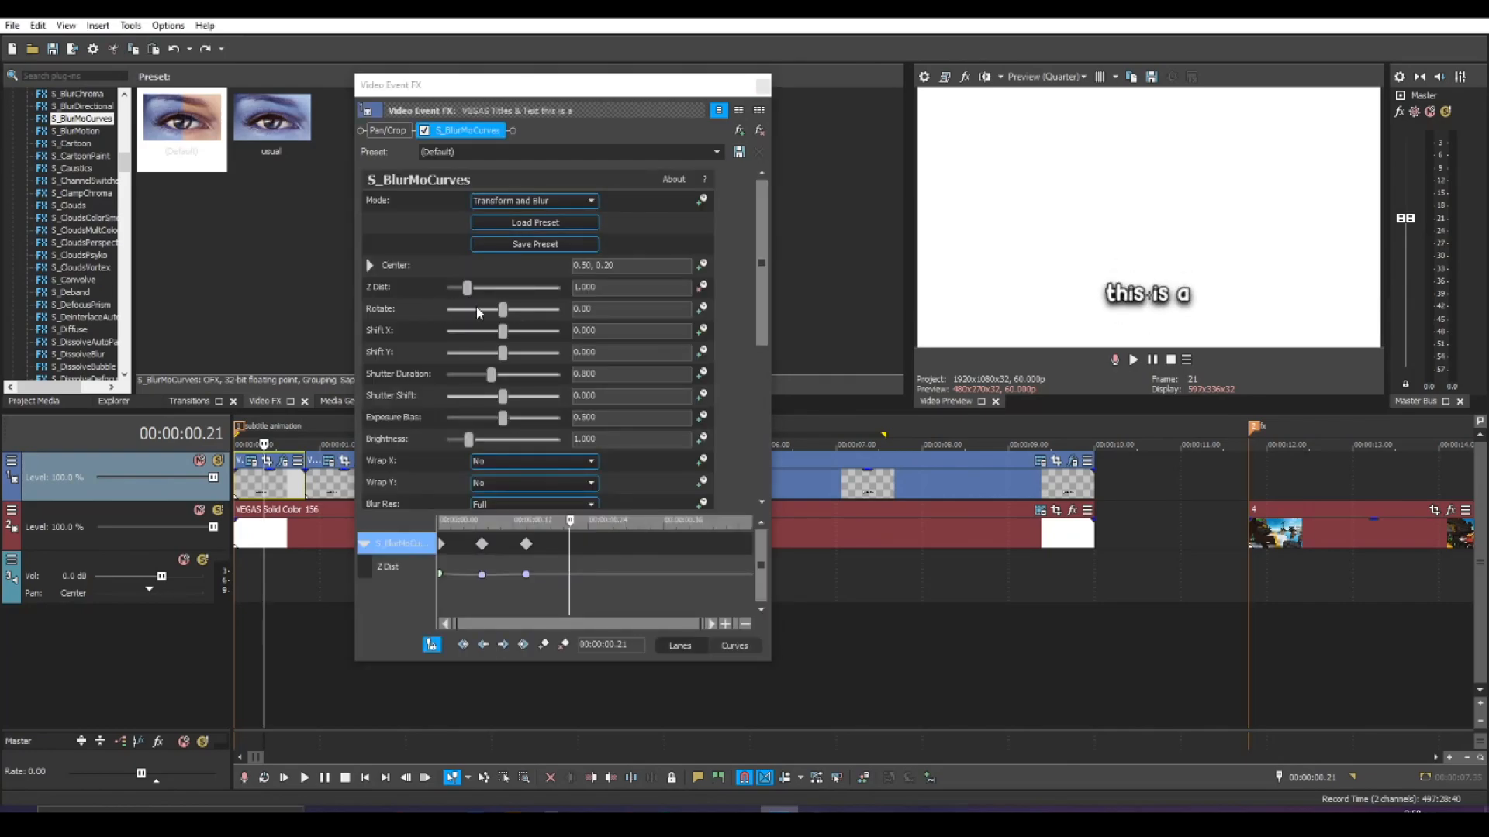
{"action": "mouse_move", "coordinate": [510, 349]}
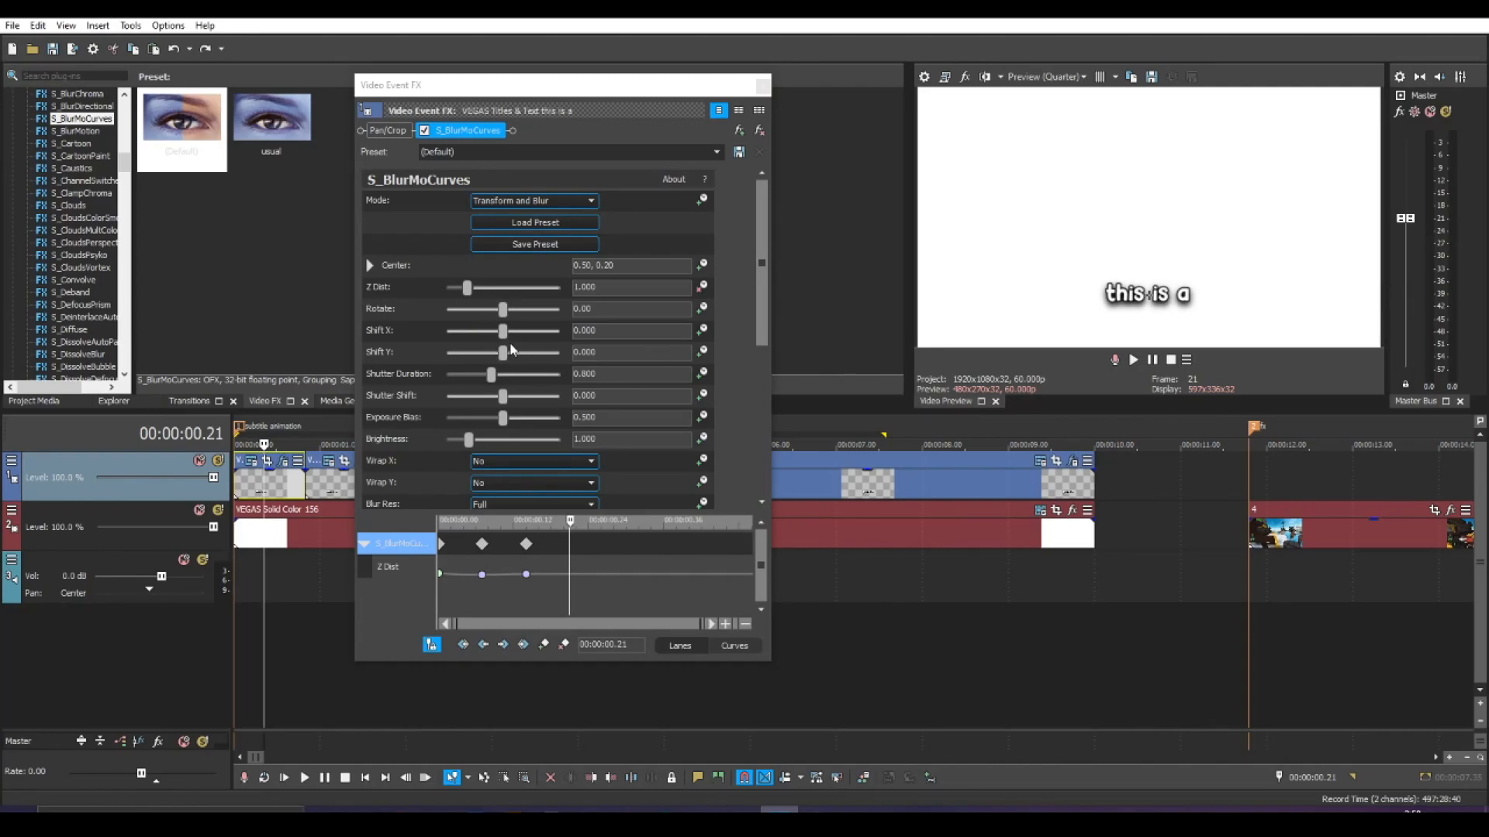
{"action": "left_click_drag", "start_coordinate": [502, 331], "coordinate": [521, 330]}
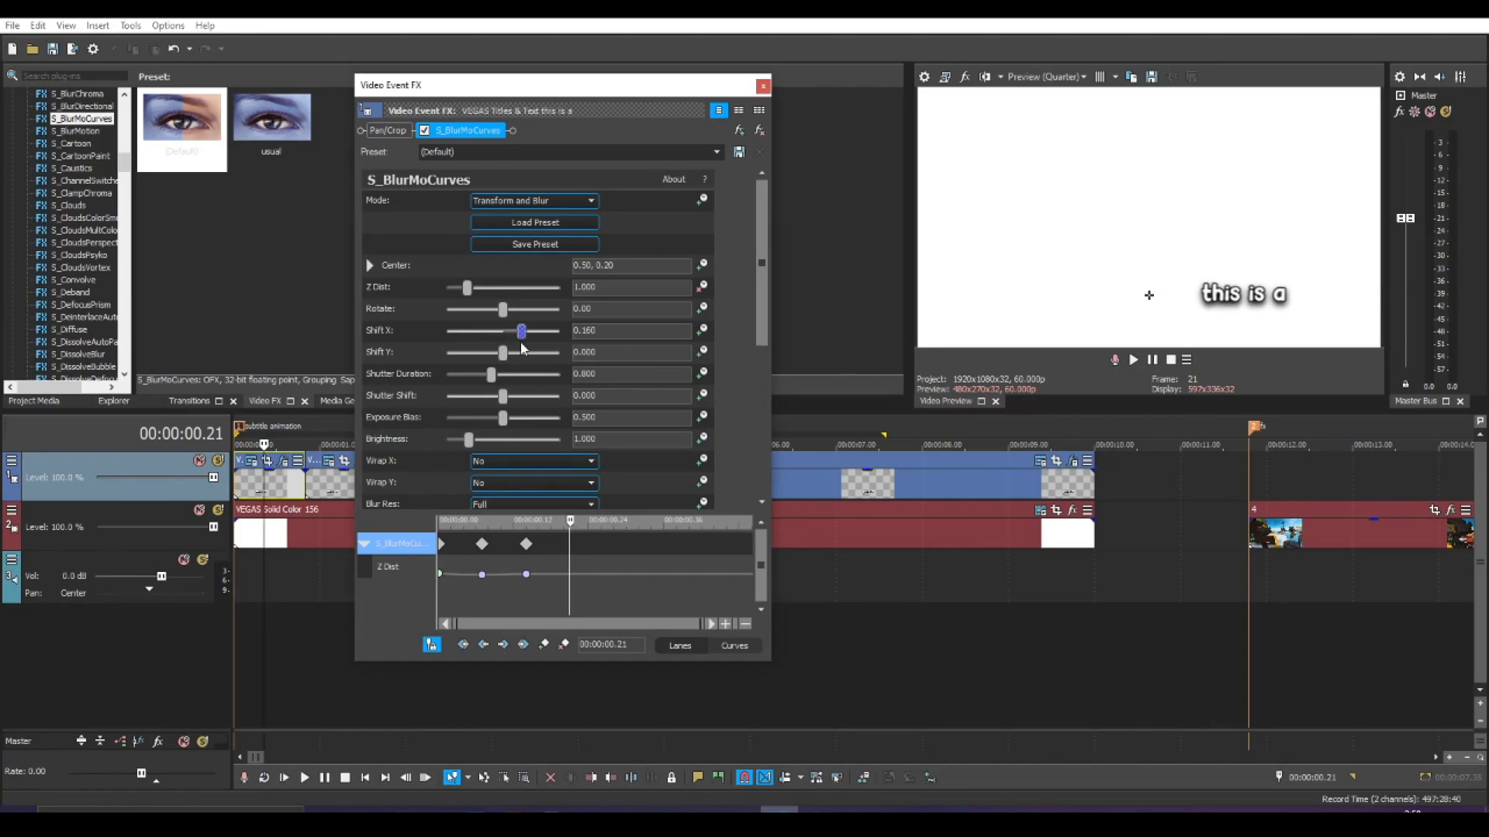
{"action": "left_click_drag", "start_coordinate": [521, 331], "coordinate": [544, 330]}
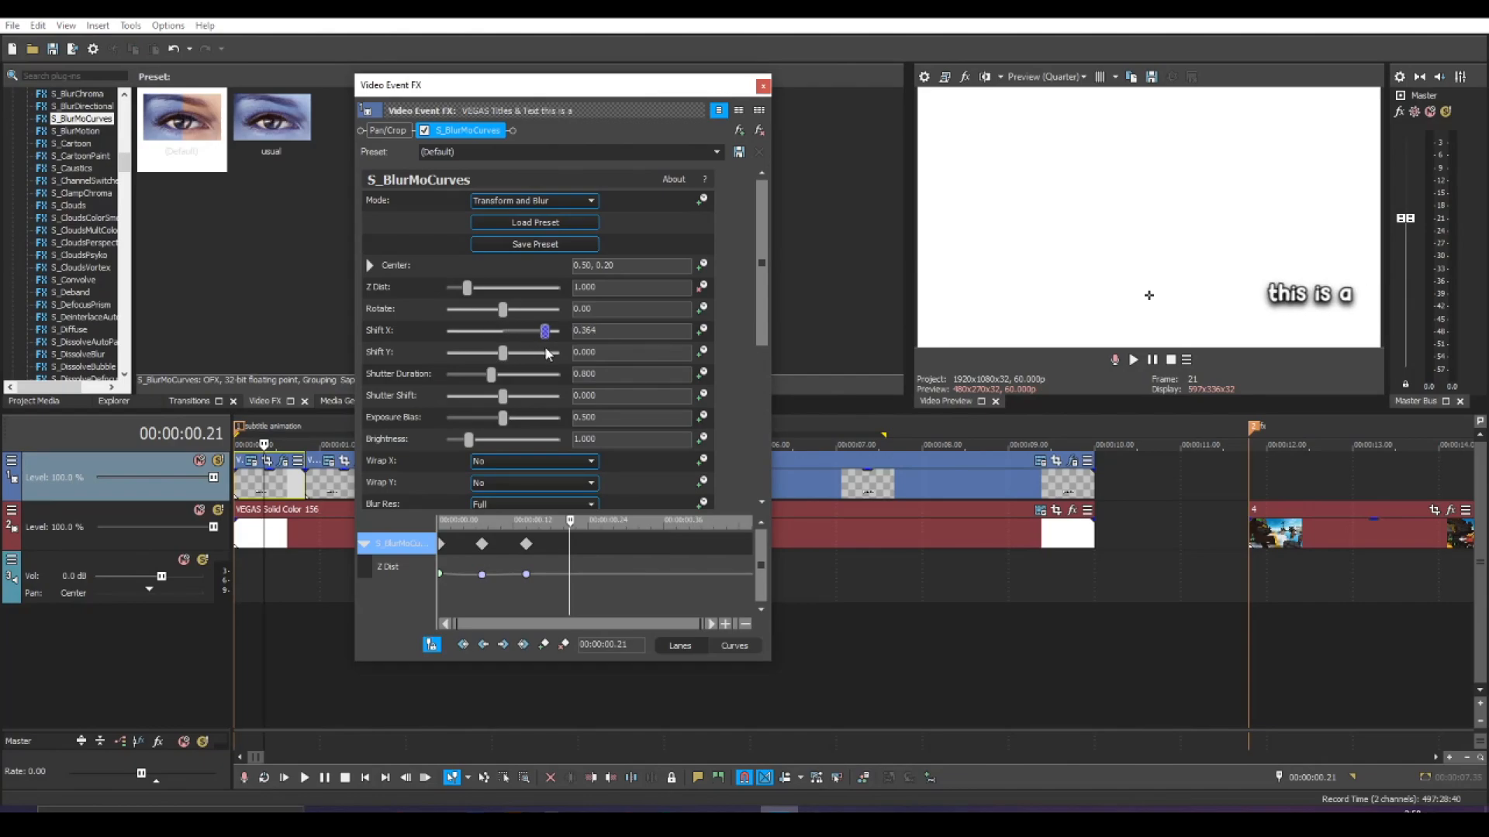
{"action": "left_click_drag", "start_coordinate": [543, 331], "coordinate": [507, 331]}
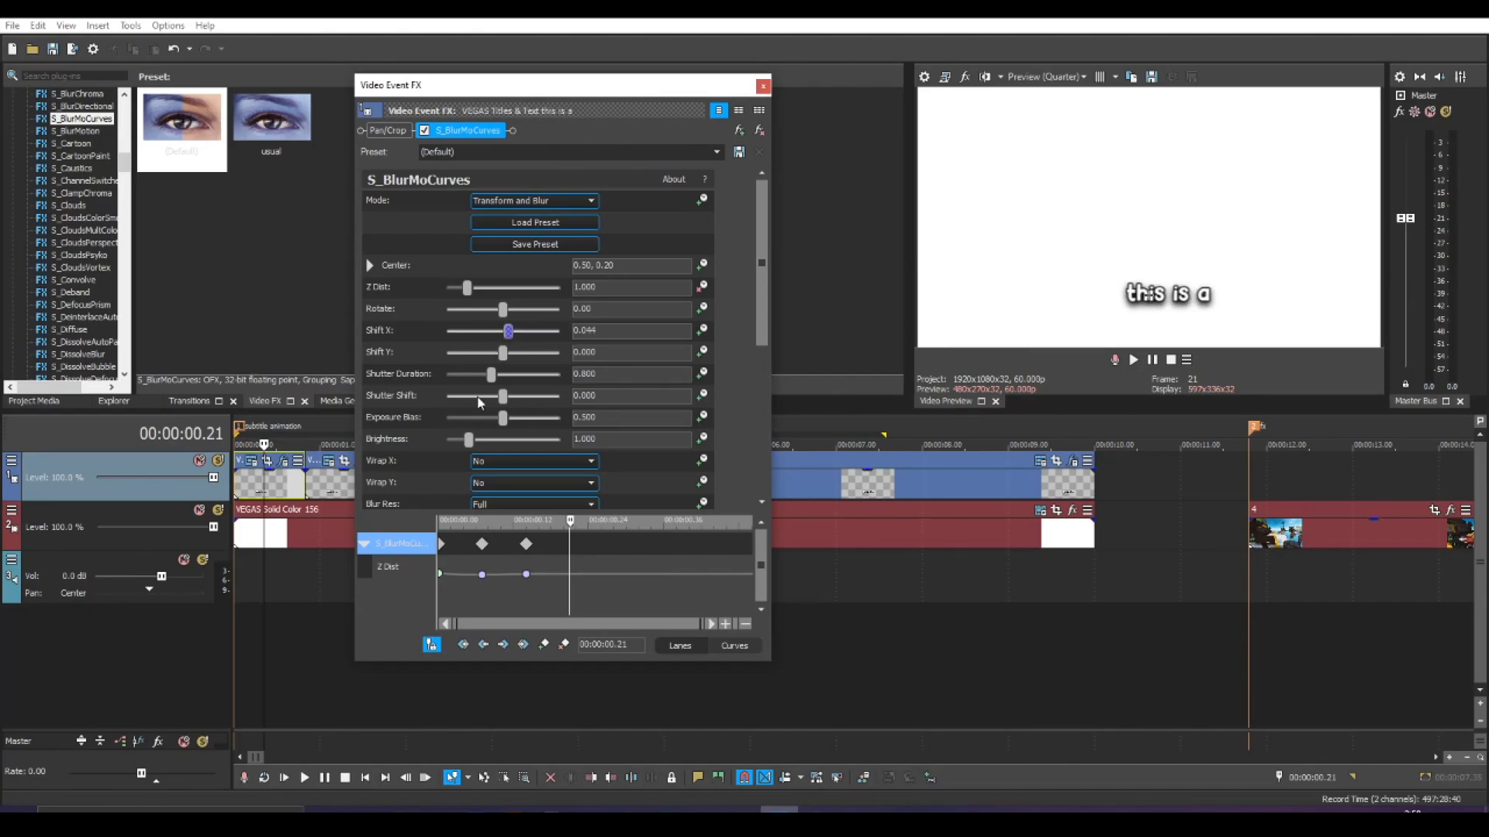
- Set Shift Y to about -0.296 so the subtitle sits below the frame edge
{"action": "left_click_drag", "start_coordinate": [508, 330], "coordinate": [479, 352]}
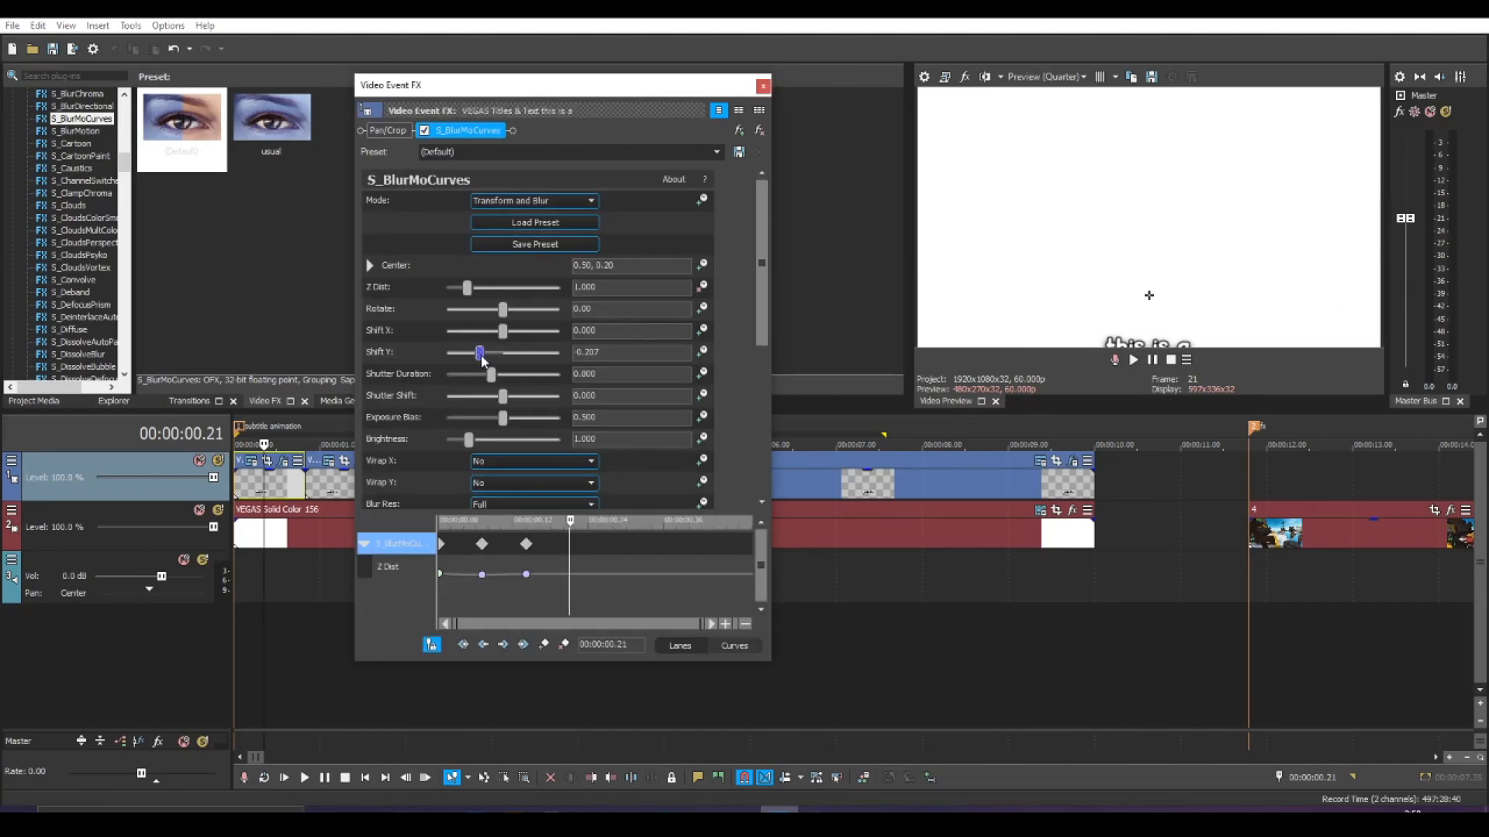
{"action": "left_click_drag", "start_coordinate": [479, 352], "coordinate": [473, 352]}
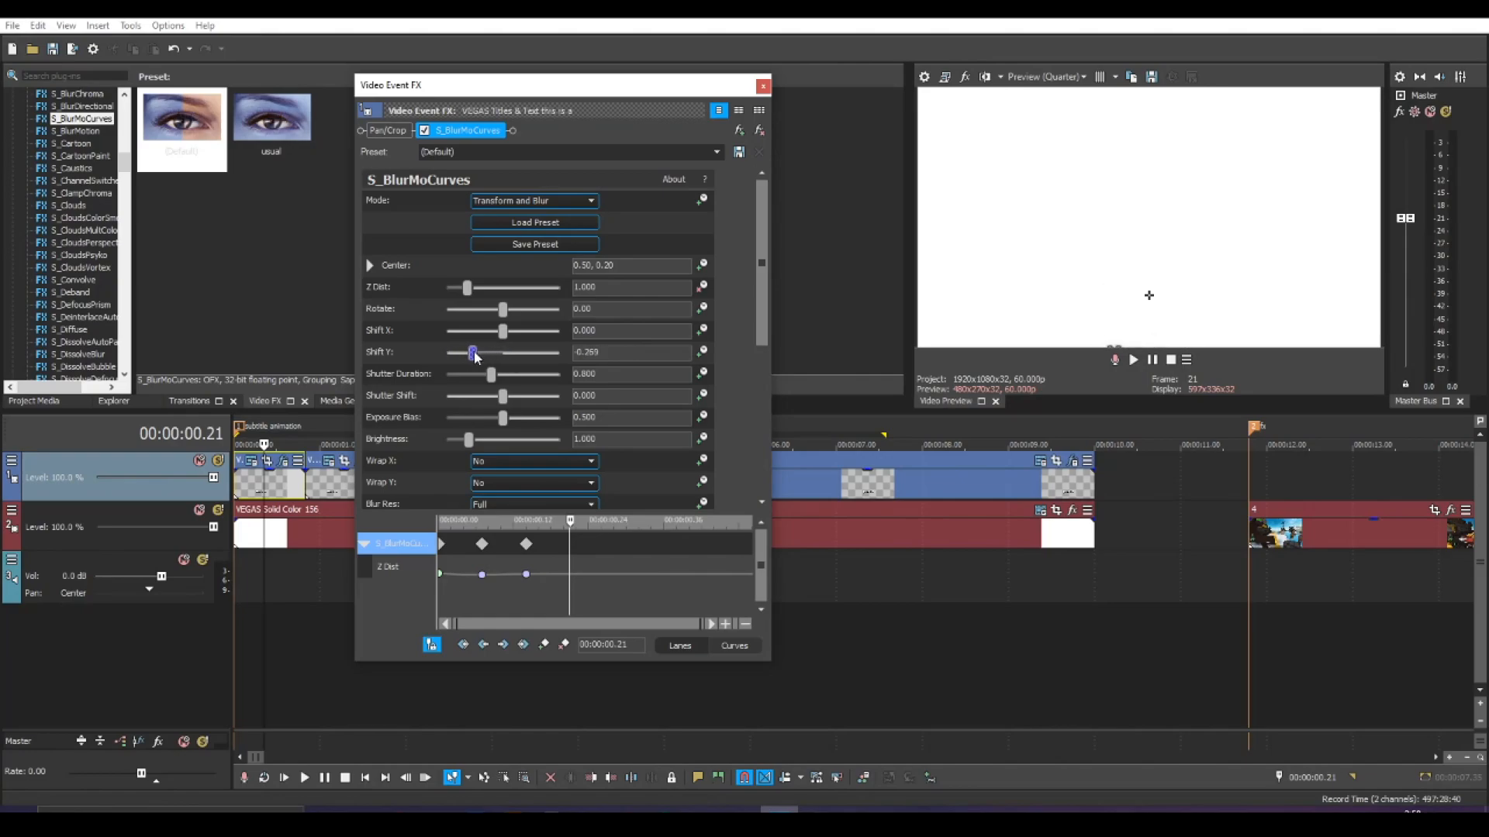
{"action": "left_click_drag", "start_coordinate": [471, 352], "coordinate": [470, 352]}
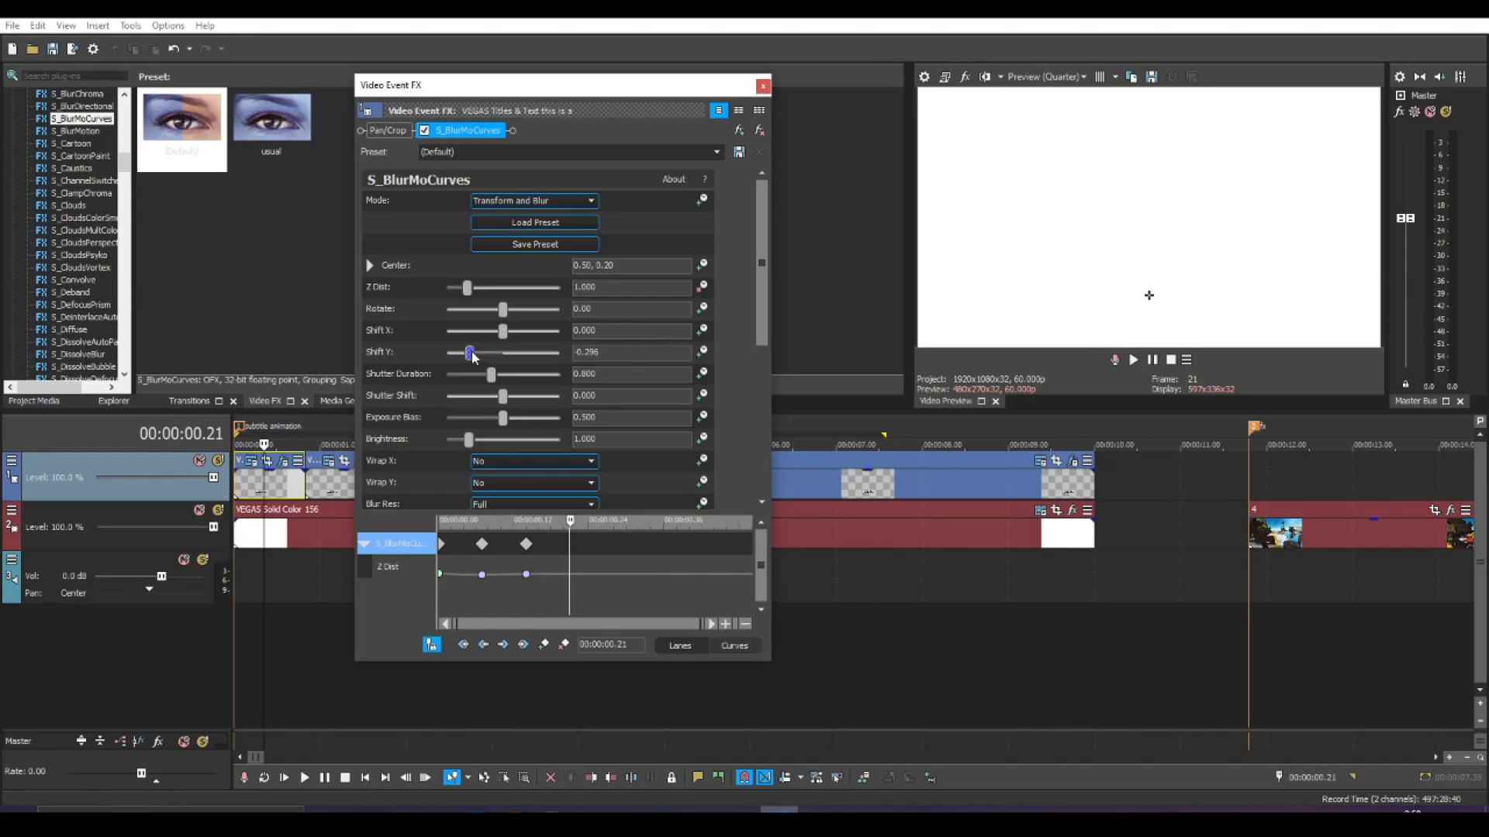
{"action": "left_click_drag", "start_coordinate": [470, 352], "coordinate": [482, 352]}
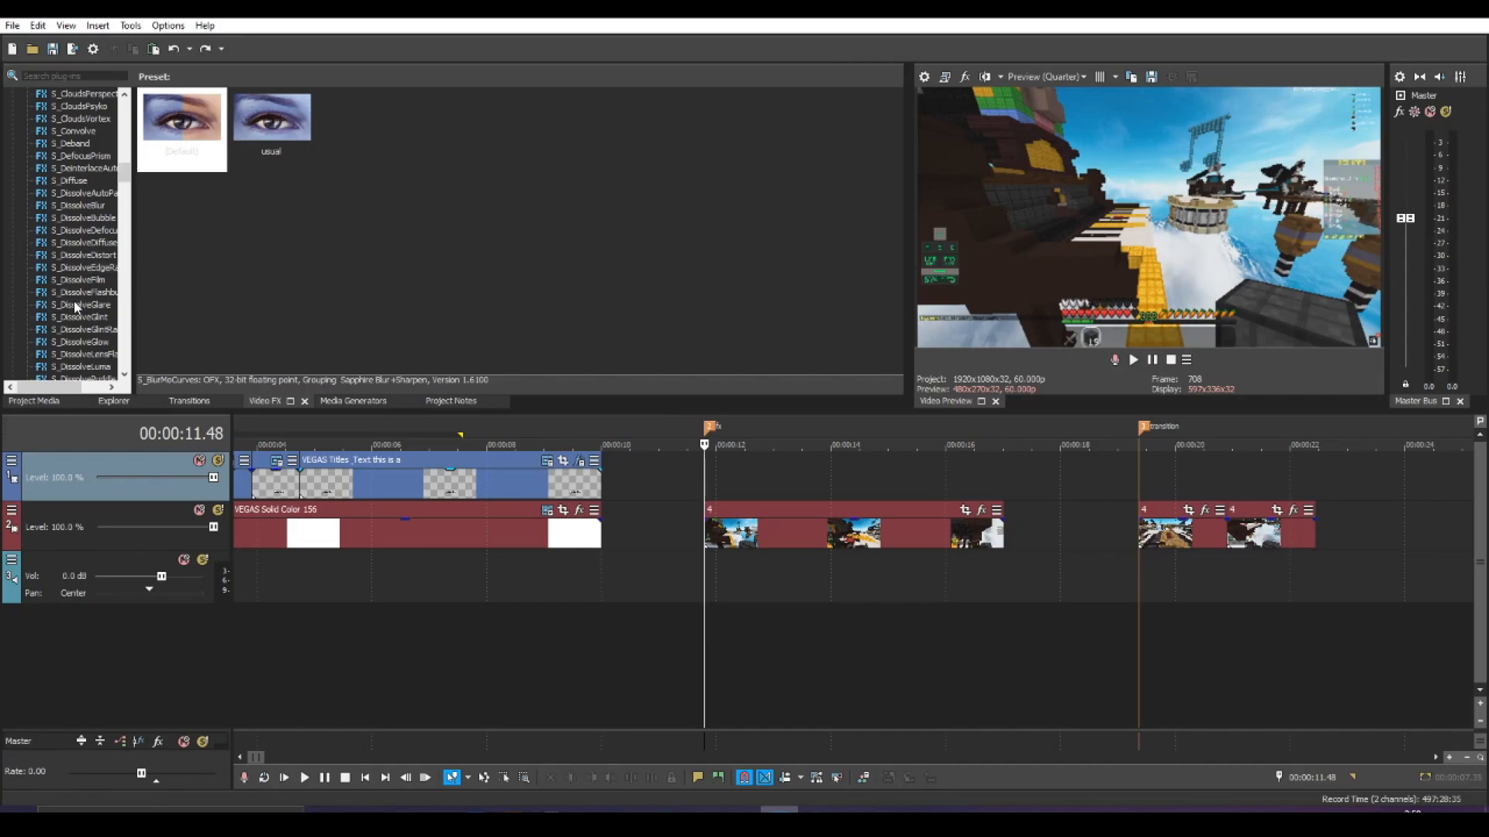
- Apply S_FilmDamage with default settings to the gameplay clip for an aged-film look
{"action": "scroll", "scroll_direction": "down", "scroll_amount": 3}
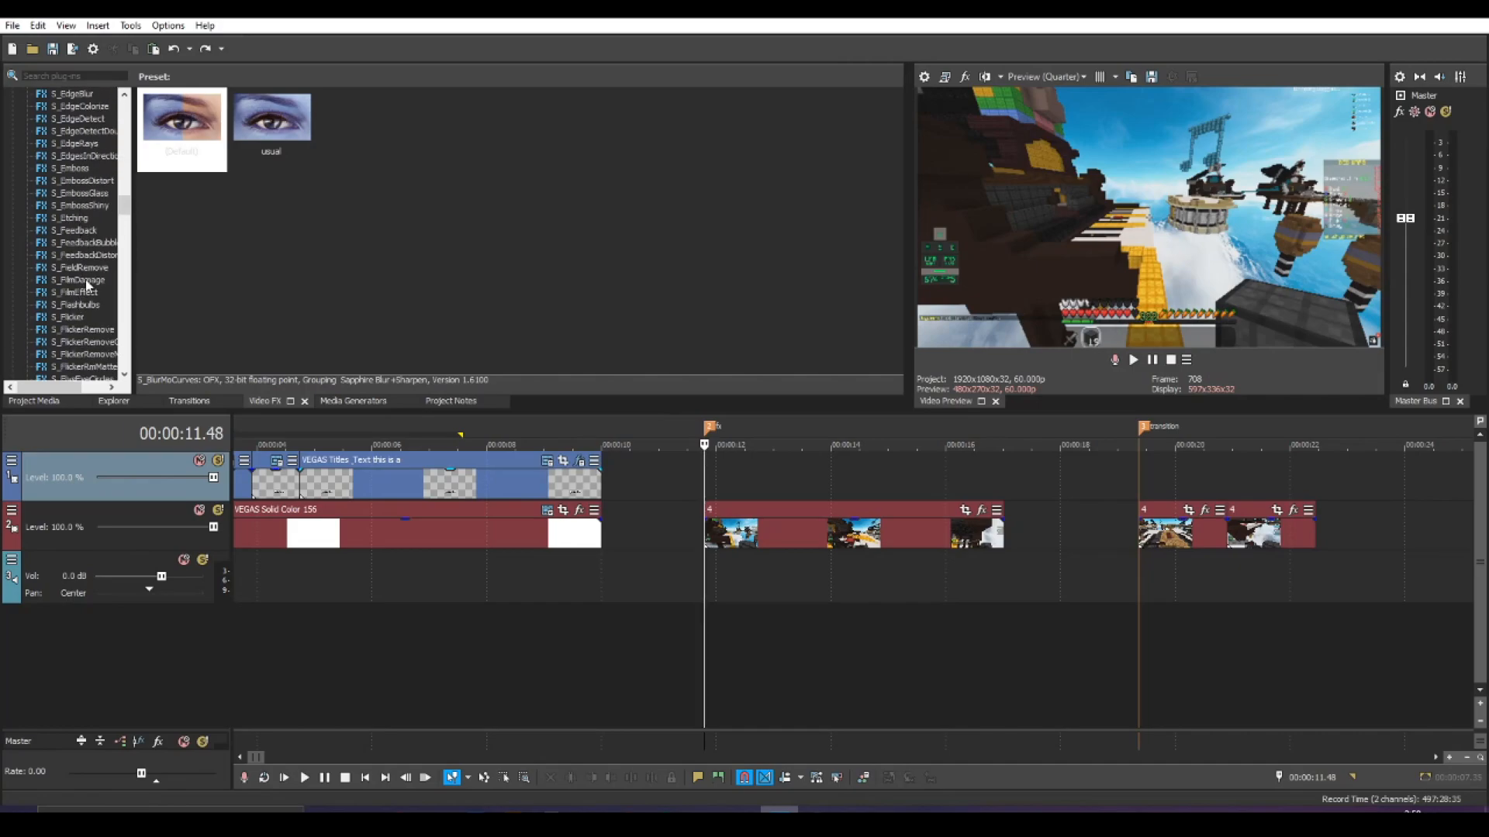
{"action": "left_click", "coordinate": [81, 279]}
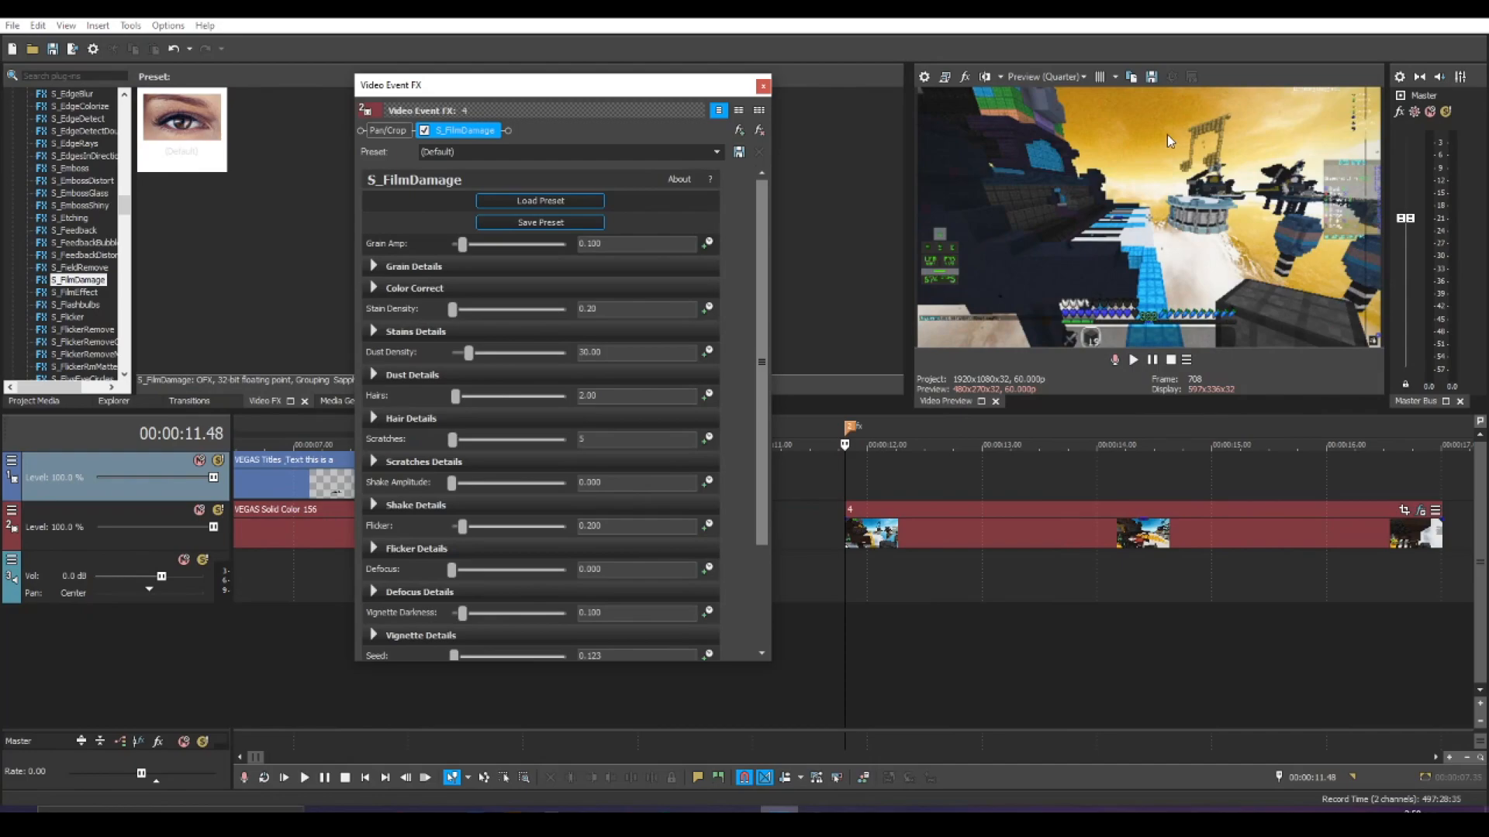
{"action": "mouse_move", "coordinate": [1055, 147]}
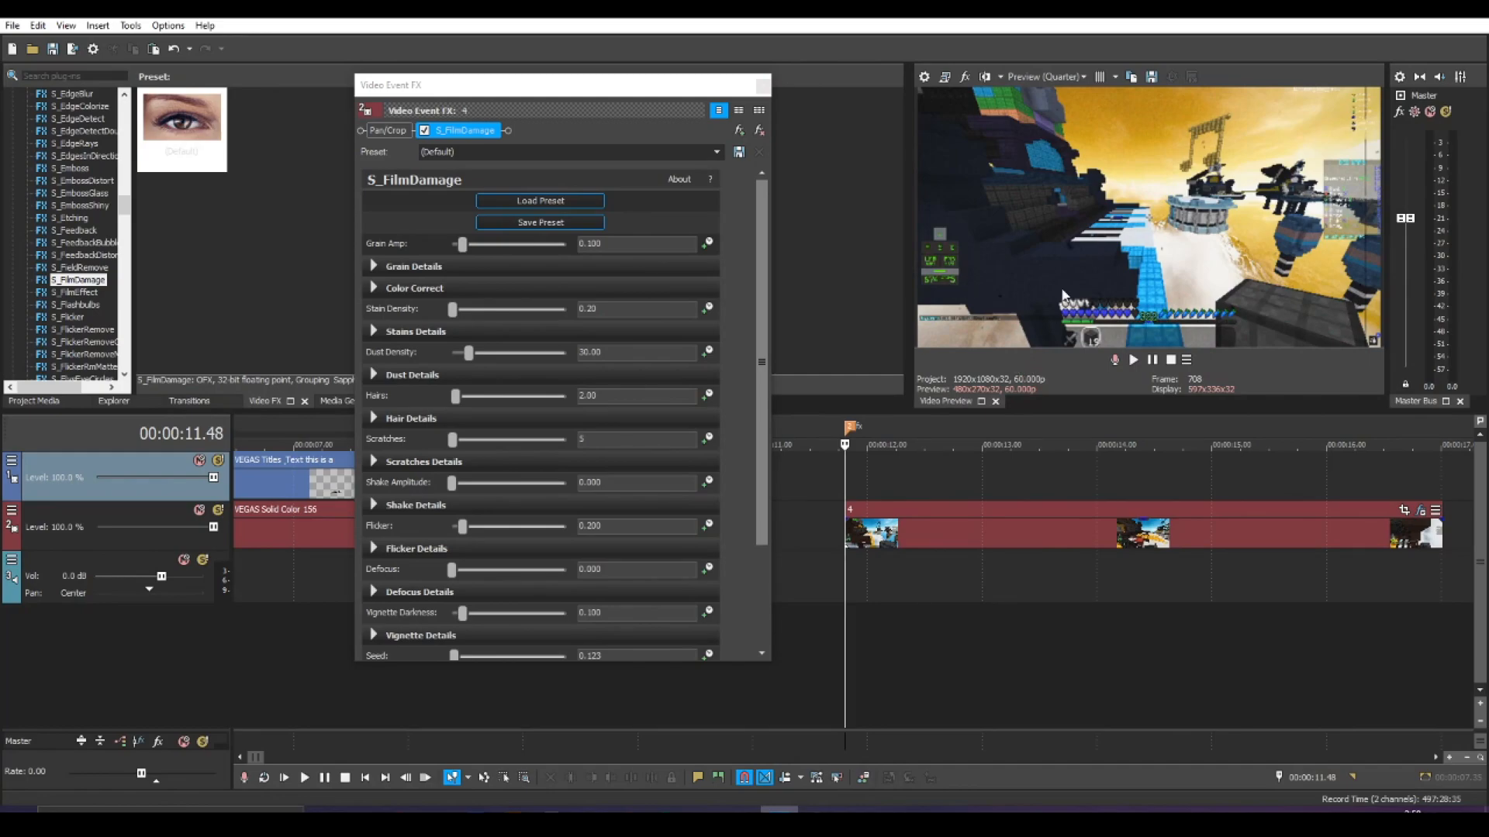
{"action": "mouse_move", "coordinate": [1125, 208]}
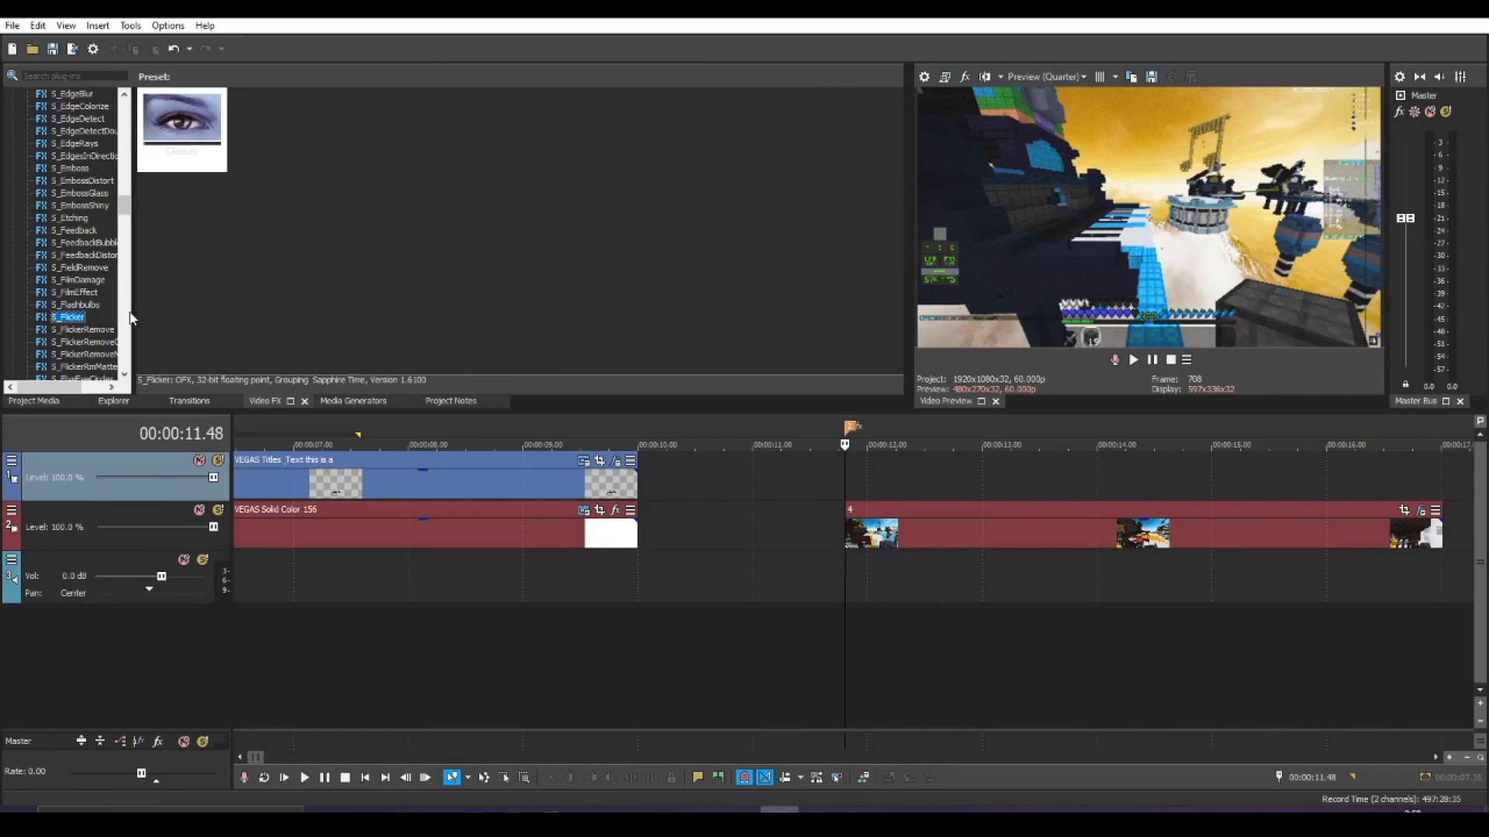
- Add S_Glow (Default) to the gameplay clip and lower its Brightness to 0.001
{"action": "scroll", "scroll_direction": "down", "scroll_amount": 3}
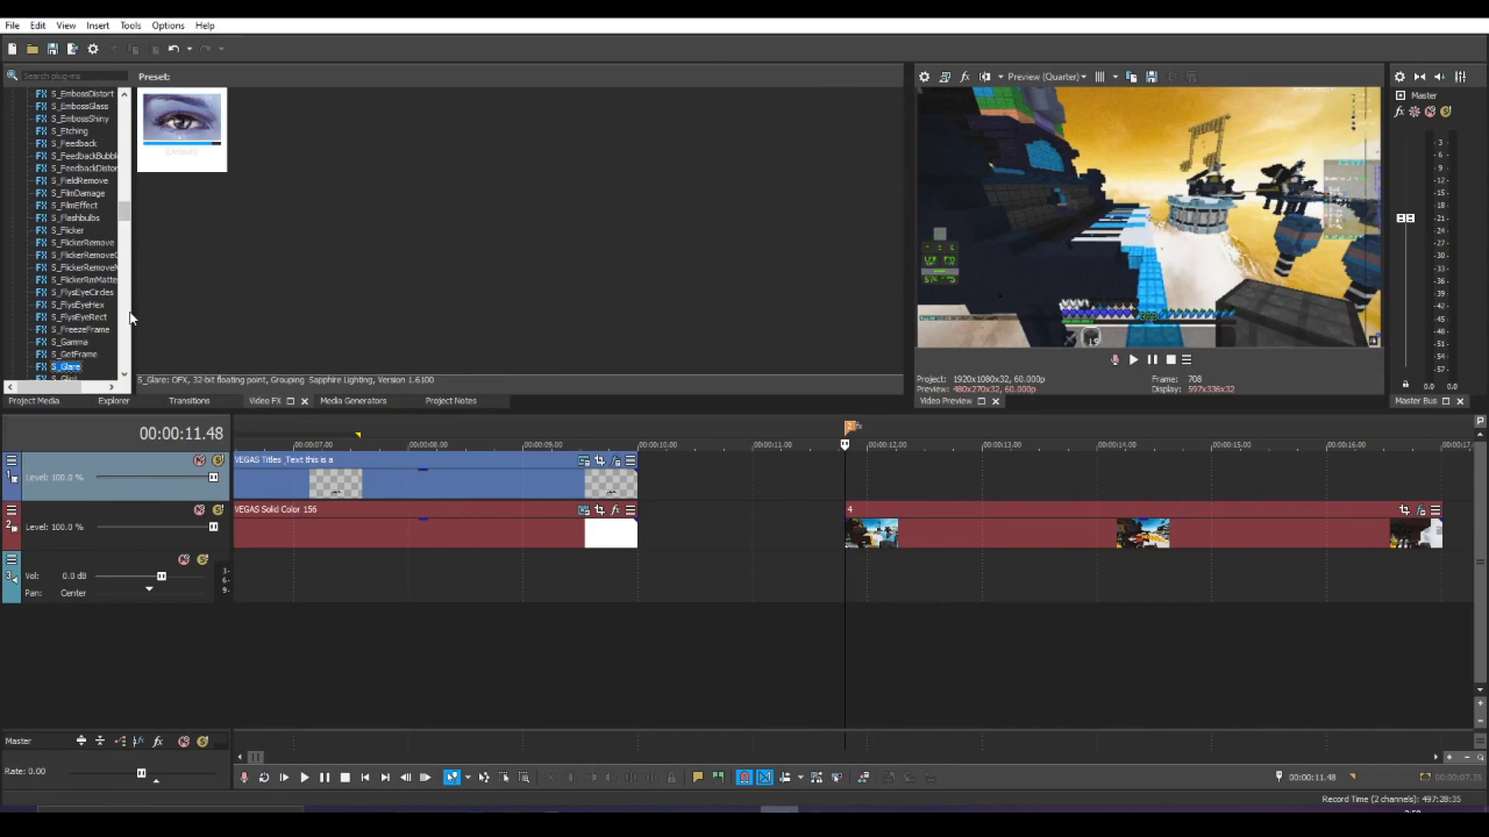
{"action": "left_click", "coordinate": [66, 329]}
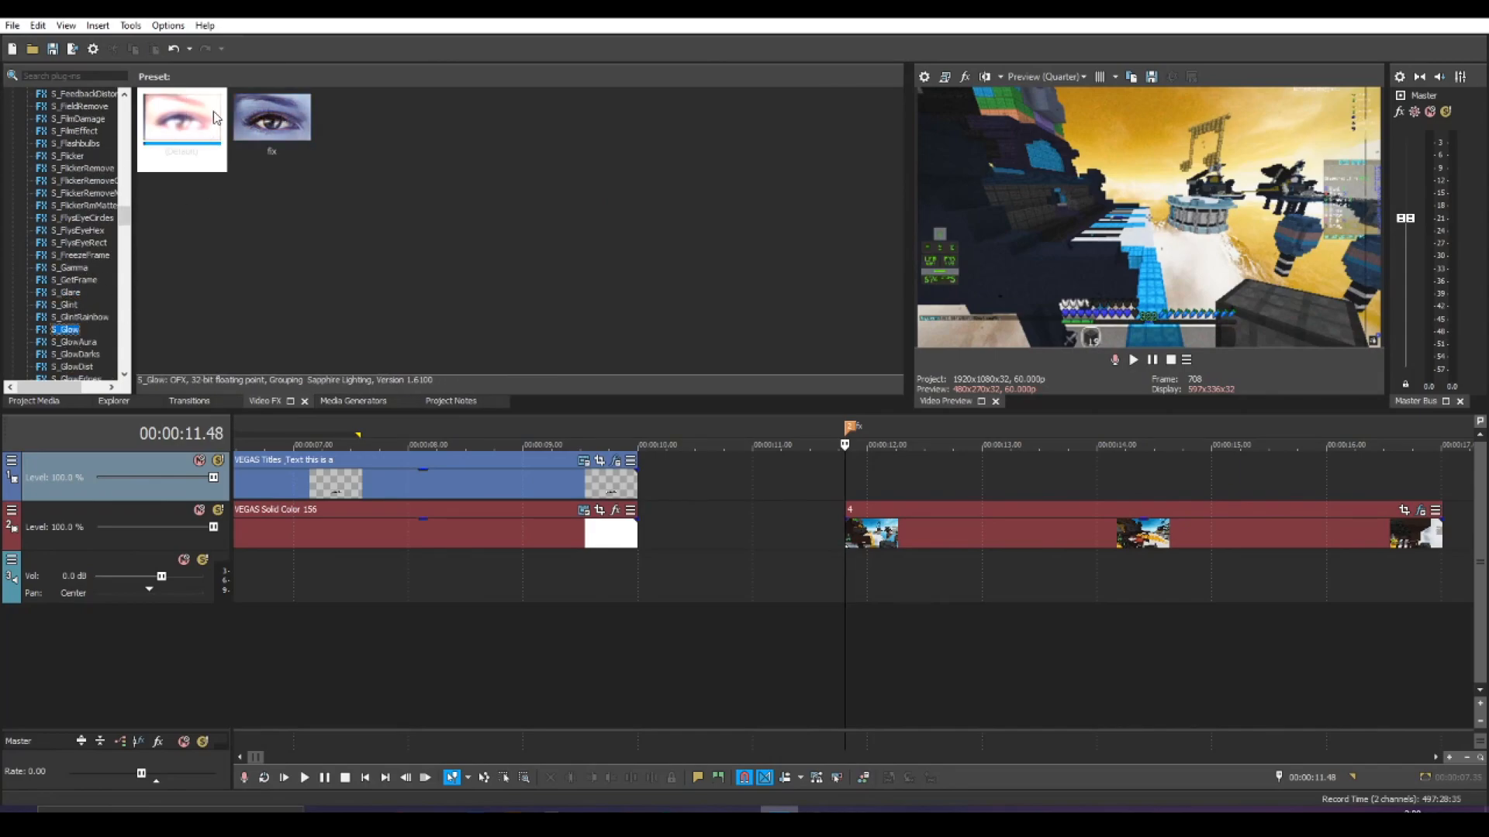
{"action": "left_click", "coordinate": [181, 117]}
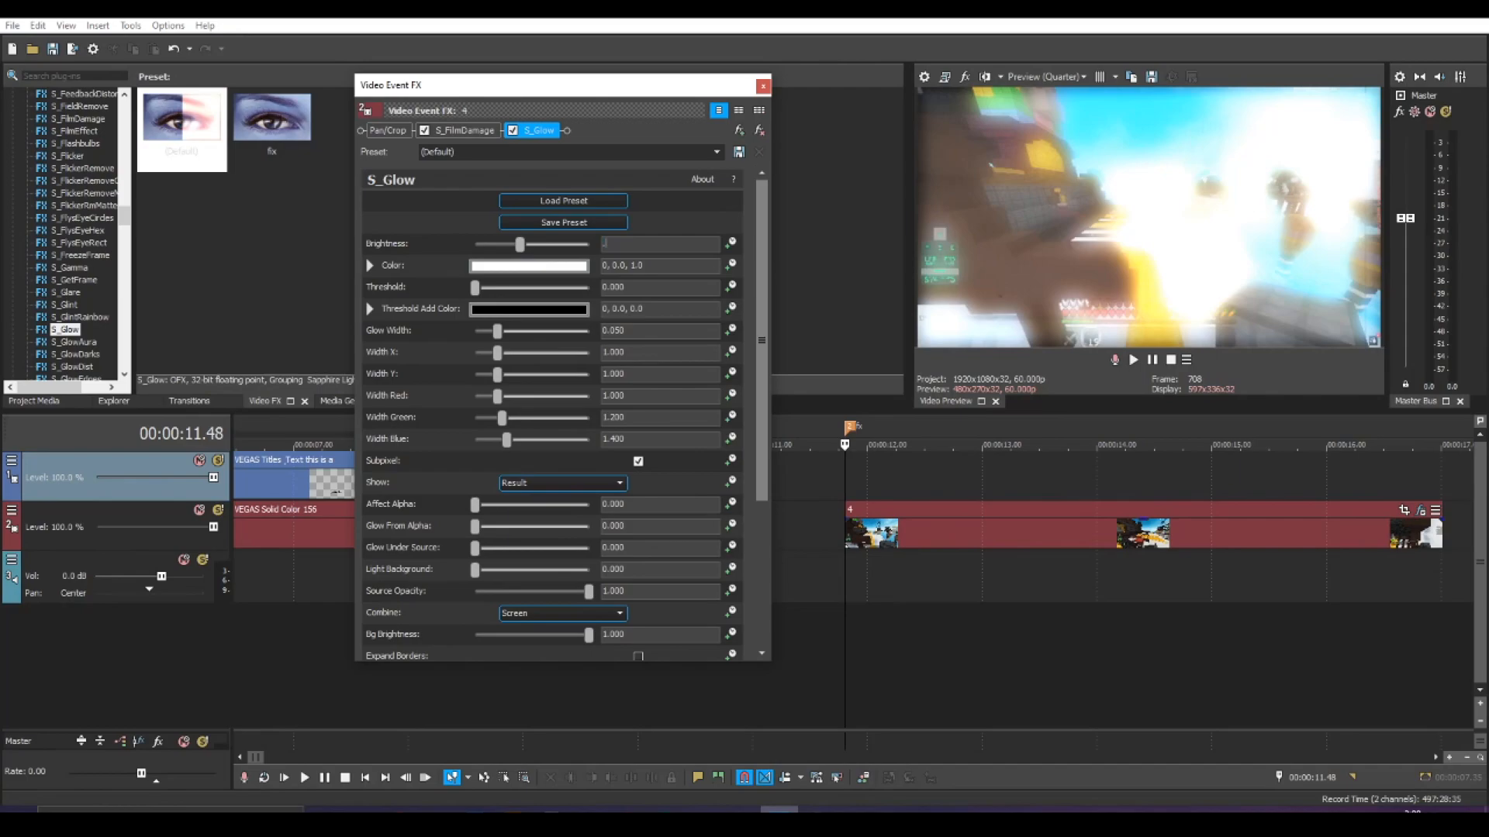
{"action": "left_click_drag", "start_coordinate": [519, 244], "coordinate": [475, 244]}
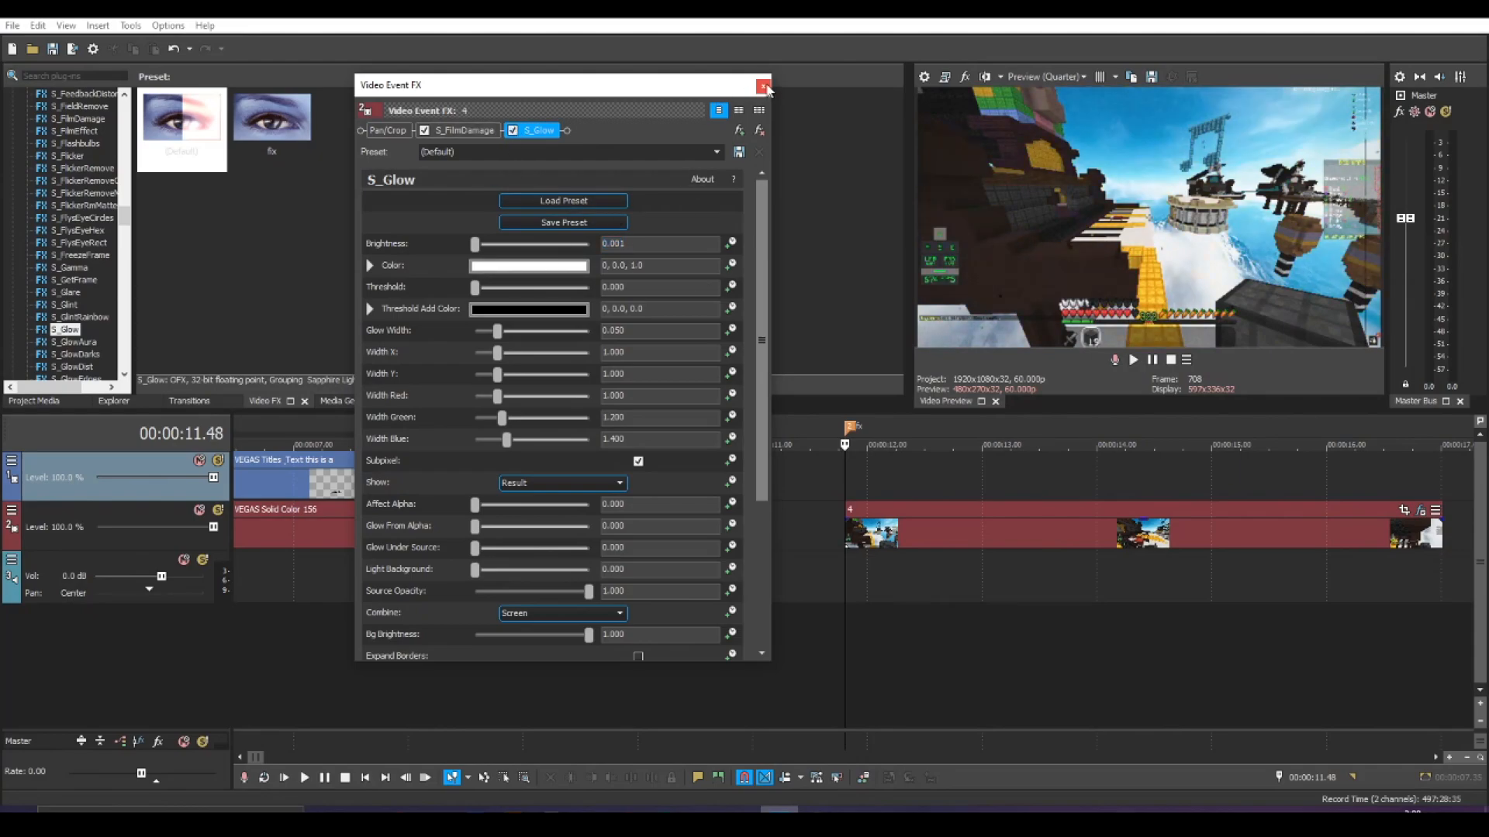
- Preview the clip and nudge the Film Damage random seed, leaving it at 0.510
{"action": "left_click", "coordinate": [762, 85]}
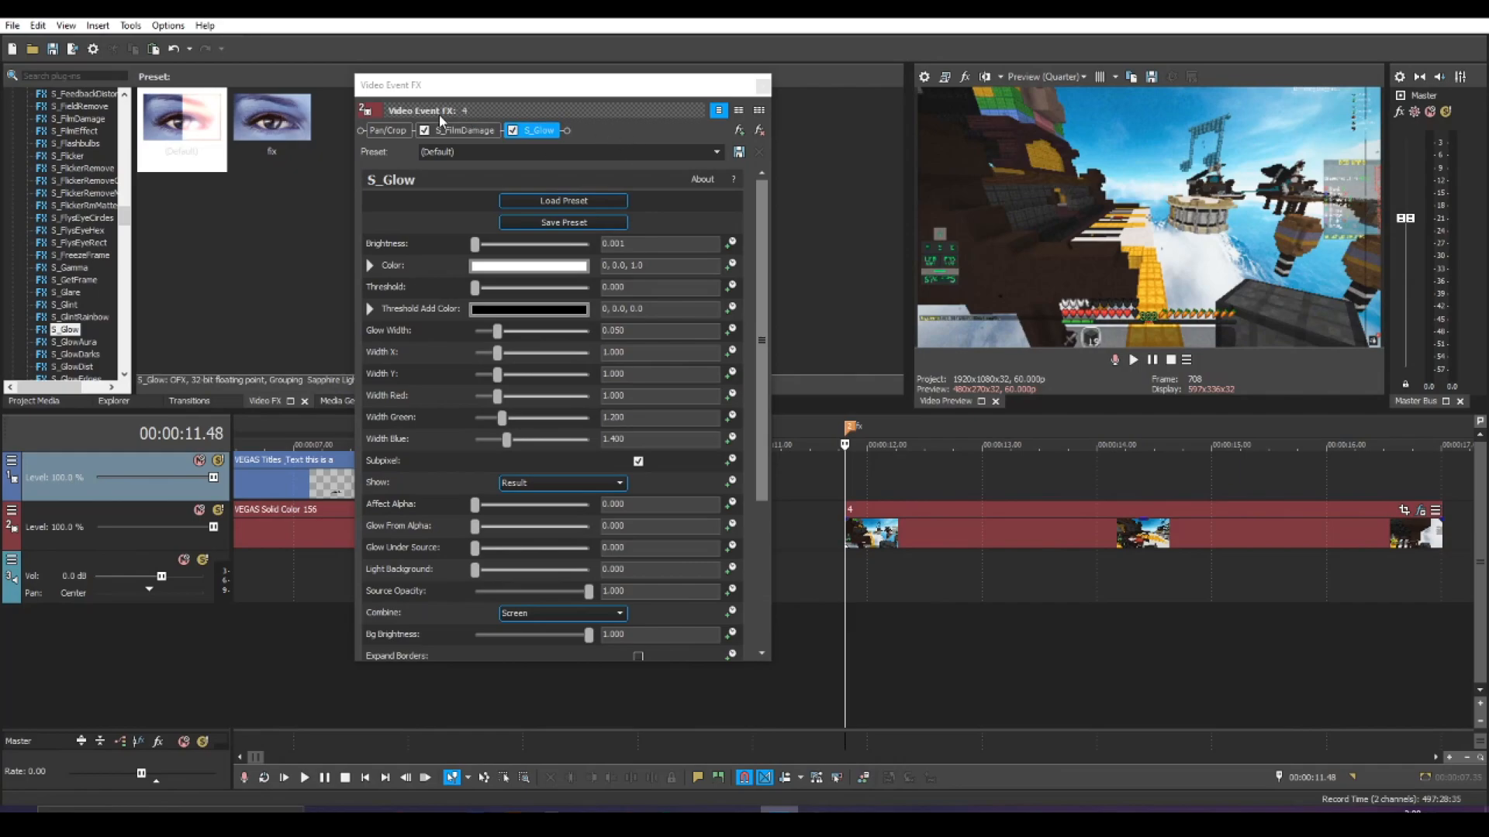
{"action": "mouse_move", "coordinate": [757, 281]}
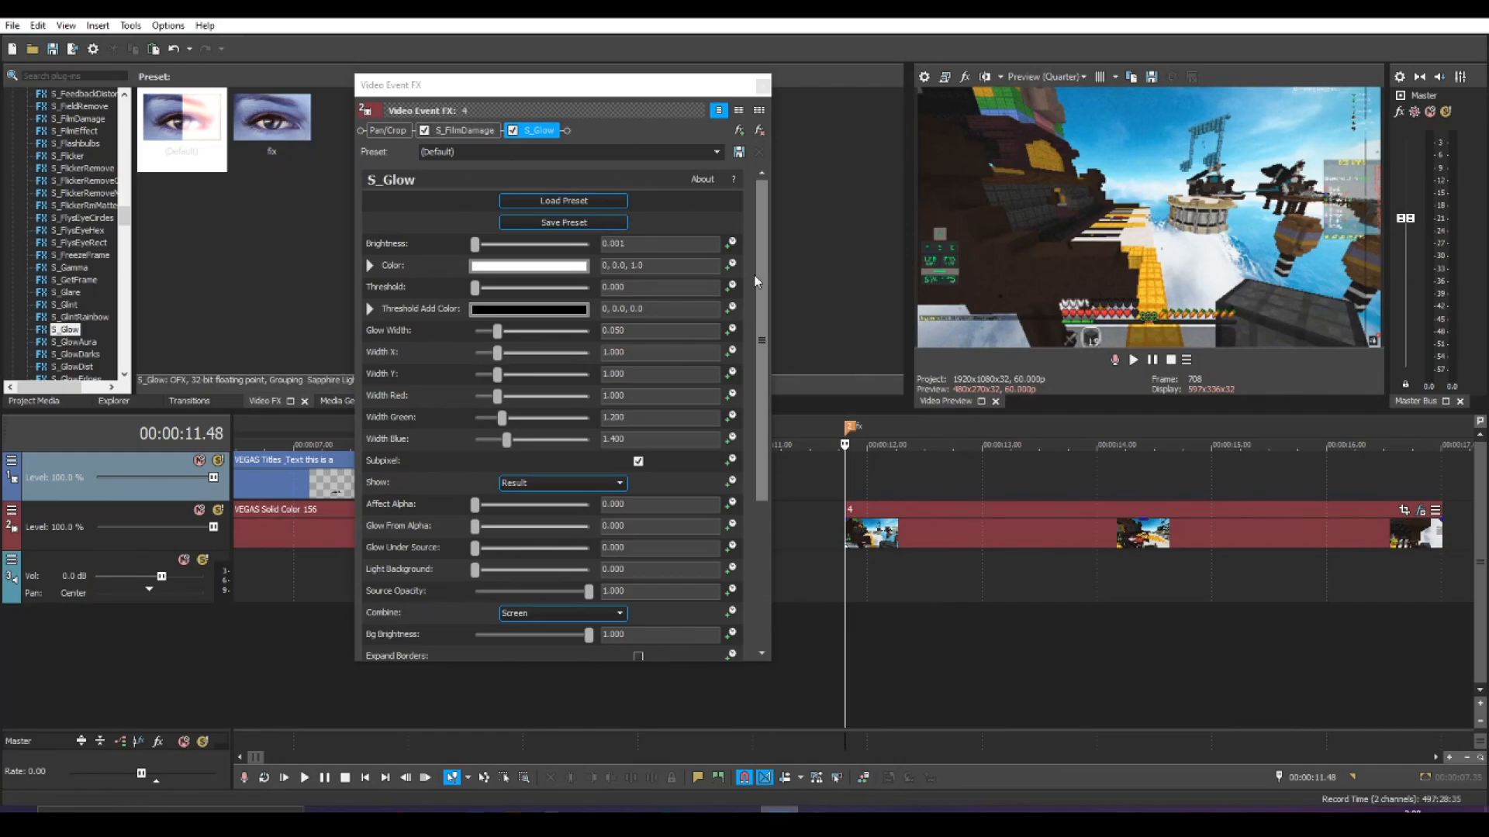
{"action": "mouse_move", "coordinate": [1088, 192]}
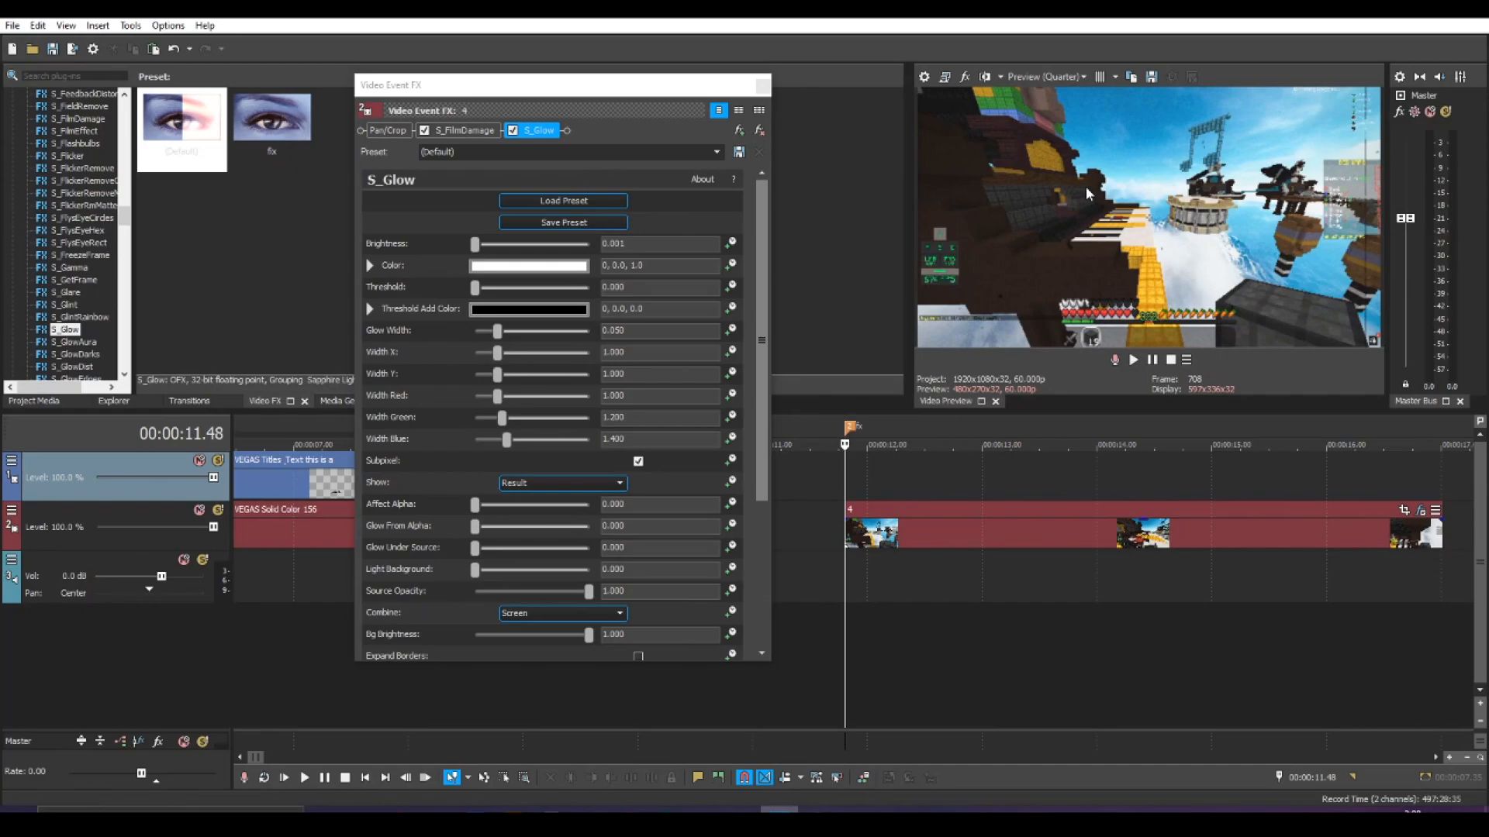
{"action": "mouse_move", "coordinate": [849, 489]}
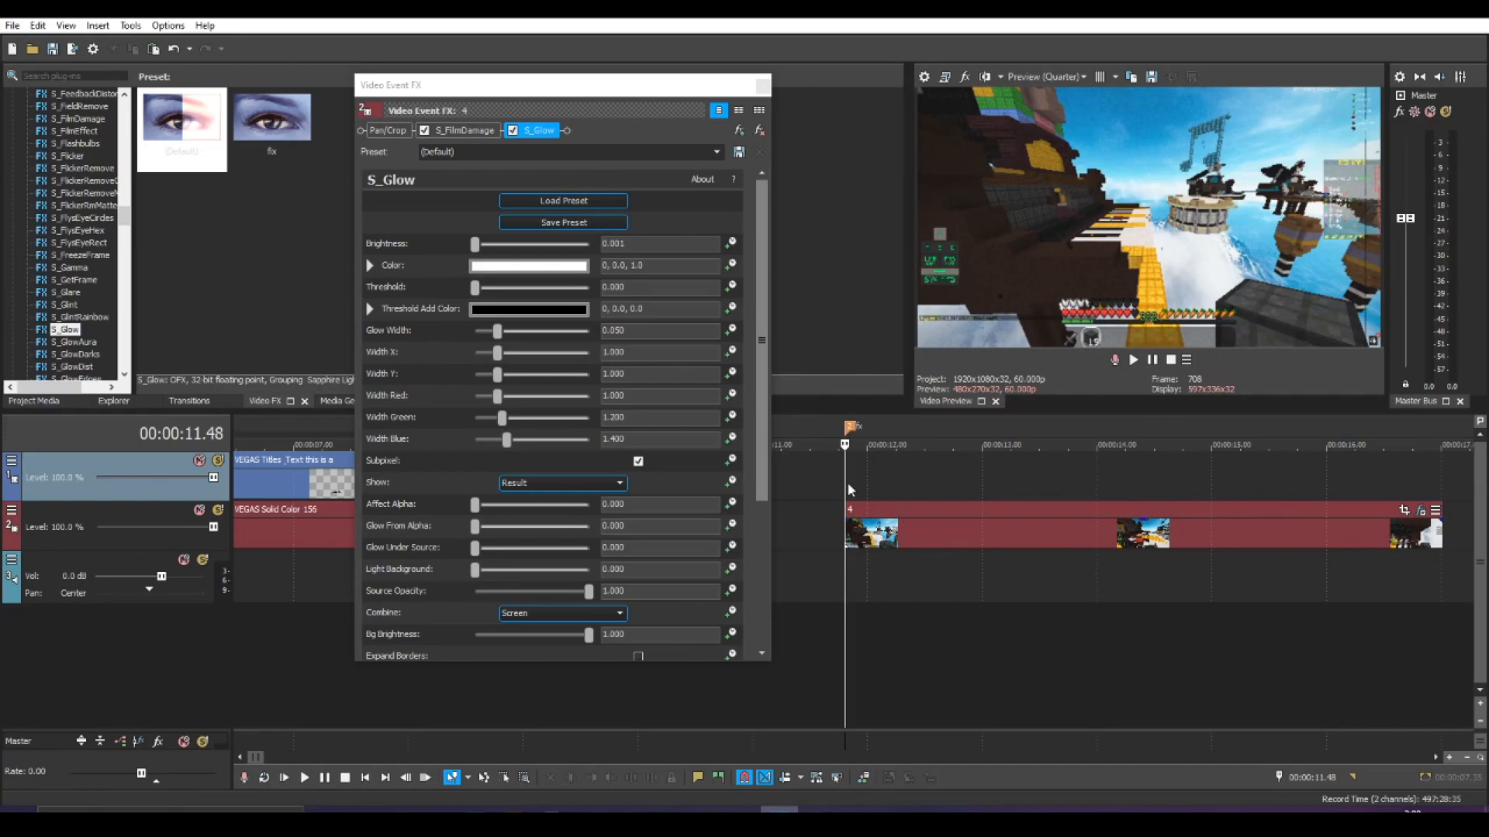
{"action": "mouse_move", "coordinate": [848, 486]}
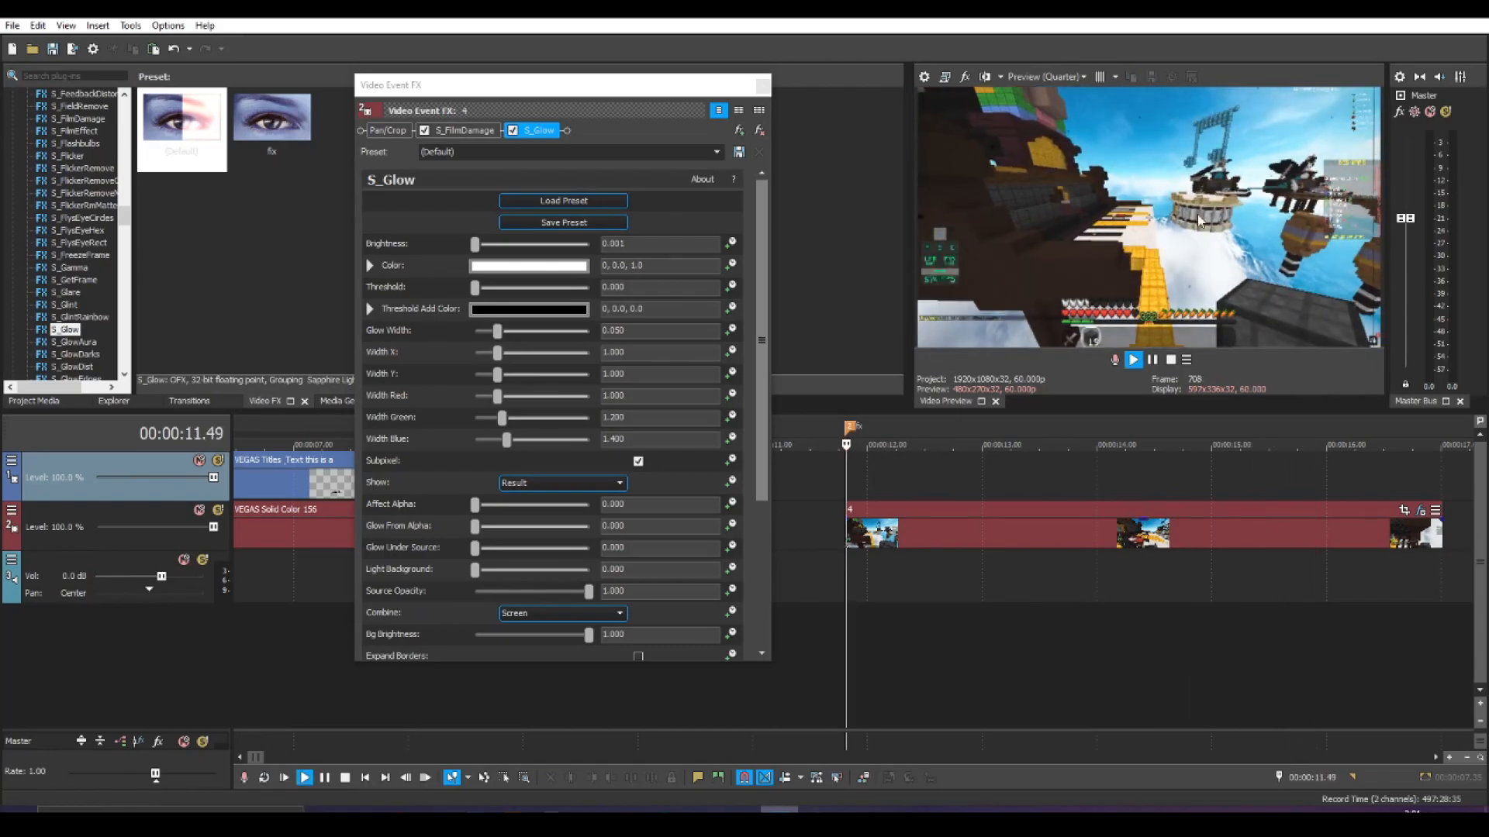
{"action": "left_click", "coordinate": [462, 130]}
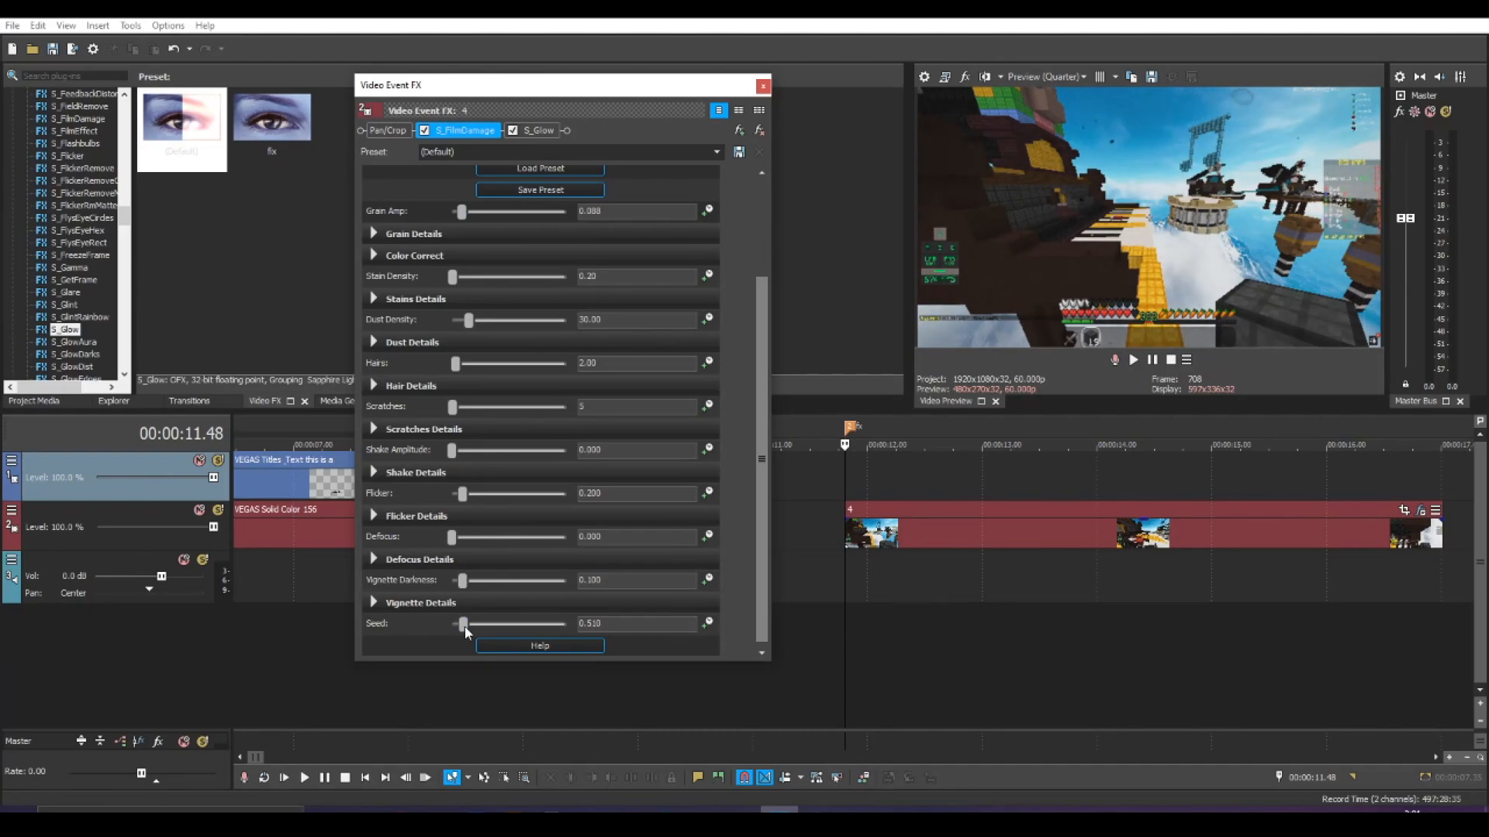
{"action": "left_click_drag", "start_coordinate": [456, 623], "coordinate": [475, 623]}
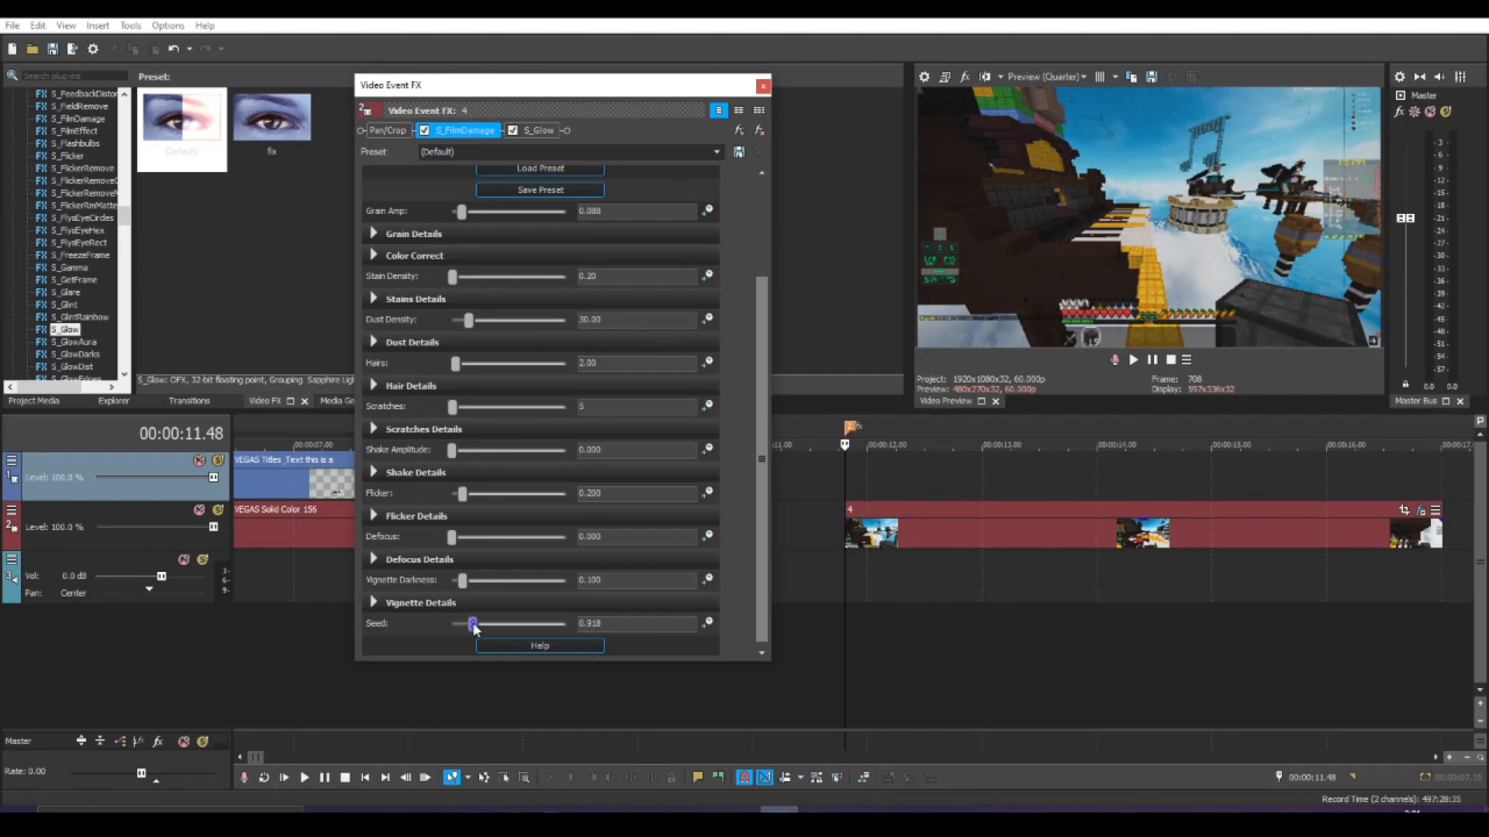
{"action": "left_click_drag", "start_coordinate": [473, 624], "coordinate": [462, 623]}
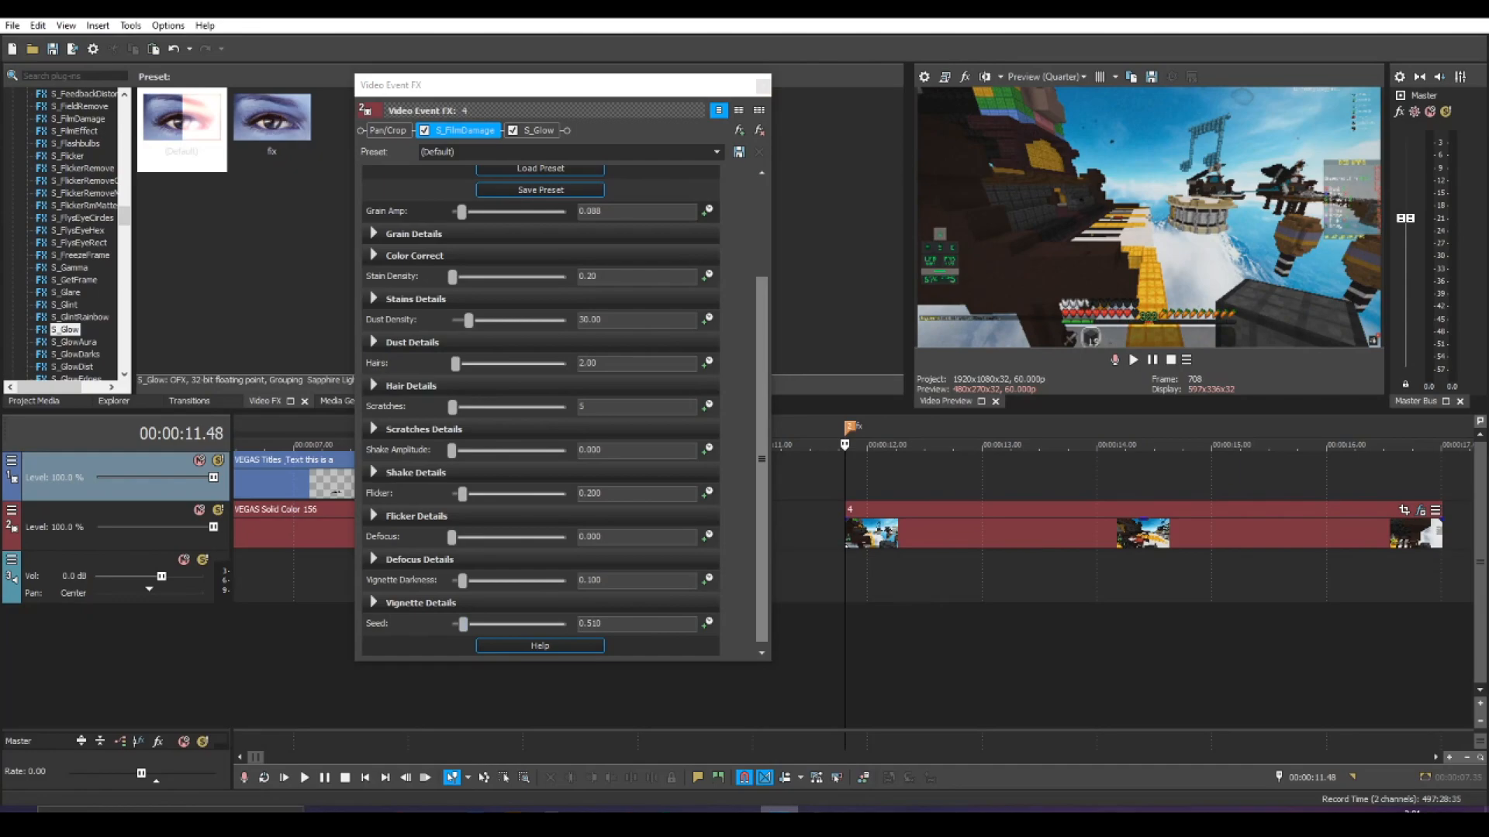
{"action": "left_click", "coordinate": [304, 776]}
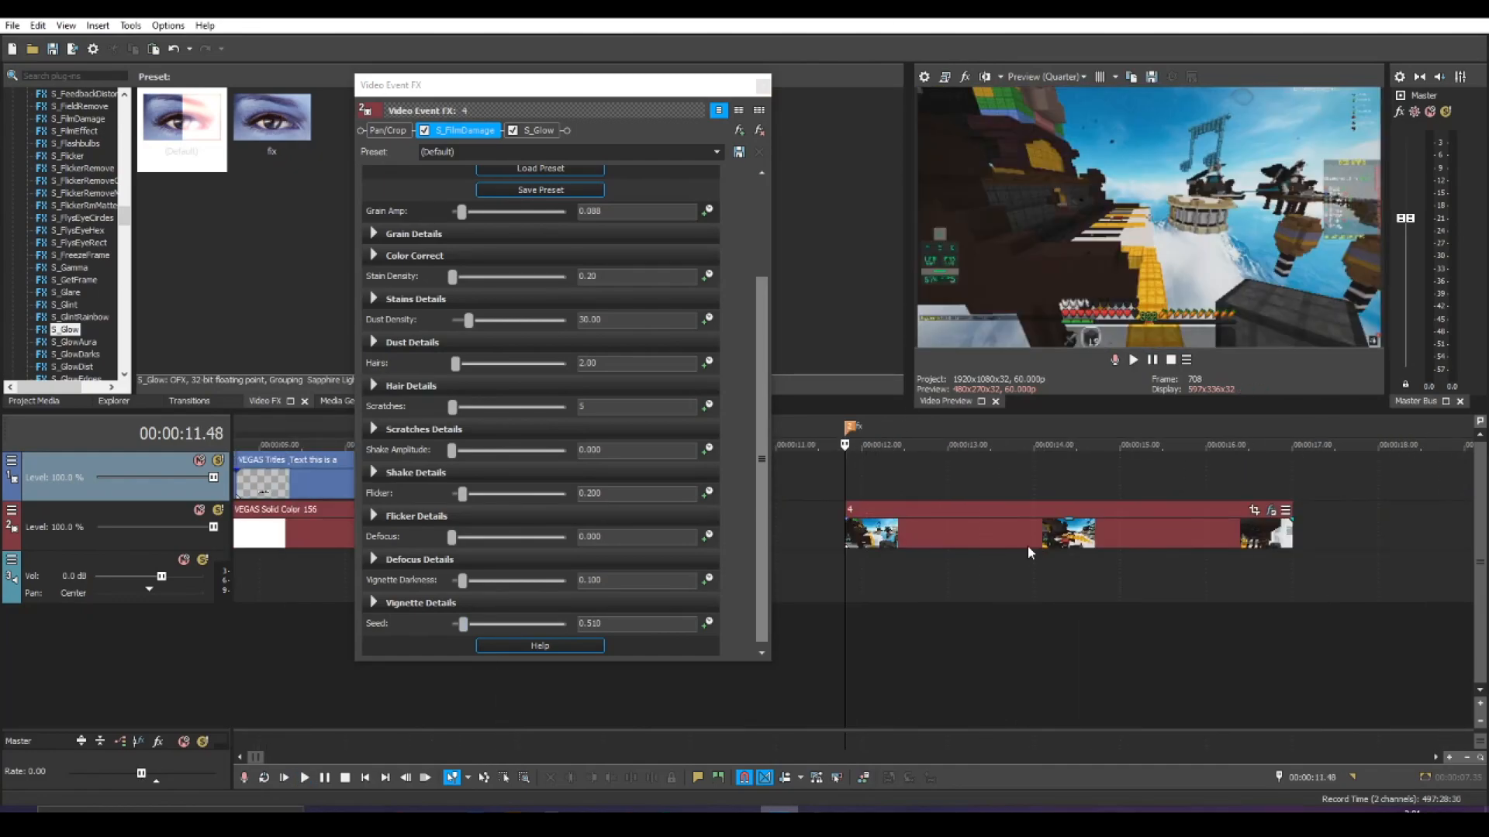
- Set flicker to 0.299, shake amplitude to 0 and scratches back to a small amount, then close Film Damage
{"action": "left_click_drag", "start_coordinate": [461, 493], "coordinate": [468, 493]}
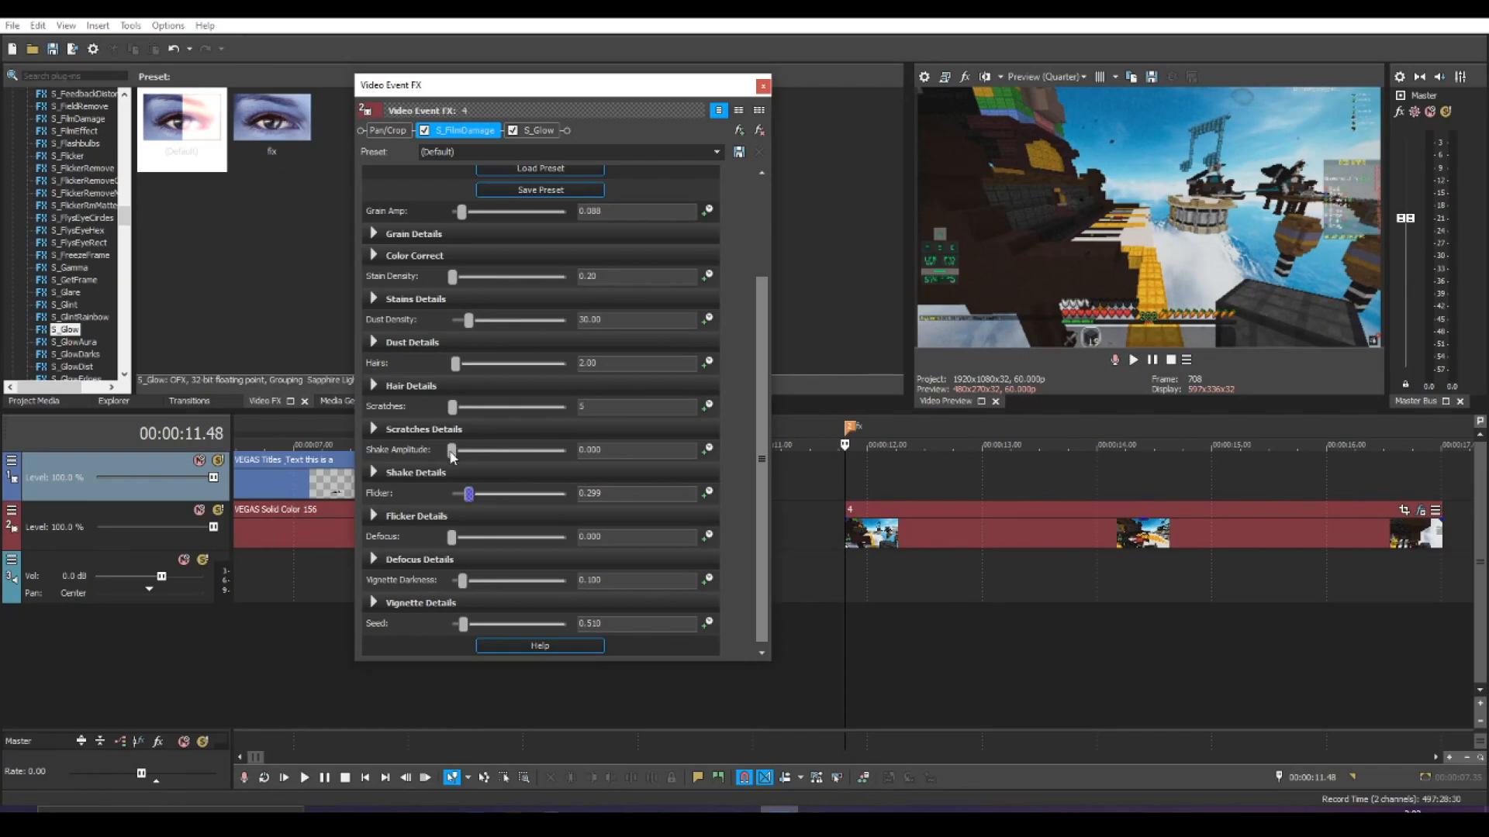
{"action": "left_click_drag", "start_coordinate": [451, 449], "coordinate": [462, 450]}
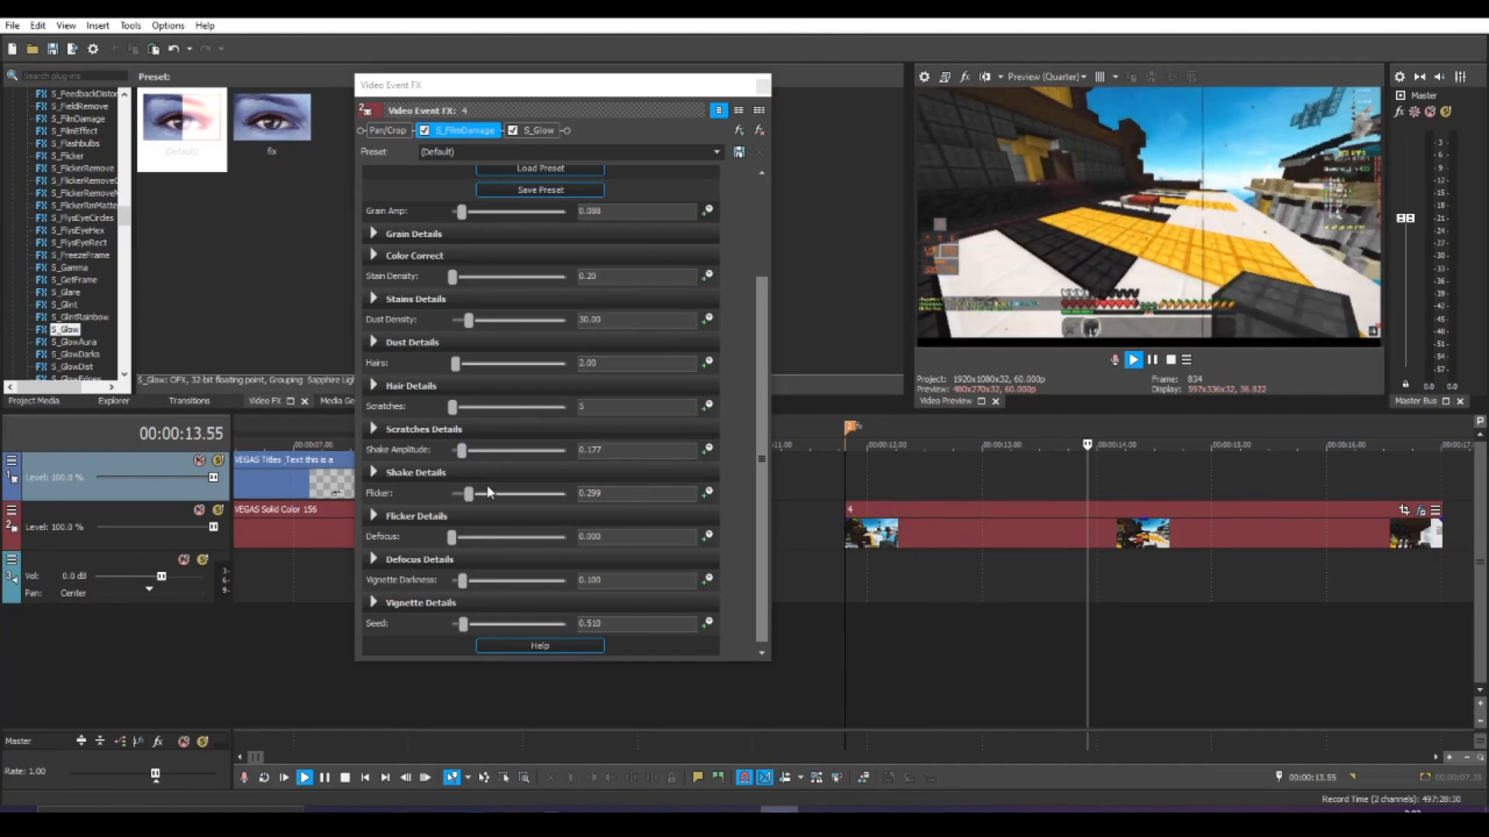
{"action": "left_click_drag", "start_coordinate": [453, 406], "coordinate": [481, 406]}
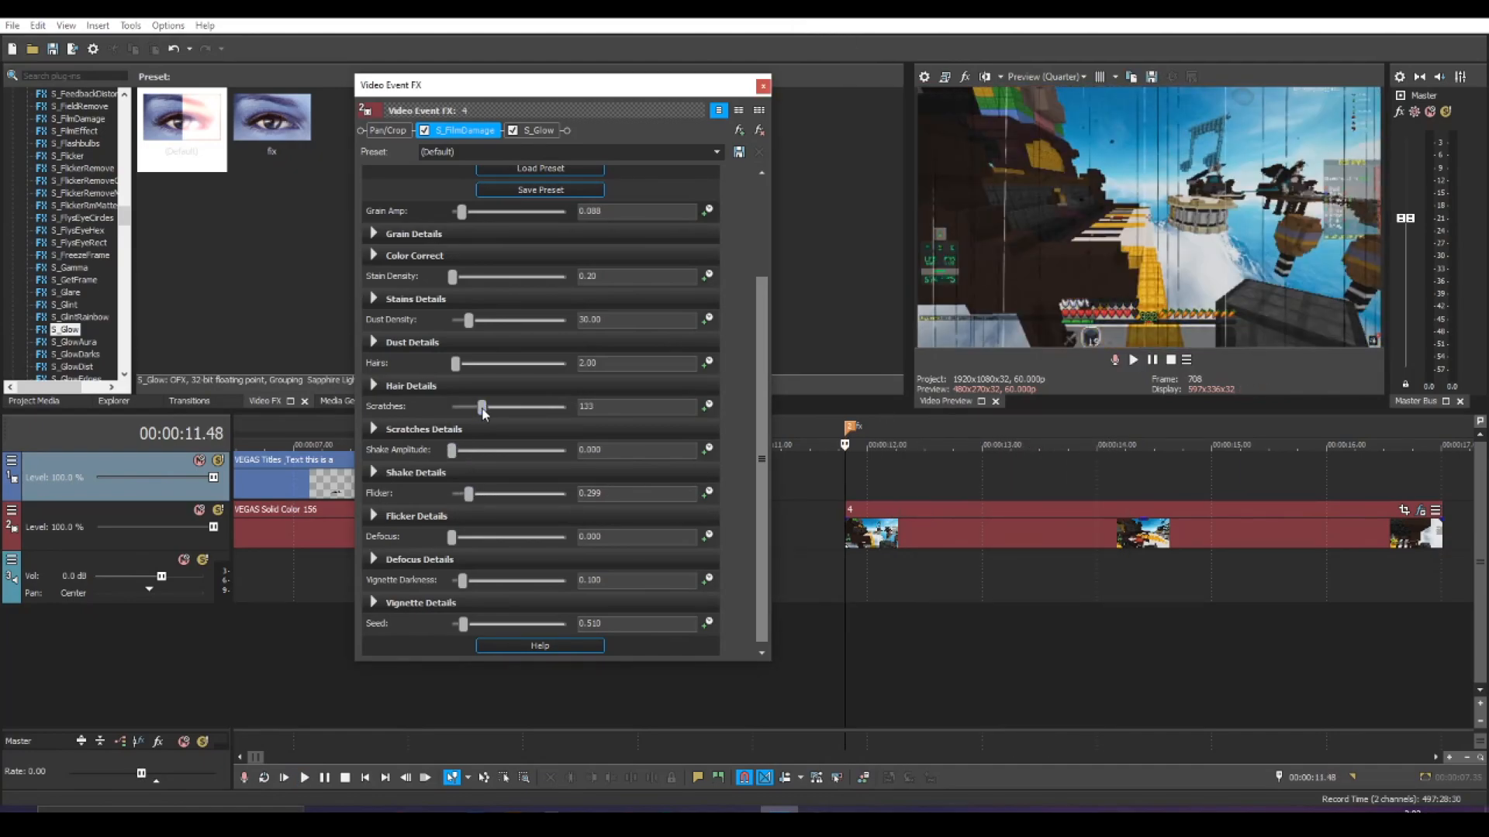
{"action": "left_click_drag", "start_coordinate": [483, 406], "coordinate": [455, 406]}
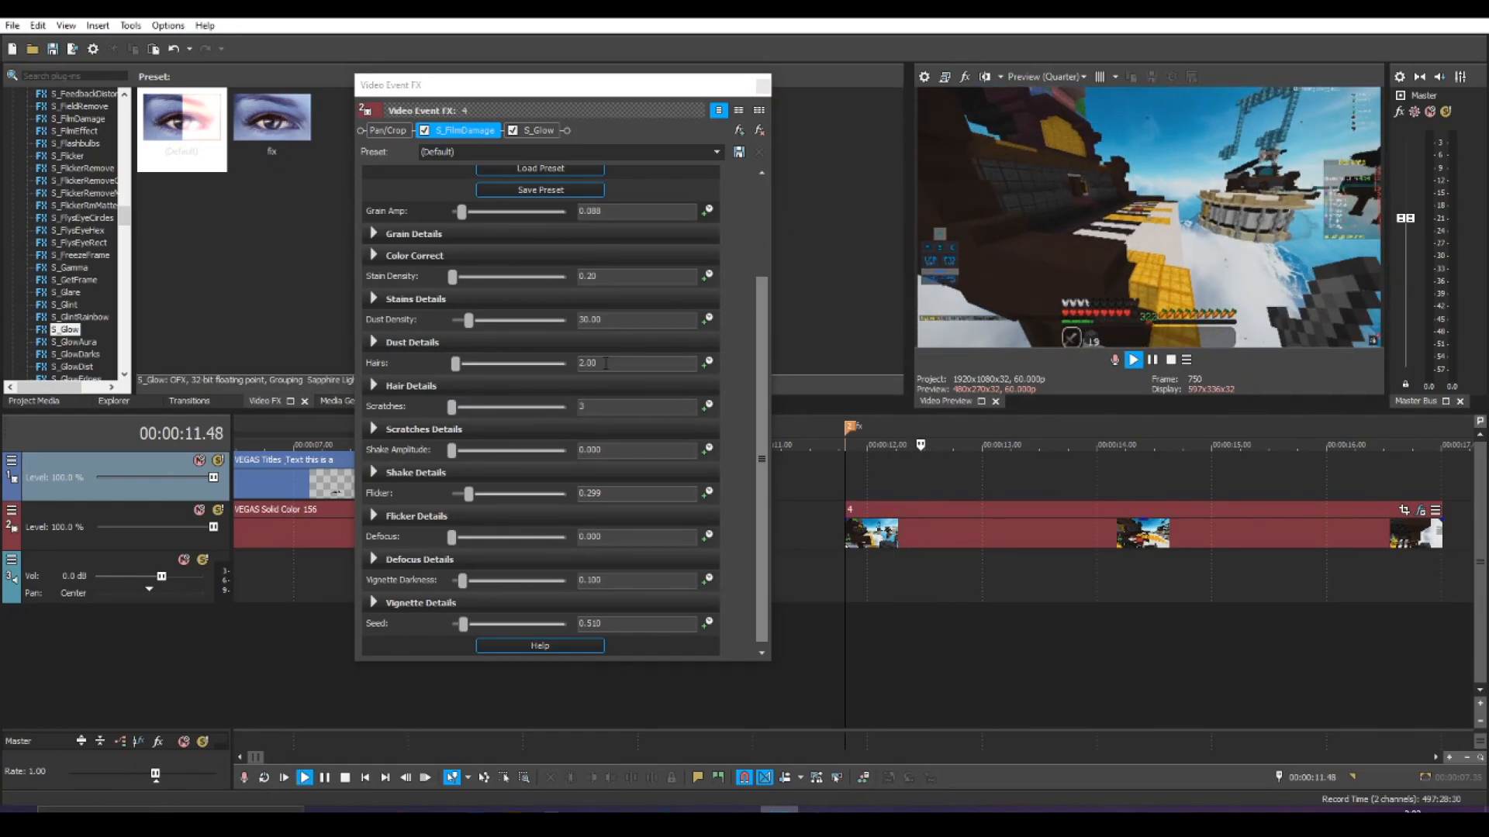
{"action": "left_click", "coordinate": [738, 111]}
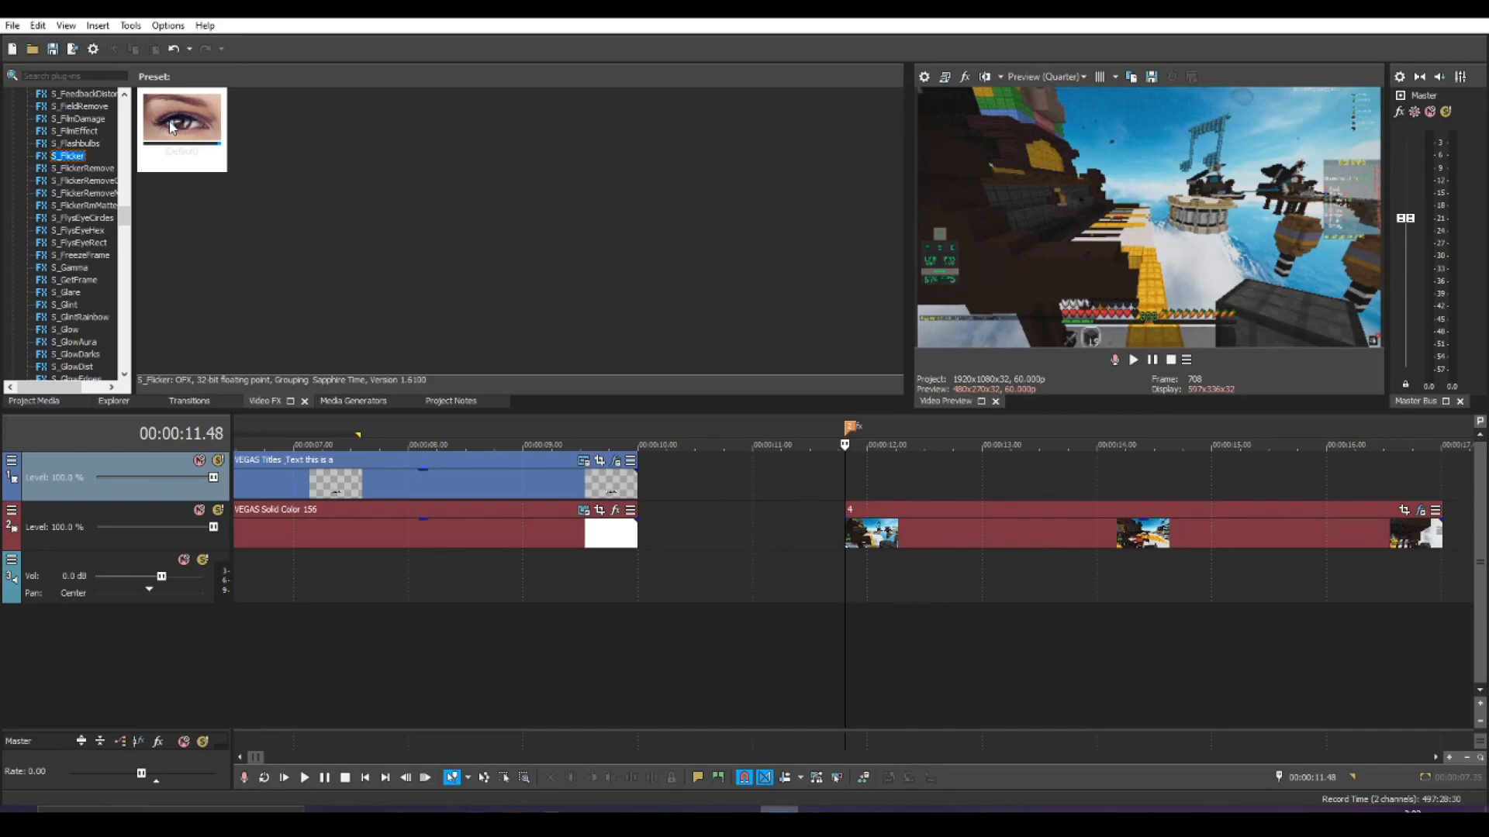
- Add S_Flicker to the gameplay clip and try adjusting its flicker amplitude
{"action": "double_click", "coordinate": [182, 120]}
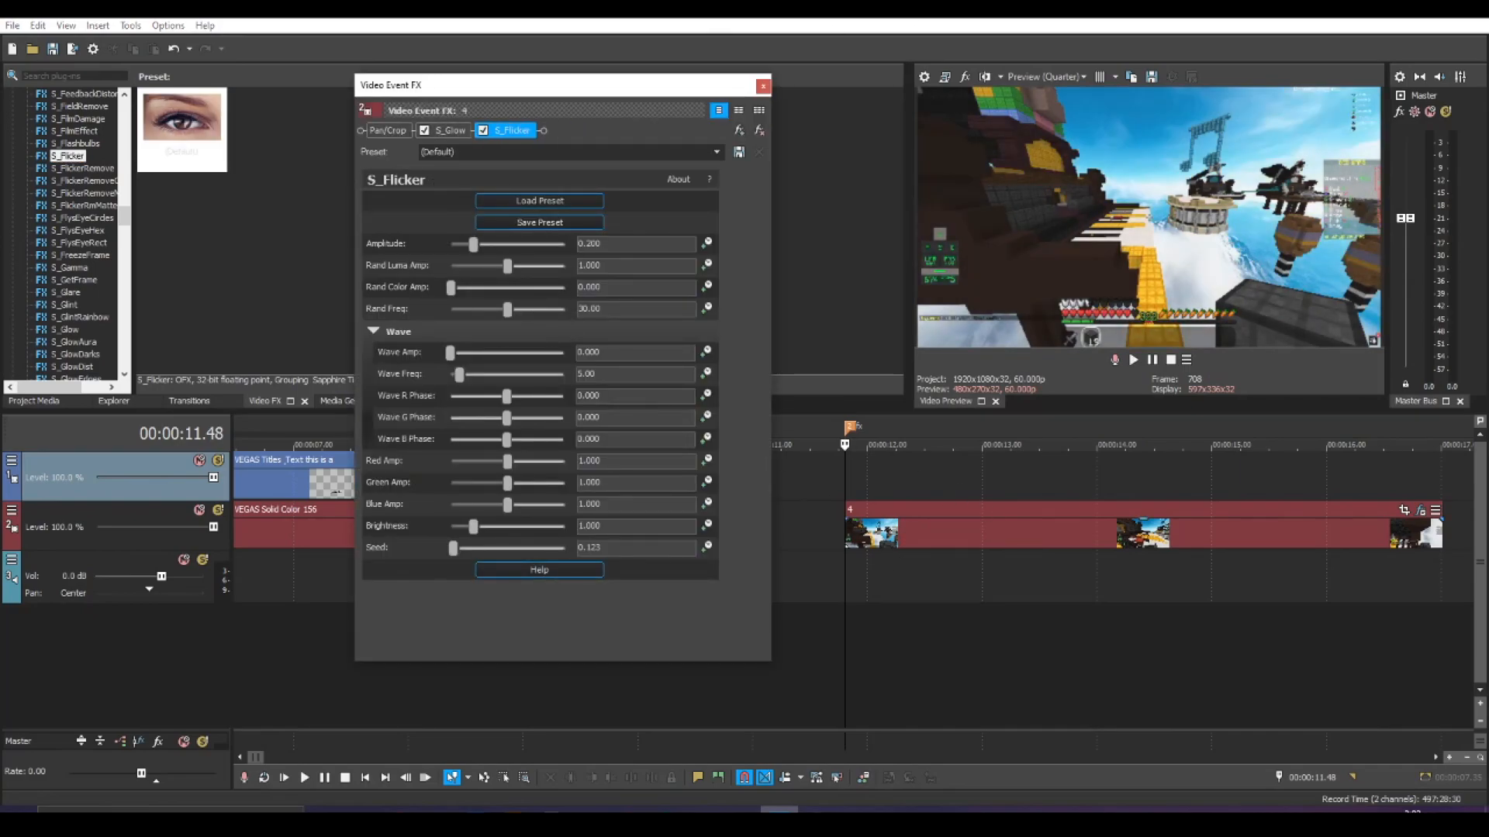
{"action": "left_click", "coordinate": [304, 777]}
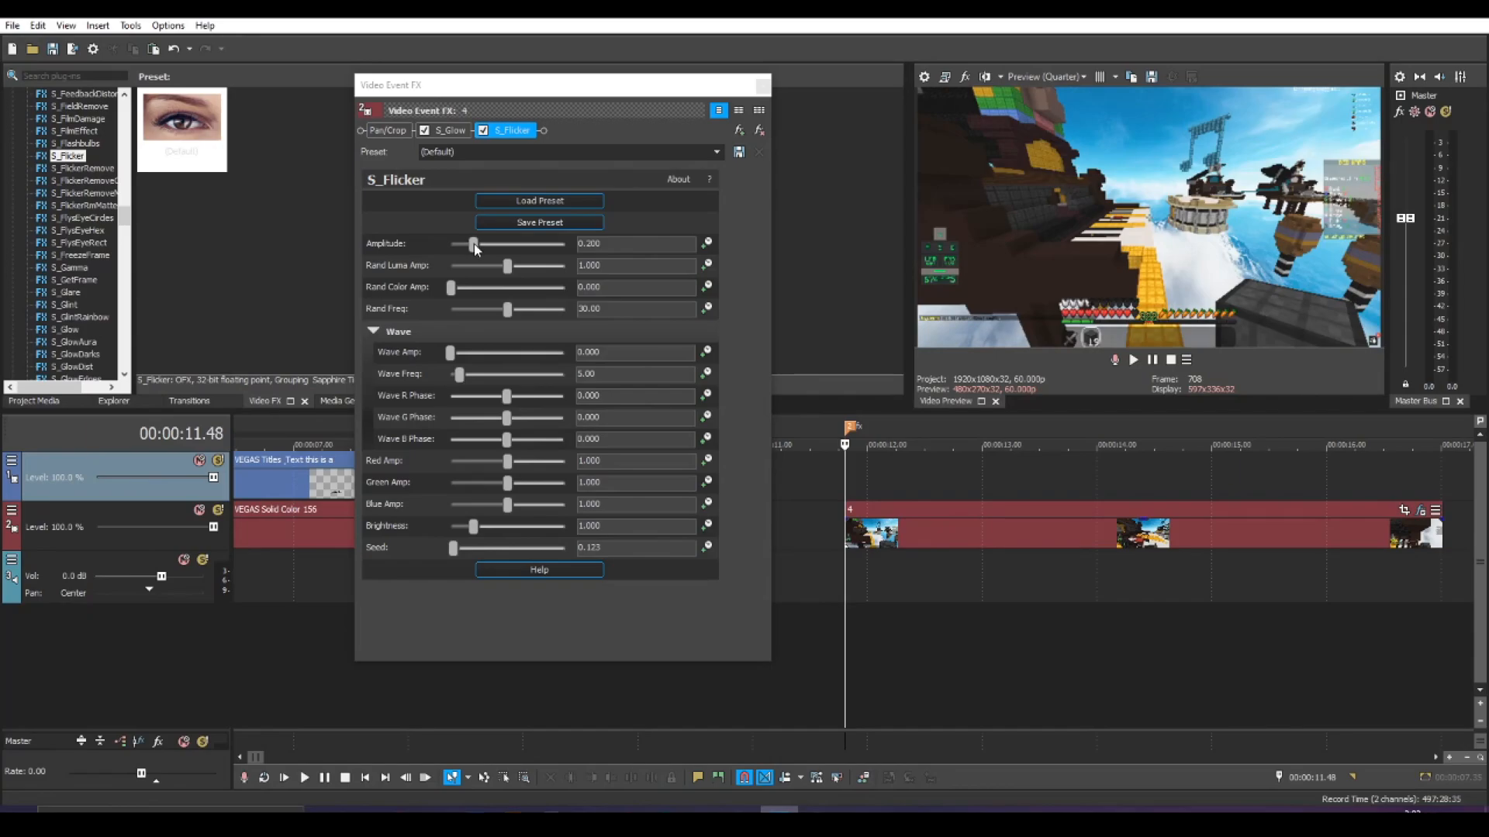
{"action": "left_click_drag", "start_coordinate": [473, 243], "coordinate": [537, 243]}
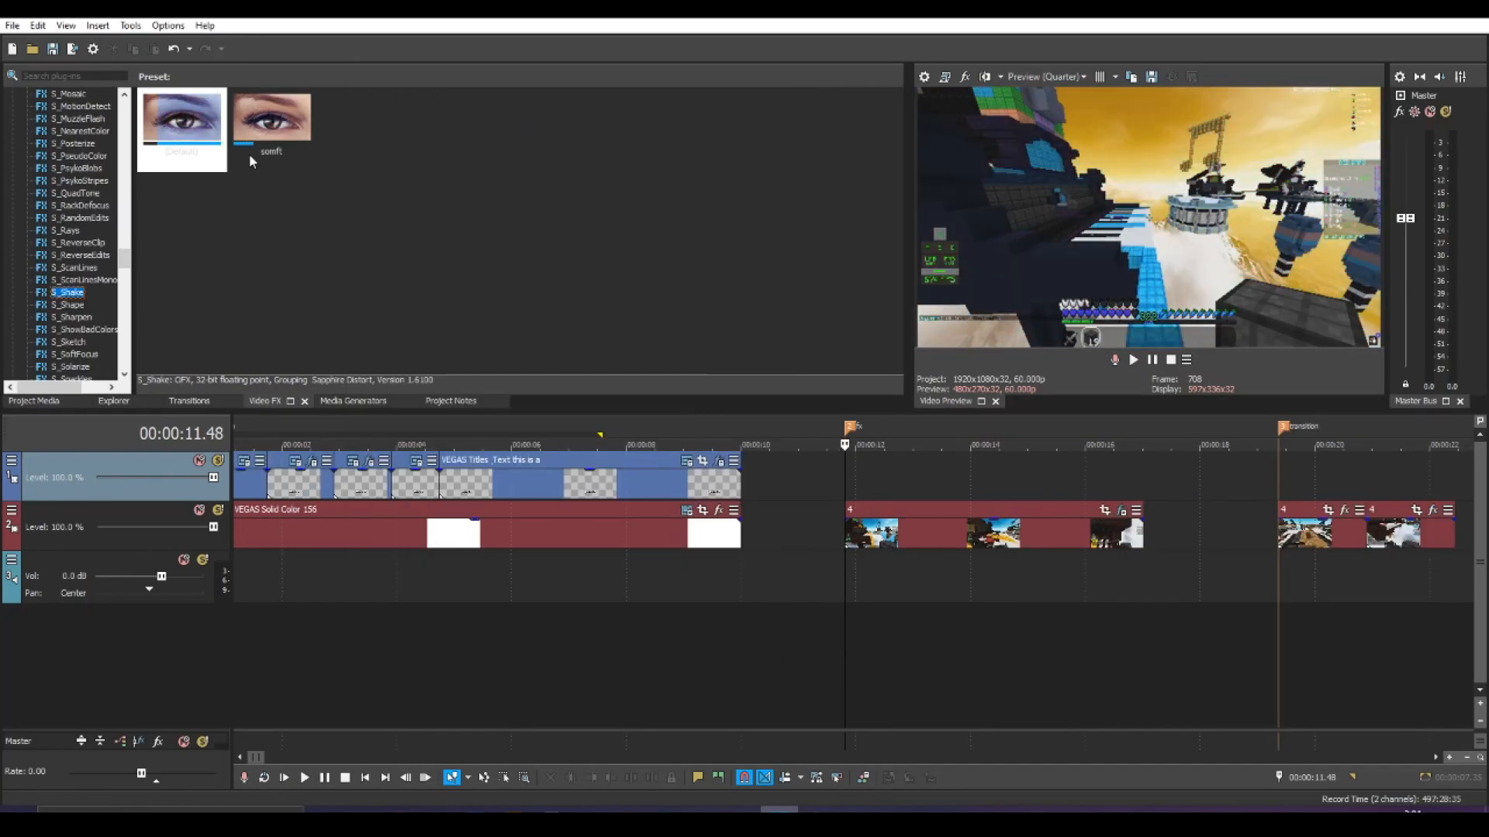
- Apply S_Shake to the gameplay clip with frequency about 22.5 and amplitude about 0.78
{"action": "left_click", "coordinate": [181, 116]}
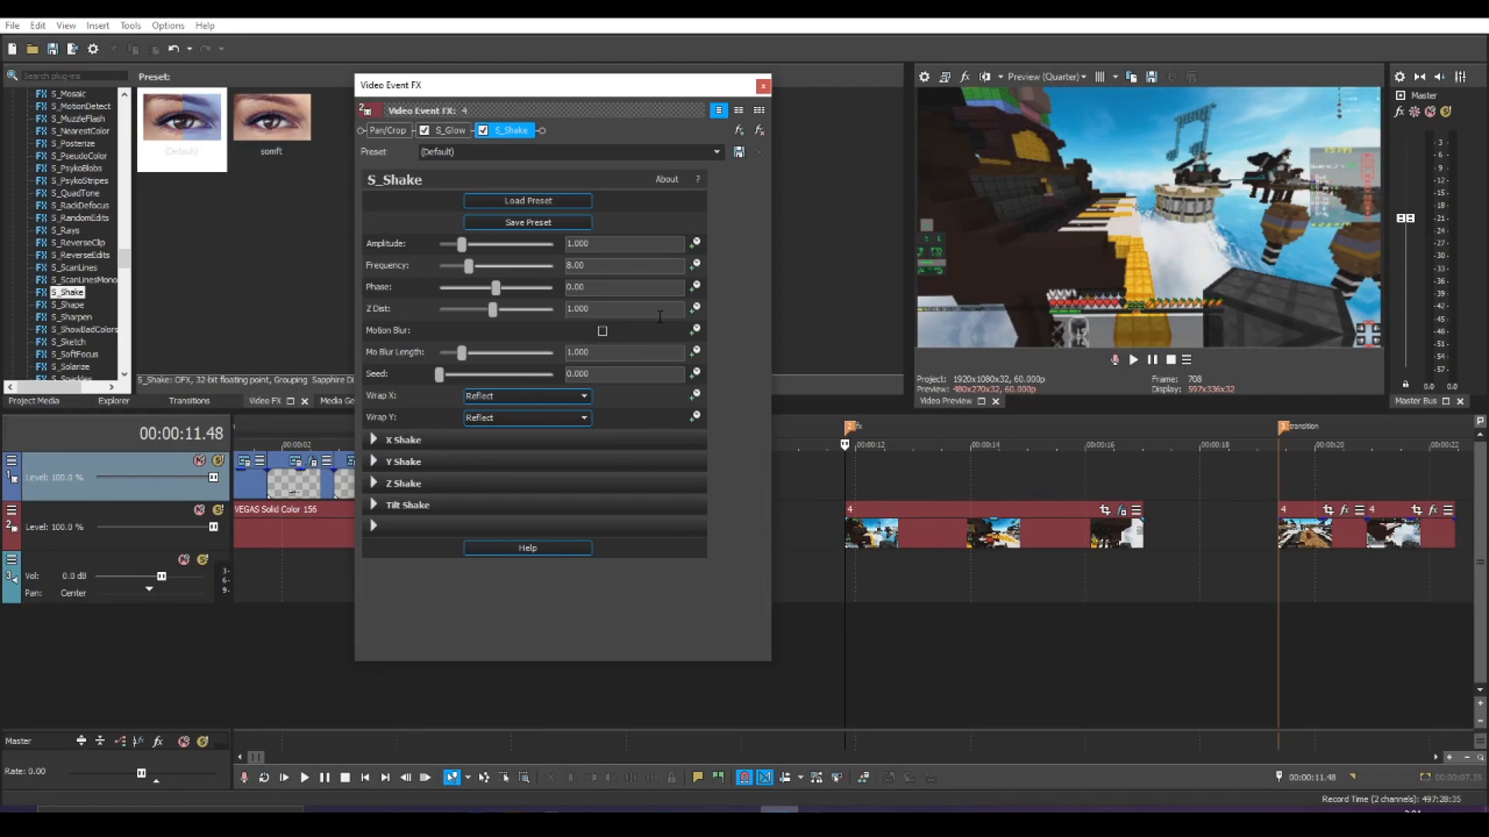
{"action": "mouse_move", "coordinate": [961, 253]}
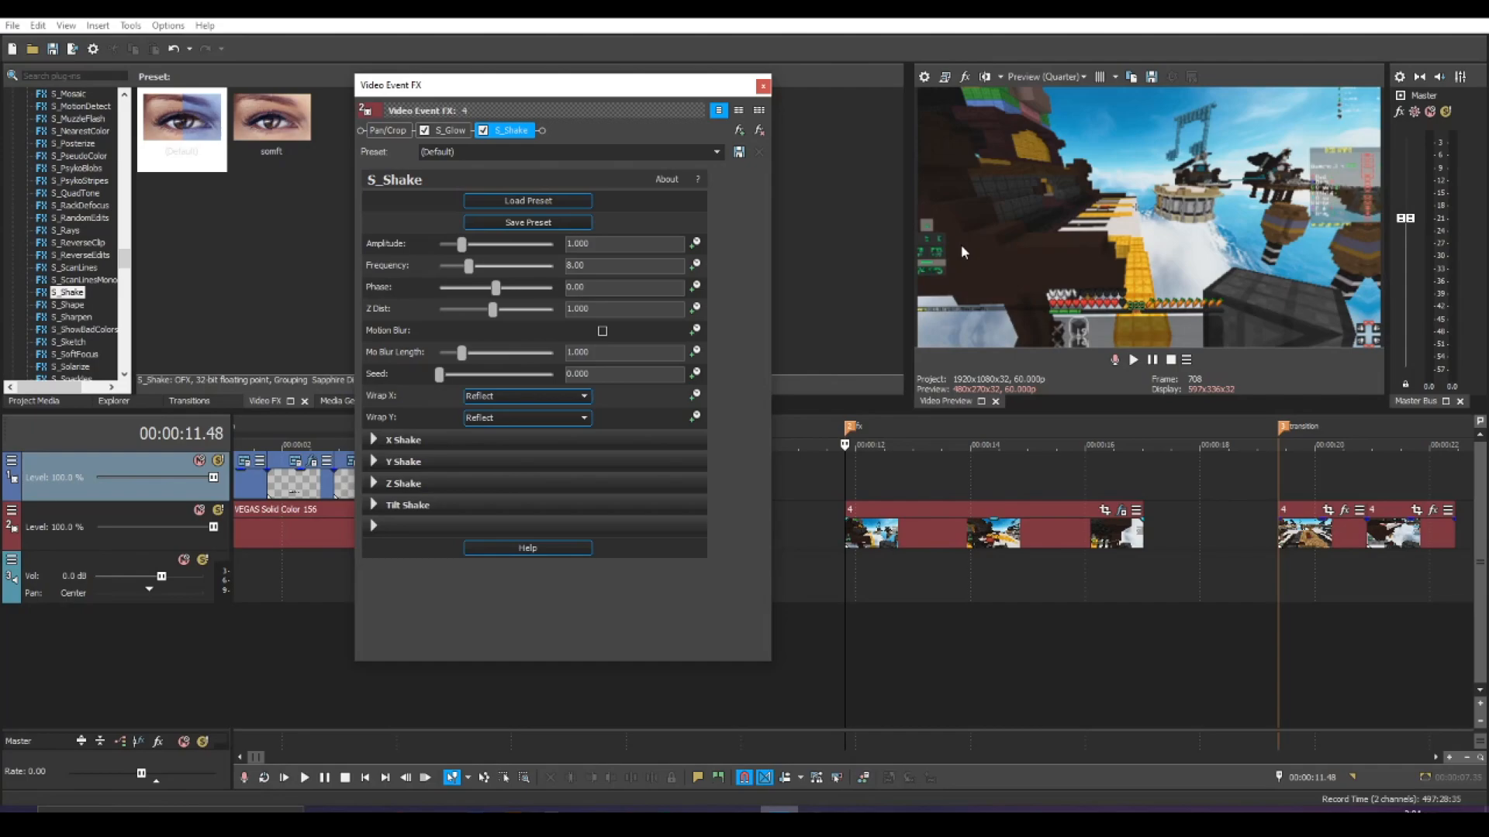
{"action": "mouse_move", "coordinate": [1177, 211]}
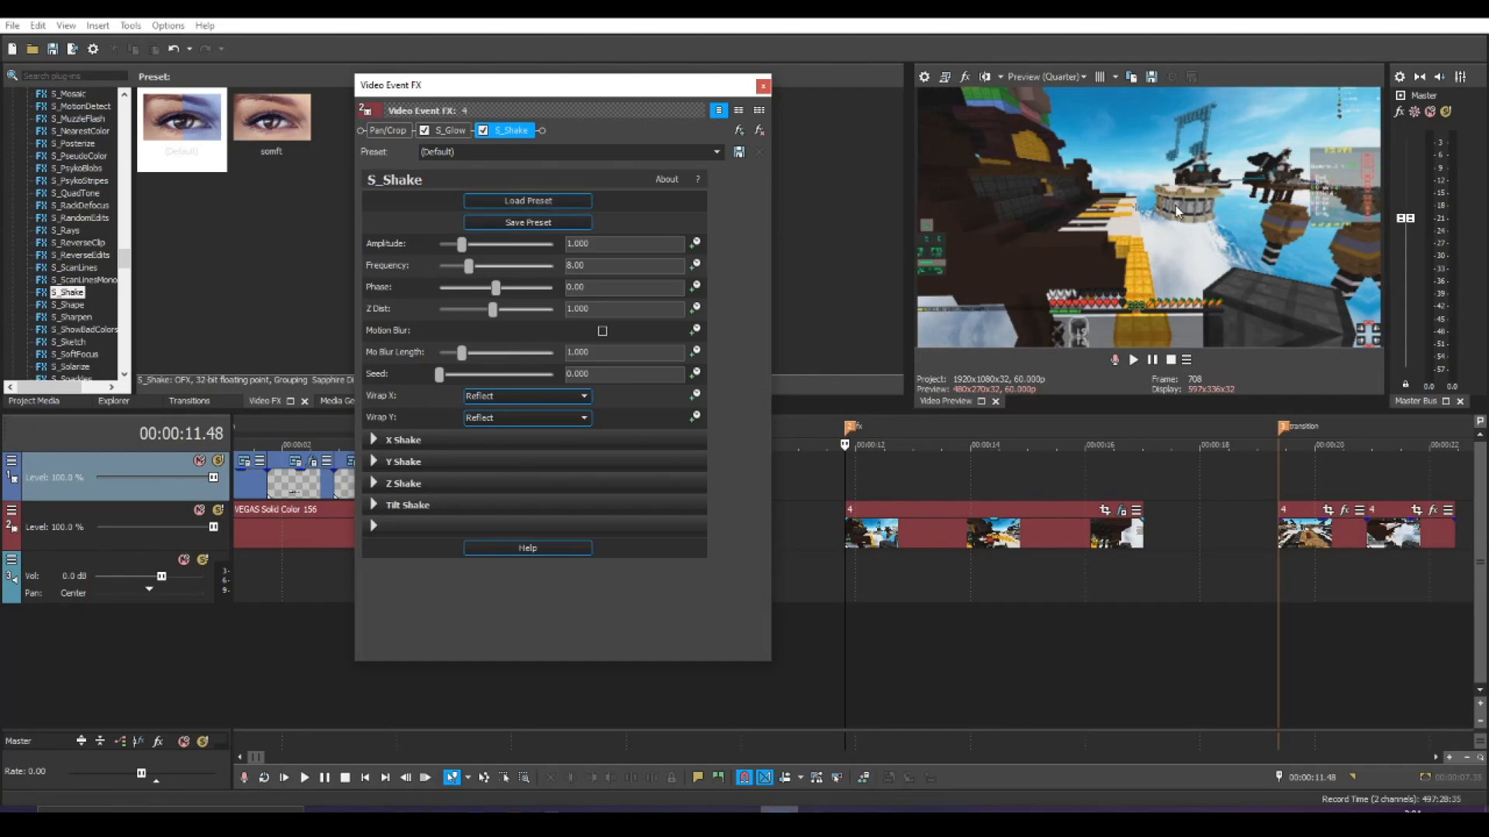
{"action": "left_click_drag", "start_coordinate": [467, 265], "coordinate": [521, 265]}
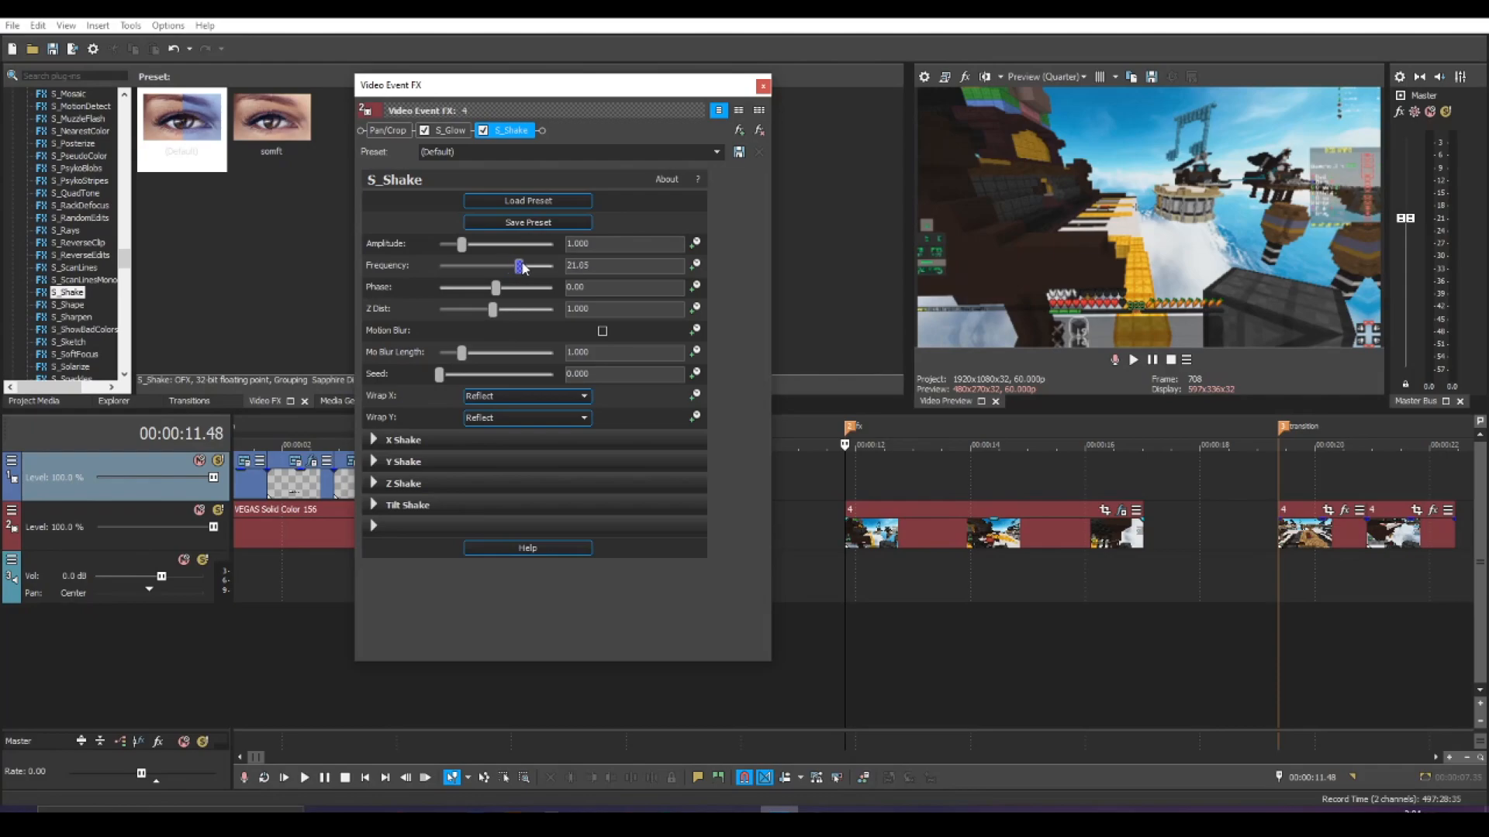
{"action": "left_click_drag", "start_coordinate": [520, 265], "coordinate": [502, 279]}
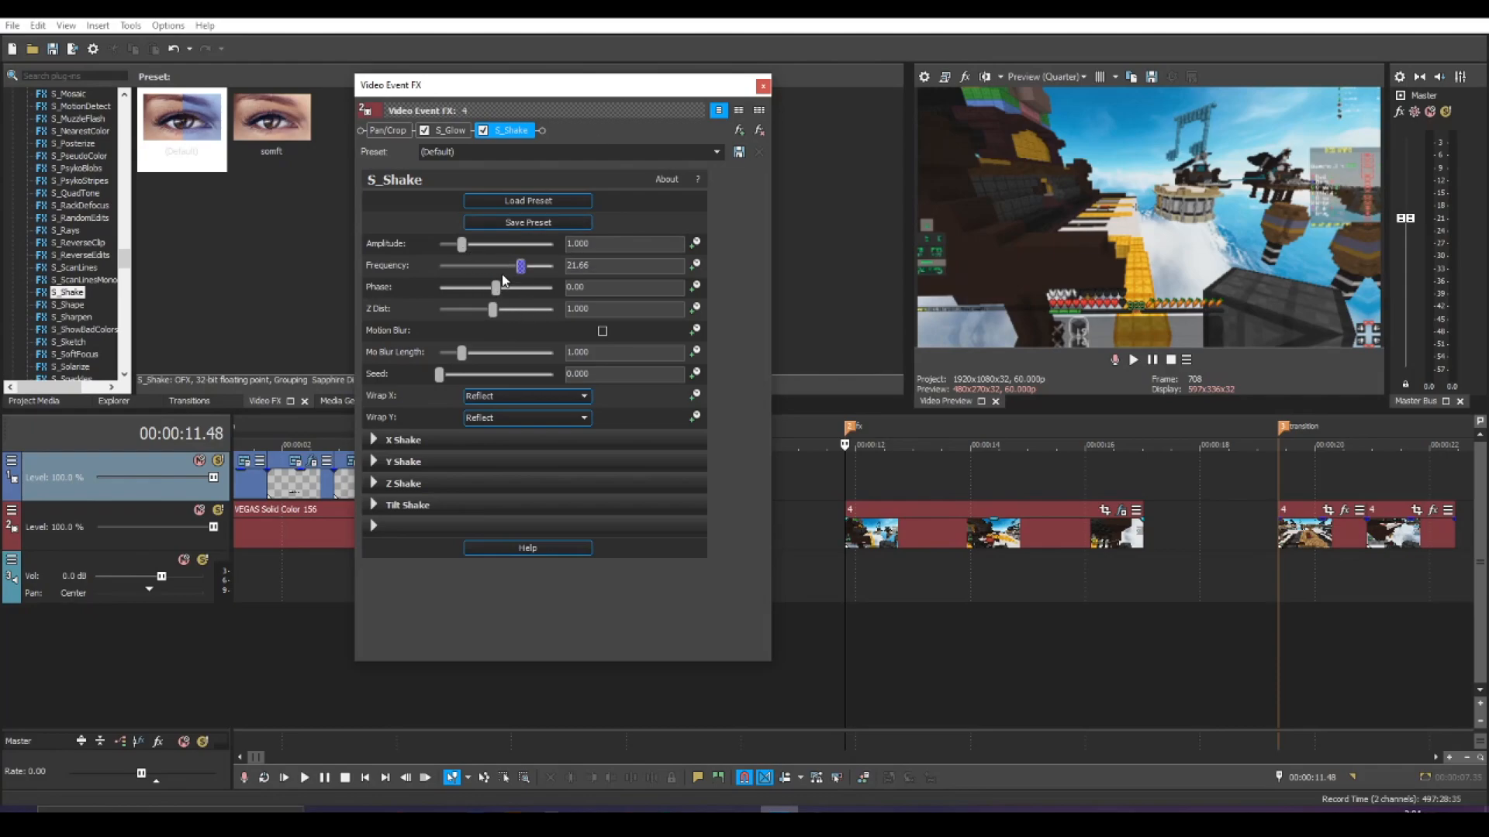
{"action": "left_click_drag", "start_coordinate": [461, 243], "coordinate": [456, 244]}
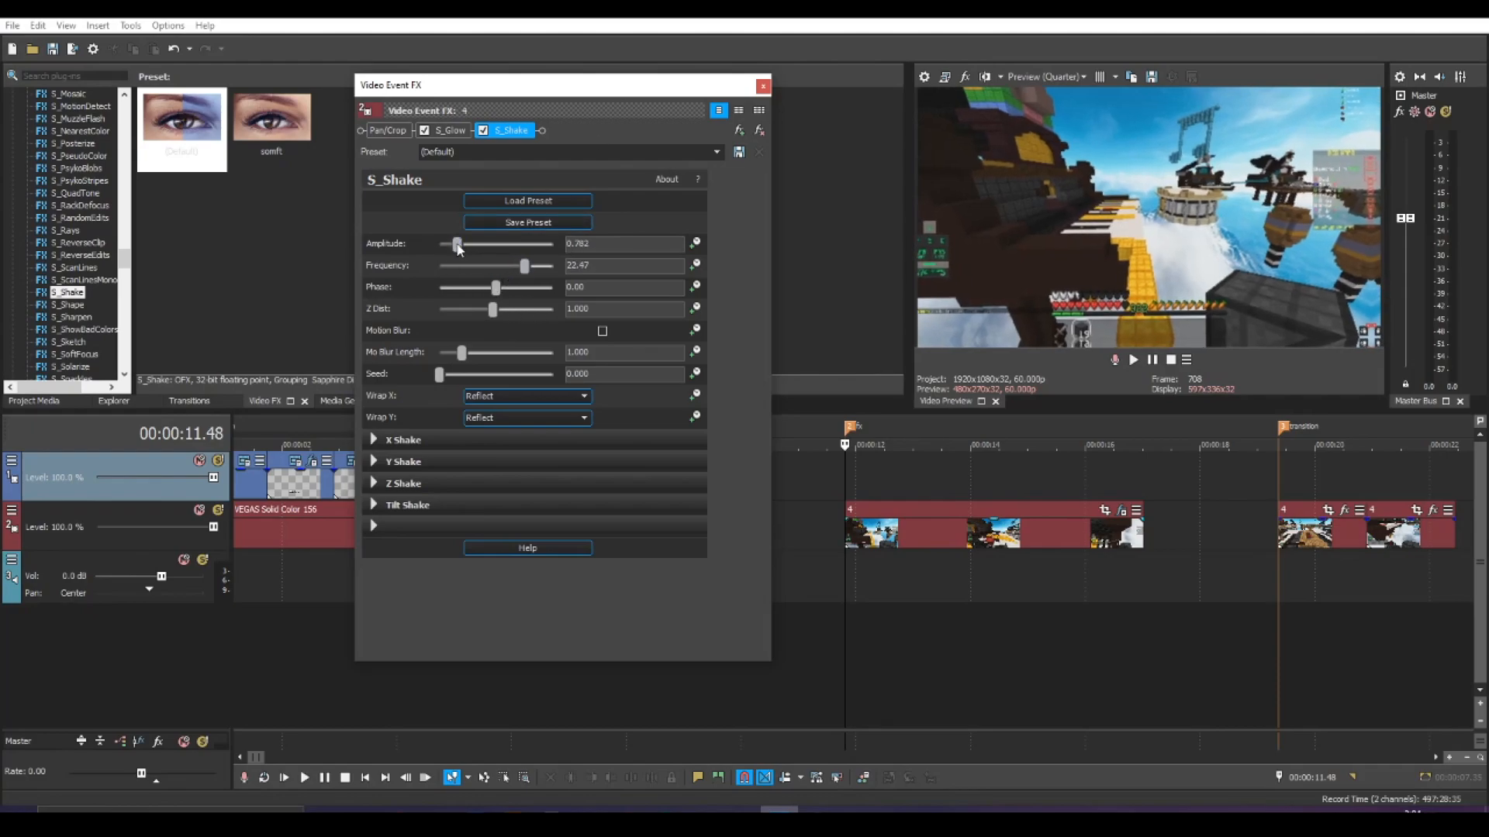
{"action": "left_click", "coordinate": [304, 777]}
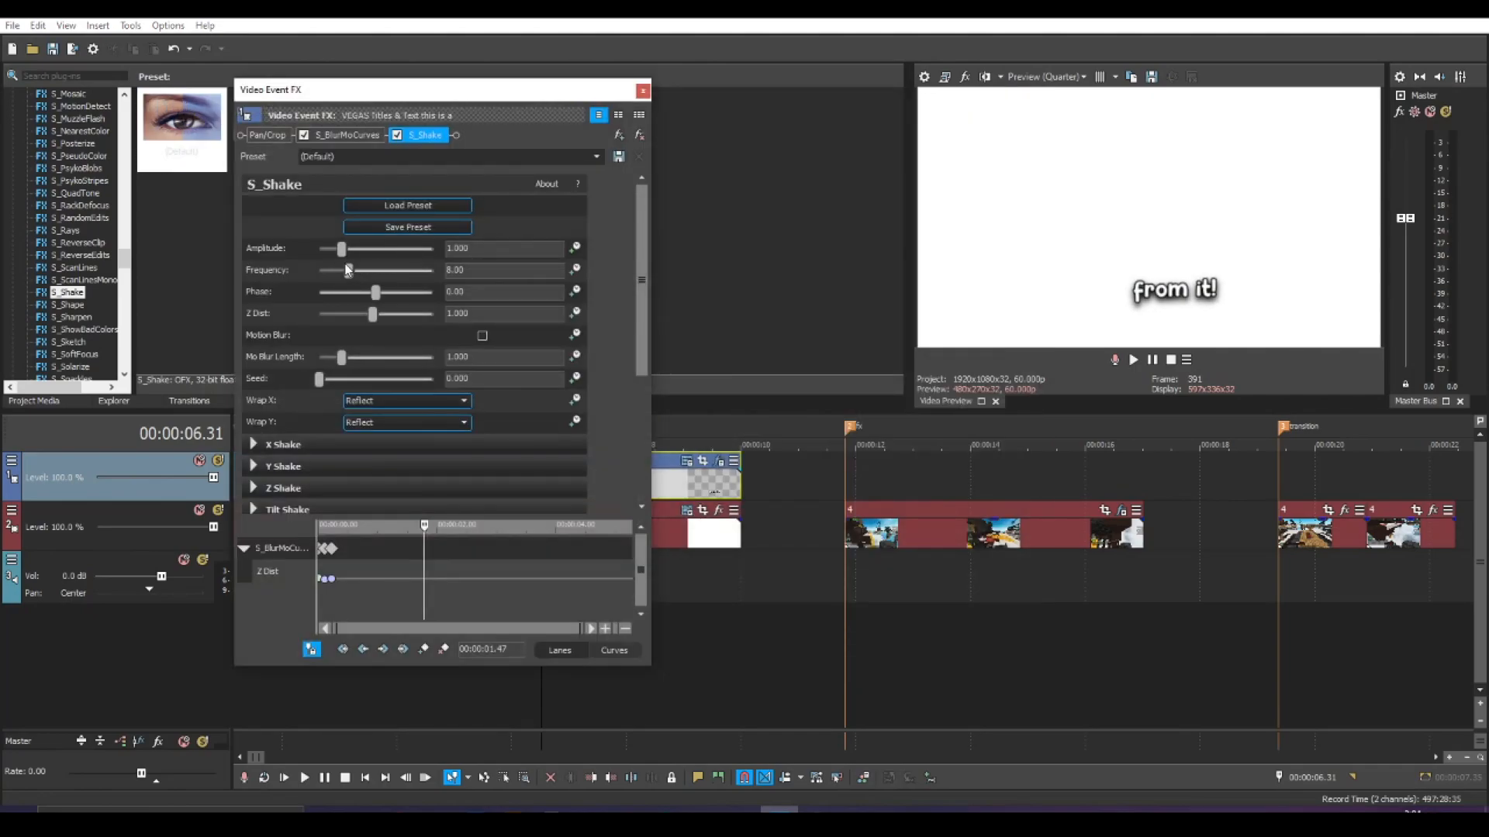
- Set the subtitle's Shake amplitude to about 0.07 and frequency to about 1.1, then preview
{"action": "left_click_drag", "start_coordinate": [341, 248], "coordinate": [320, 248]}
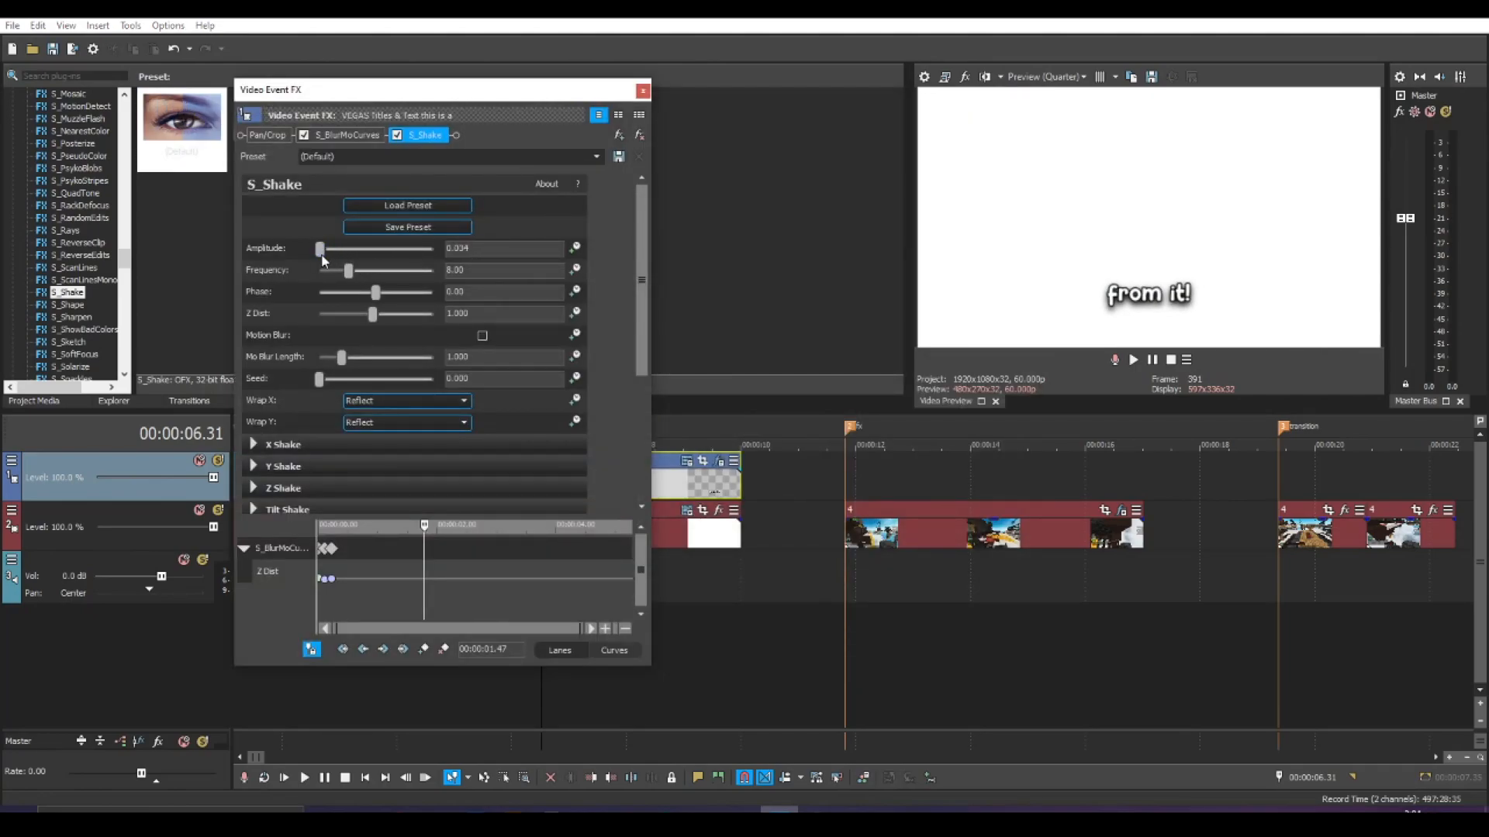
{"action": "left_click_drag", "start_coordinate": [349, 270], "coordinate": [319, 270]}
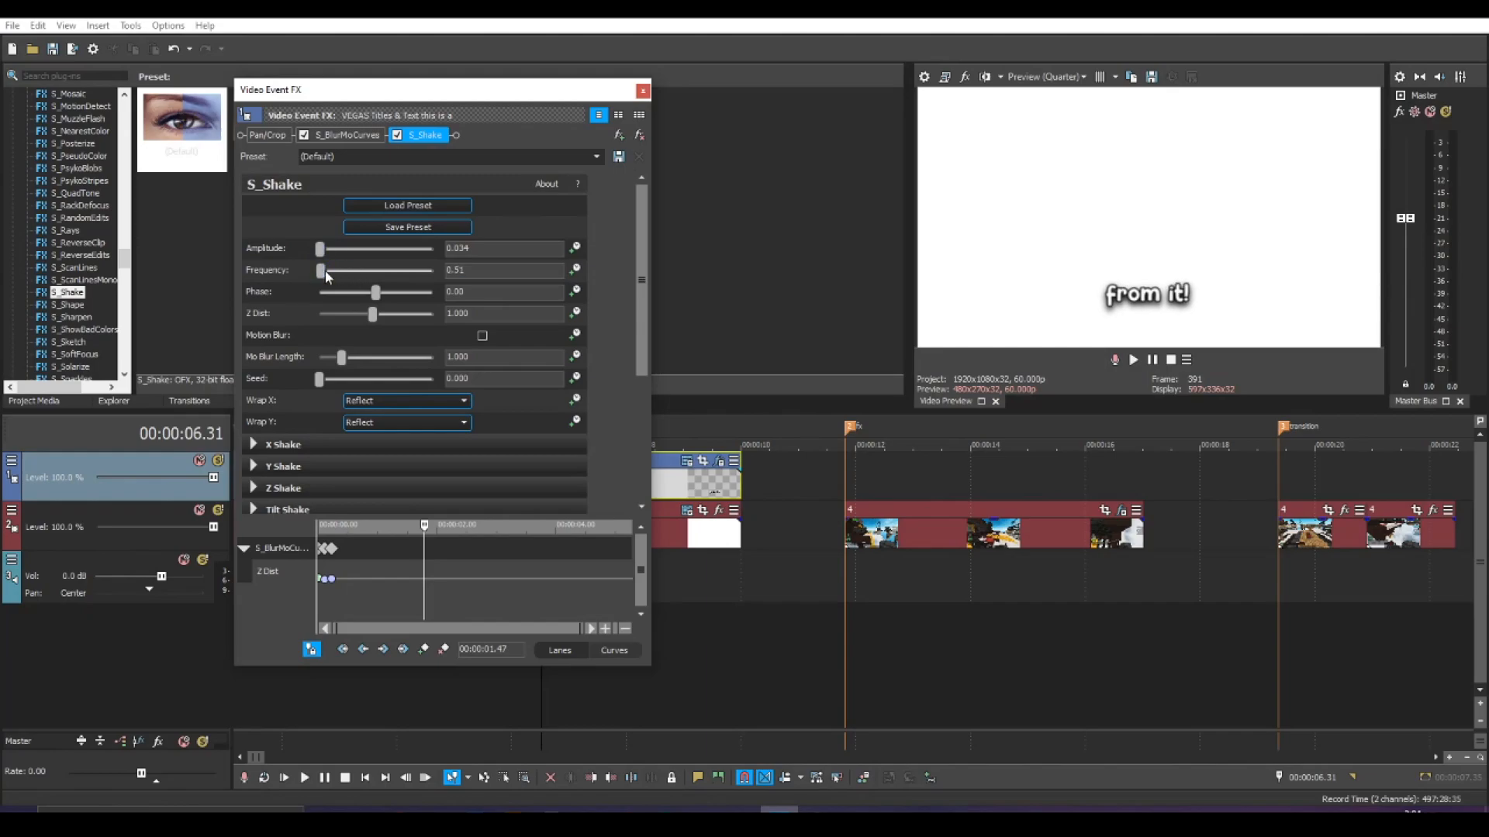
{"action": "left_click_drag", "start_coordinate": [320, 270], "coordinate": [323, 269]}
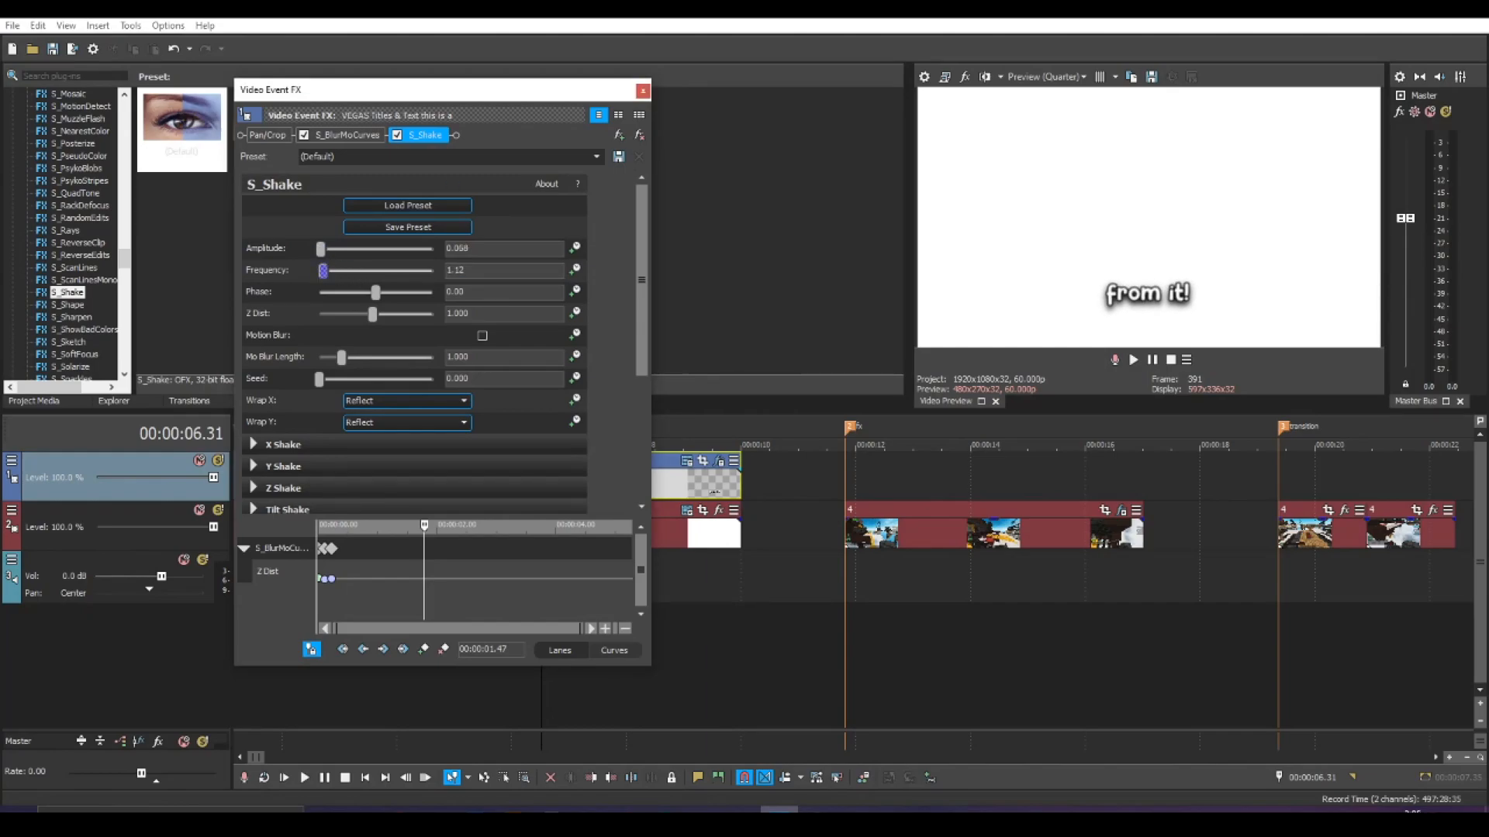
{"action": "left_click", "coordinate": [303, 777]}
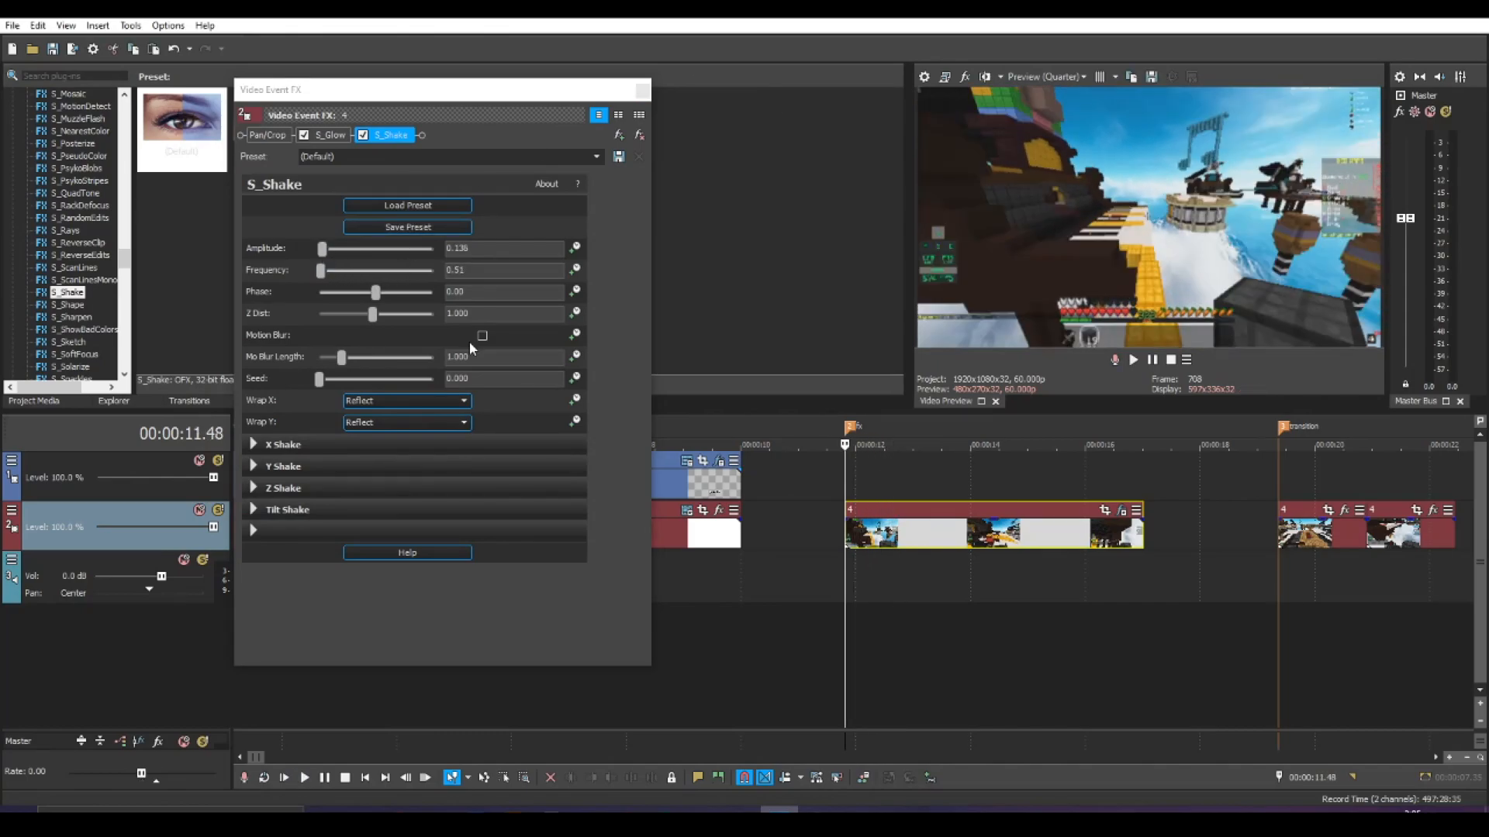
- Enable Motion Blur on the gameplay Shake, frequency 24.91 and amplitude about 1.224, and preview it
{"action": "left_click", "coordinate": [480, 335]}
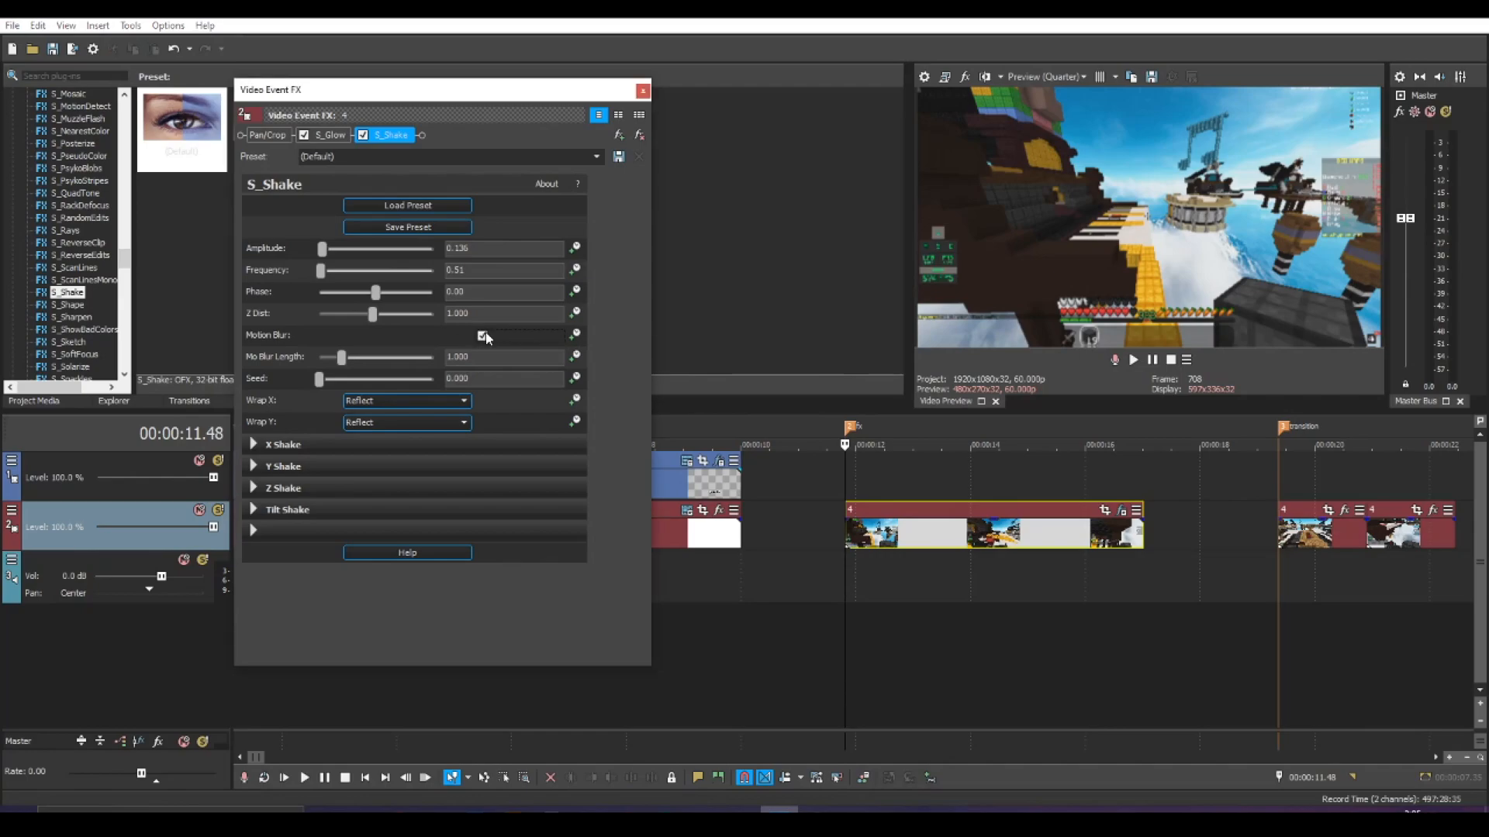
{"action": "left_click", "coordinate": [483, 335]}
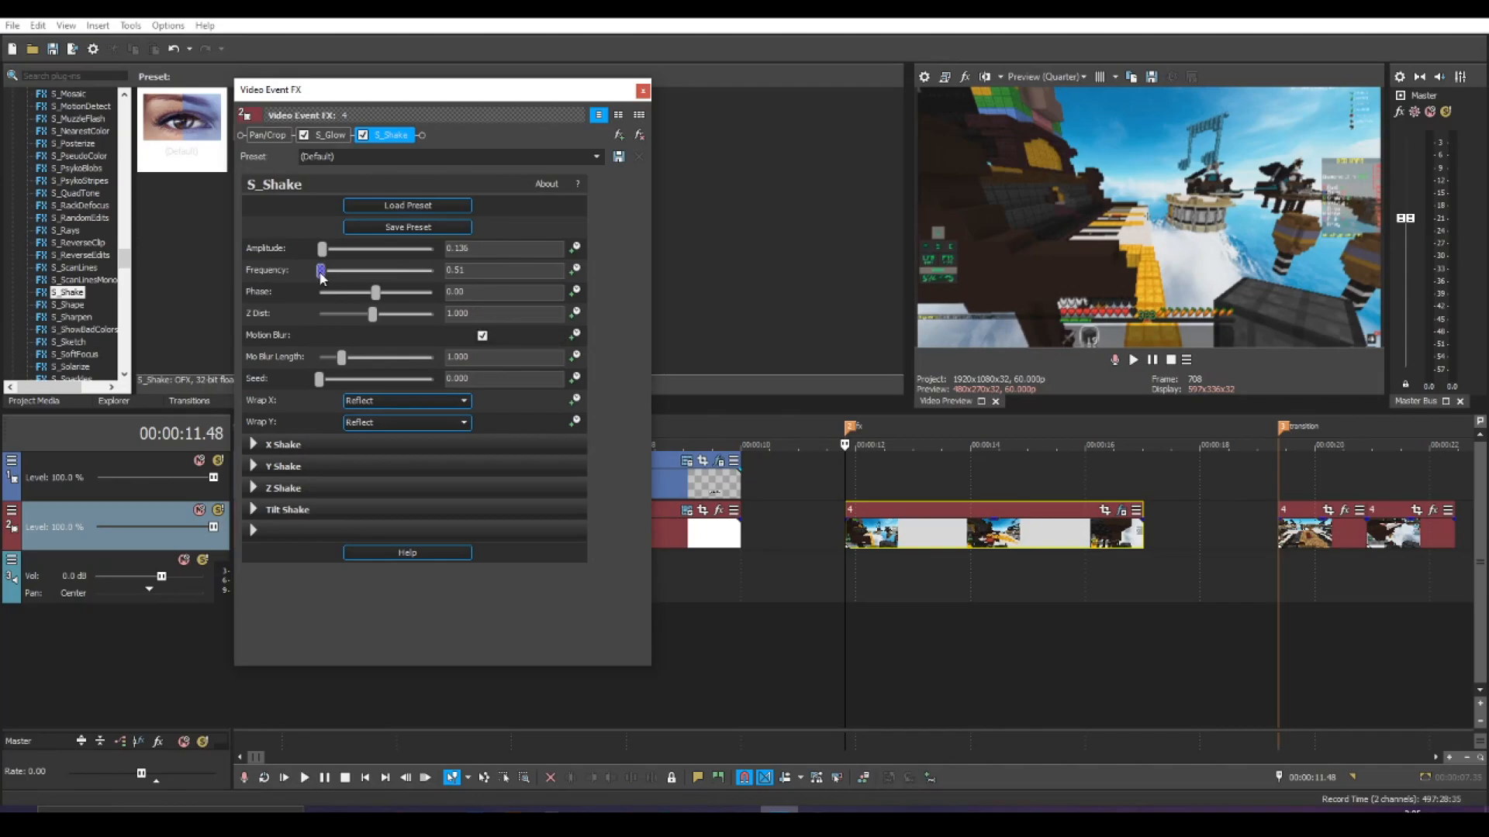
{"action": "left_click_drag", "start_coordinate": [323, 270], "coordinate": [412, 270]}
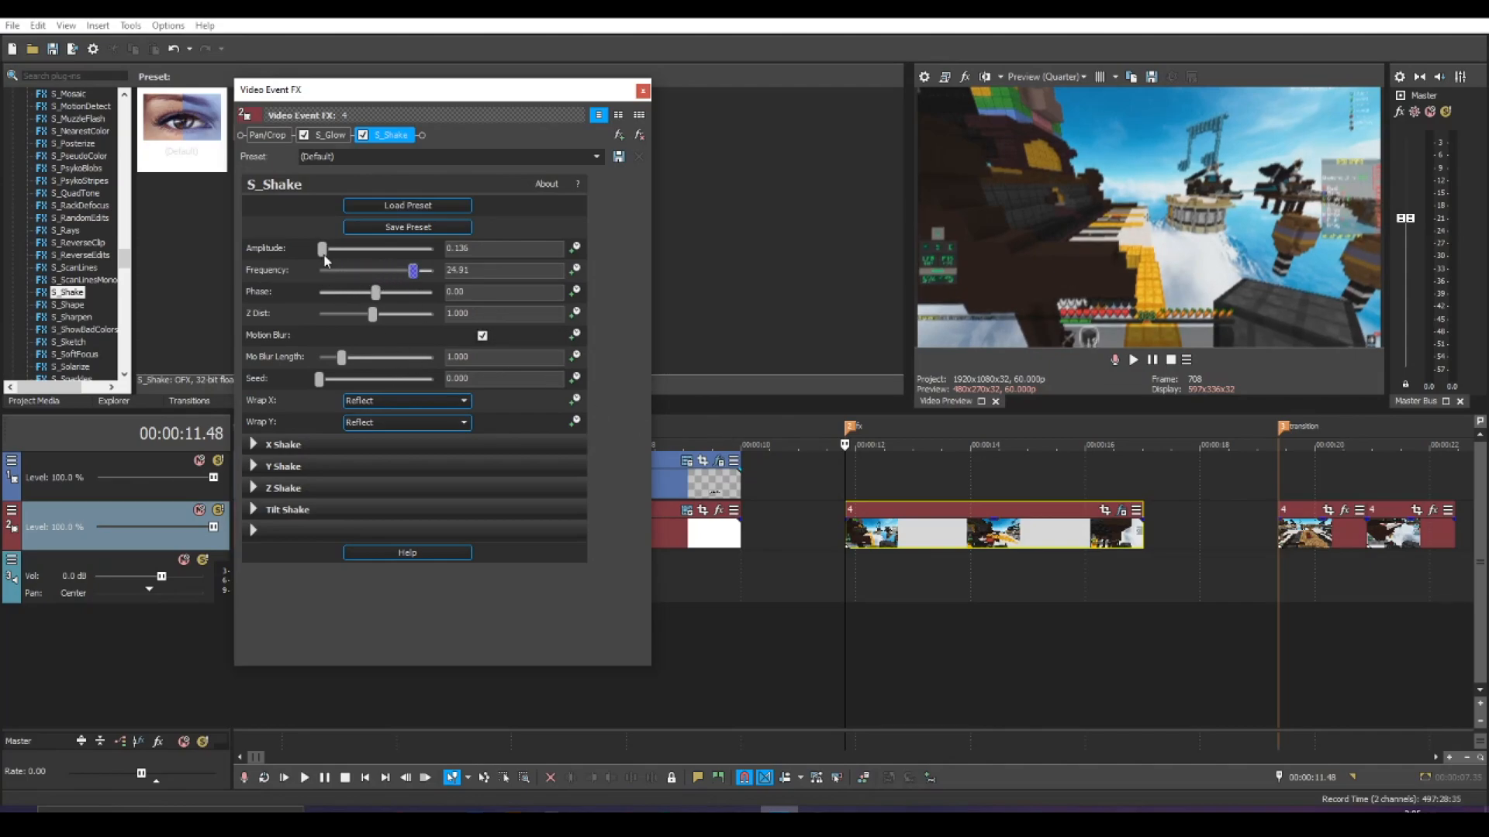
{"action": "left_click_drag", "start_coordinate": [322, 248], "coordinate": [332, 248]}
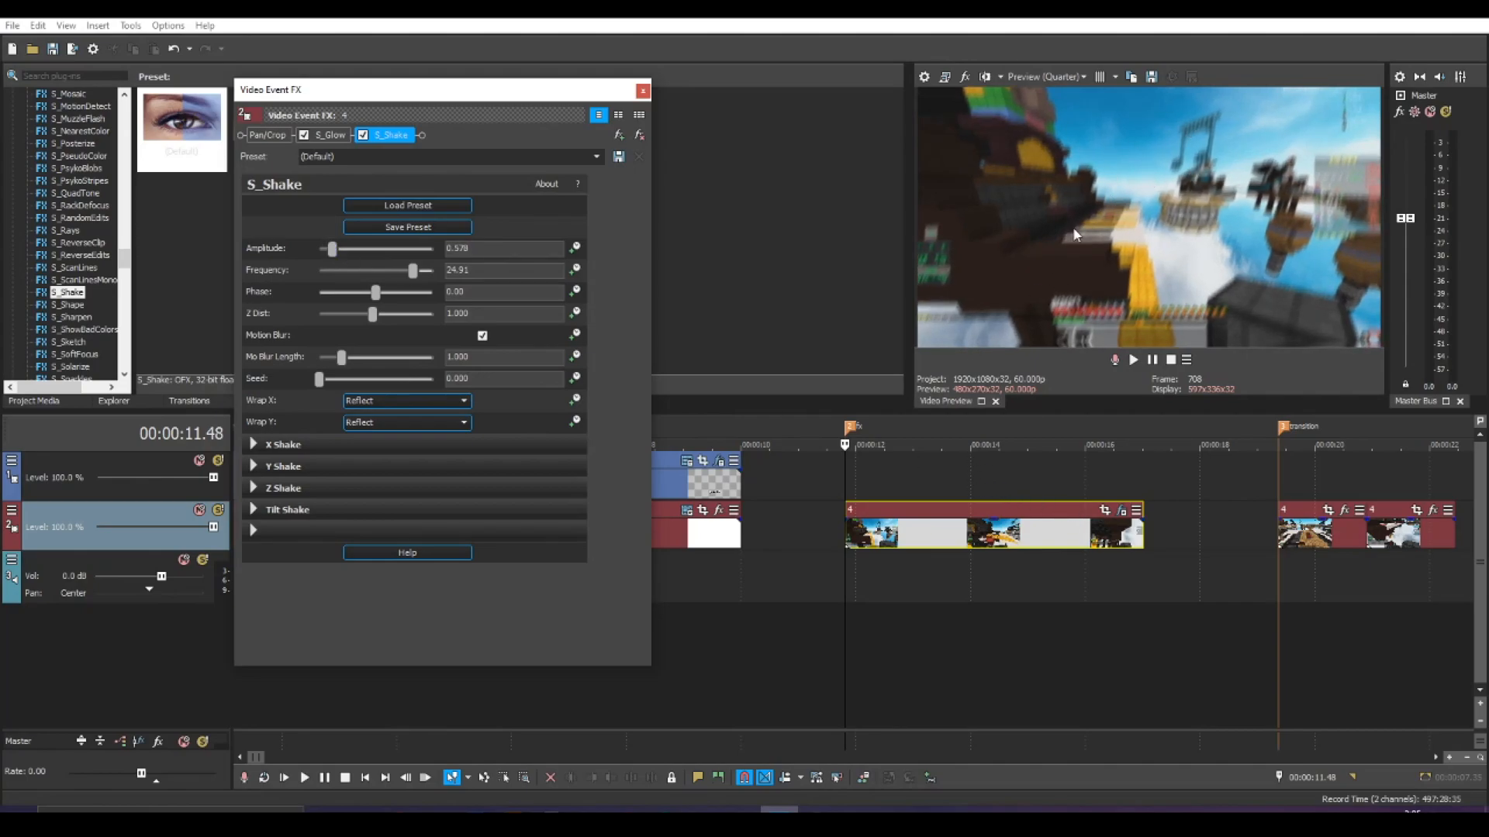
{"action": "mouse_move", "coordinate": [1042, 202]}
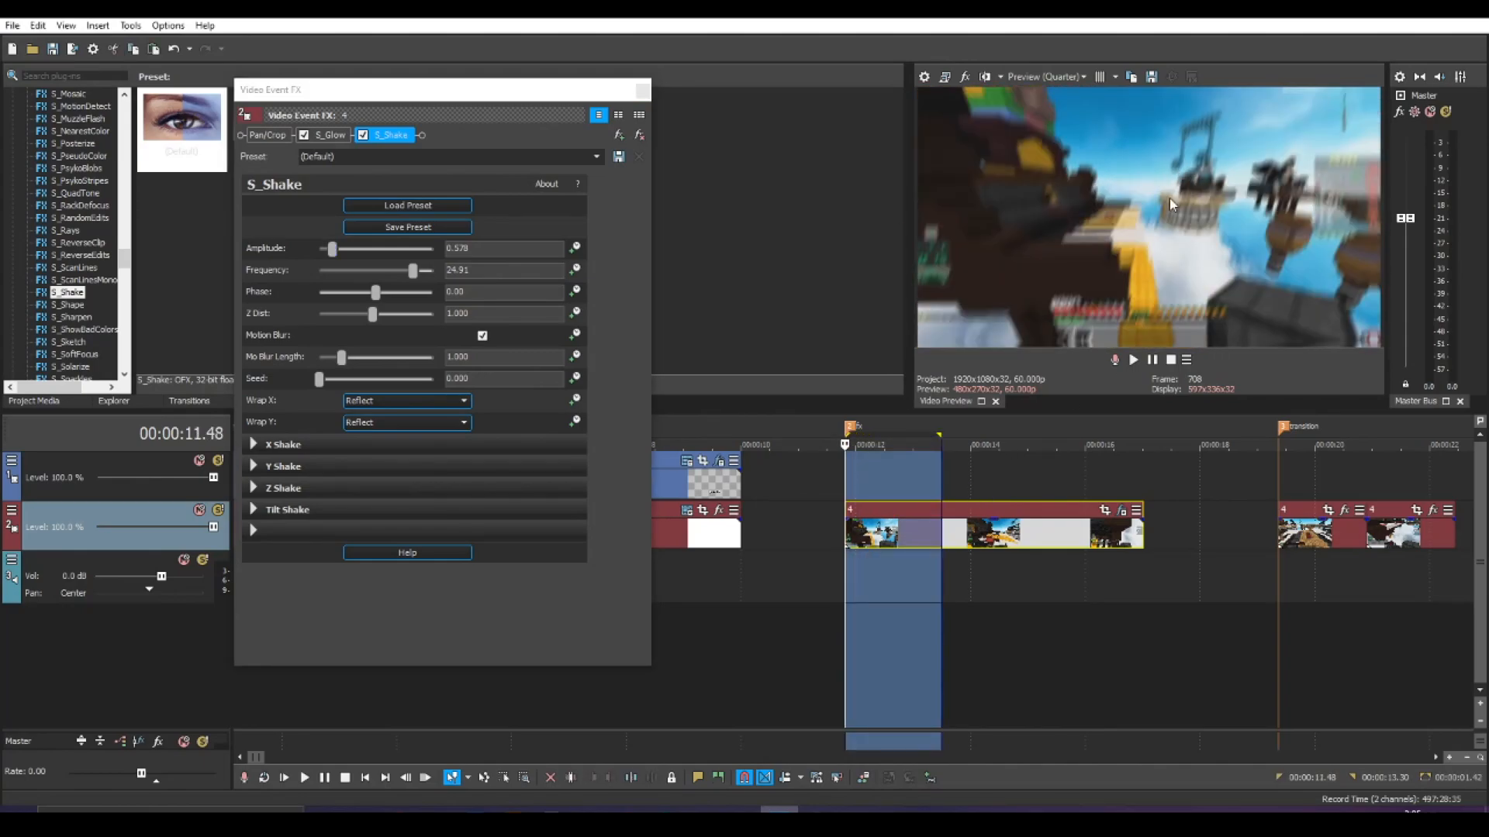
{"action": "left_click_drag", "start_coordinate": [332, 248], "coordinate": [347, 248]}
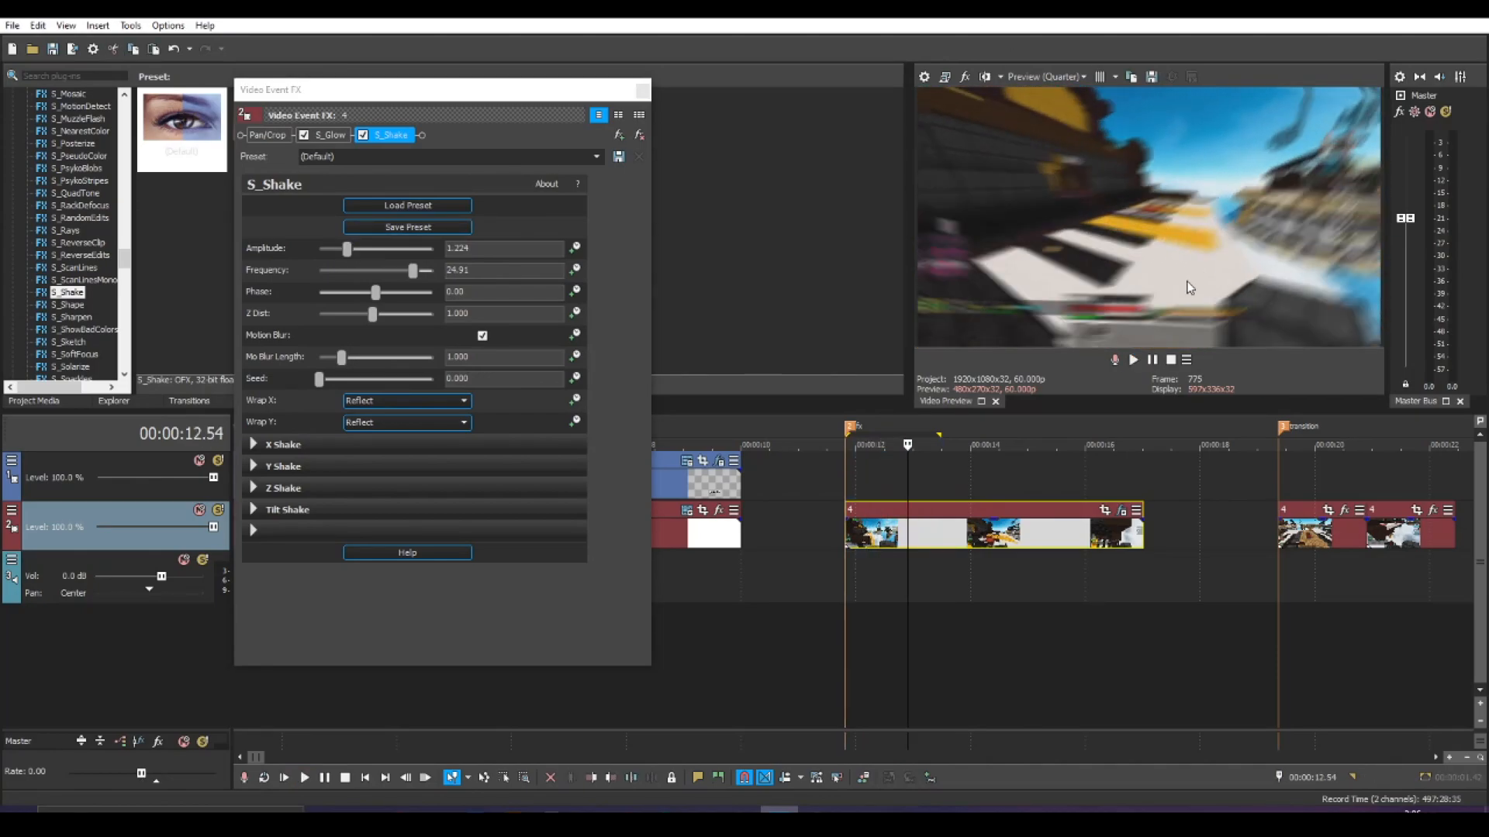
{"action": "left_click", "coordinate": [304, 777]}
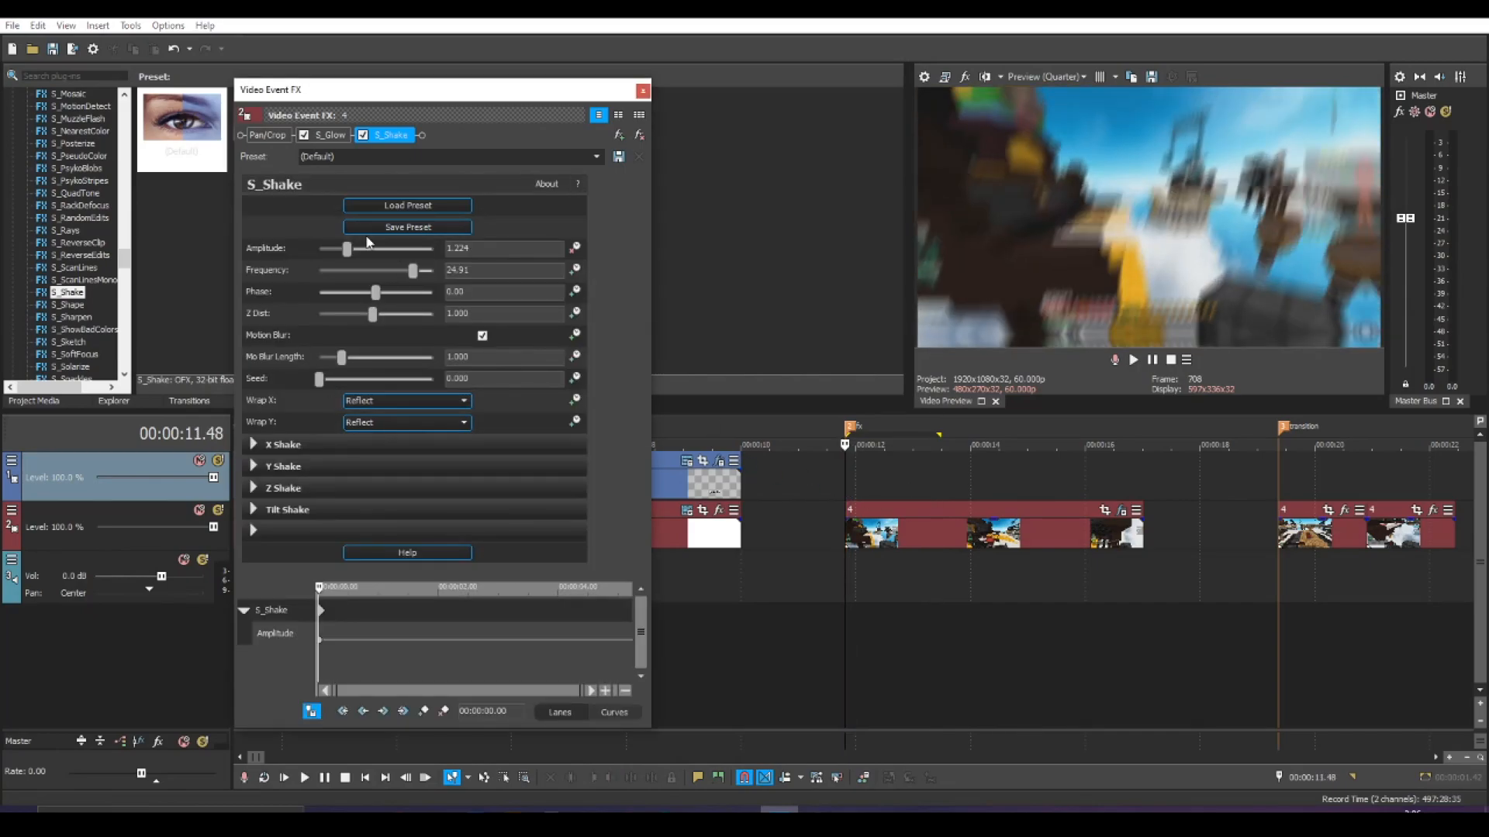
- Take the Shake amplitude down to 0 and back up while starting its keyframe animation
{"action": "left_click_drag", "start_coordinate": [346, 248], "coordinate": [318, 248]}
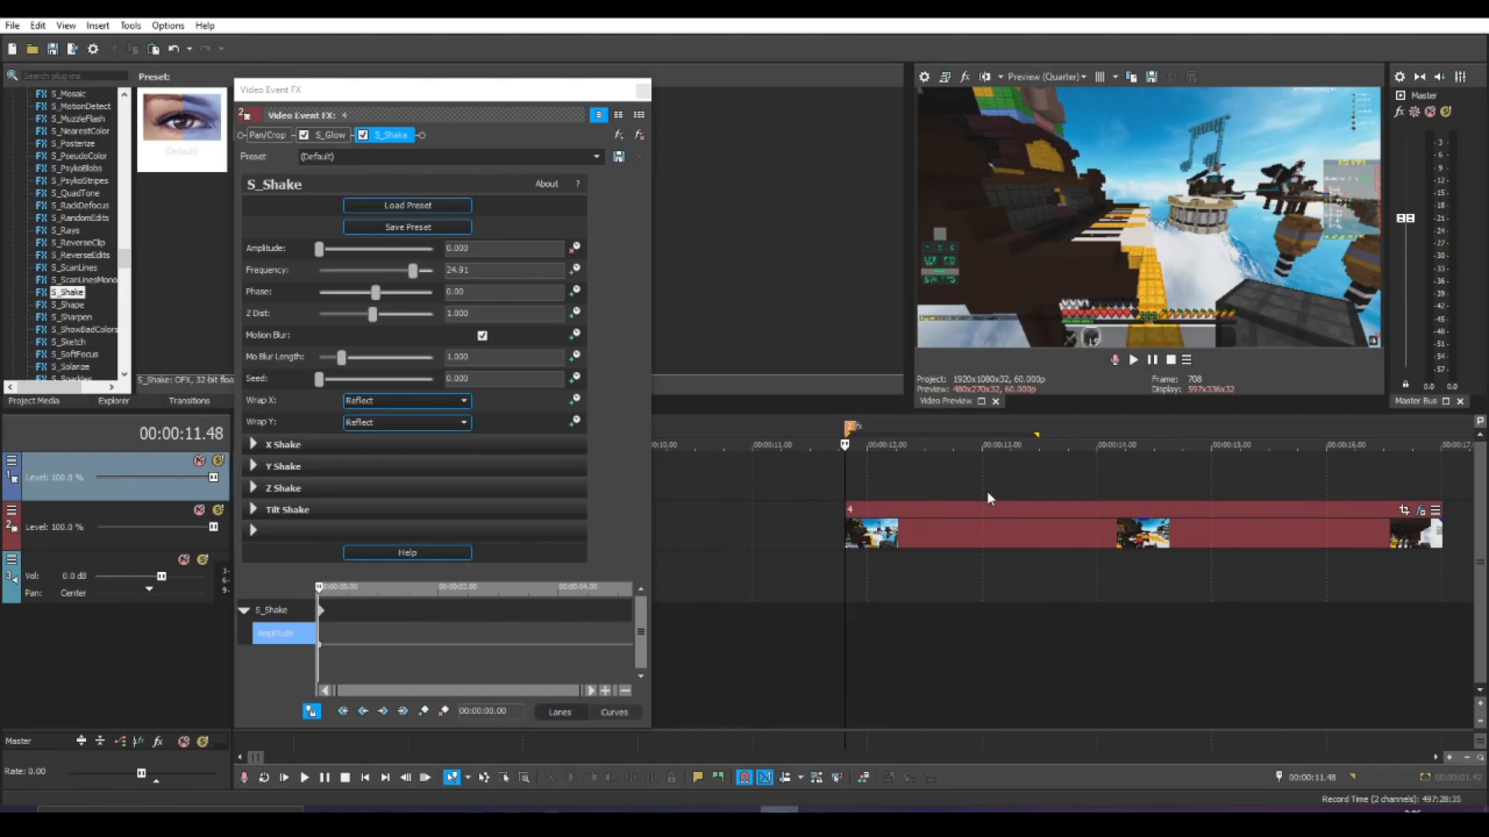
{"action": "left_click_drag", "start_coordinate": [319, 249], "coordinate": [347, 248]}
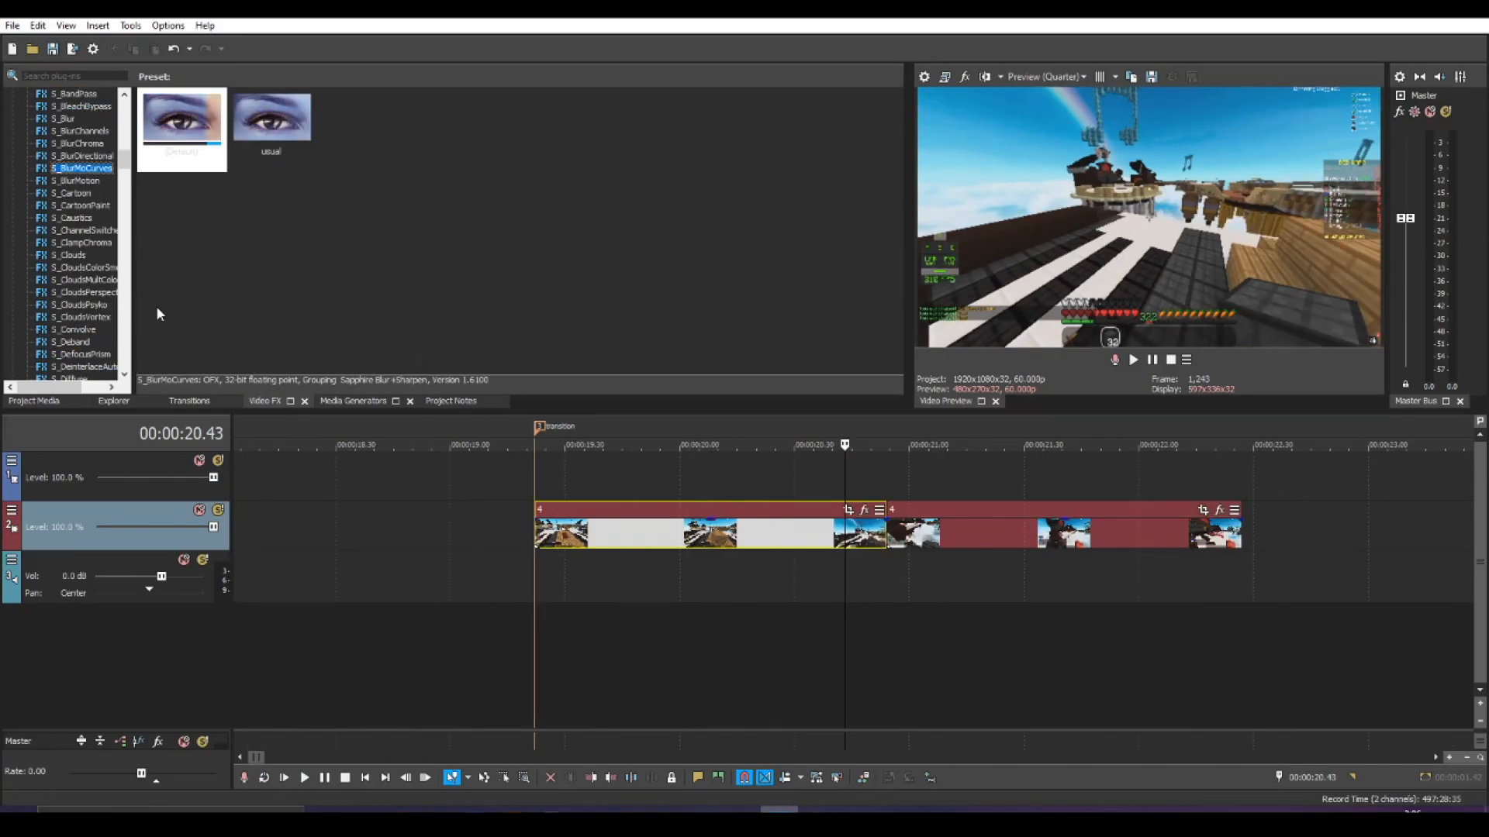
- Add S_BlurMoCurves from the Video FX list to the post-transition gameplay clip
{"action": "left_click", "coordinate": [182, 119]}
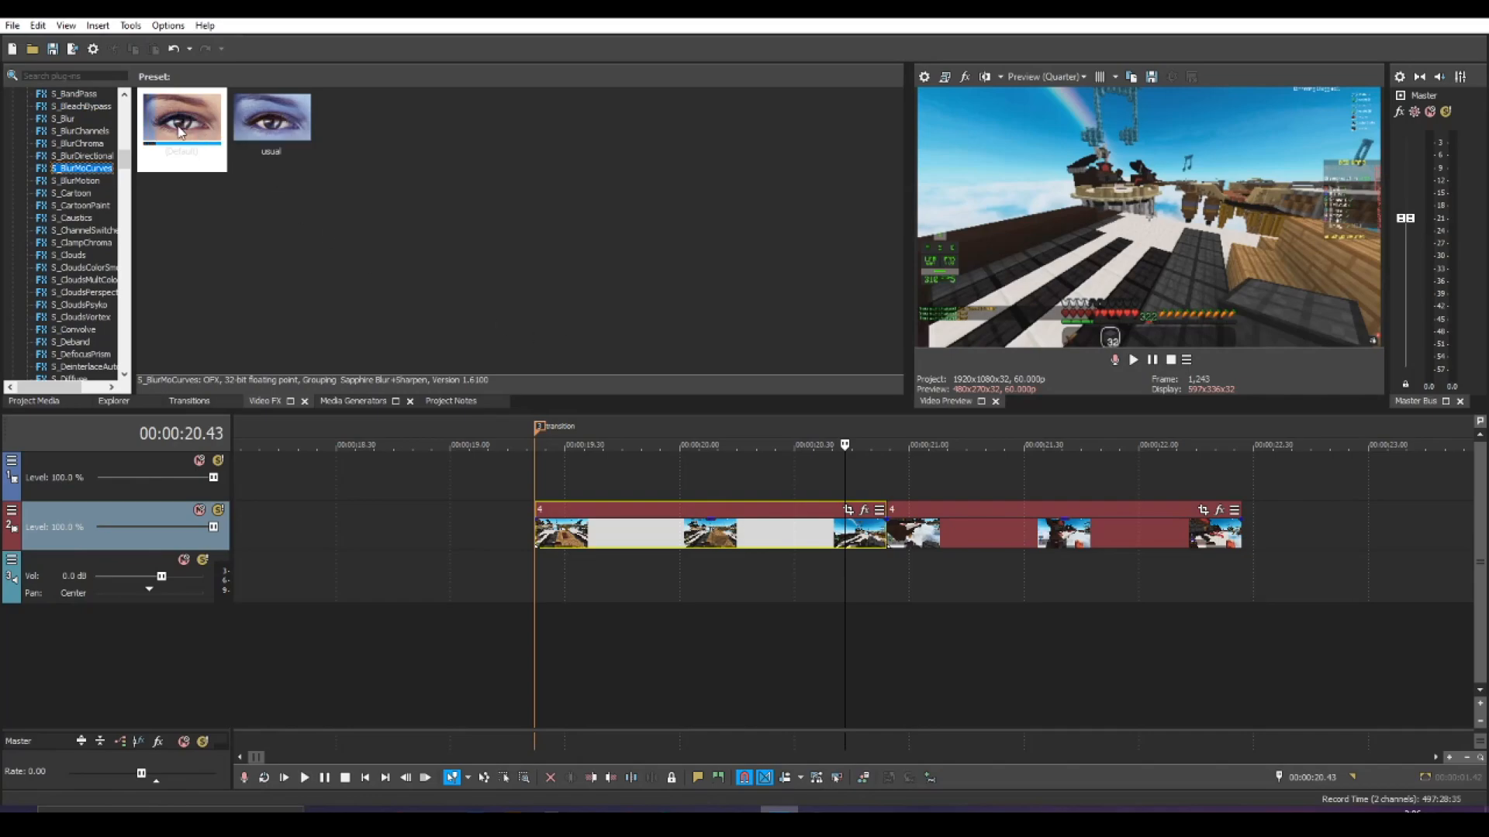
{"action": "left_click", "coordinate": [182, 118]}
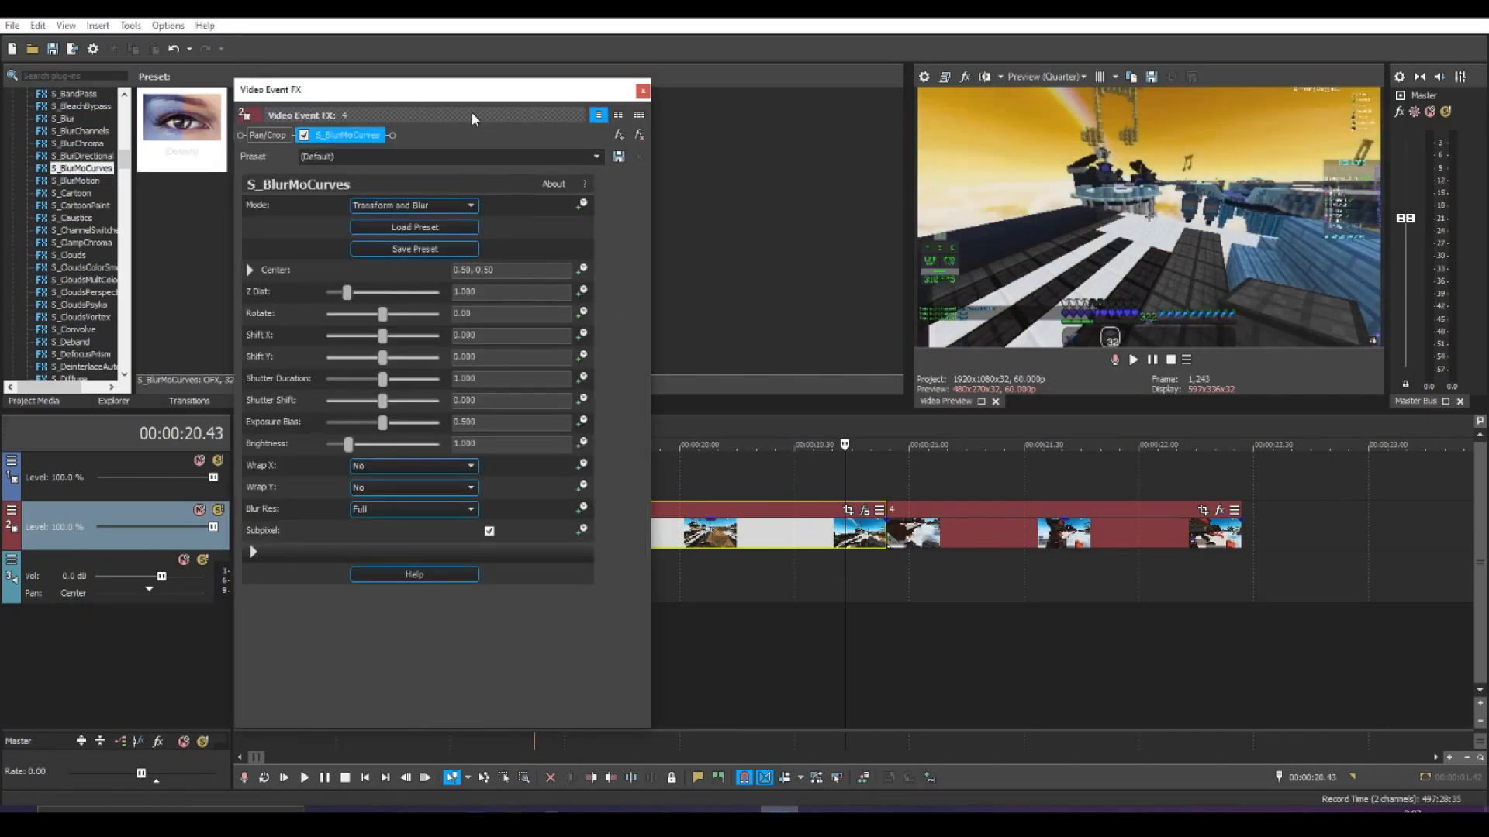
{"action": "left_click", "coordinate": [84, 267]}
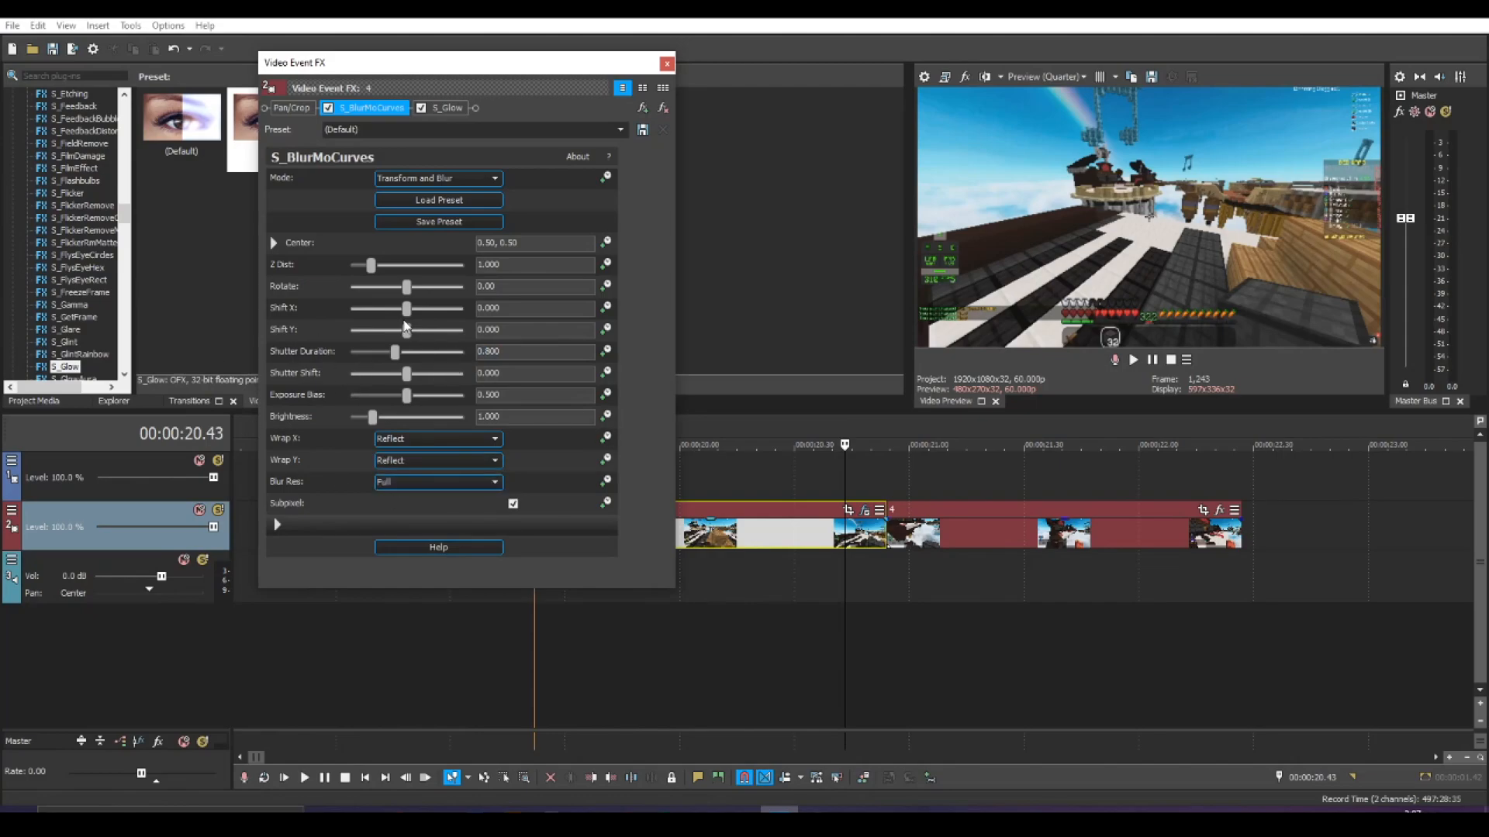
- Test Shift X and Shift Y offsets, pushing Shift Y to maximum and easing it back
{"action": "left_click_drag", "start_coordinate": [407, 307], "coordinate": [447, 307]}
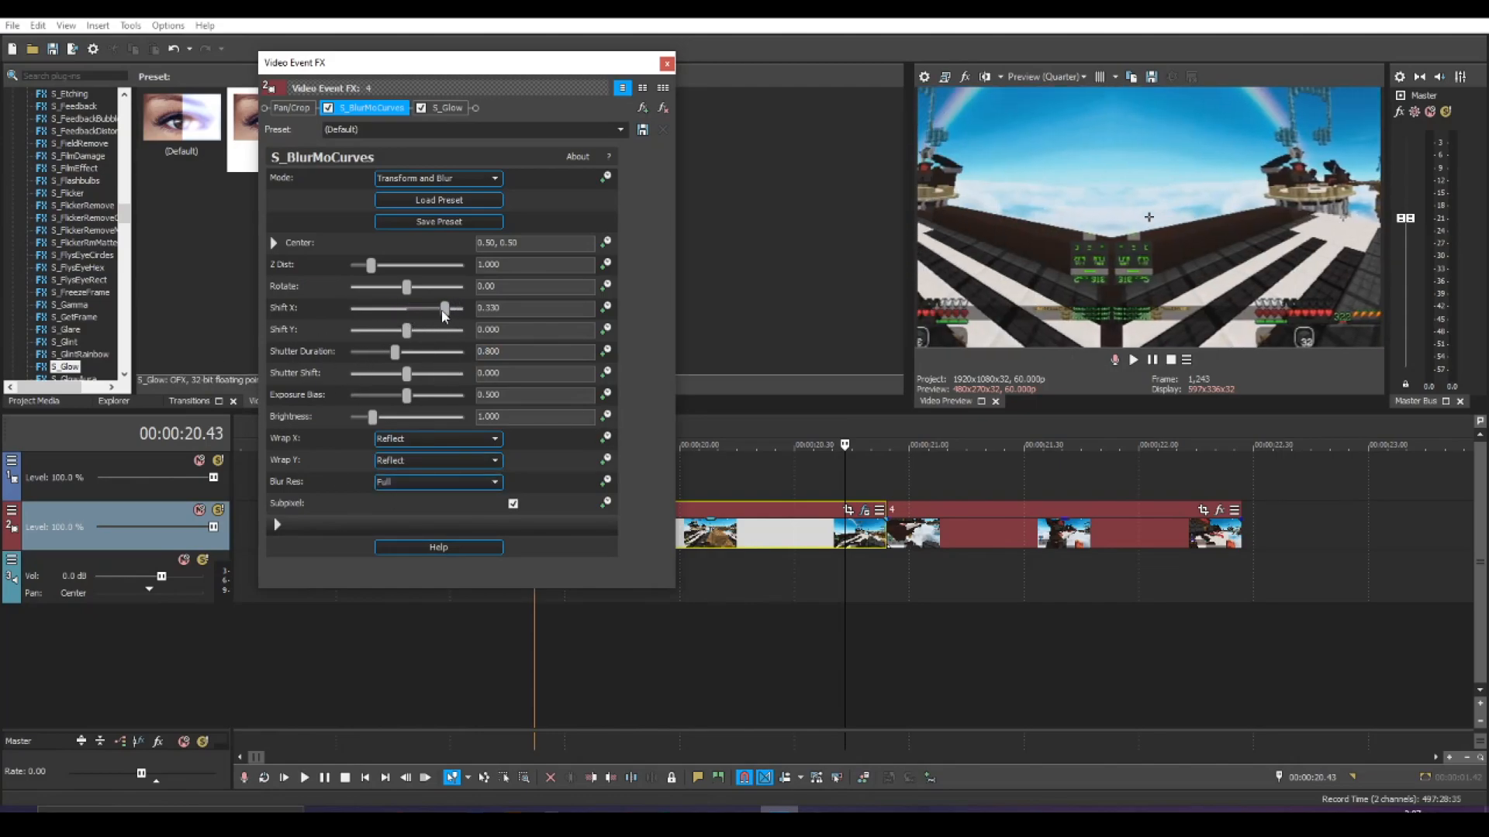
{"action": "left_click_drag", "start_coordinate": [446, 309], "coordinate": [349, 308]}
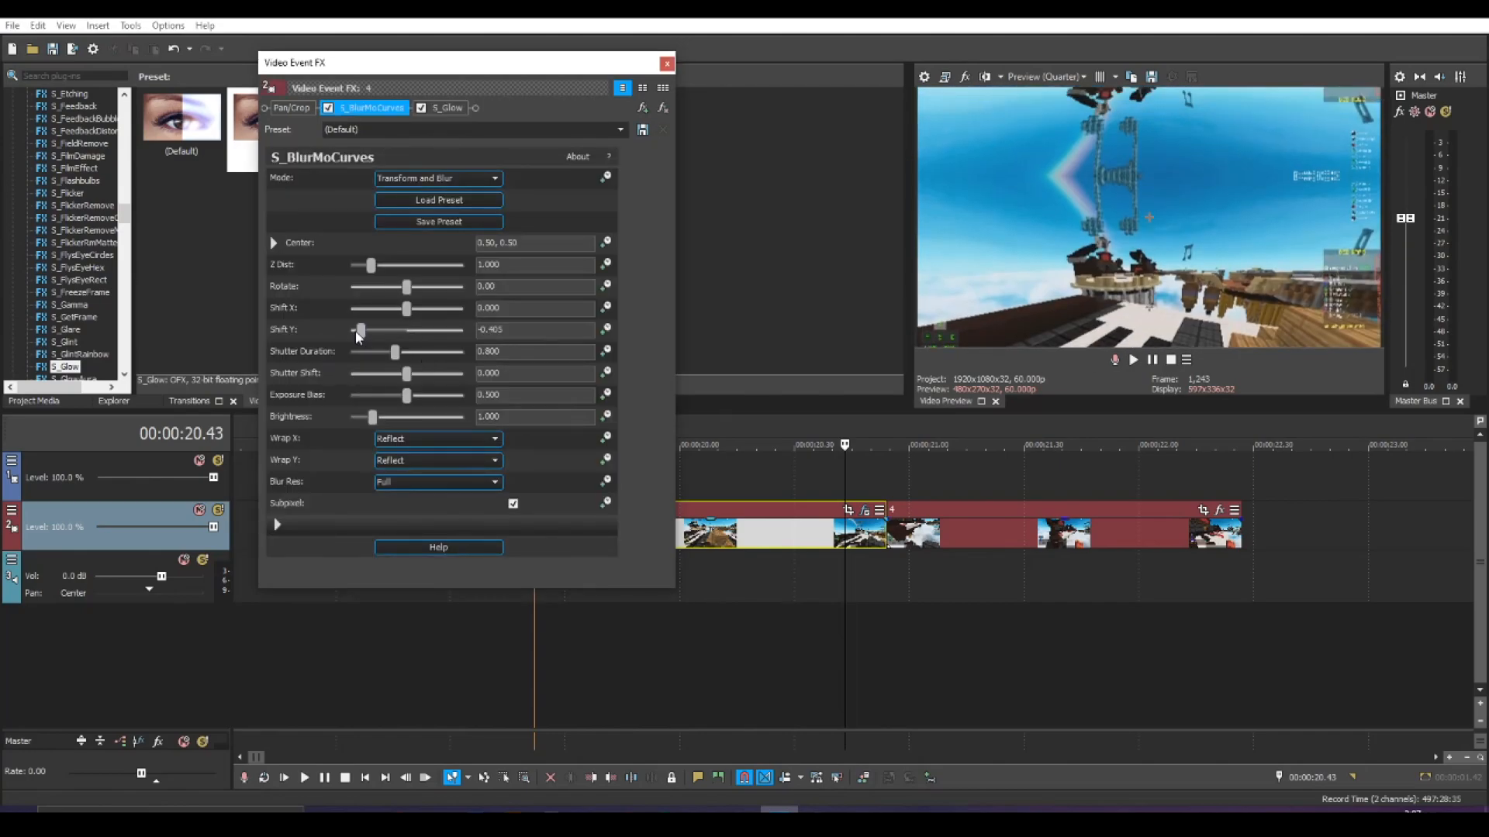
{"action": "left_click_drag", "start_coordinate": [358, 329], "coordinate": [464, 329]}
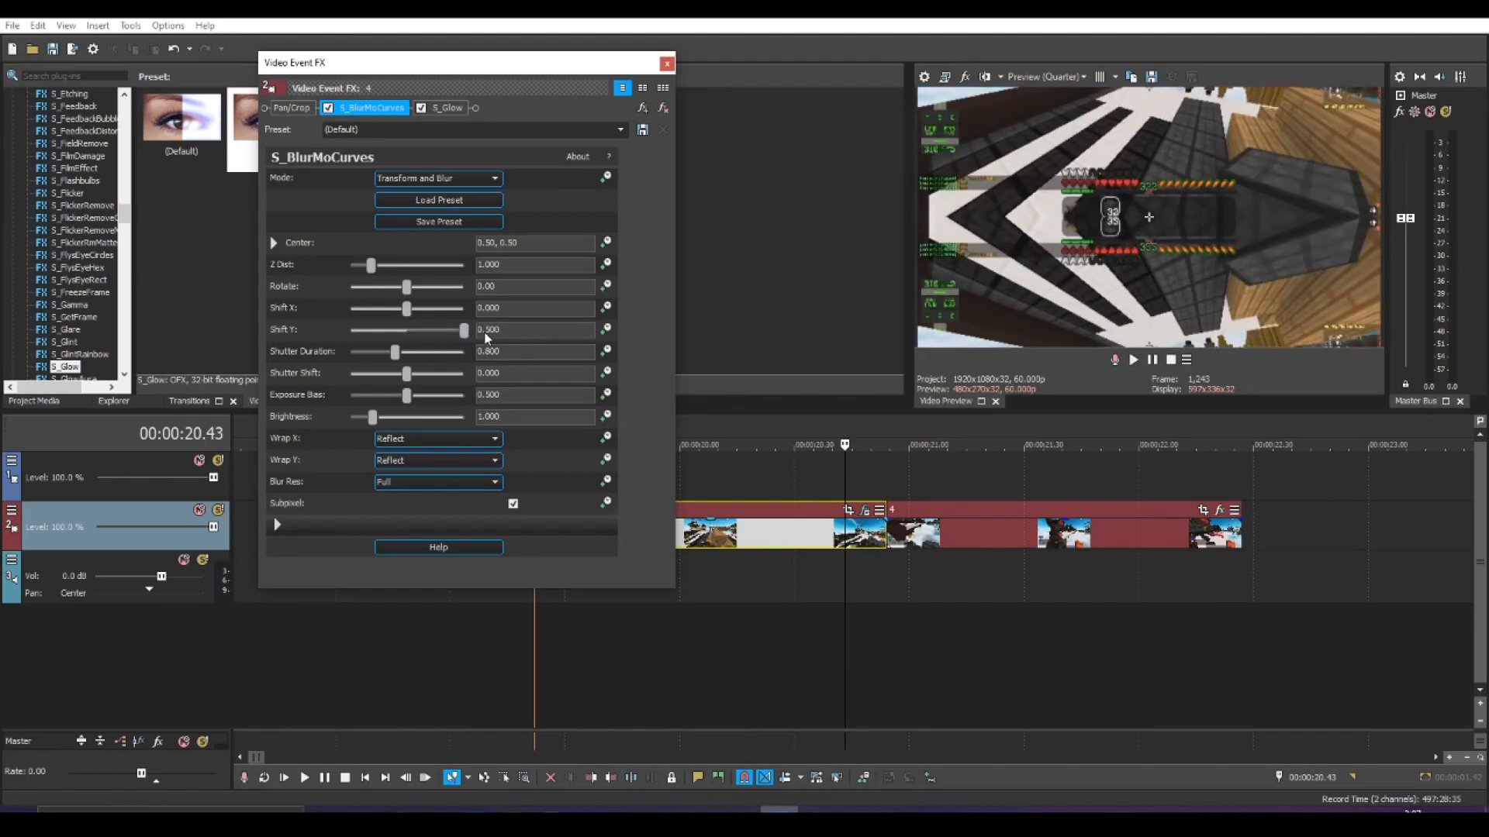
{"action": "left_click_drag", "start_coordinate": [464, 329], "coordinate": [421, 329]}
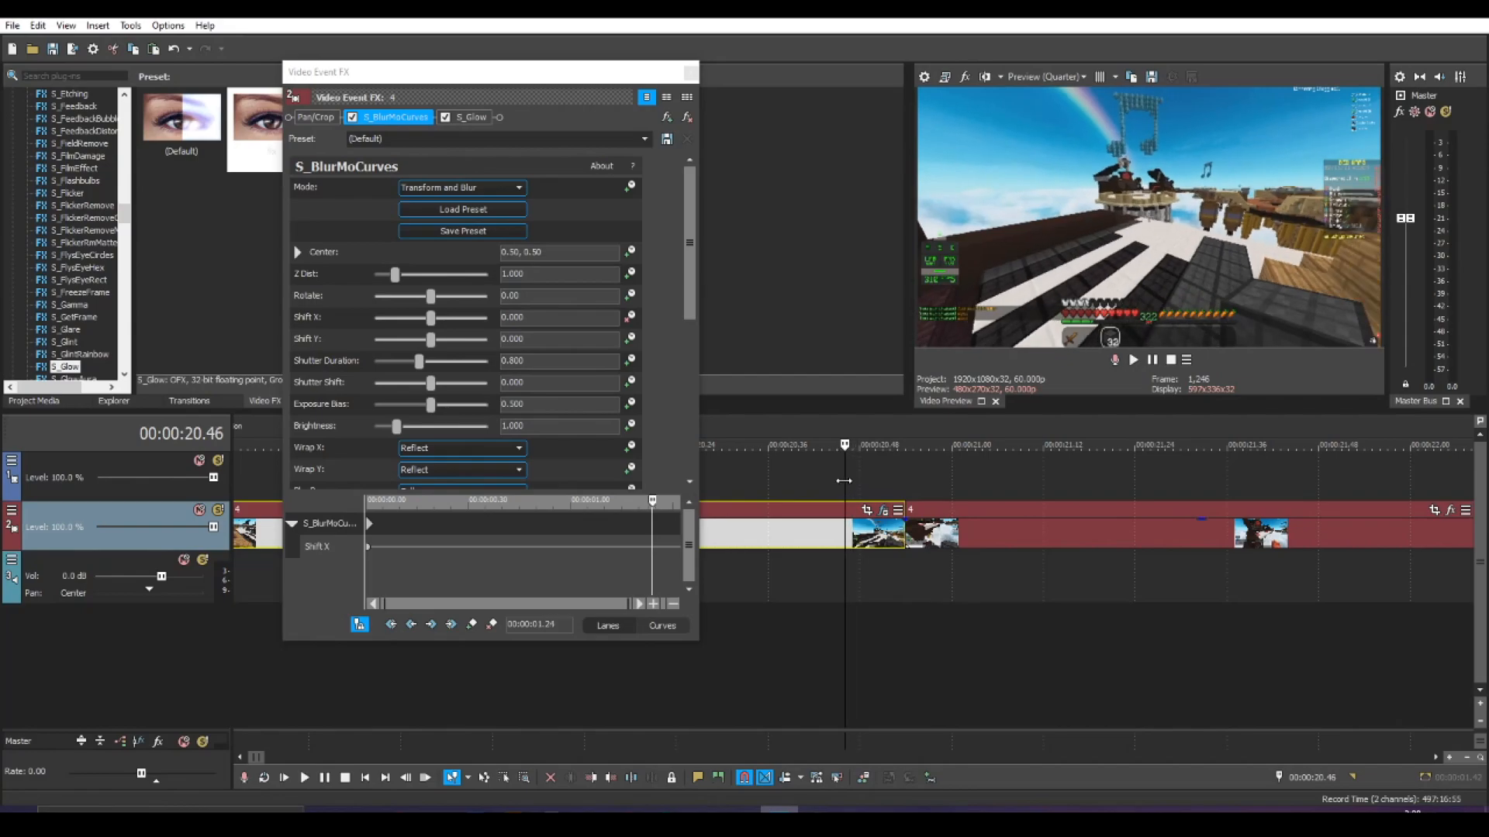
{"action": "mouse_move", "coordinate": [891, 567]}
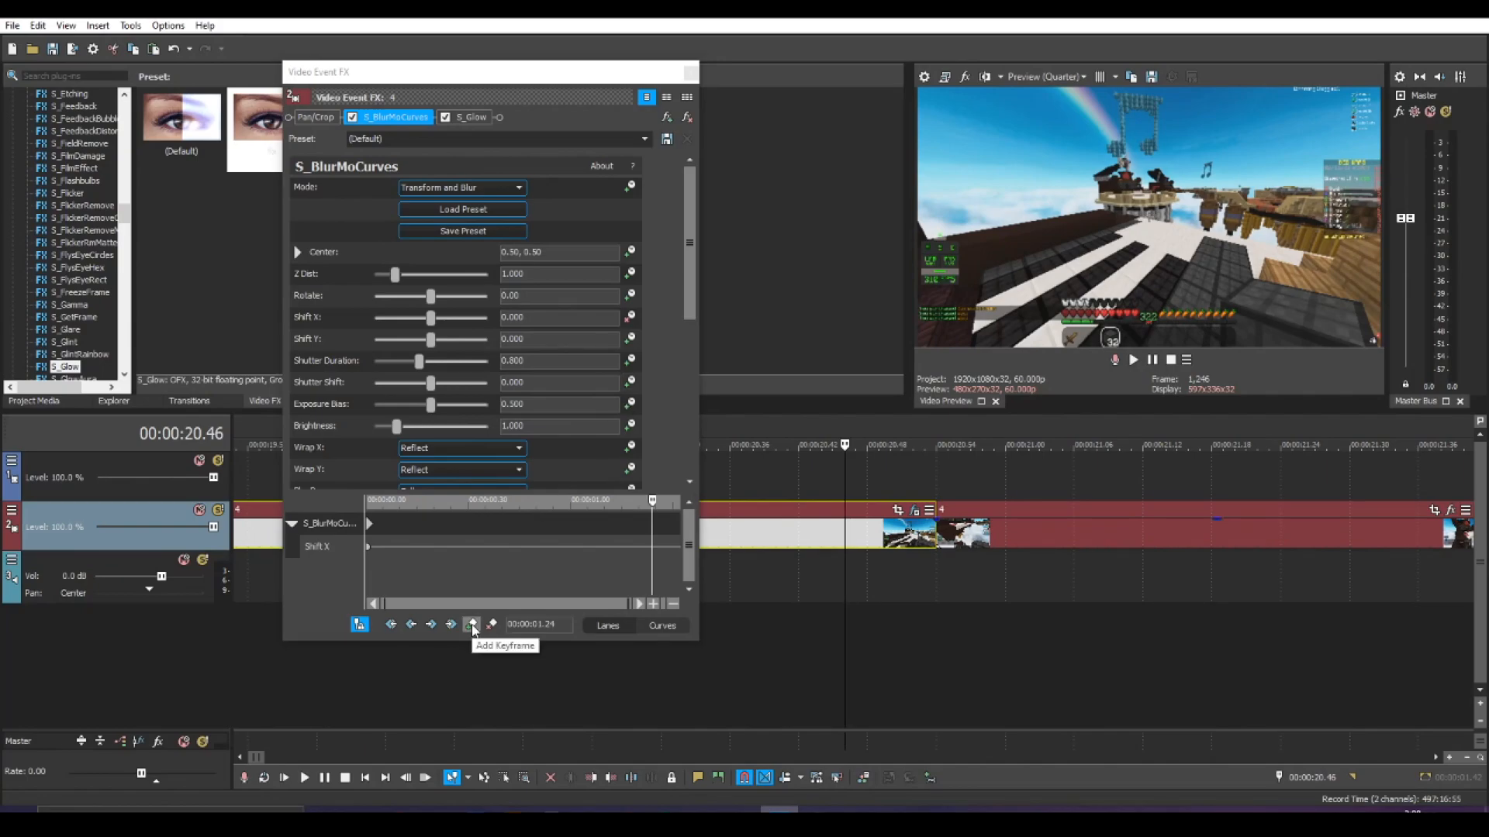
- Keyframe Shift X from 0 to -0.500 near the clip's end and make the keyframe Smooth
{"action": "left_click", "coordinate": [471, 625]}
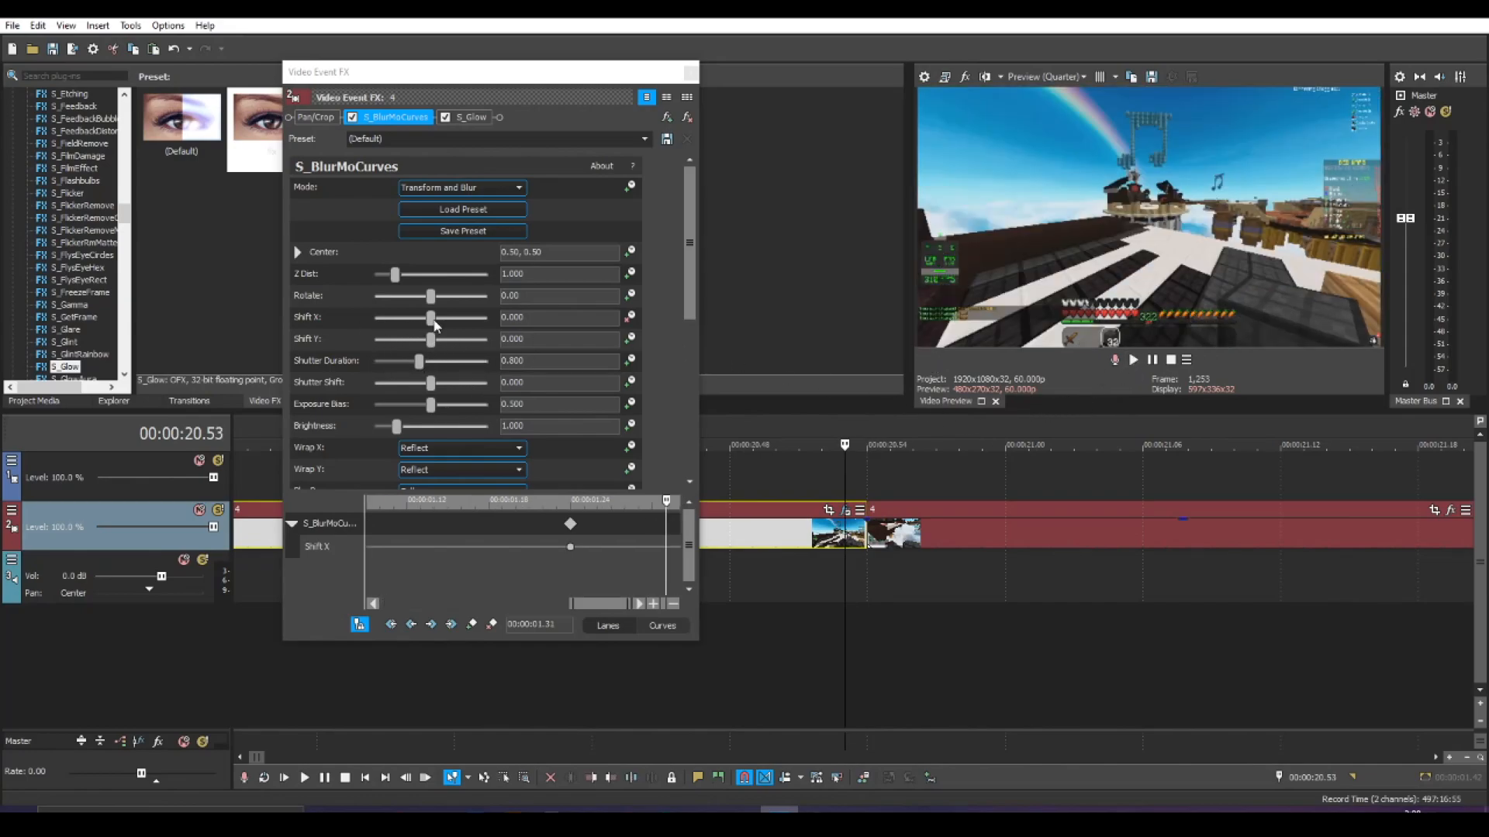
{"action": "left_click_drag", "start_coordinate": [432, 316], "coordinate": [421, 316]}
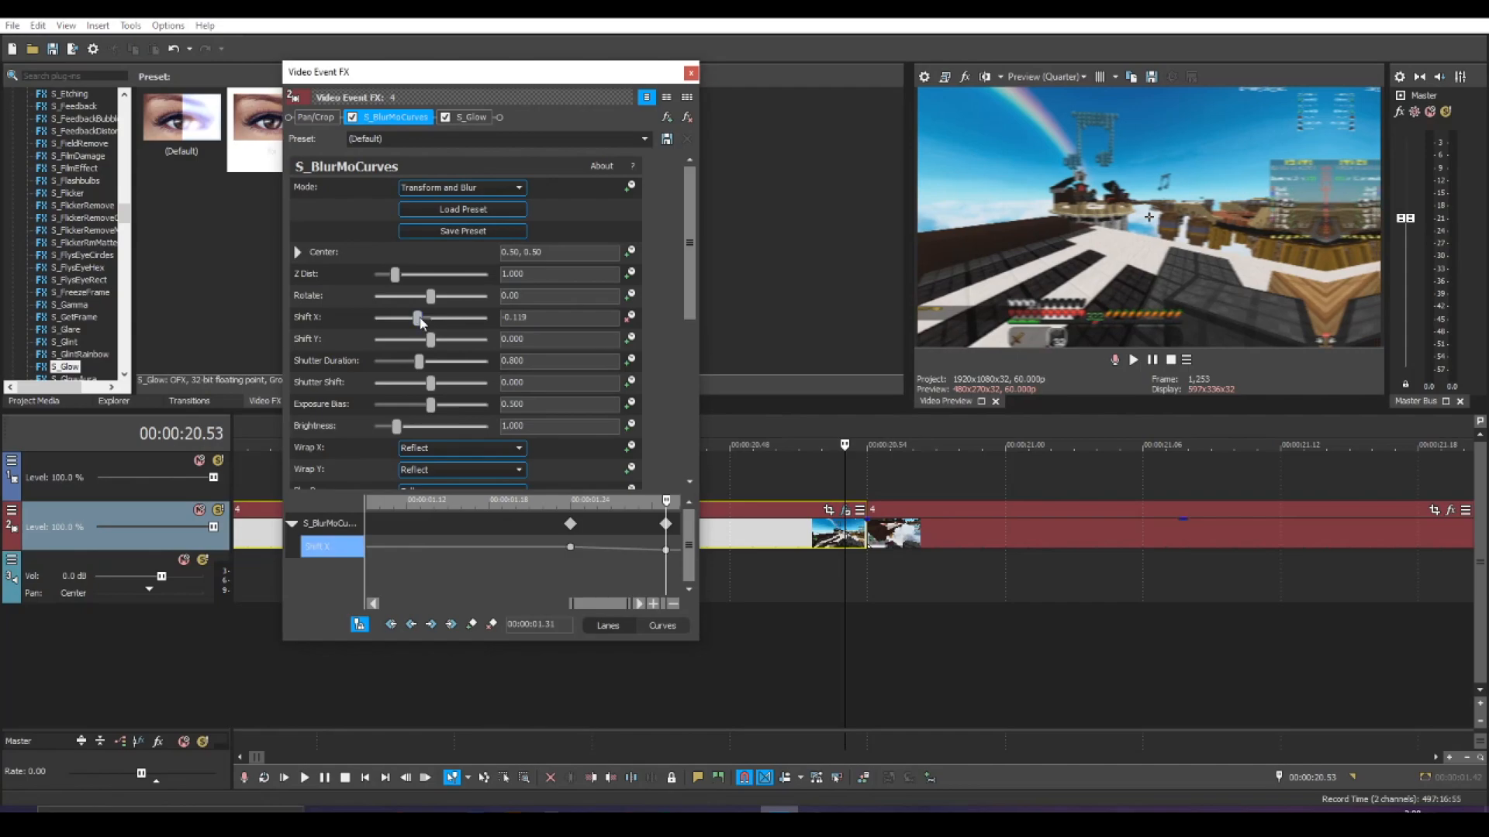
{"action": "left_click_drag", "start_coordinate": [417, 316], "coordinate": [374, 316]}
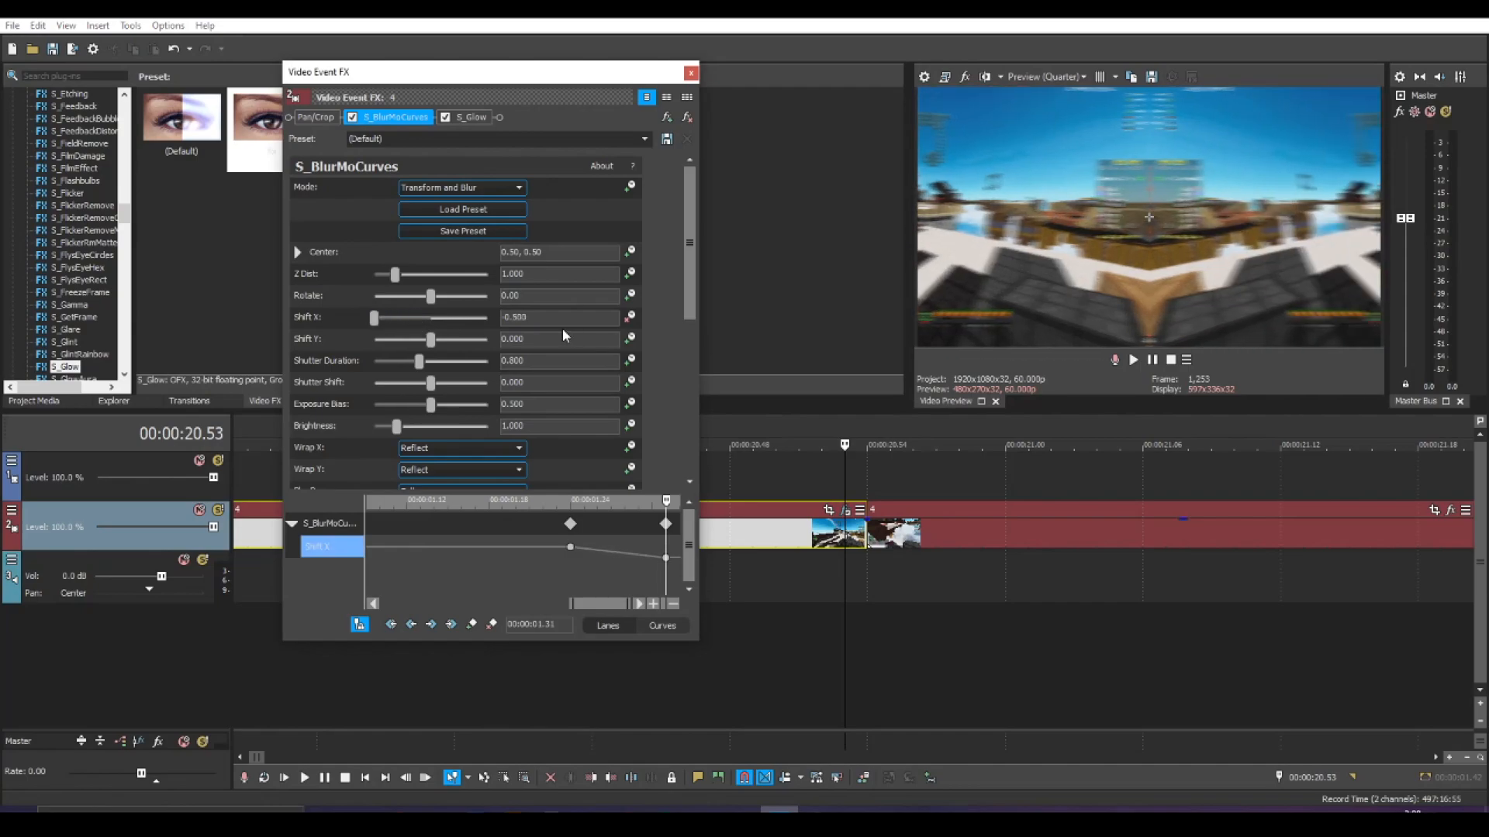
{"action": "left_click_drag", "start_coordinate": [569, 548], "coordinate": [569, 555]}
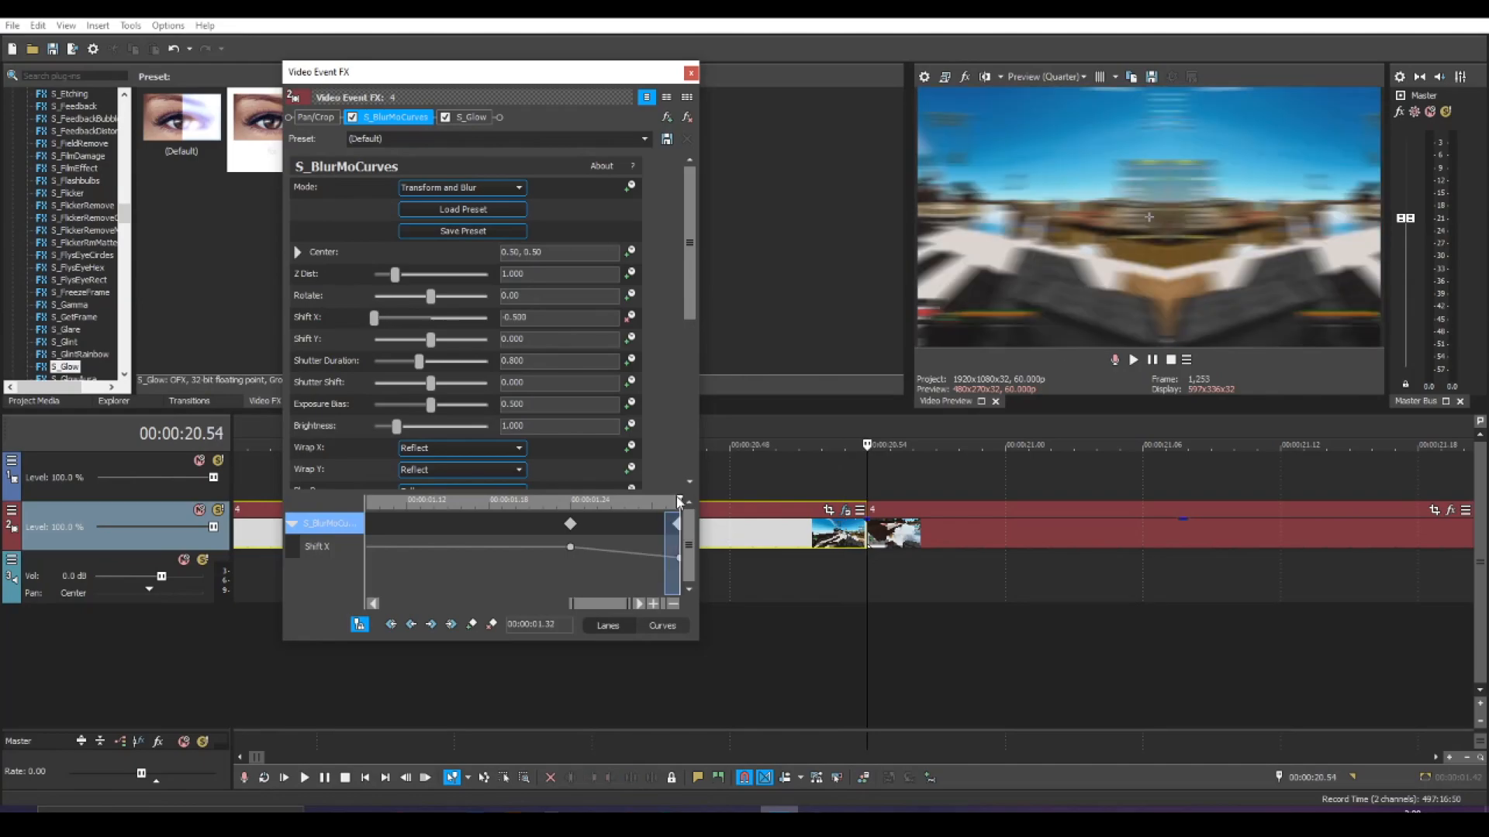
{"action": "right_click", "coordinate": [569, 547]}
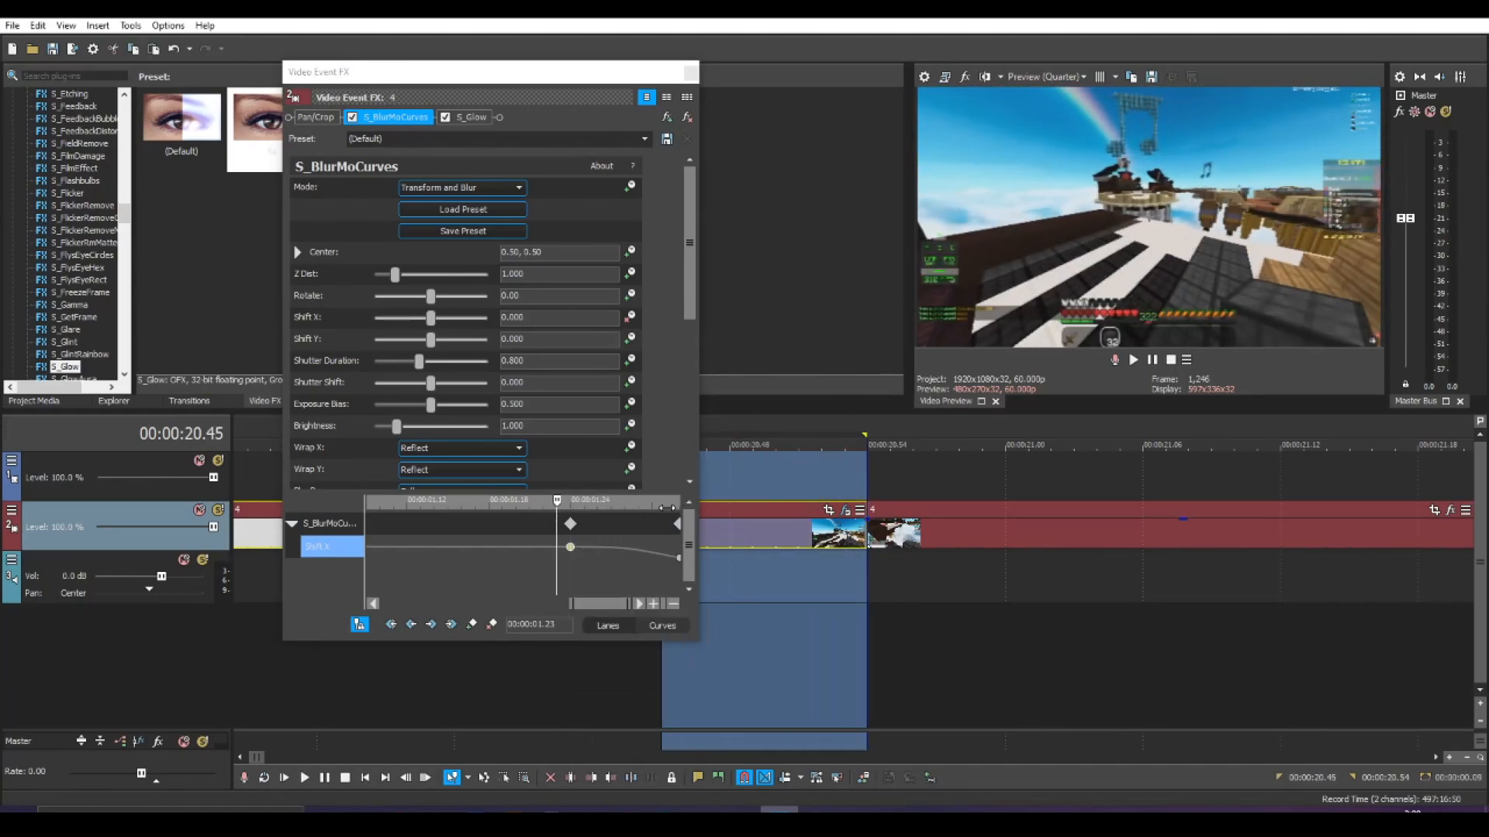
{"action": "left_click", "coordinate": [304, 777]}
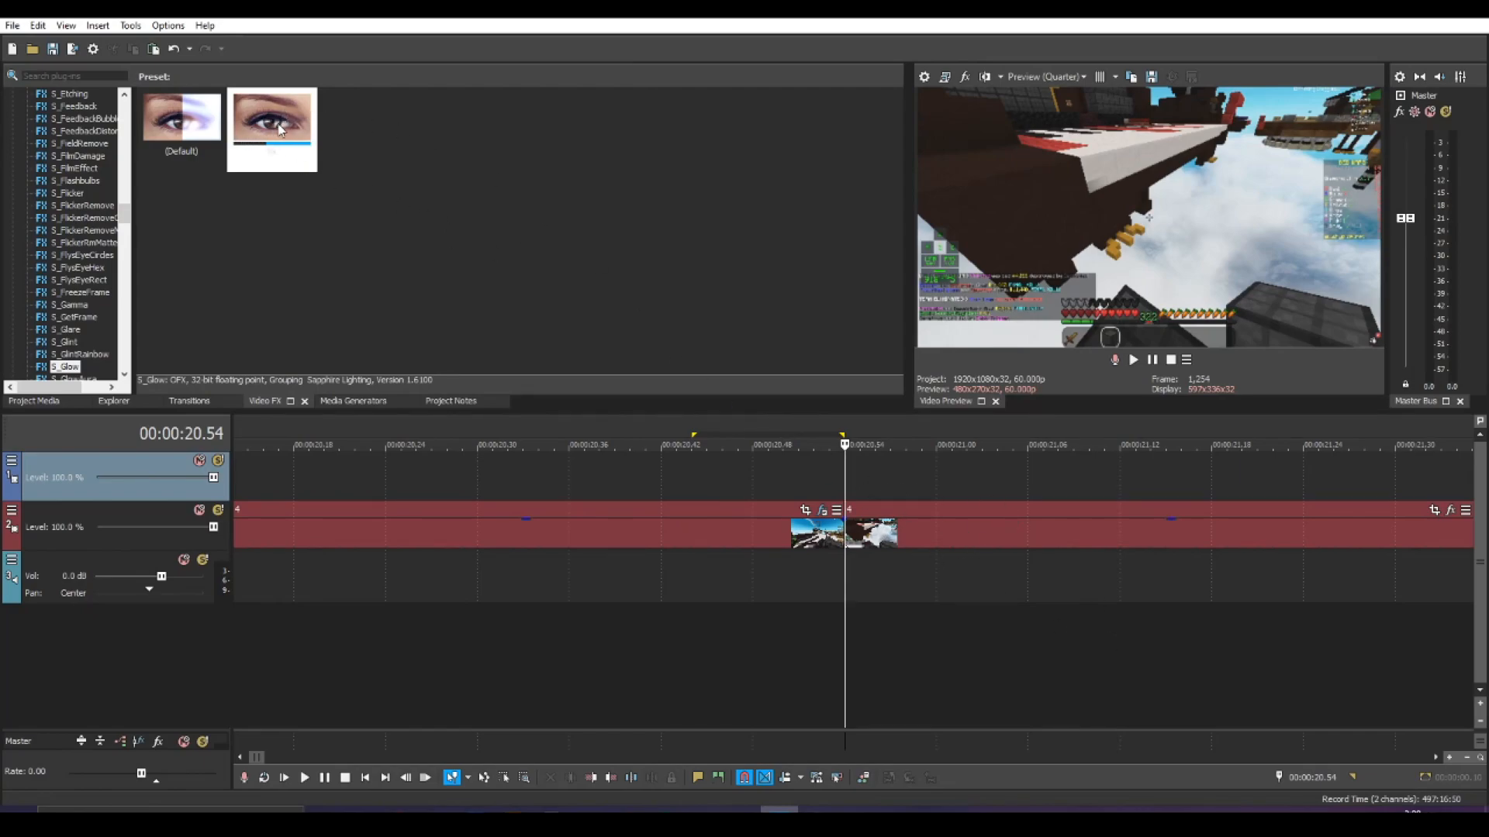
- Reopen the next clip's S_BlurMoCurves settings and enter 'asdasdasd' as a preset name
{"action": "double_click", "coordinate": [273, 114]}
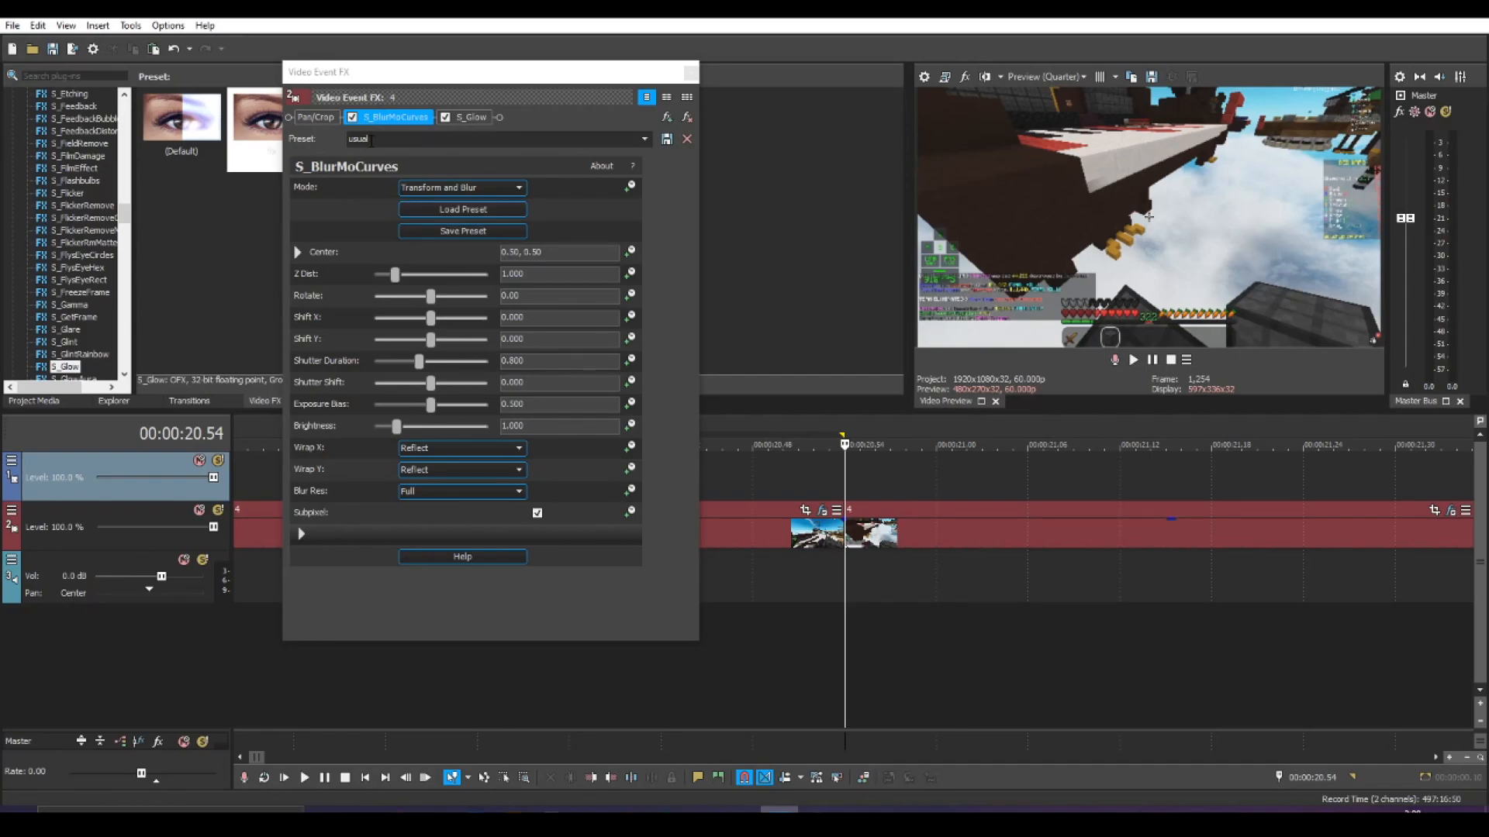
{"action": "type", "text": "asdasdasd"}
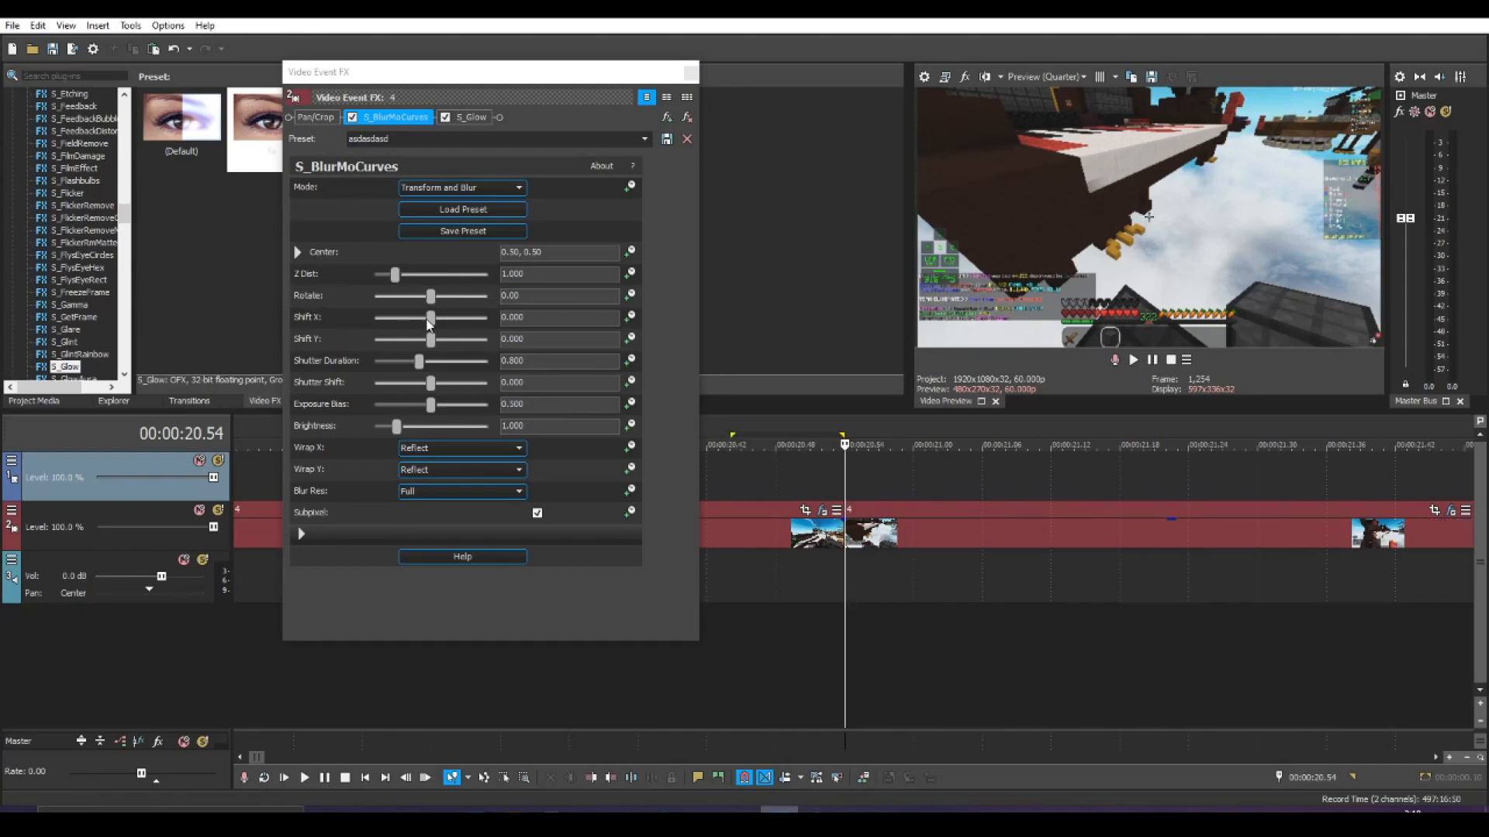
- Keyframe the next clip's Shift X from 0.500 back toward 0, then close its effect window
{"action": "left_click_drag", "start_coordinate": [431, 317], "coordinate": [488, 316]}
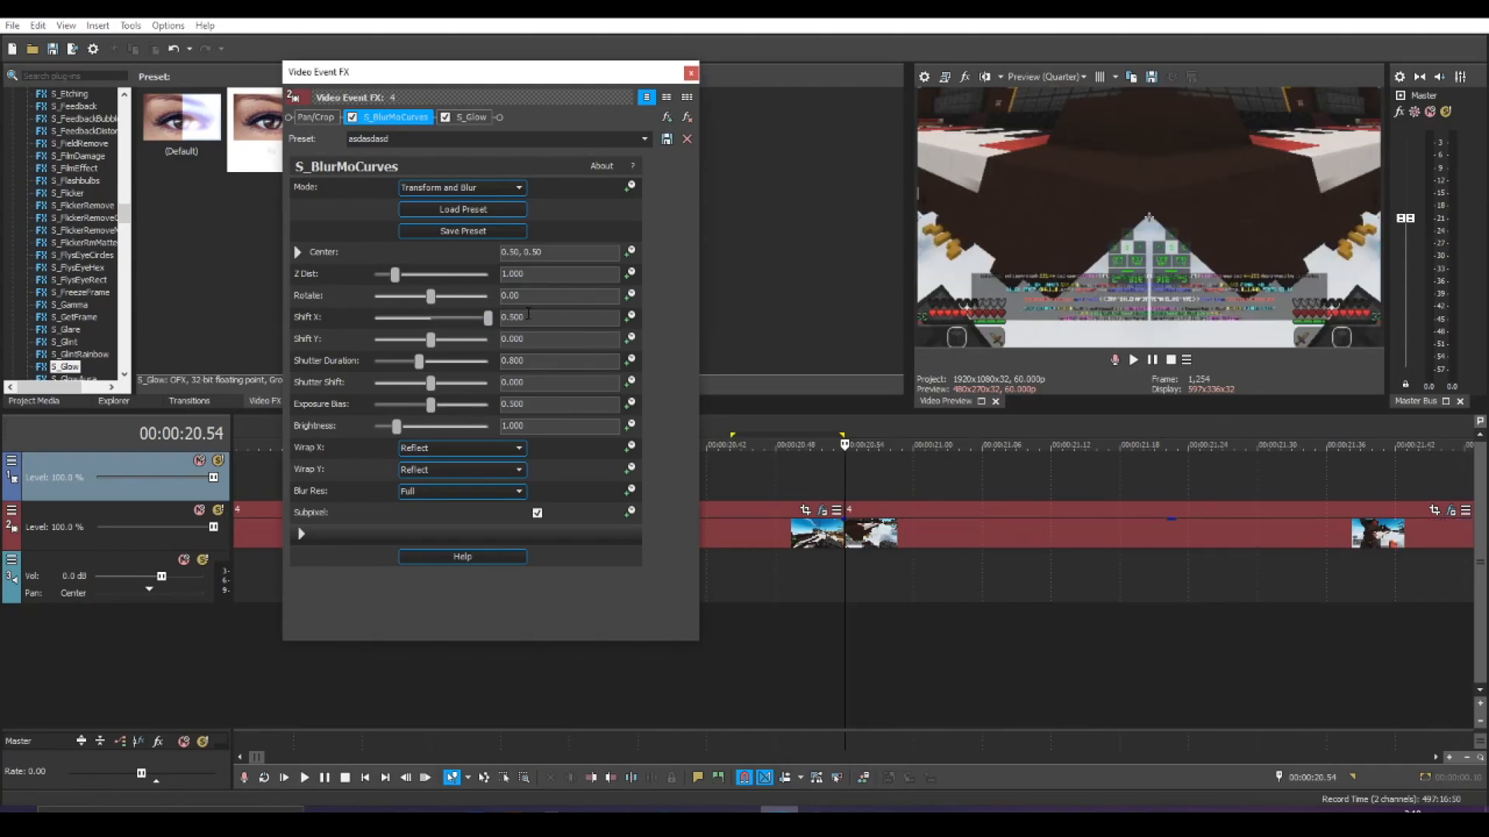
{"action": "mouse_move", "coordinate": [630, 316]}
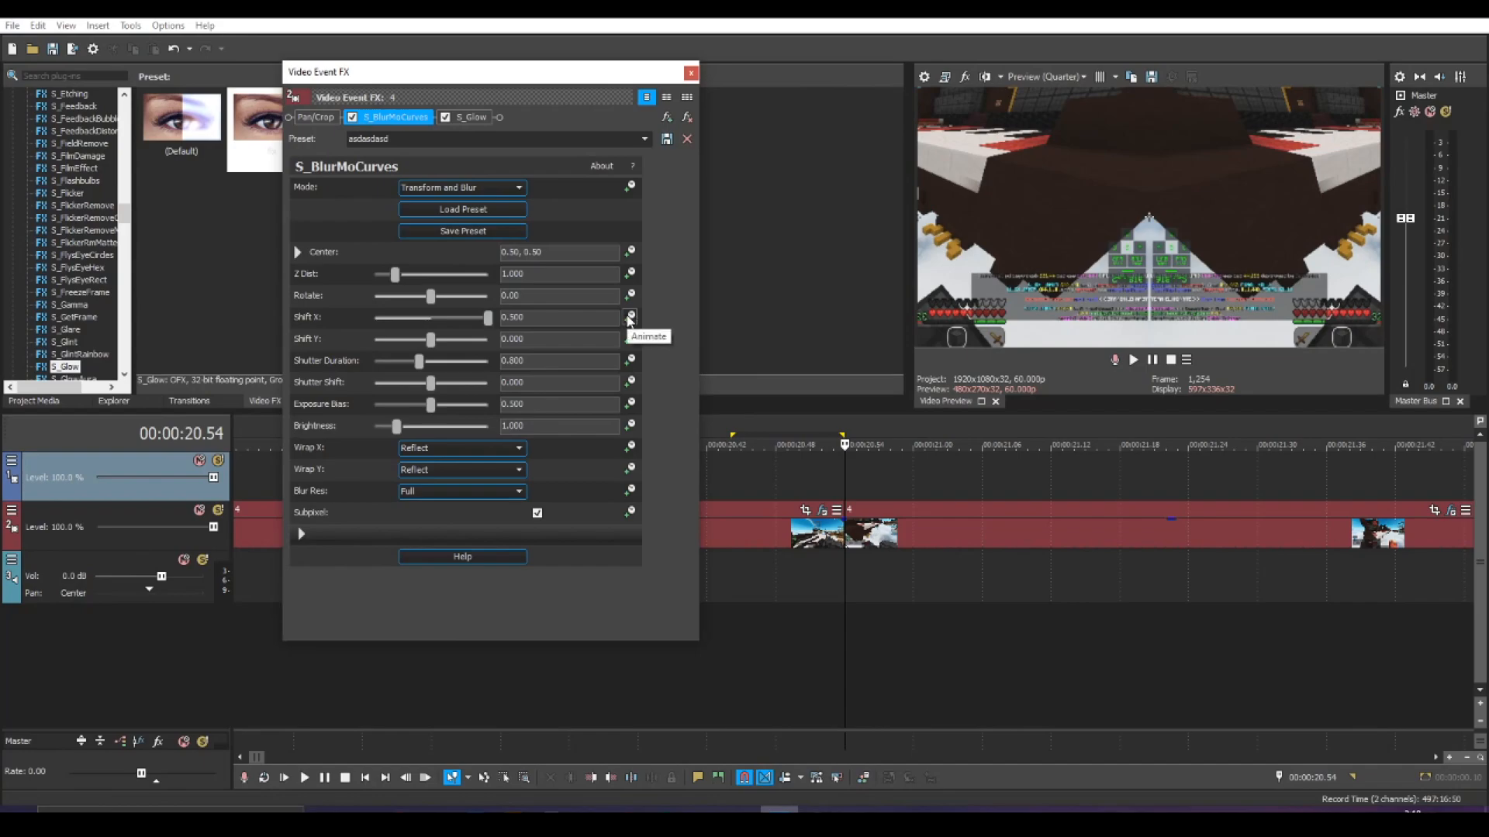
{"action": "left_click", "coordinate": [628, 316]}
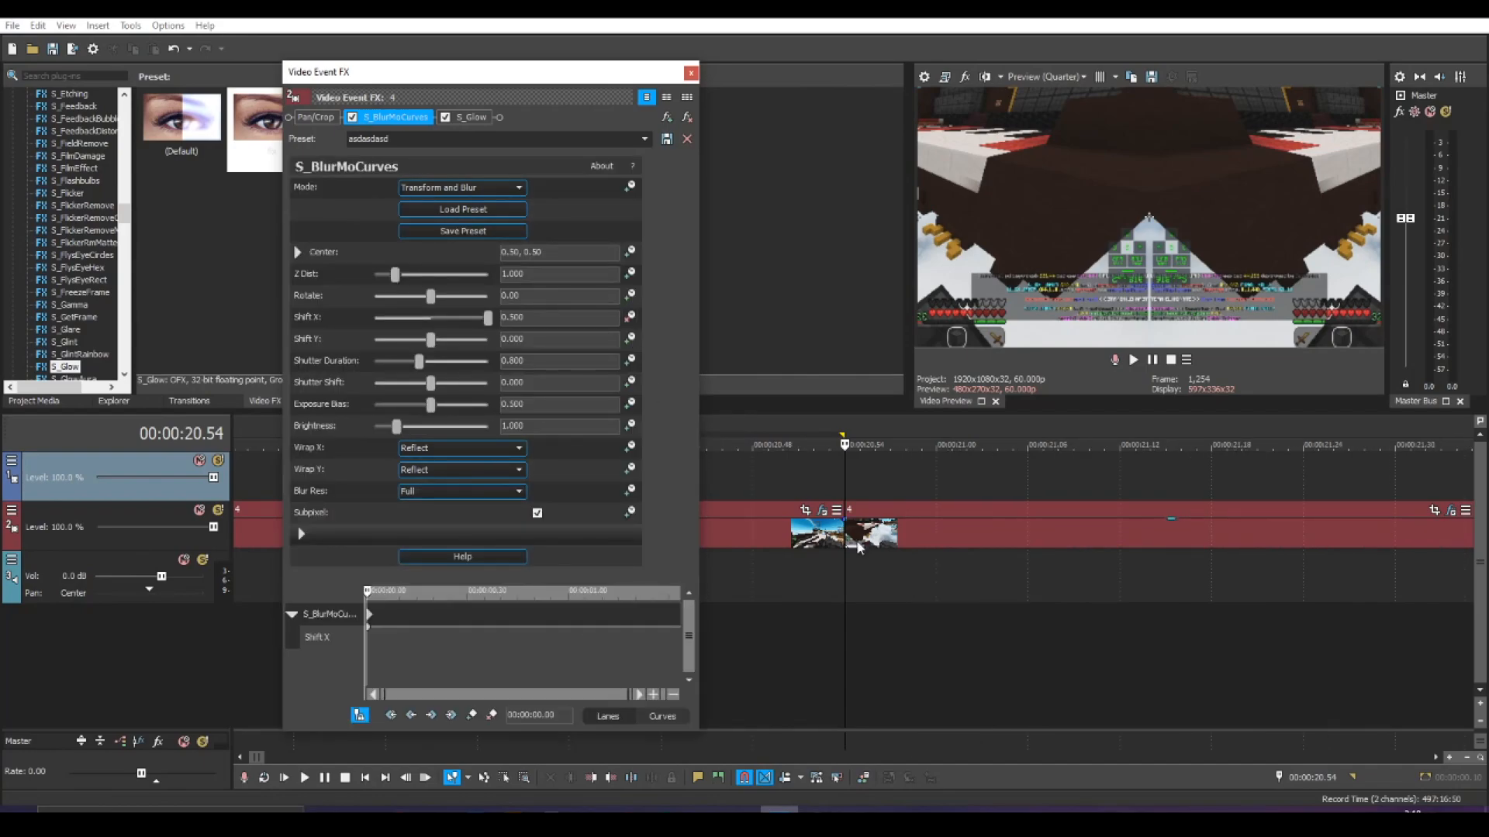
{"action": "left_click", "coordinate": [1073, 445]}
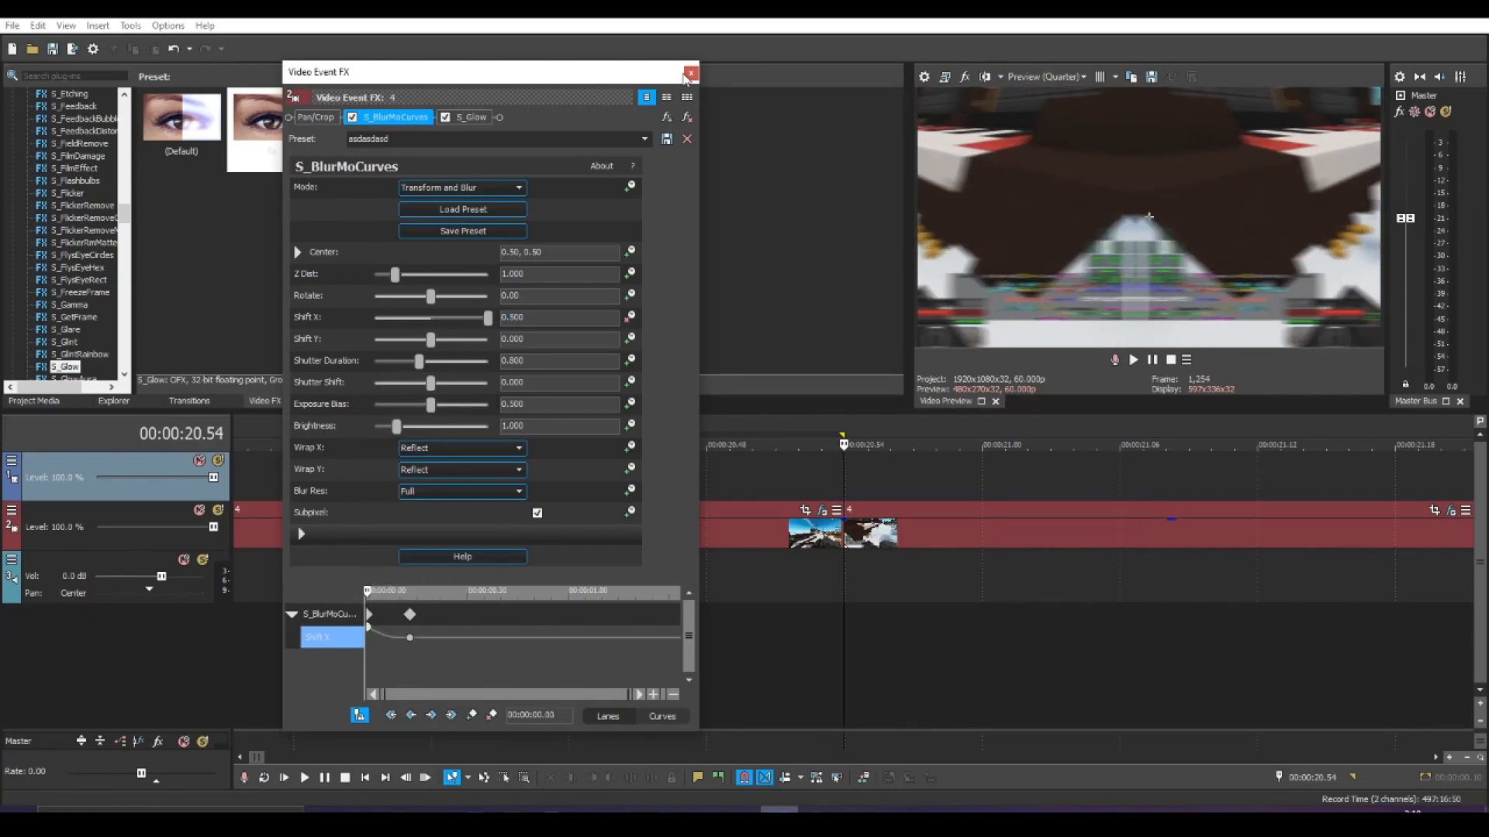
{"action": "left_click", "coordinate": [690, 73]}
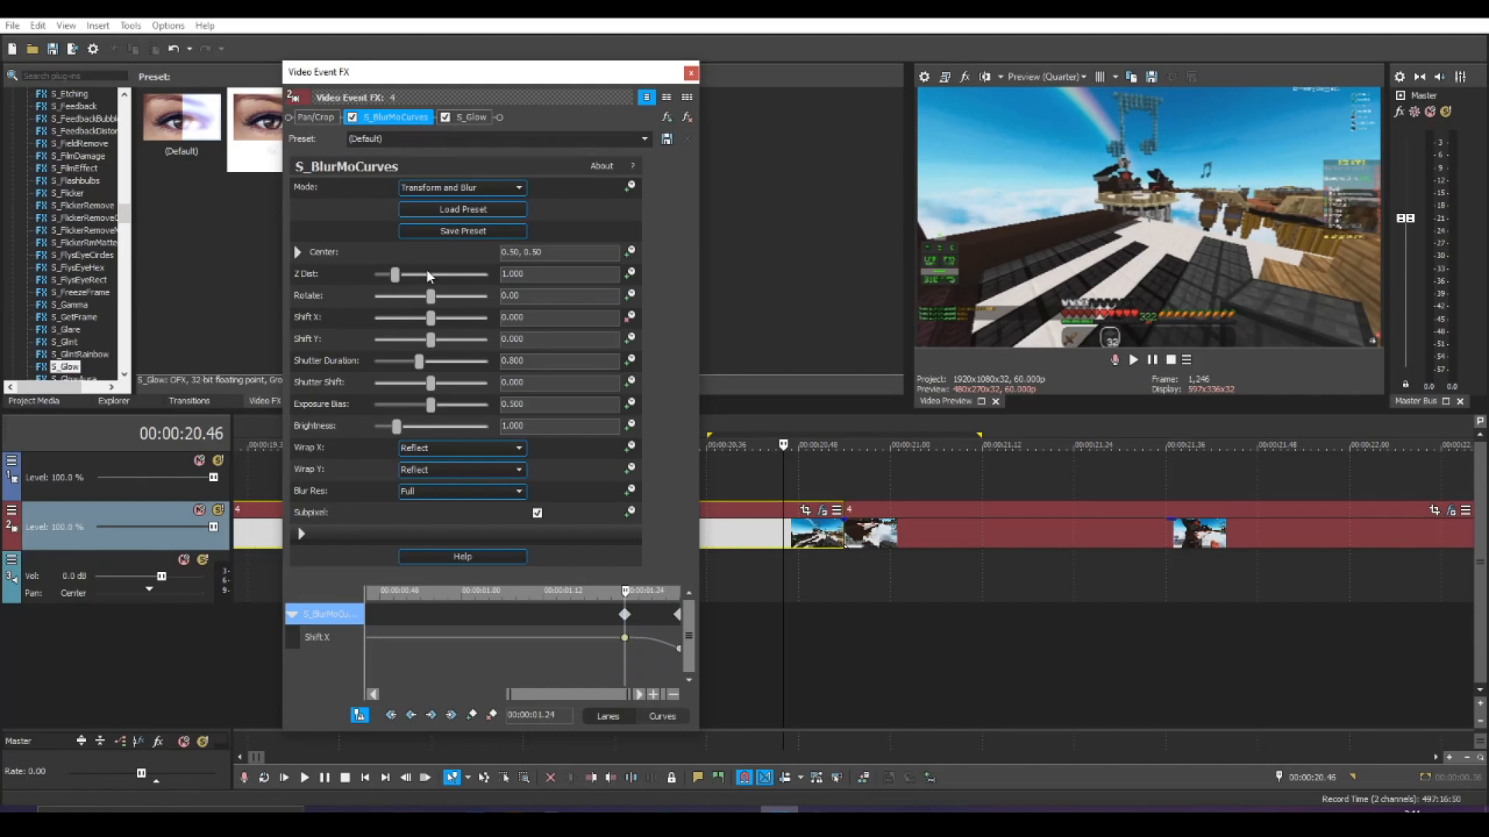
{"action": "left_click_drag", "start_coordinate": [395, 274], "coordinate": [374, 275]}
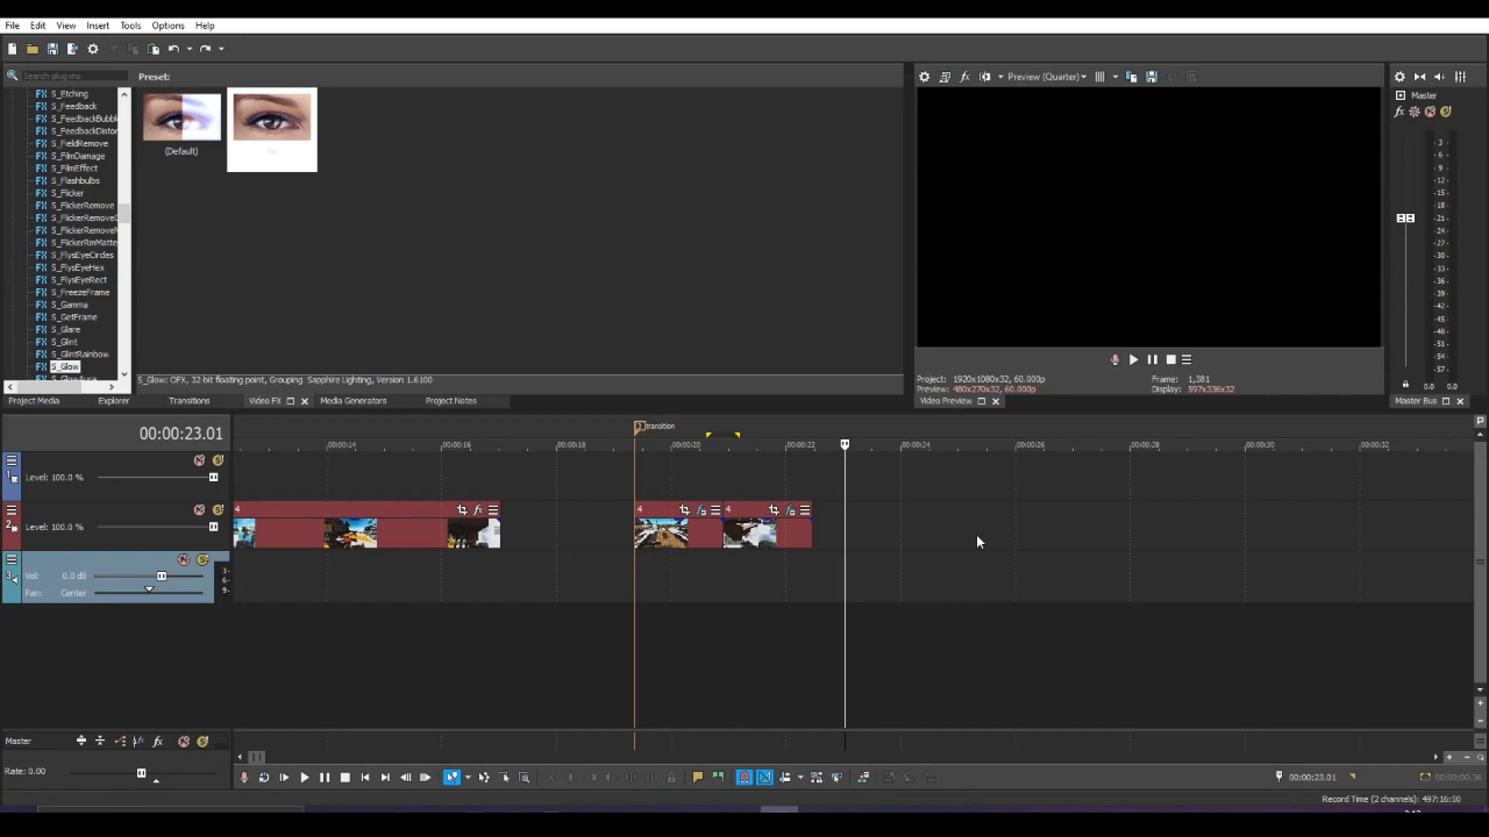
{"action": "mouse_move", "coordinate": [1007, 519]}
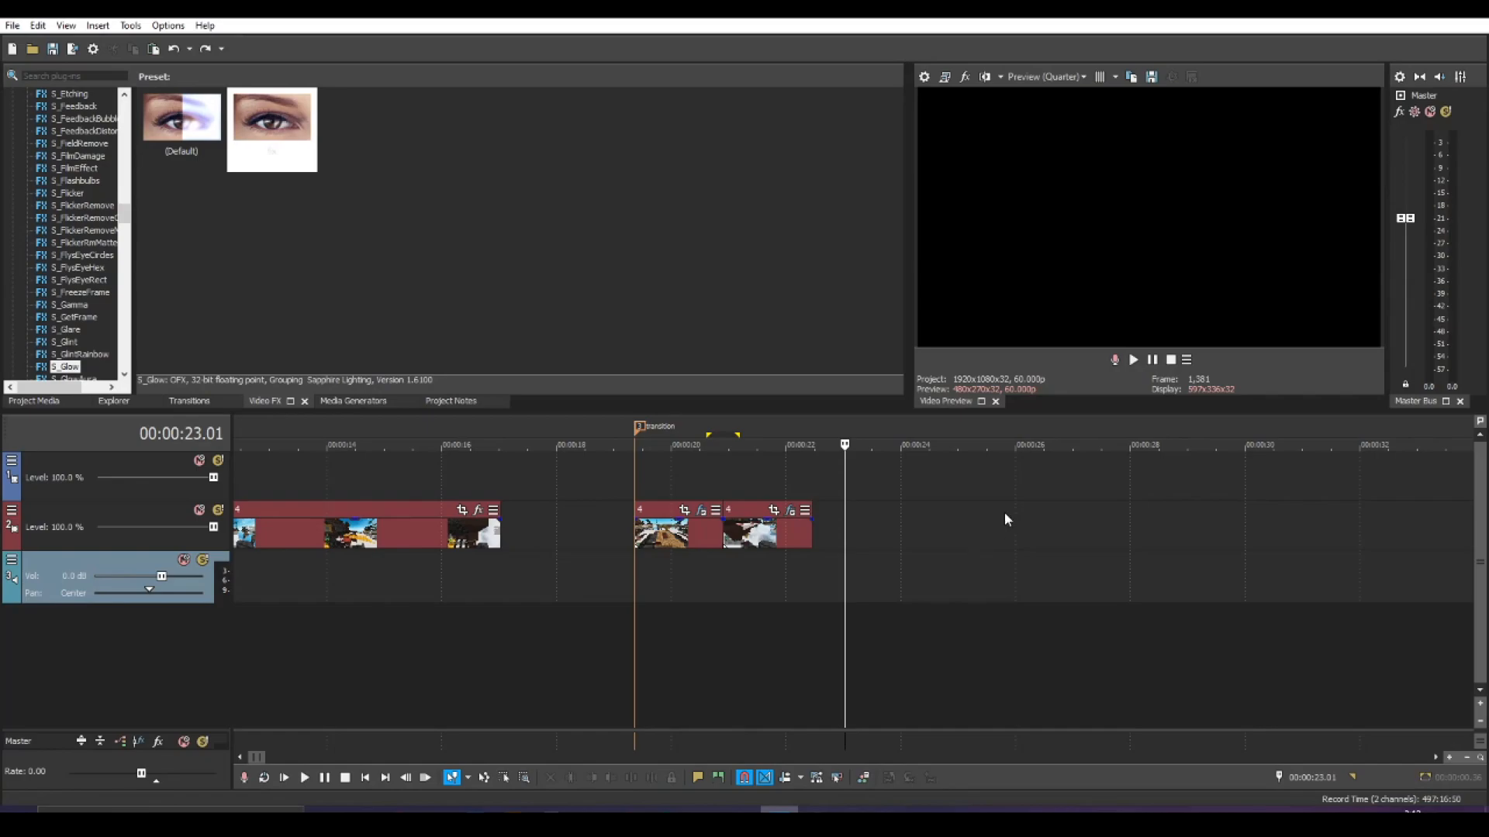